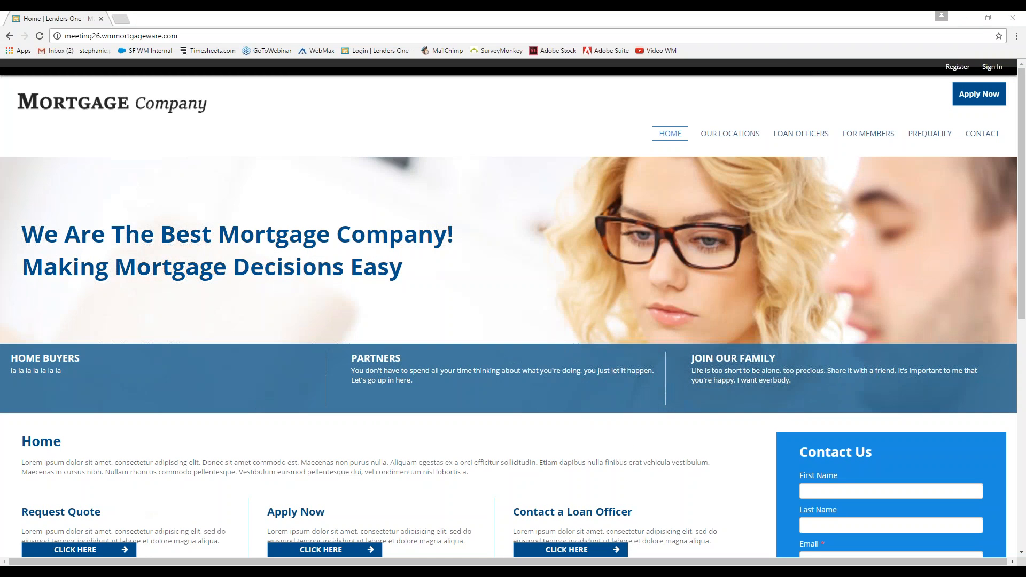
{"action": "mouse_move", "coordinate": [537, 454]}
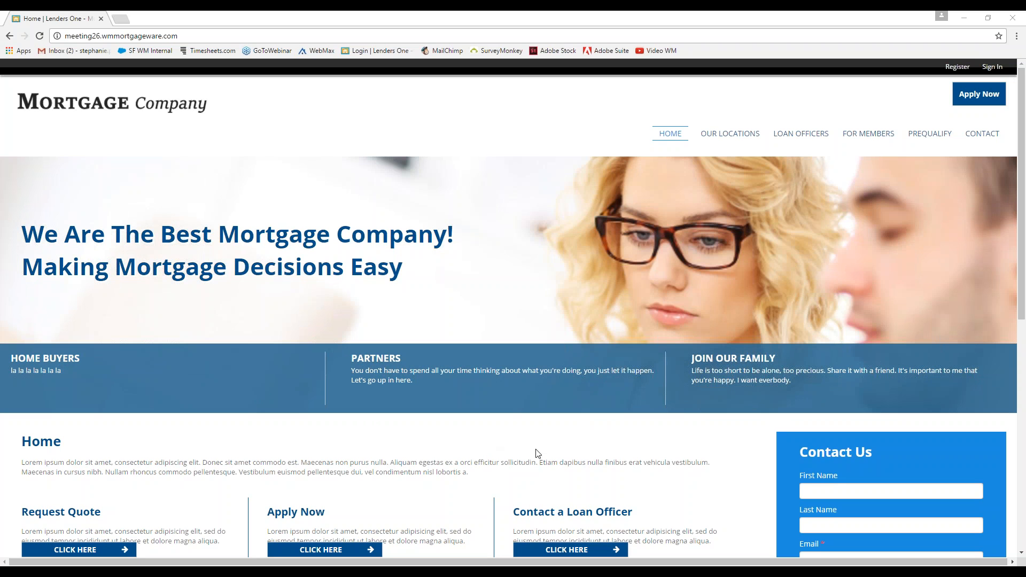
{"action": "mouse_move", "coordinate": [516, 400]}
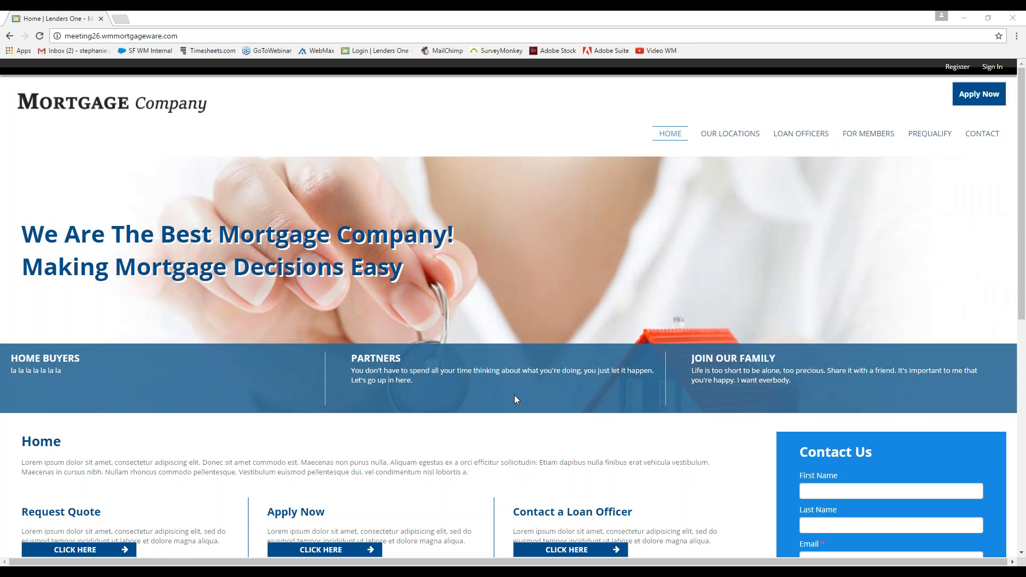
{"action": "mouse_move", "coordinate": [581, 383]}
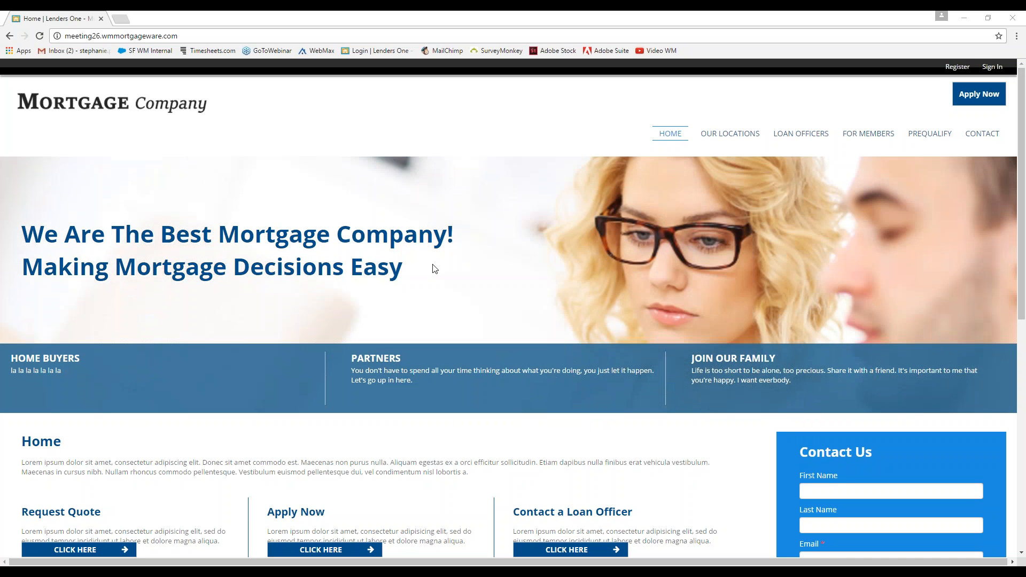
{"action": "mouse_move", "coordinate": [955, 255]}
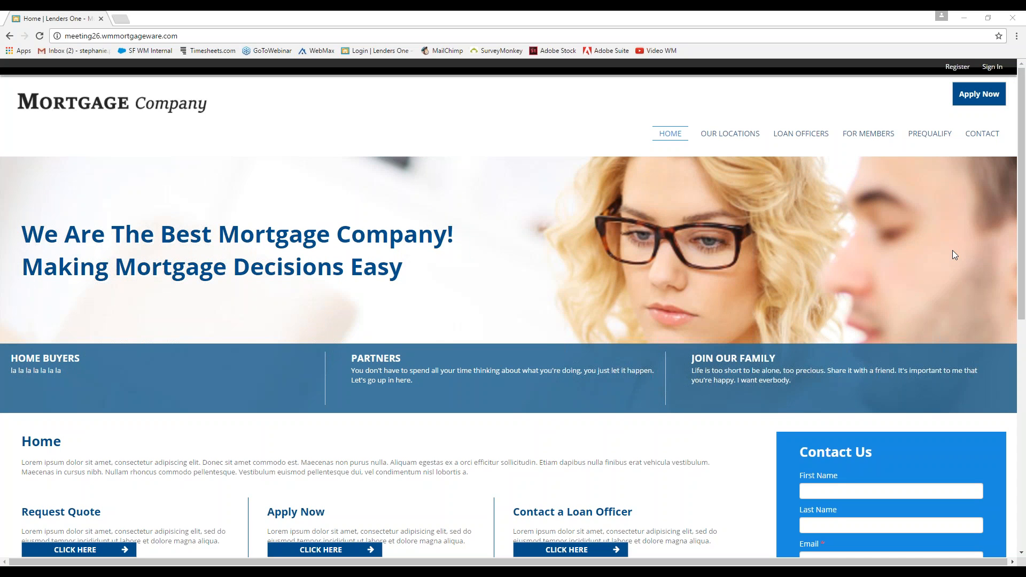
{"action": "mouse_move", "coordinate": [992, 67]}
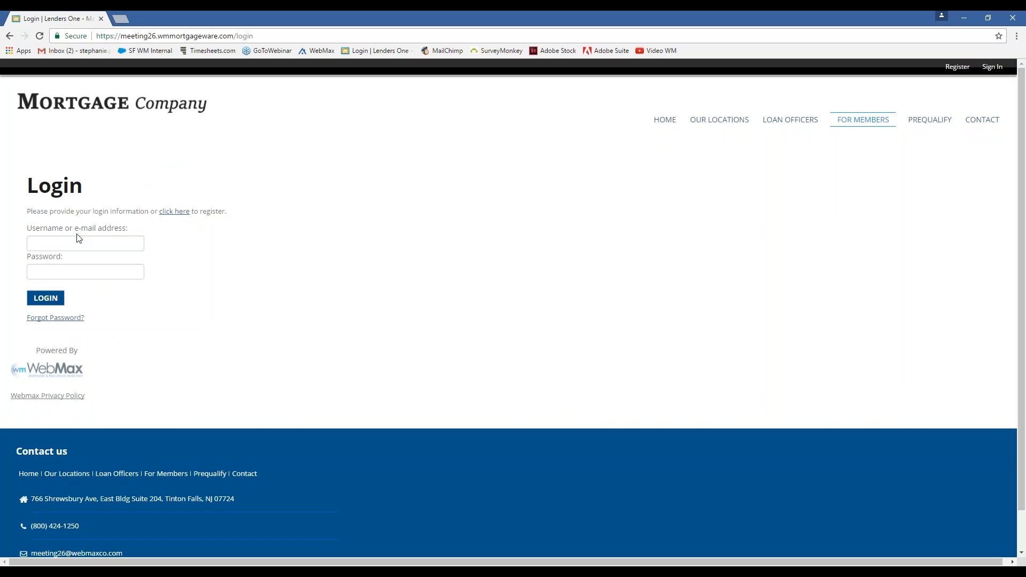
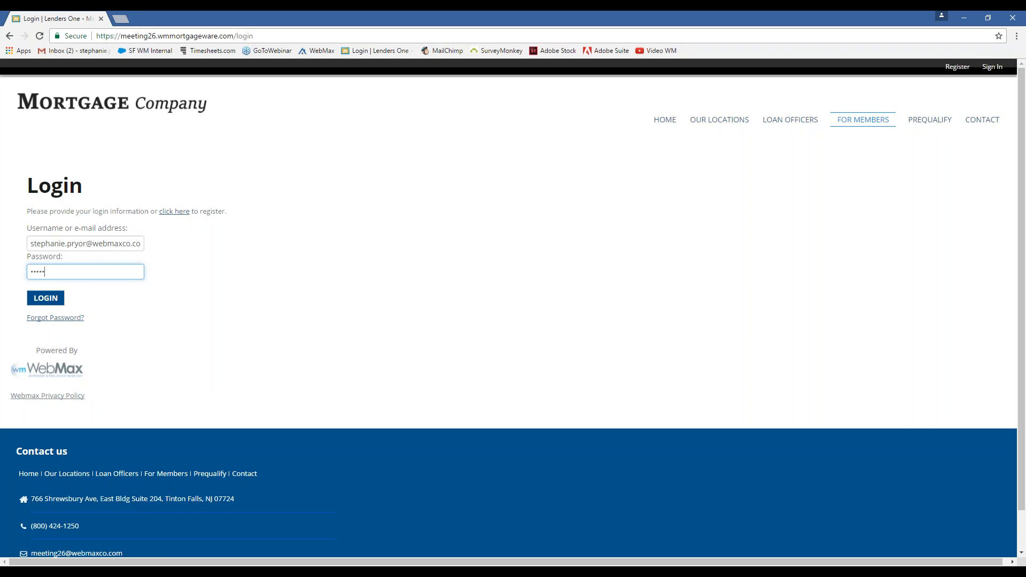
Log in as stephanie at webmaxco with the account password
{"action": "type", "text": "password"}
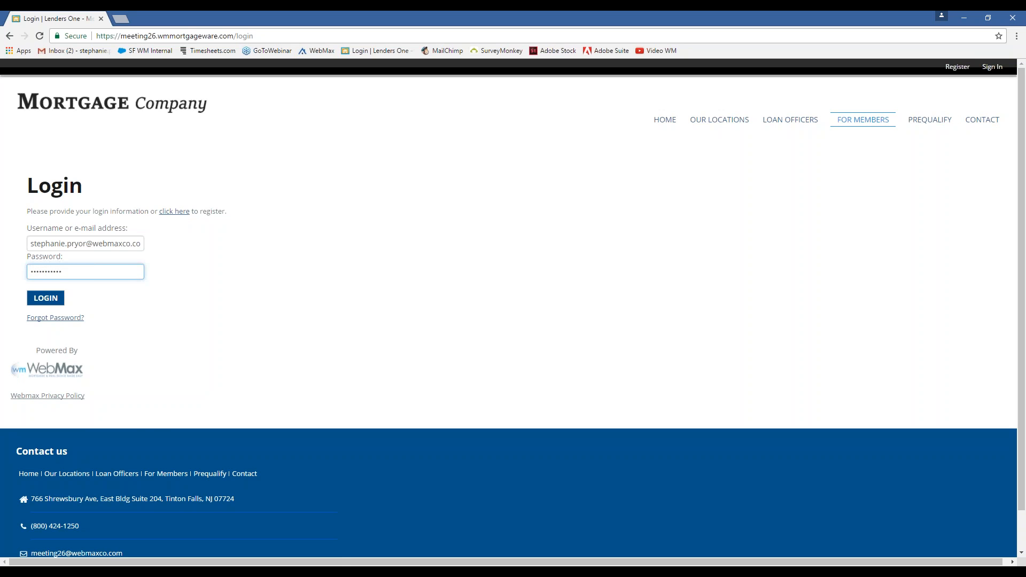
{"action": "left_click", "coordinate": [45, 298]}
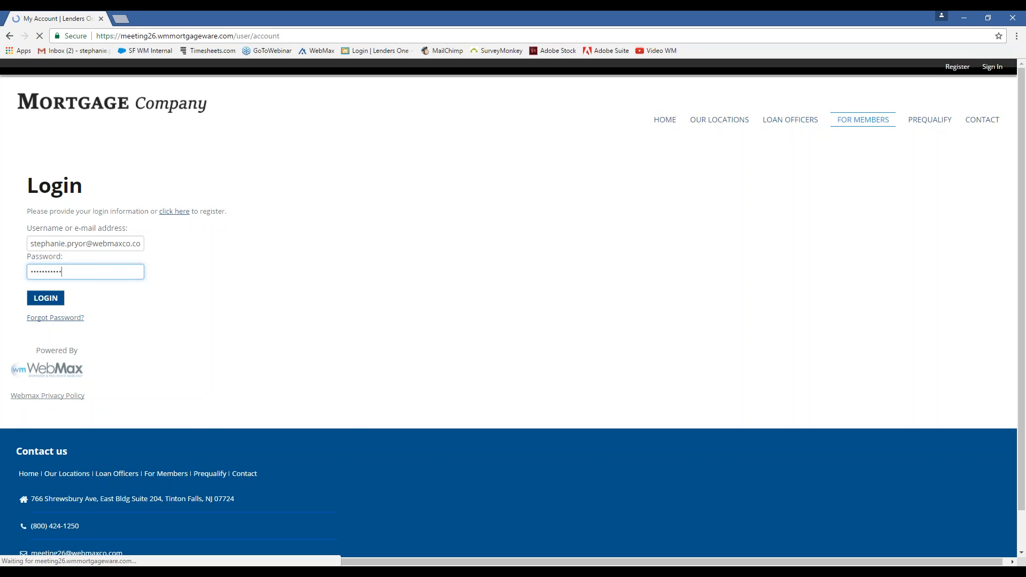
{"action": "left_click", "coordinate": [44, 298]}
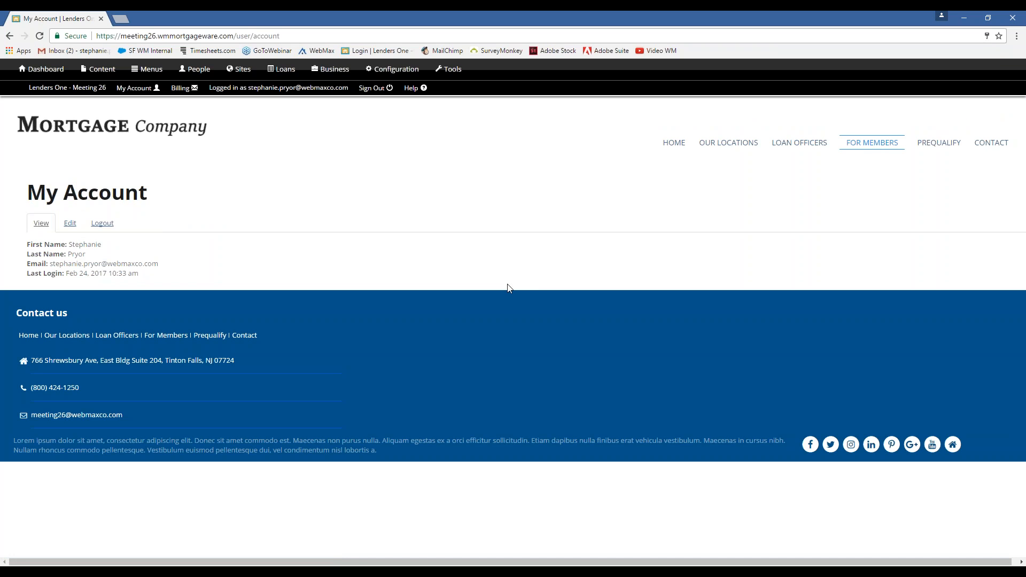
{"action": "mouse_move", "coordinate": [526, 265]}
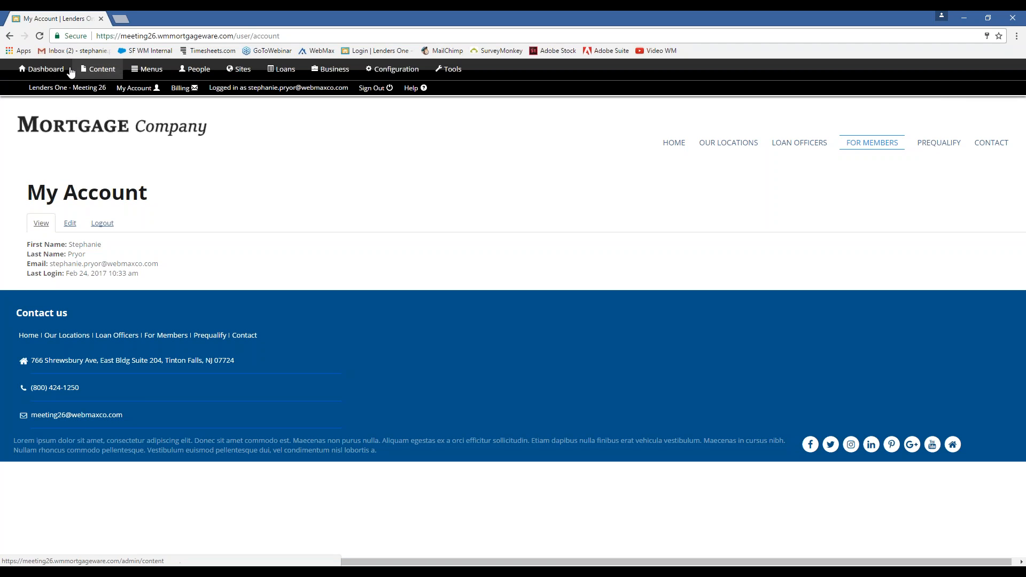
Go to the admin Dashboard from the toolbar
{"action": "left_click", "coordinate": [40, 69]}
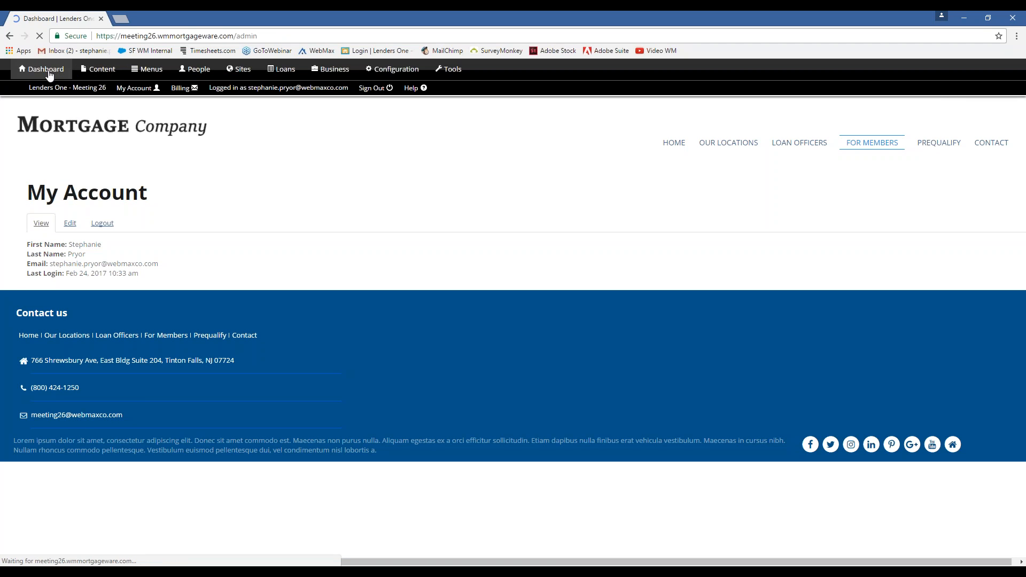
{"action": "left_click", "coordinate": [41, 69]}
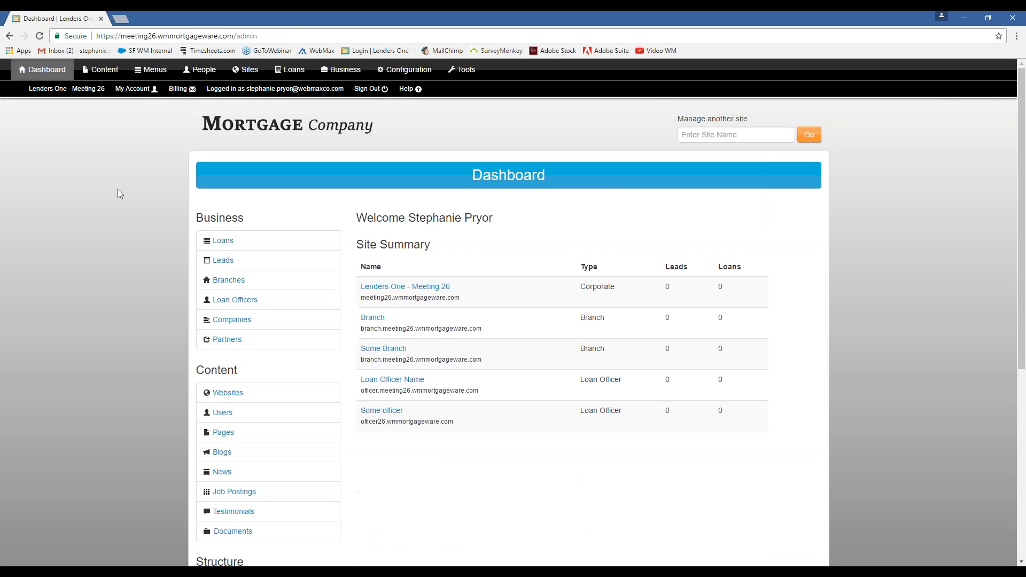
{"action": "scroll", "scroll_direction": "down", "scroll_amount": 3}
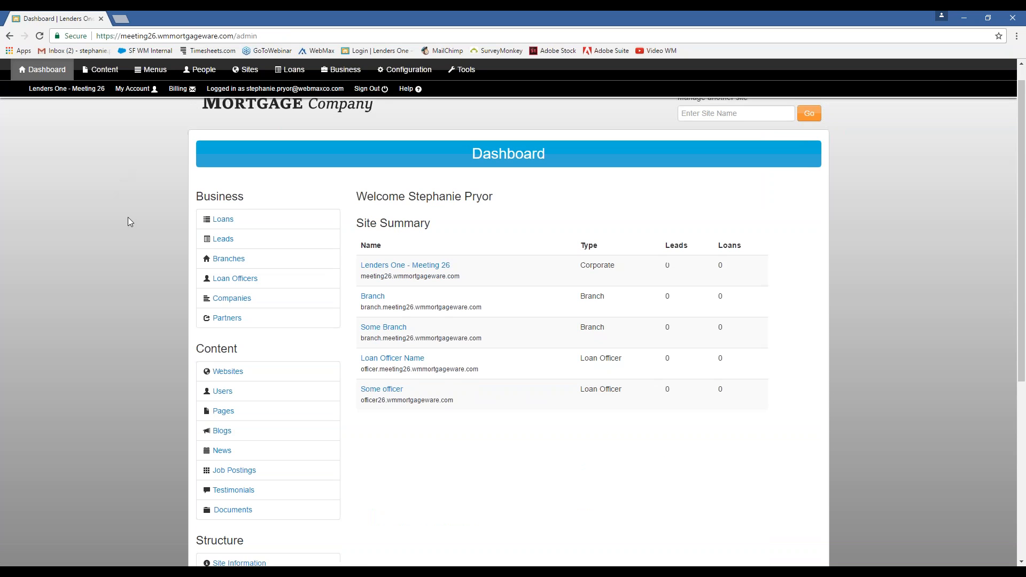
{"action": "scroll", "scroll_direction": "up", "scroll_amount": 3}
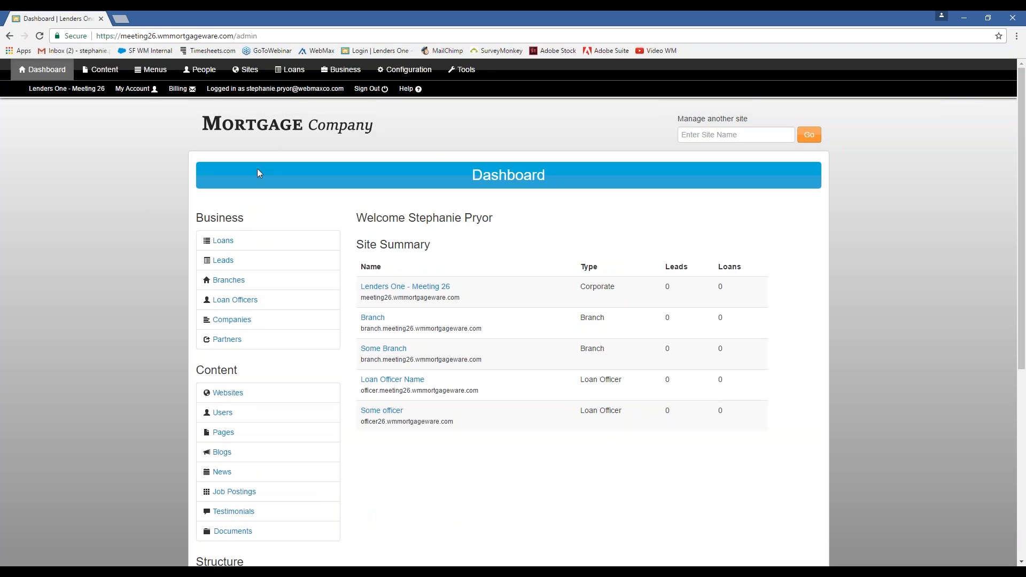
{"action": "mouse_move", "coordinate": [502, 316]}
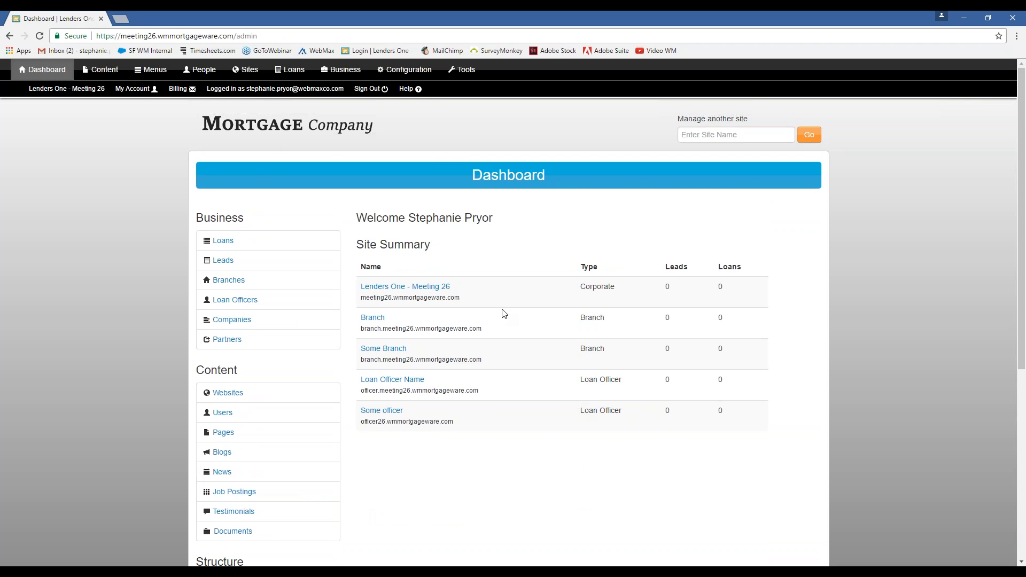
{"action": "mouse_move", "coordinate": [405, 350]}
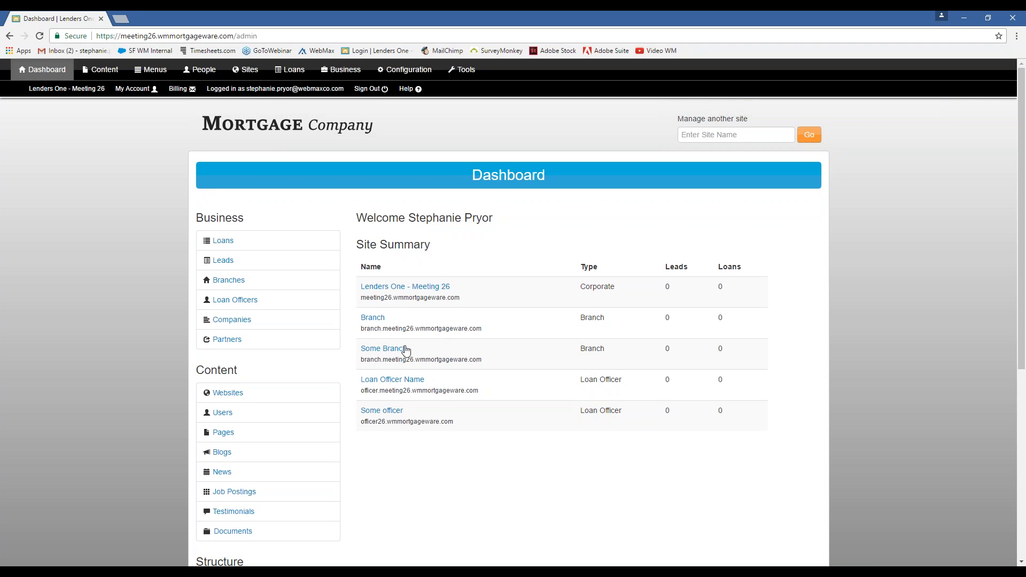
{"action": "mouse_move", "coordinate": [452, 454]}
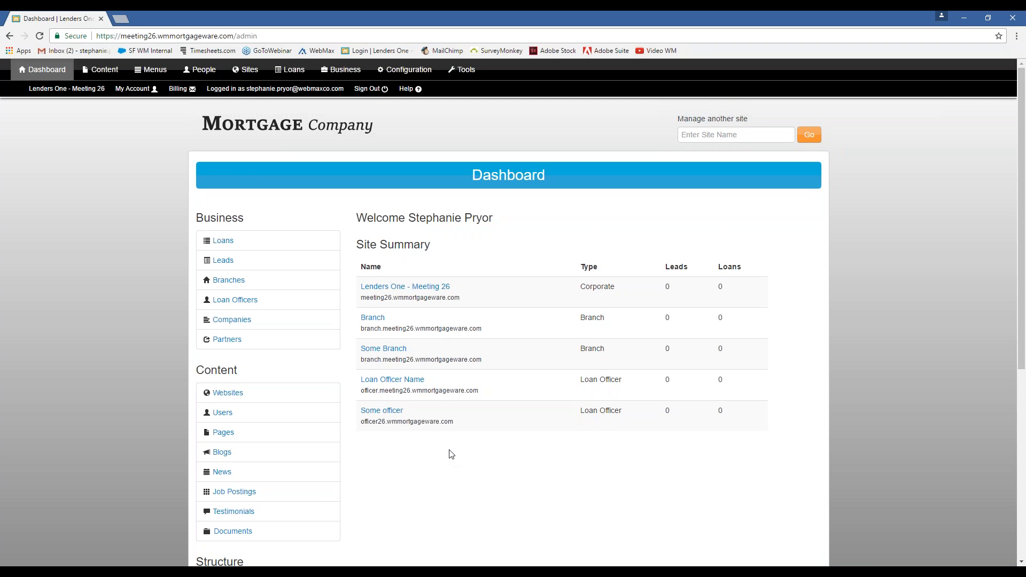
{"action": "mouse_move", "coordinate": [414, 445]}
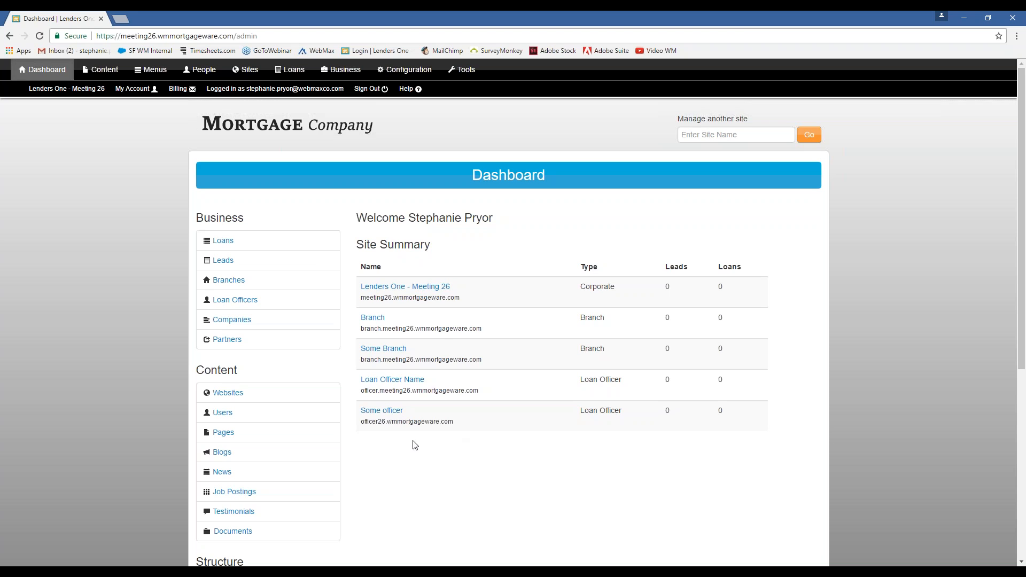
{"action": "scroll", "scroll_direction": "down", "scroll_amount": 3}
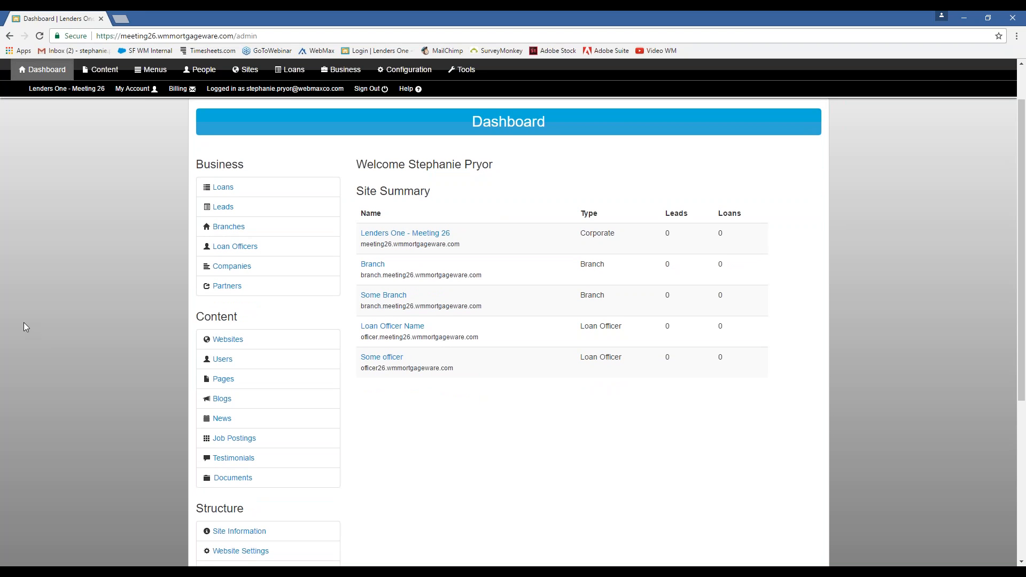
{"action": "mouse_move", "coordinate": [20, 332]}
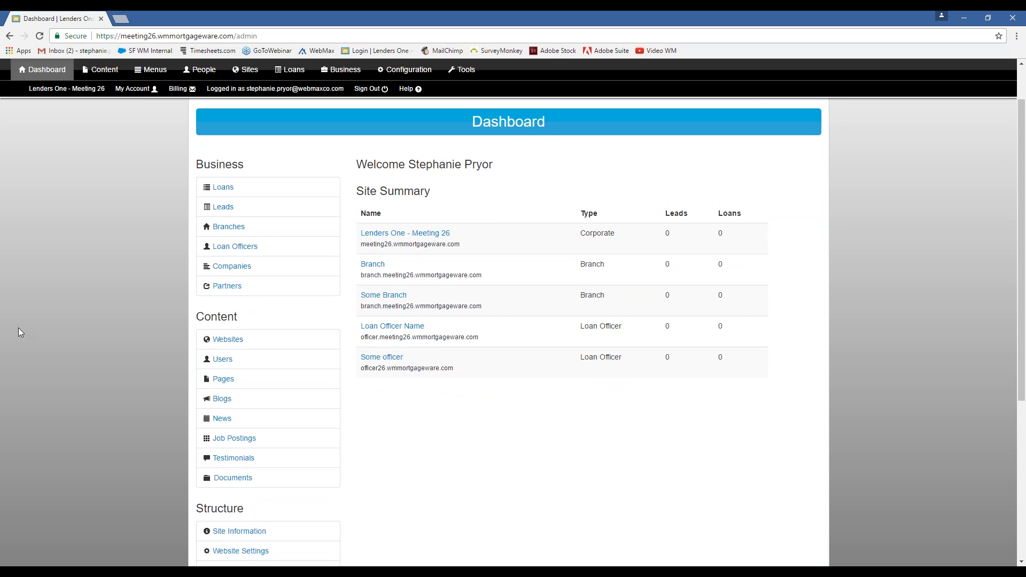
{"action": "mouse_move", "coordinate": [253, 207]}
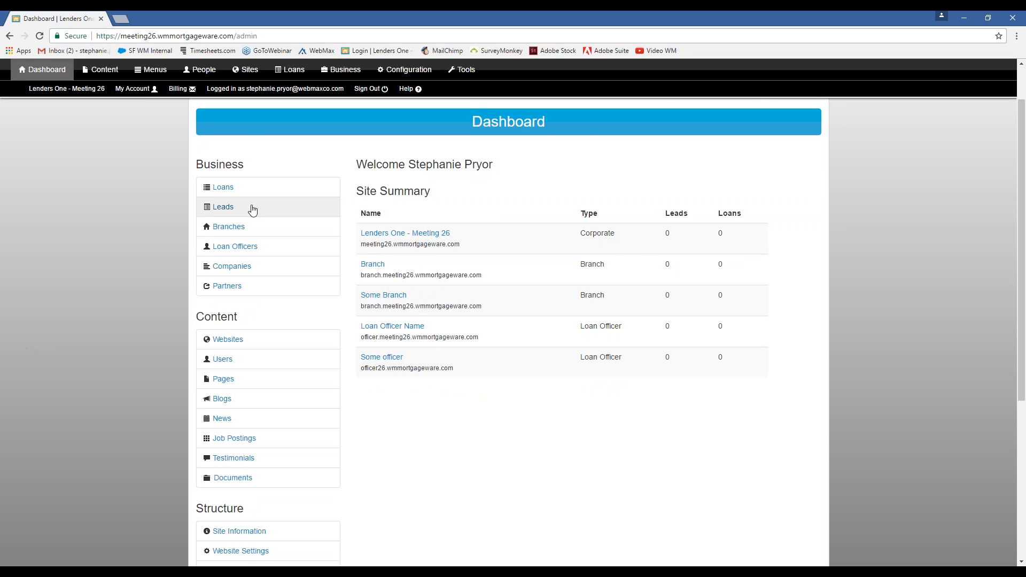
{"action": "scroll", "scroll_direction": "down", "scroll_amount": 3}
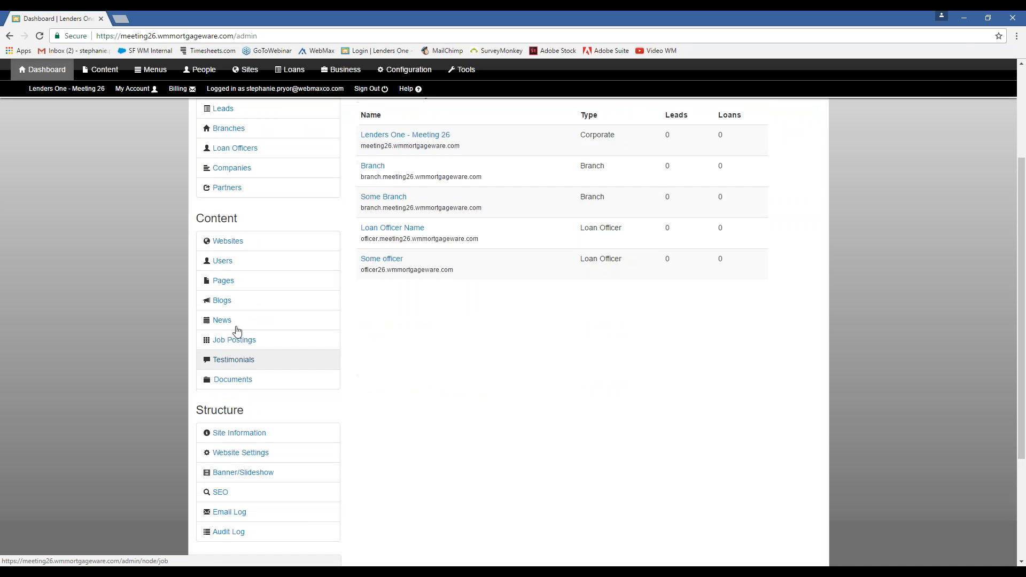
{"action": "scroll", "scroll_direction": "up", "scroll_amount": 3}
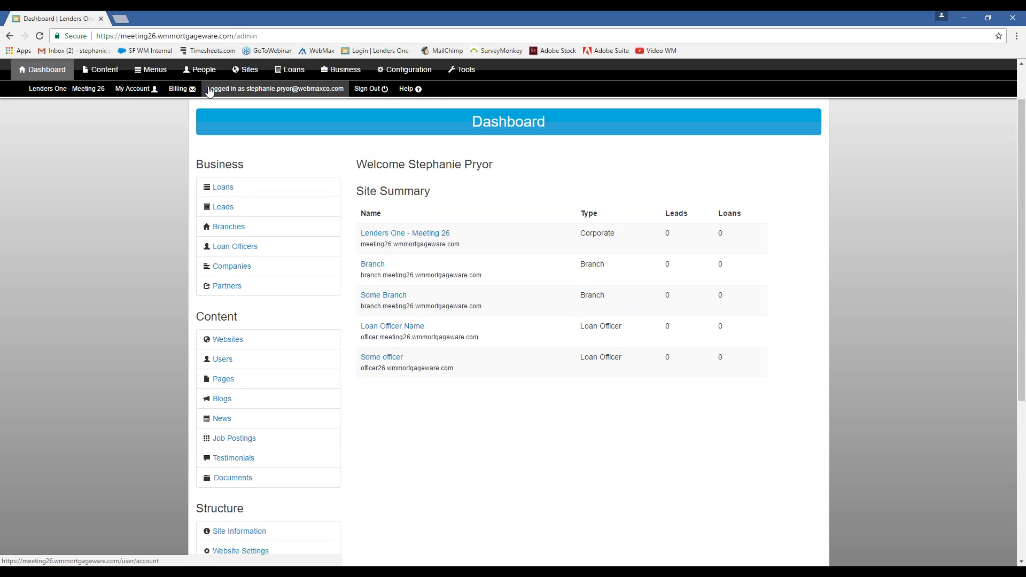
{"action": "mouse_move", "coordinate": [131, 234]}
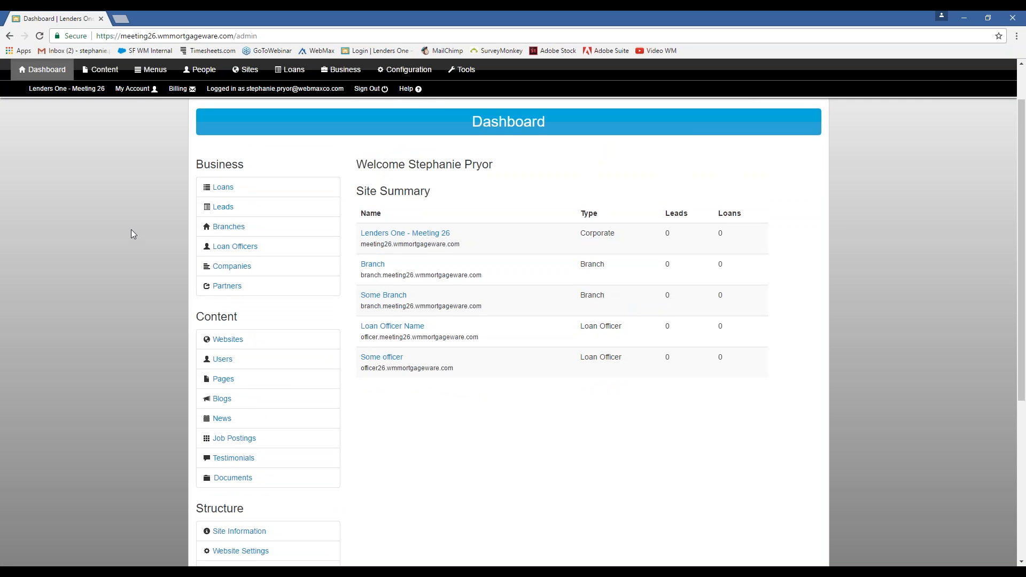
{"action": "mouse_move", "coordinate": [121, 223]}
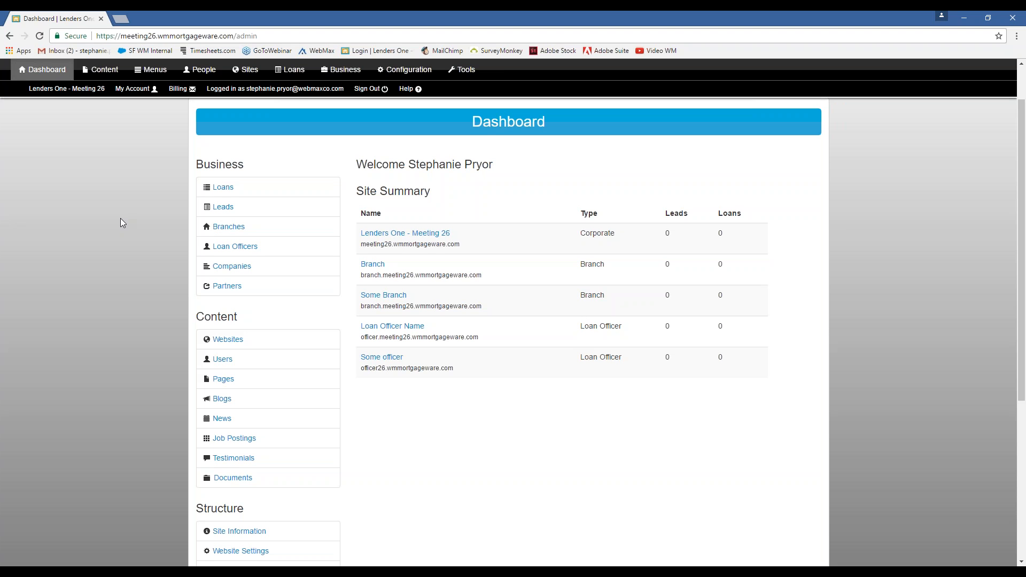
{"action": "mouse_move", "coordinate": [112, 239]}
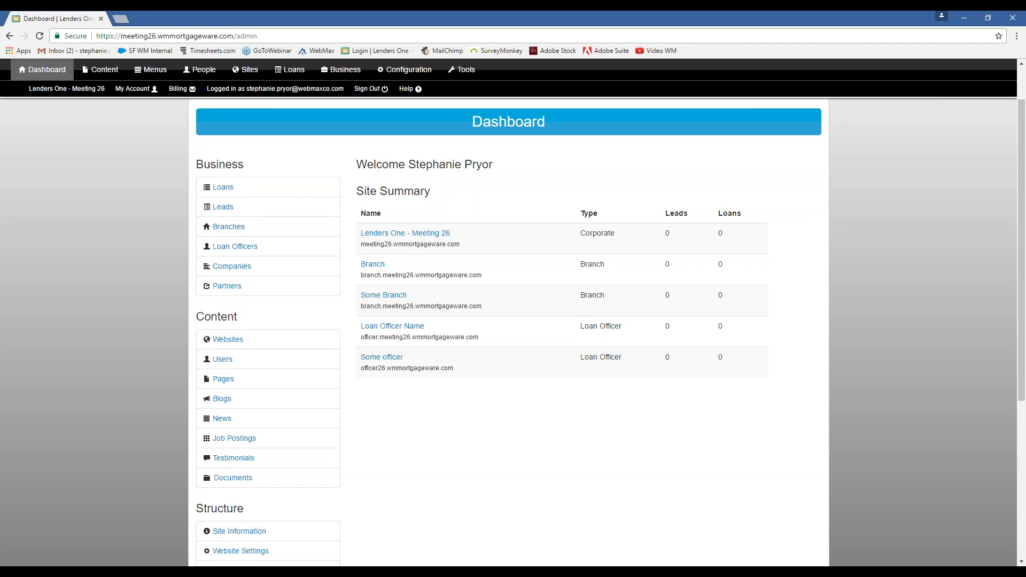
{"action": "mouse_move", "coordinate": [99, 70]}
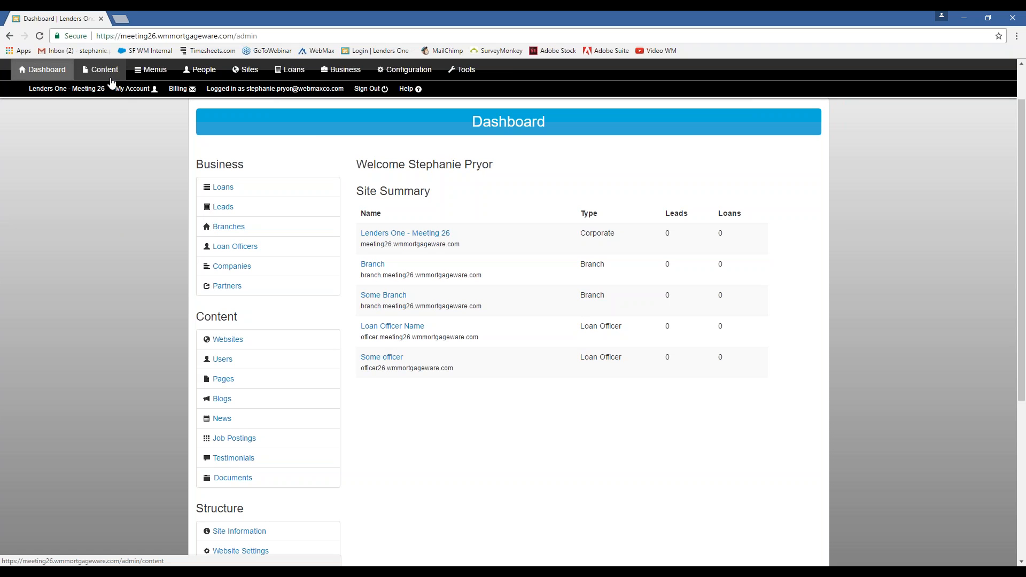
{"action": "left_click", "coordinate": [100, 70]}
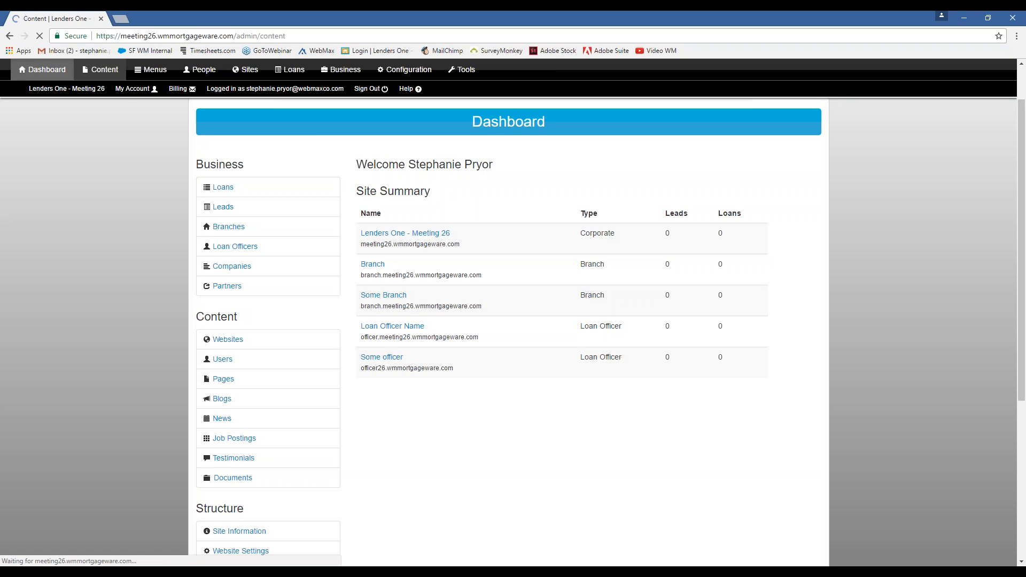
{"action": "left_click", "coordinate": [100, 69]}
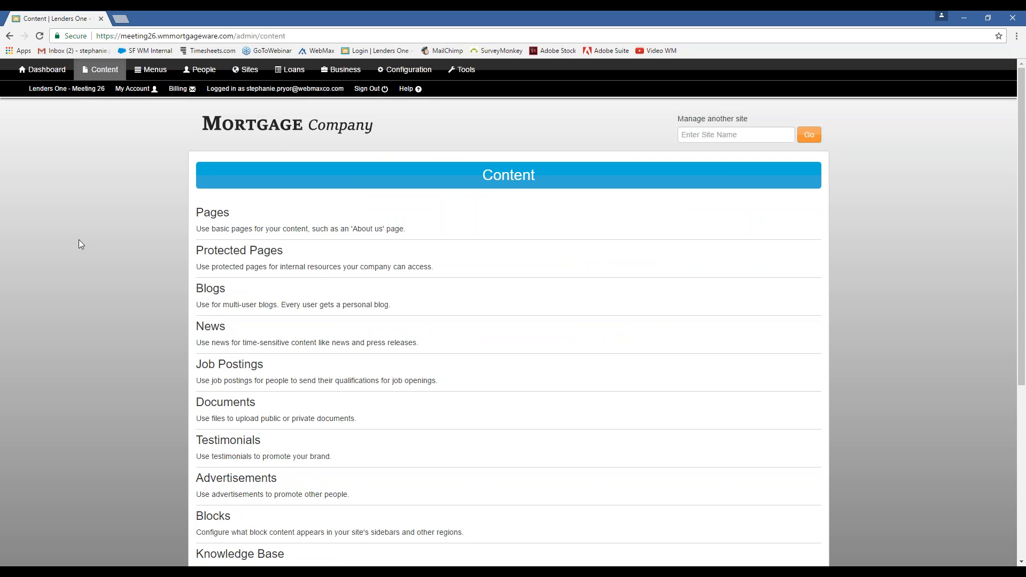
{"action": "mouse_move", "coordinate": [84, 253]}
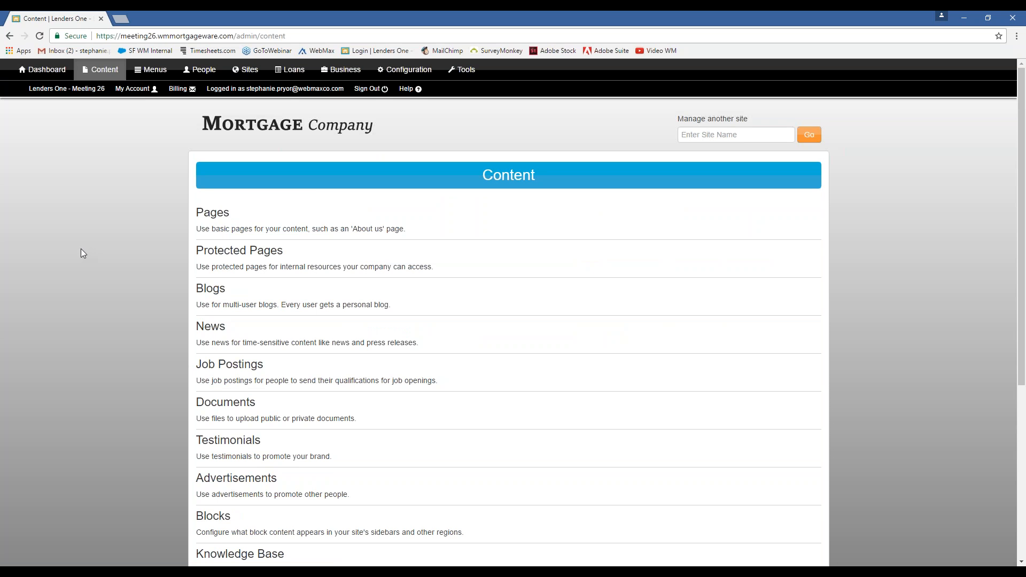
{"action": "scroll", "scroll_direction": "down", "scroll_amount": 3}
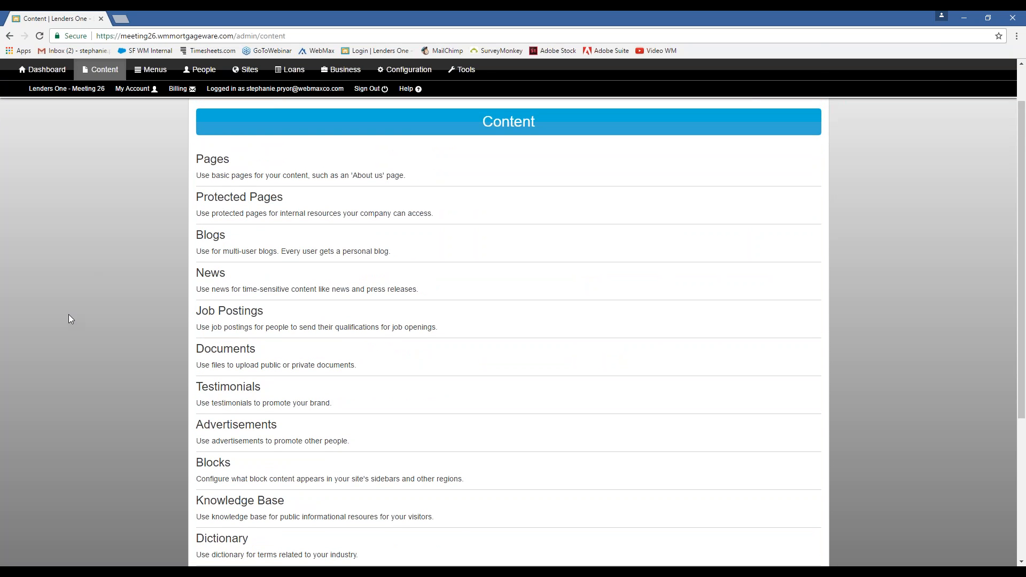
{"action": "mouse_move", "coordinate": [212, 159]}
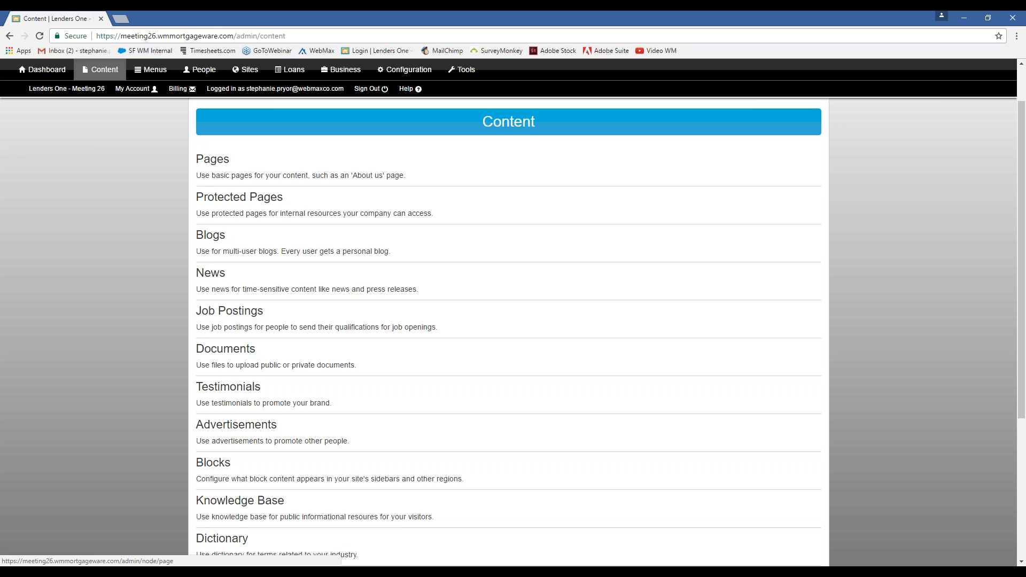
{"action": "mouse_move", "coordinate": [175, 173]}
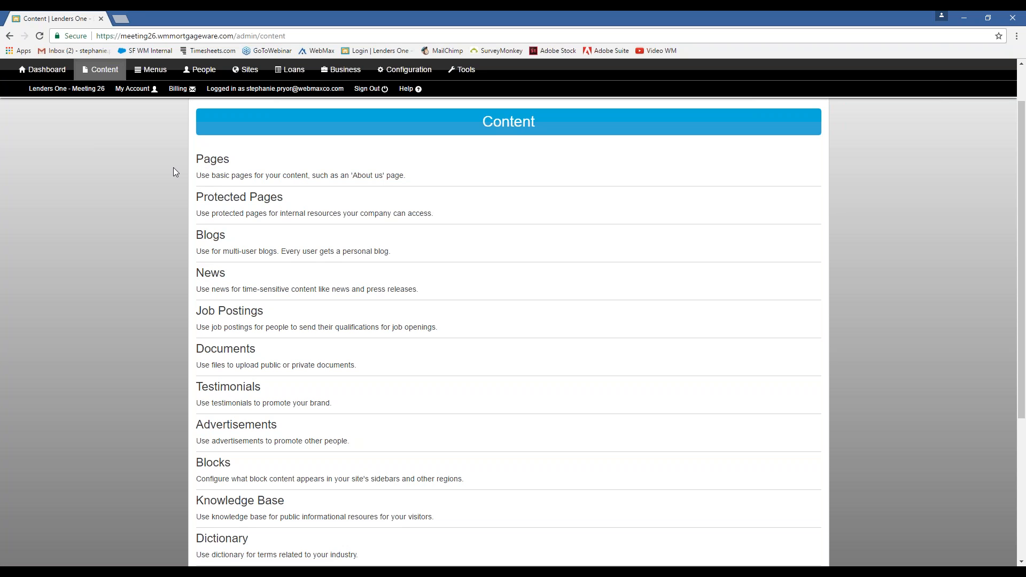
{"action": "mouse_move", "coordinate": [145, 212]}
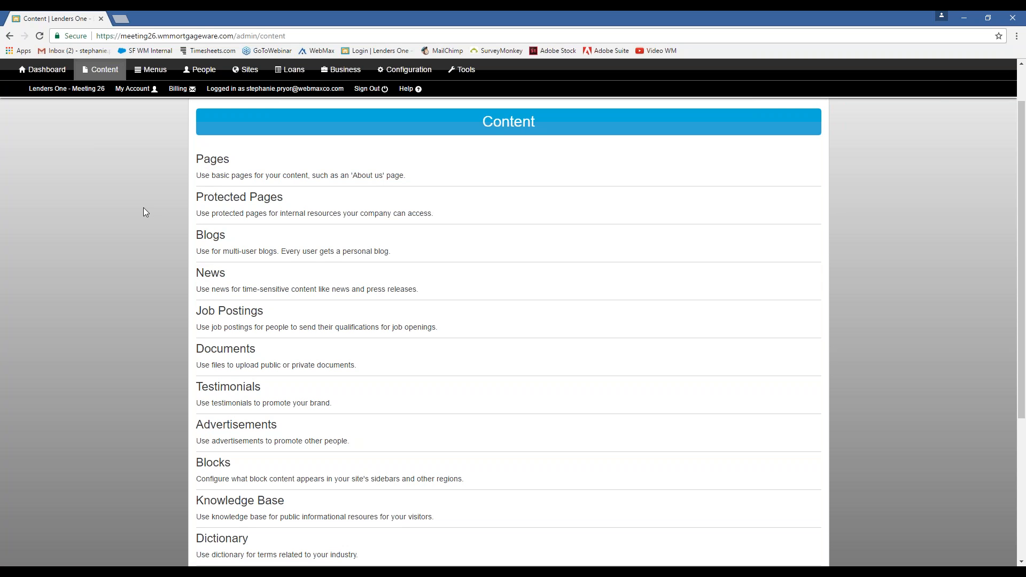
{"action": "mouse_move", "coordinate": [150, 250]}
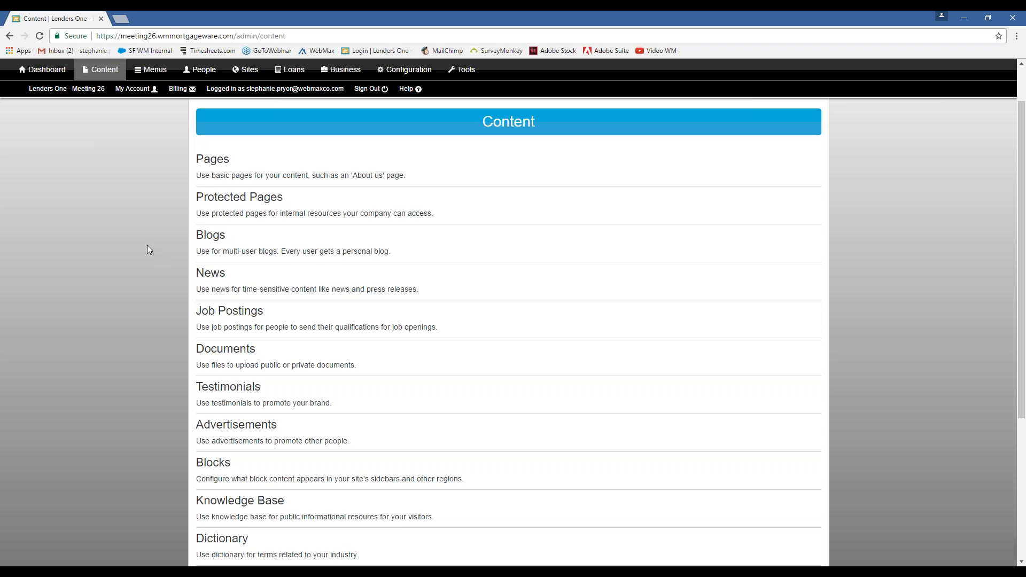
{"action": "scroll", "scroll_direction": "down", "scroll_amount": 3}
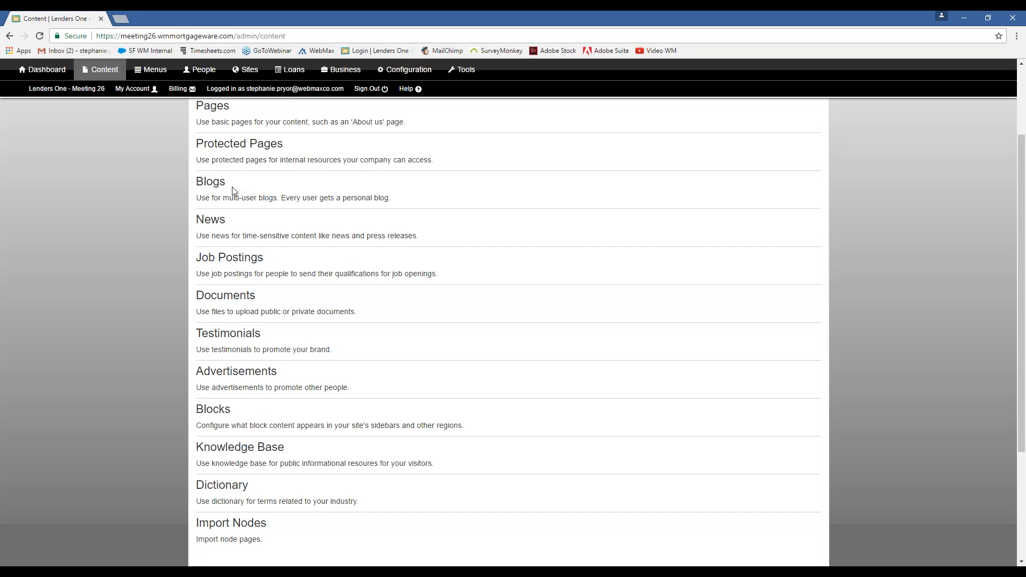
{"action": "mouse_move", "coordinate": [212, 239]}
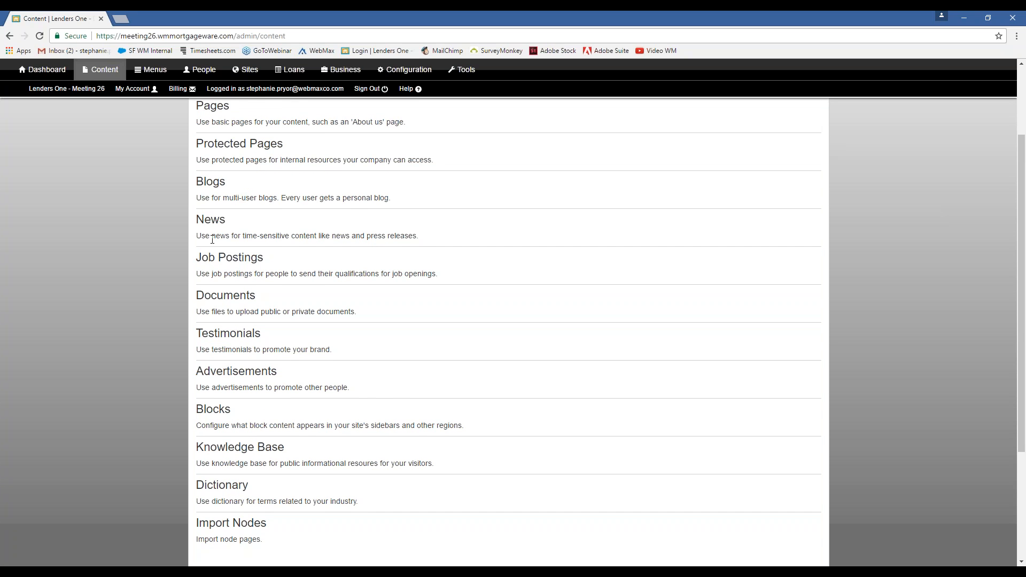
{"action": "scroll", "scroll_direction": "down", "scroll_amount": 3}
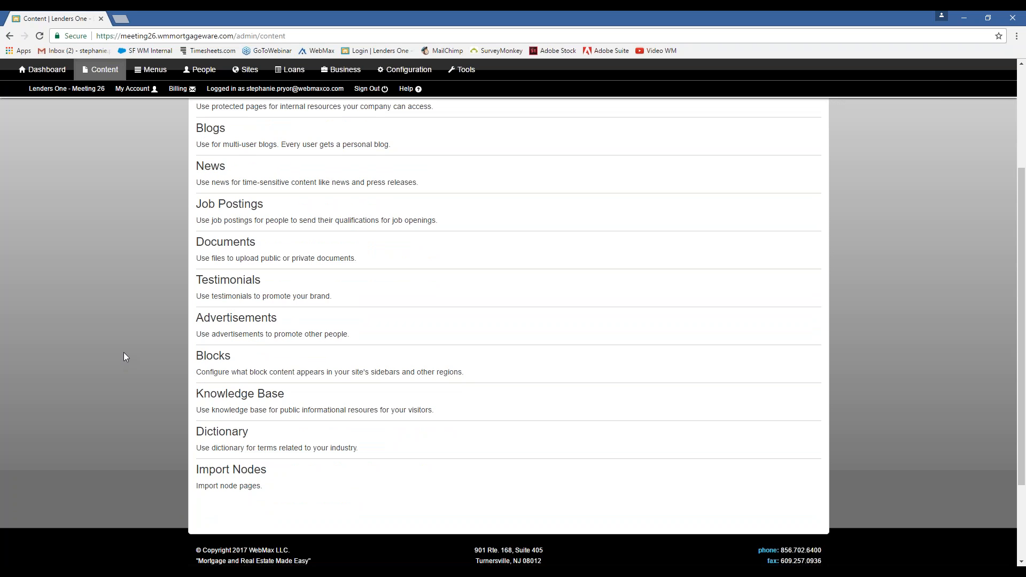
{"action": "mouse_move", "coordinate": [148, 333]}
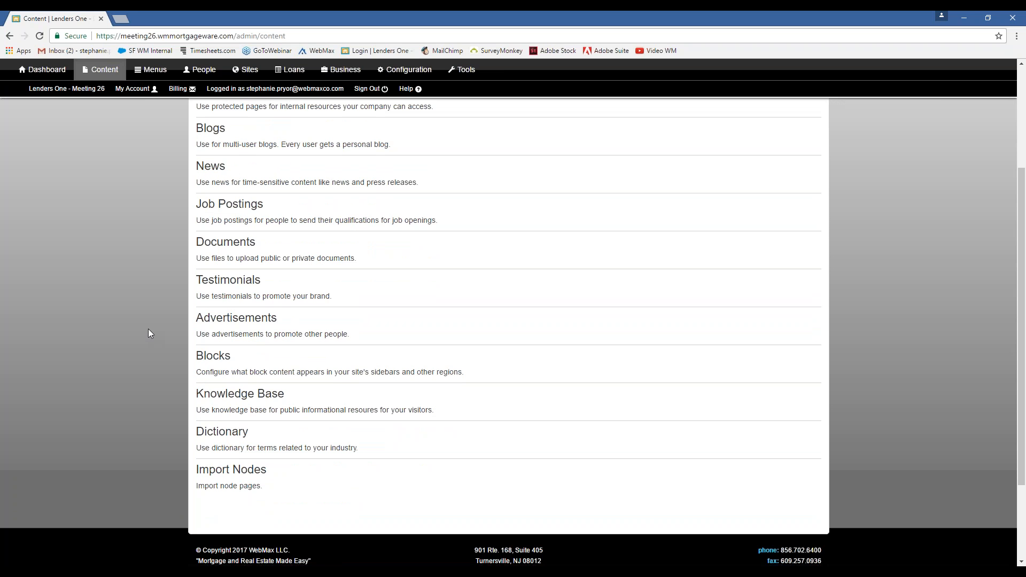
{"action": "mouse_move", "coordinate": [233, 370]}
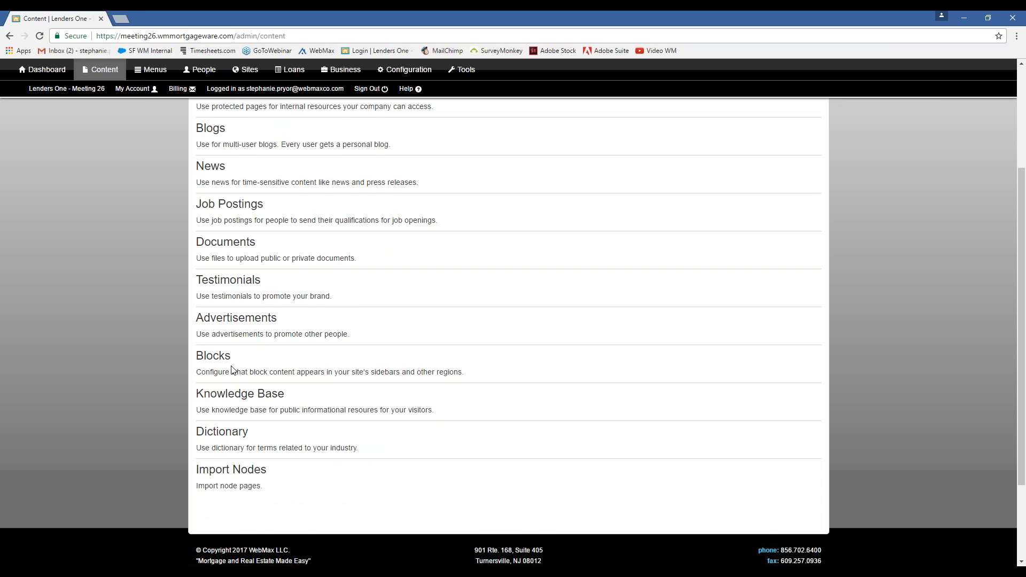
{"action": "scroll", "scroll_direction": "down", "scroll_amount": 3}
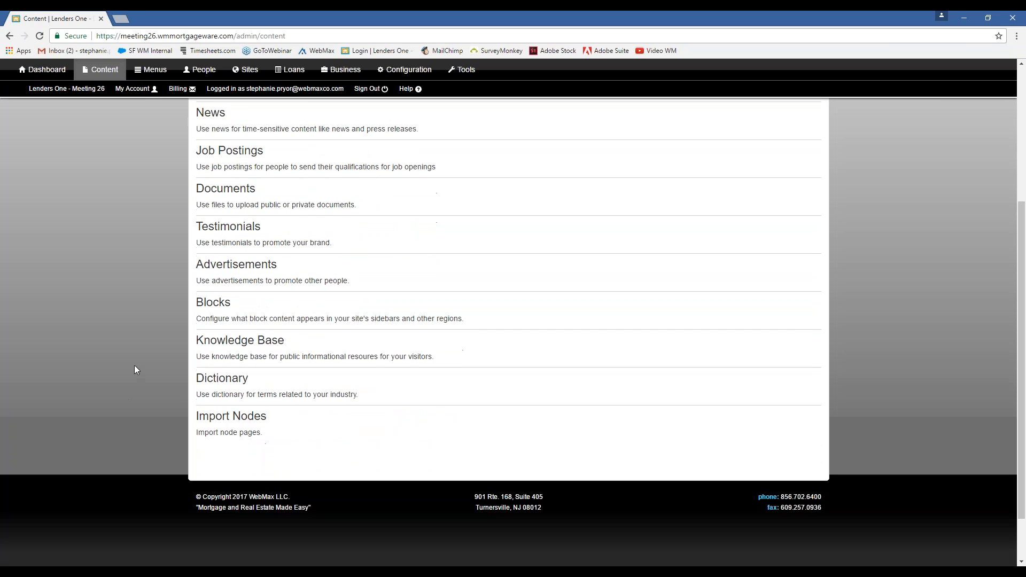
Show the Pages list containing the single published Home page
{"action": "scroll", "scroll_direction": "up", "scroll_amount": 3}
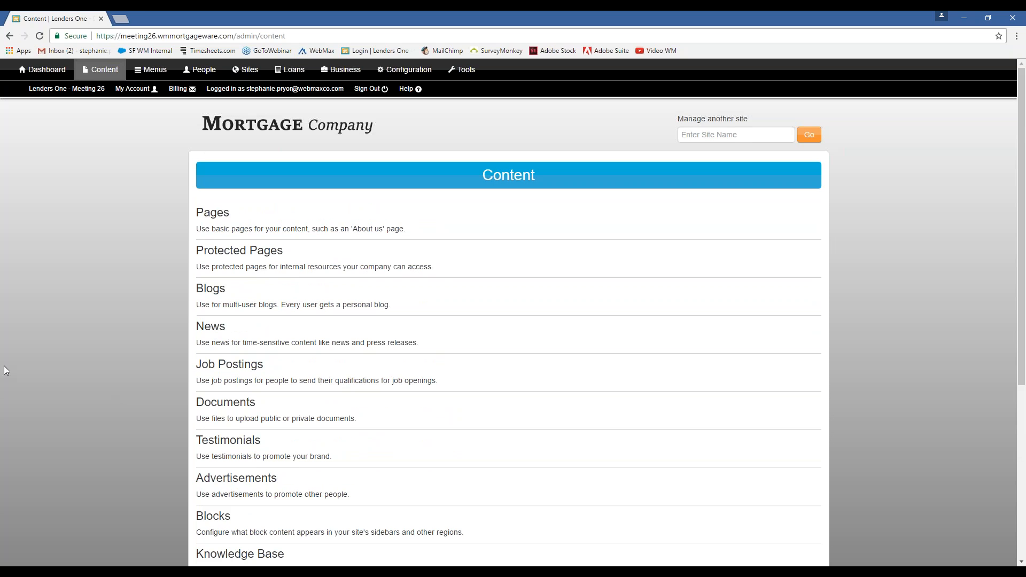
{"action": "mouse_move", "coordinate": [216, 218]}
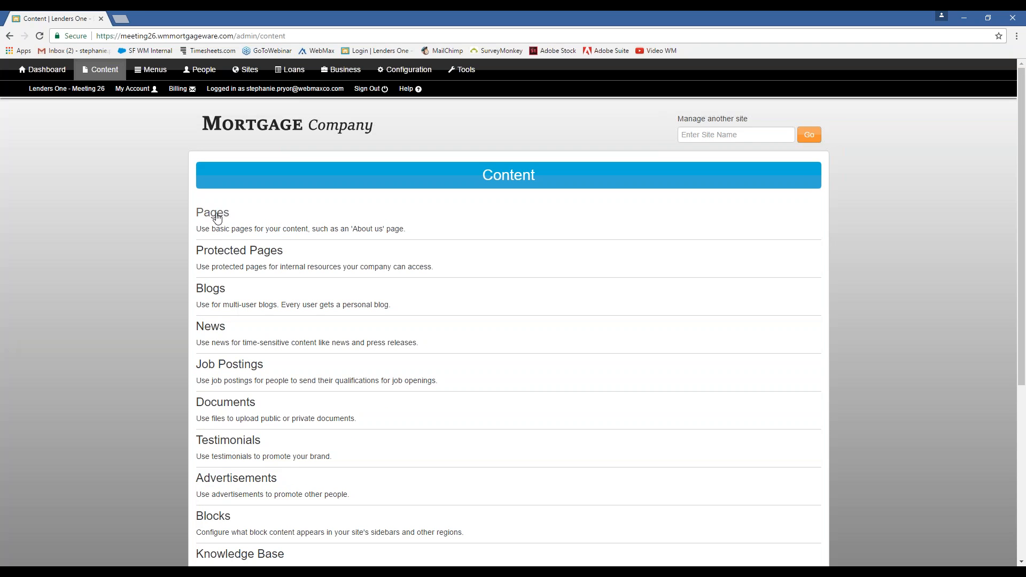
{"action": "left_click", "coordinate": [212, 212]}
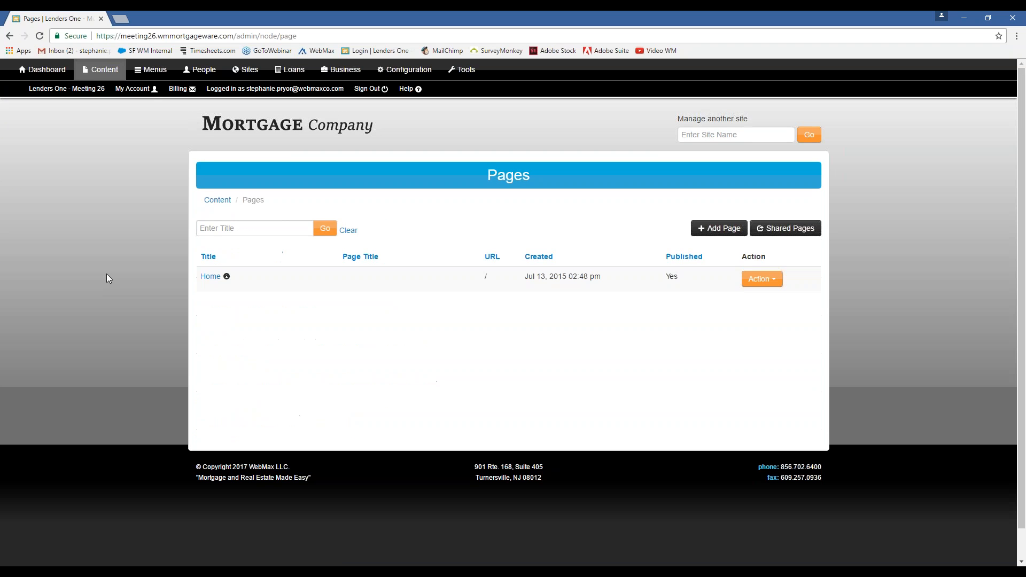
{"action": "mouse_move", "coordinate": [770, 304]}
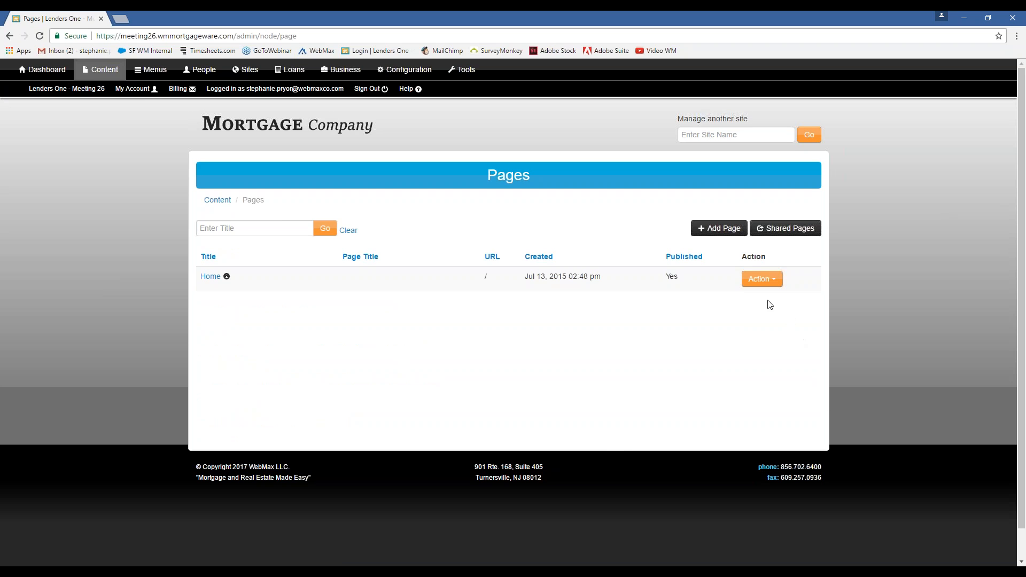
{"action": "mouse_move", "coordinate": [199, 303]}
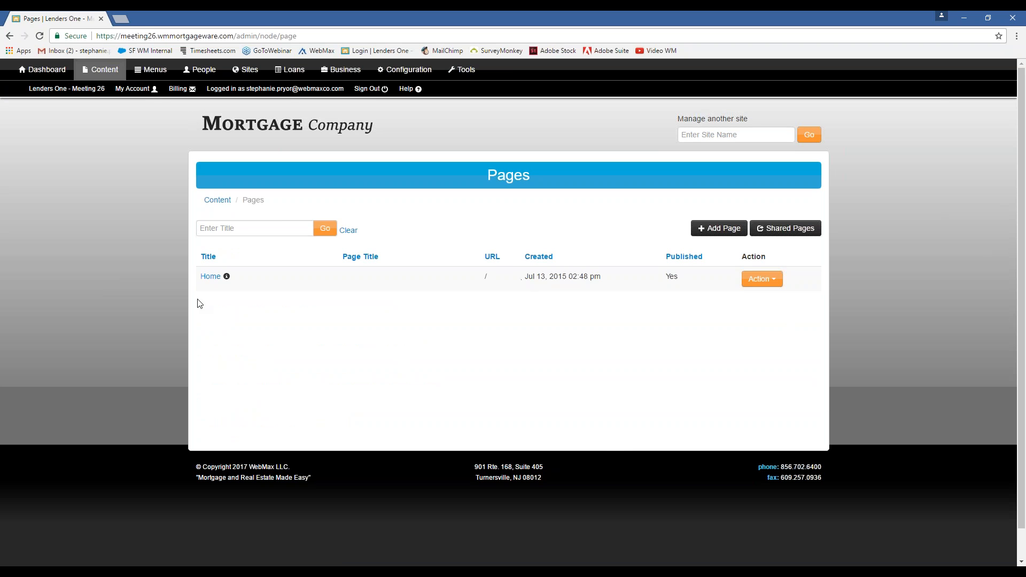
{"action": "mouse_move", "coordinate": [247, 439]}
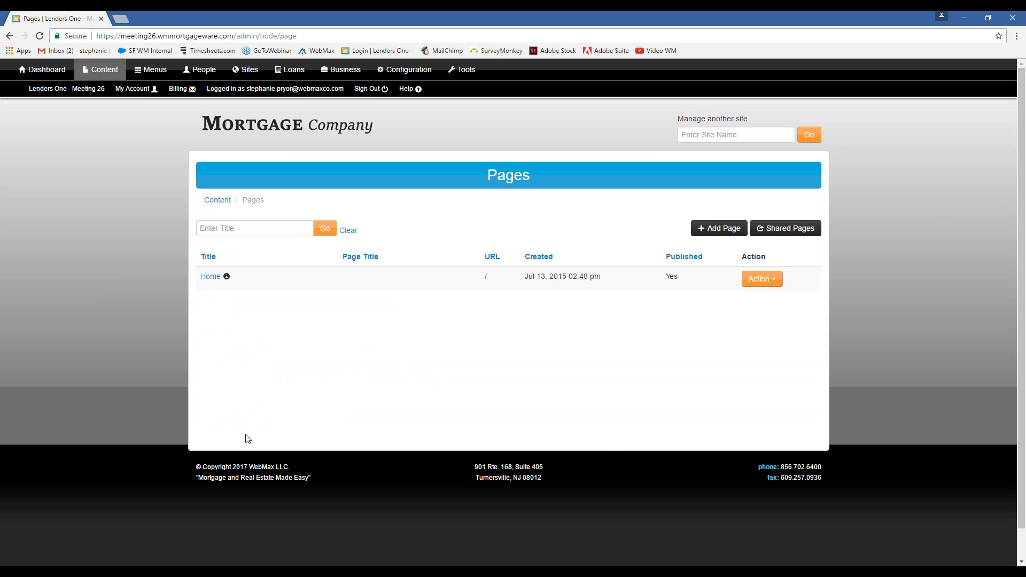
{"action": "mouse_move", "coordinate": [644, 303]}
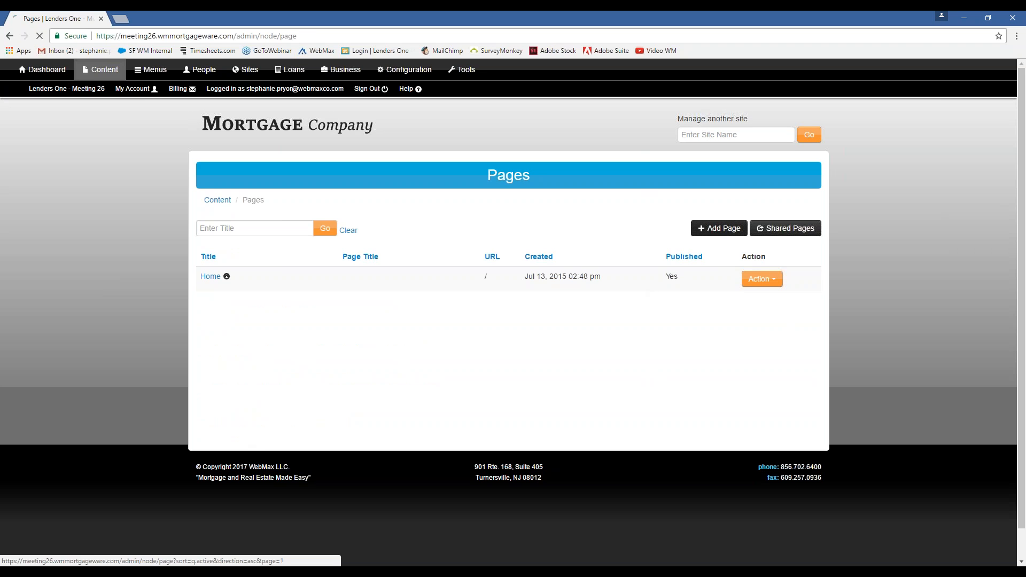
Start a new page with document title 'Welcome to Stephanie's Page'
{"action": "left_click", "coordinate": [718, 228]}
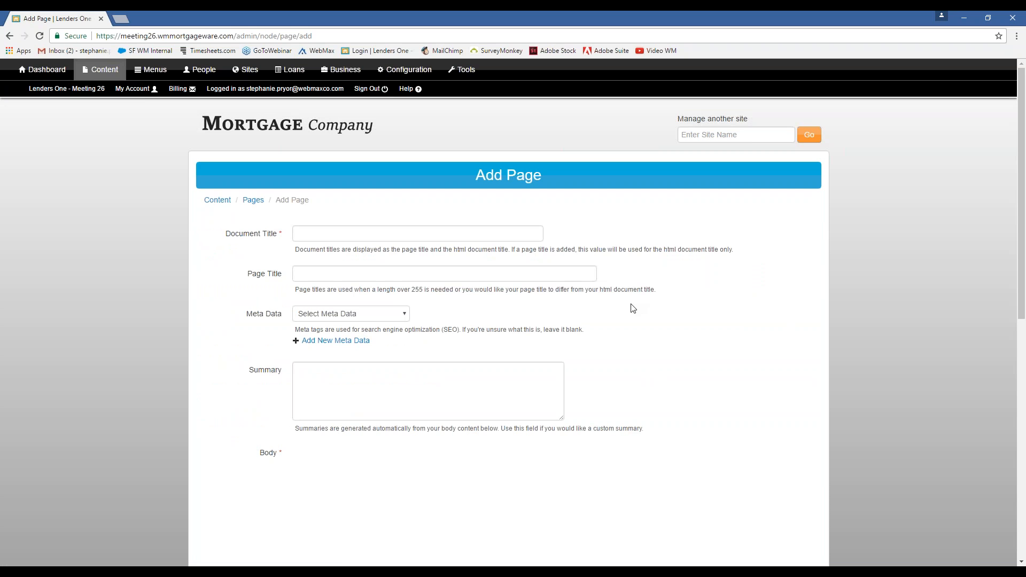
{"action": "left_click", "coordinate": [417, 234]}
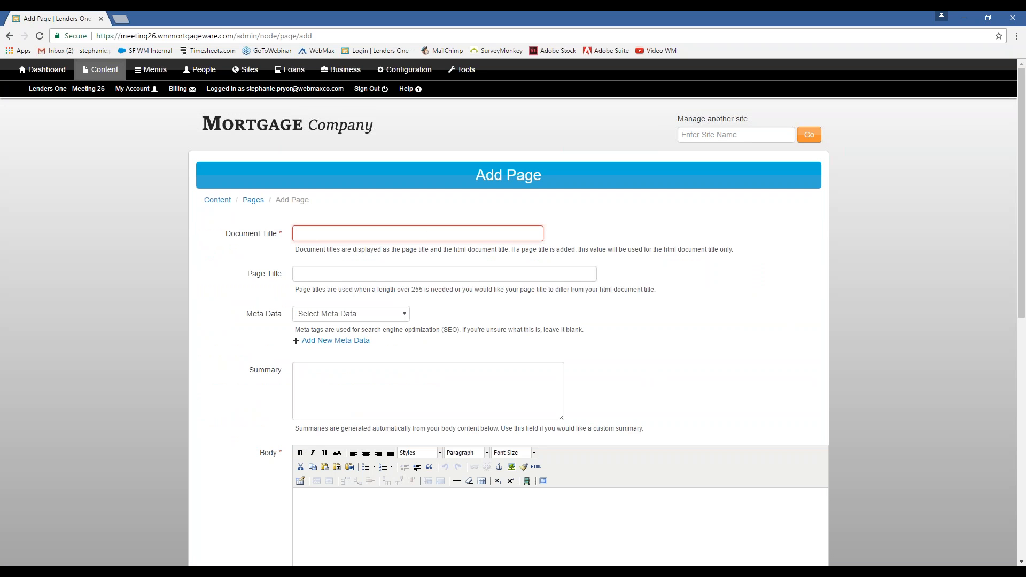
{"action": "mouse_move", "coordinate": [599, 275]}
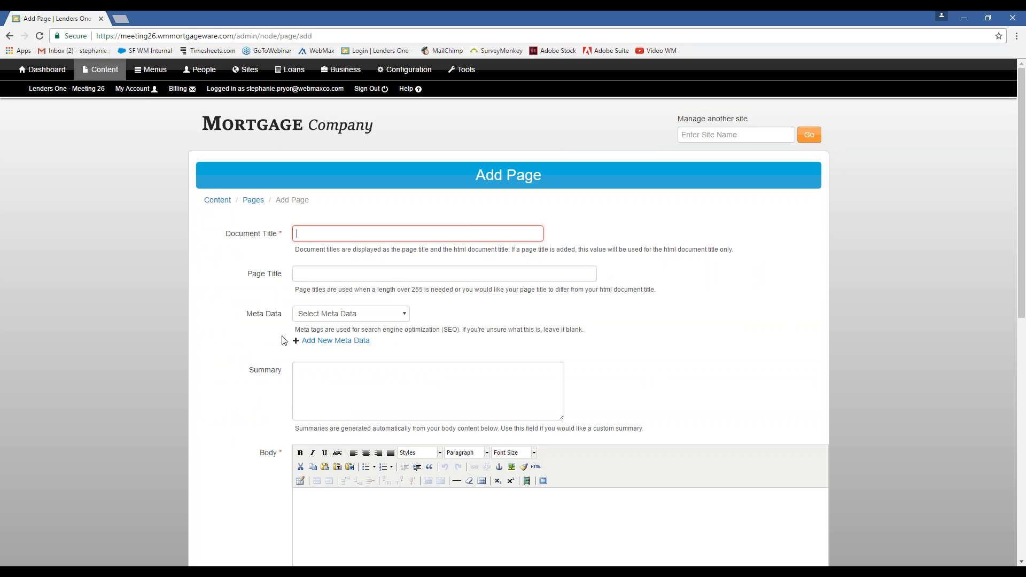
{"action": "type", "text": "S"}
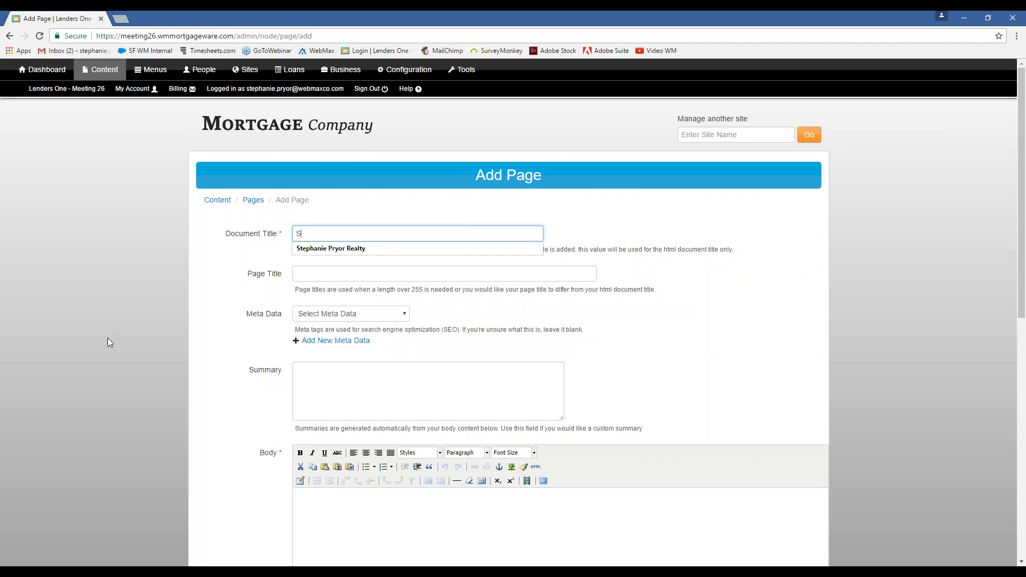
{"action": "type", "text": "Stephanie's"}
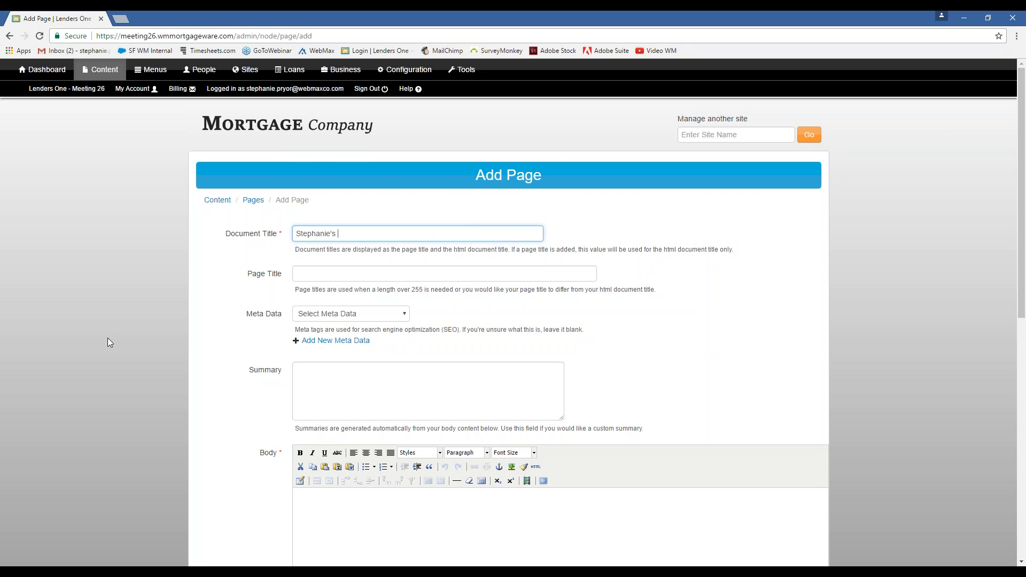
{"action": "type", "text": "Test Page"}
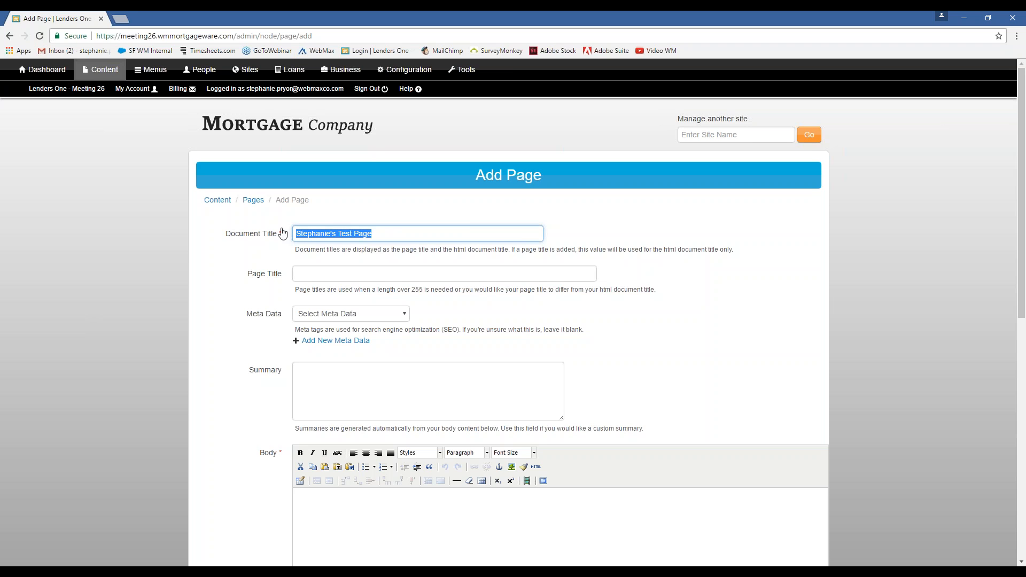
{"action": "type", "text": "Welcome to"}
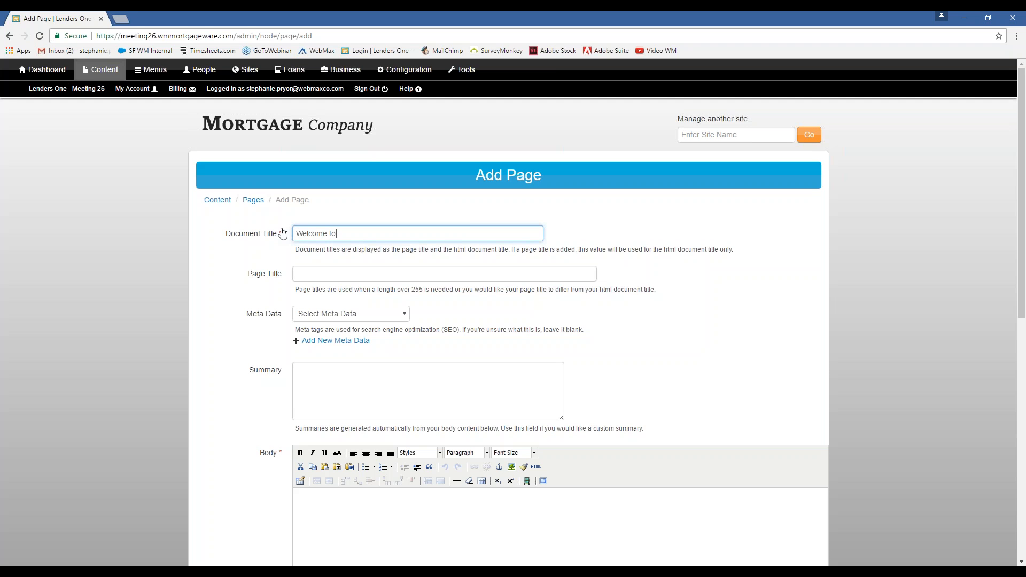
{"action": "type", "text": "Stephanie's P"}
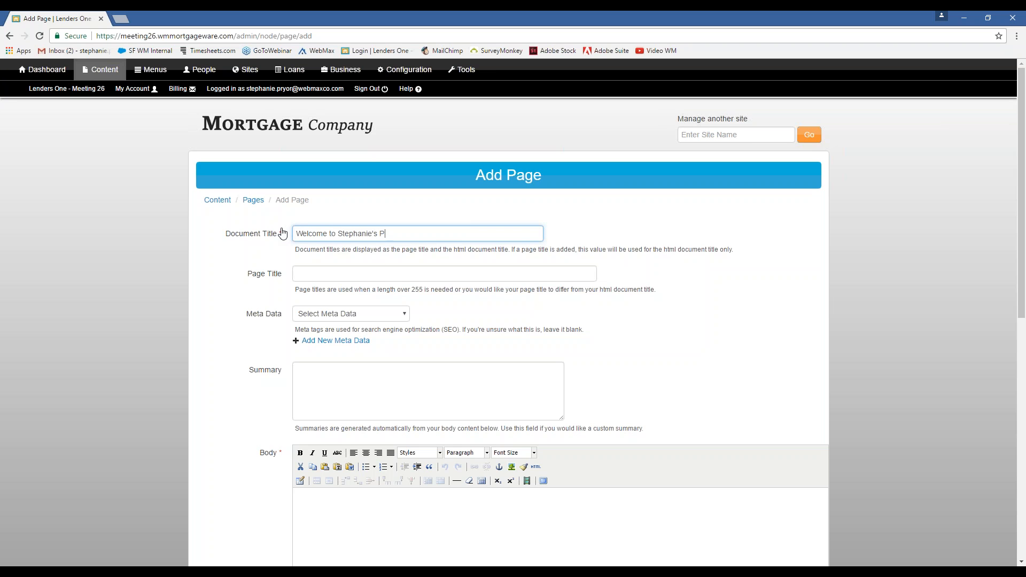
{"action": "type", "text": "age"}
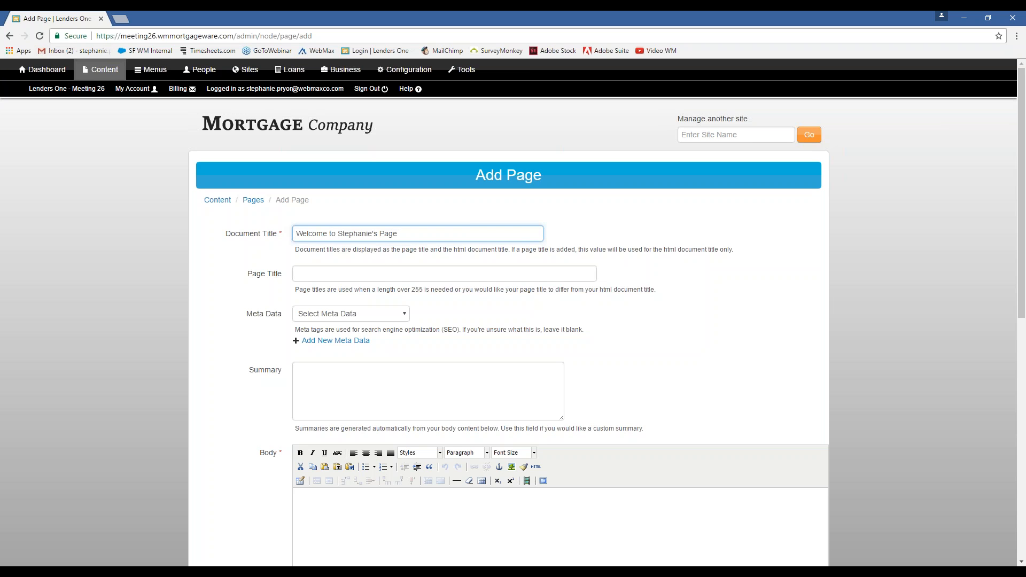
Set the page title to 'Stephanie's Test Page'
{"action": "type", "text": "S"}
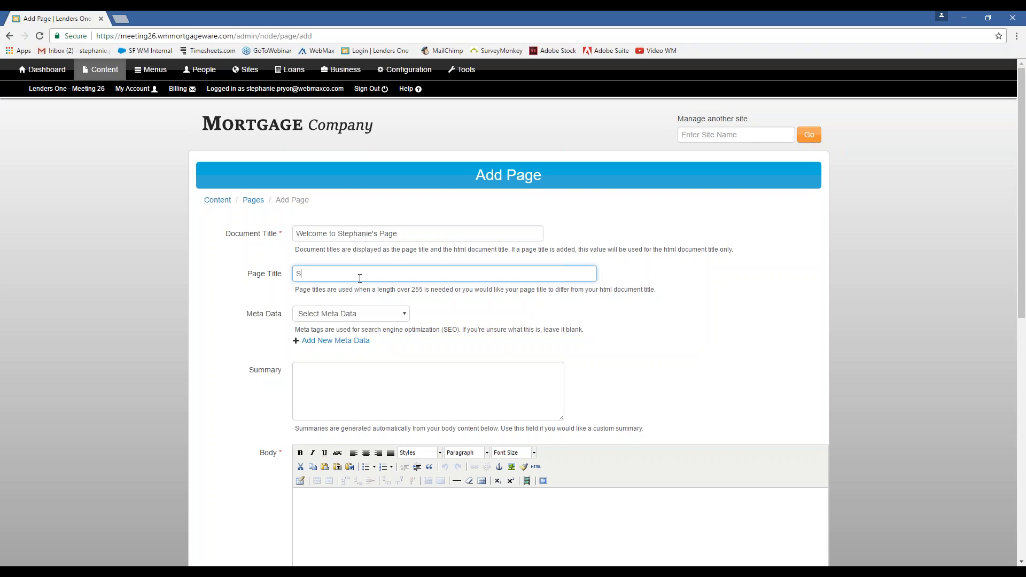
{"action": "type", "text": "tephanie's"}
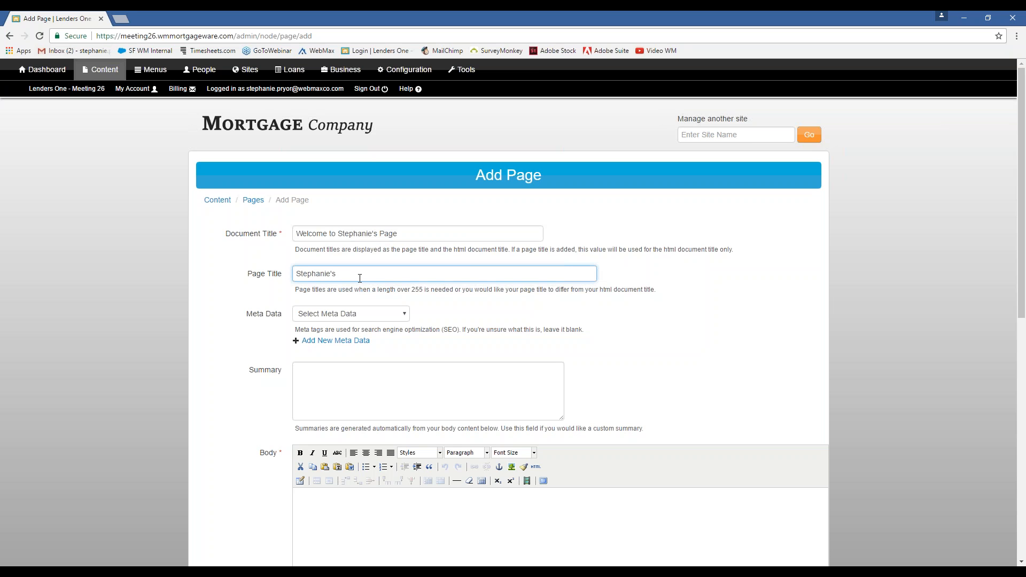
{"action": "type", "text": "Test Page"}
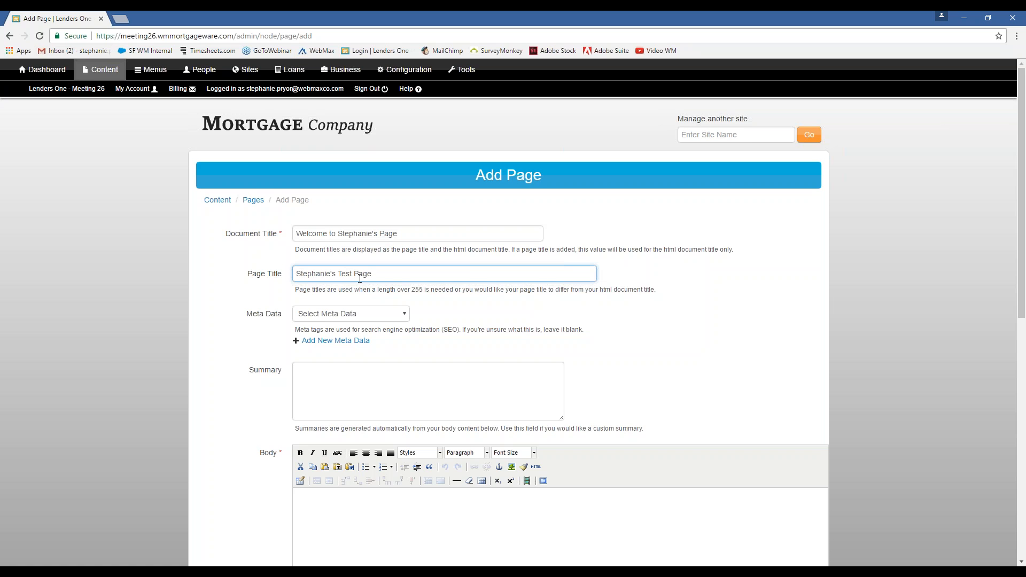
{"action": "scroll", "scroll_direction": "down", "scroll_amount": 3}
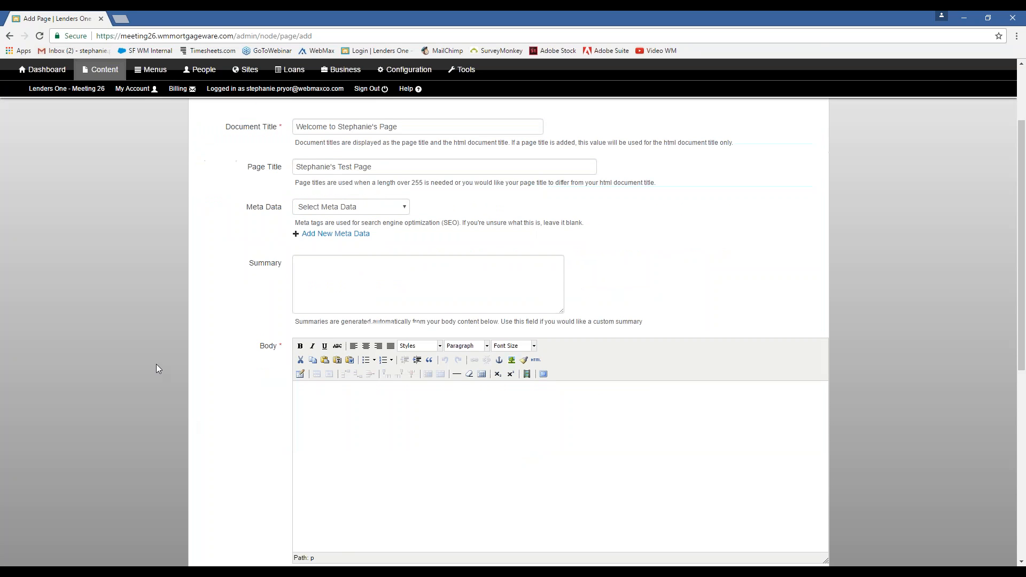
Enter meta keywords 'mortgage, Gloucester County, home loan, South Jersey'
{"action": "left_click", "coordinate": [336, 234]}
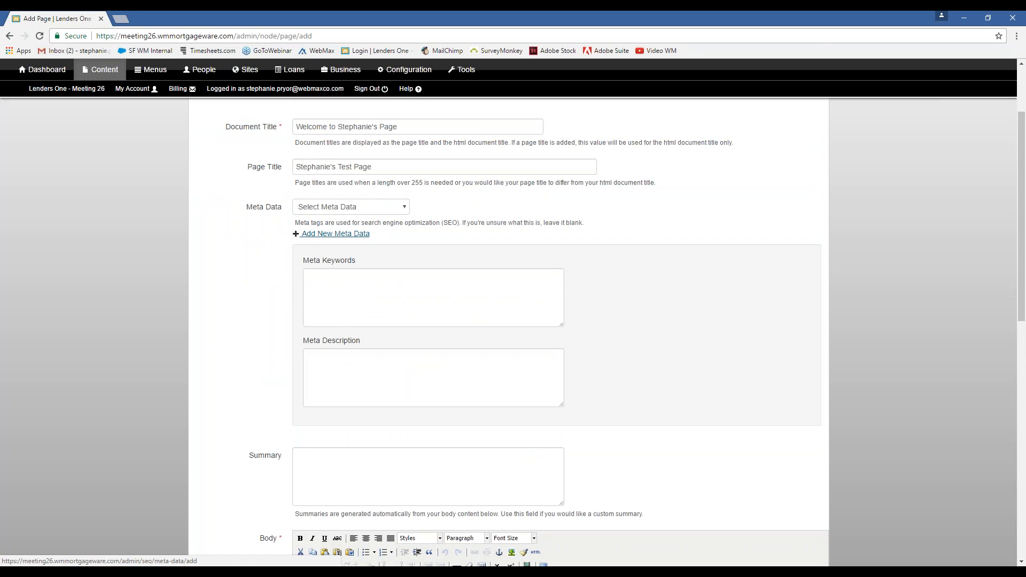
{"action": "scroll", "scroll_direction": "down", "scroll_amount": 3}
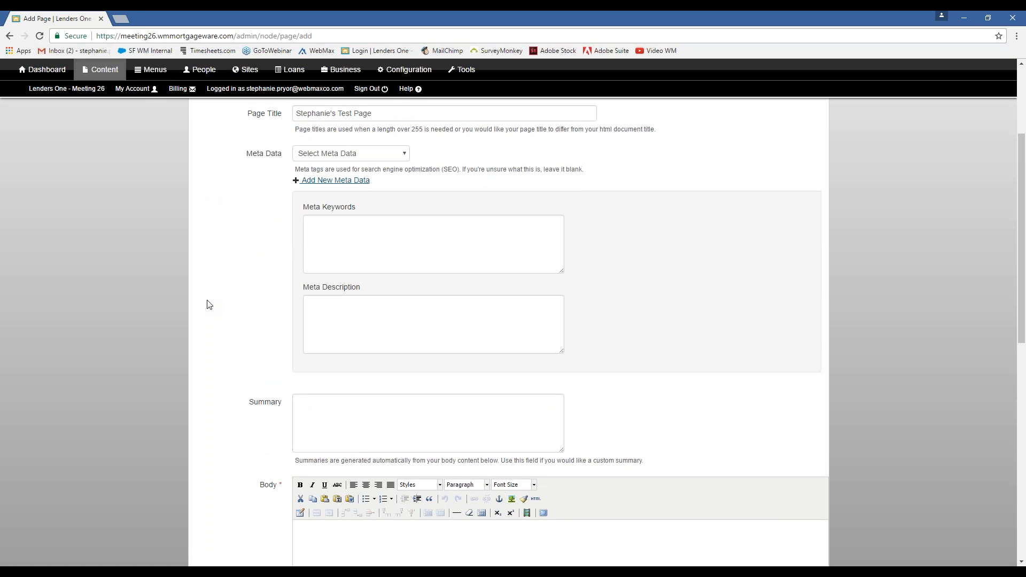
{"action": "left_click", "coordinate": [434, 243]}
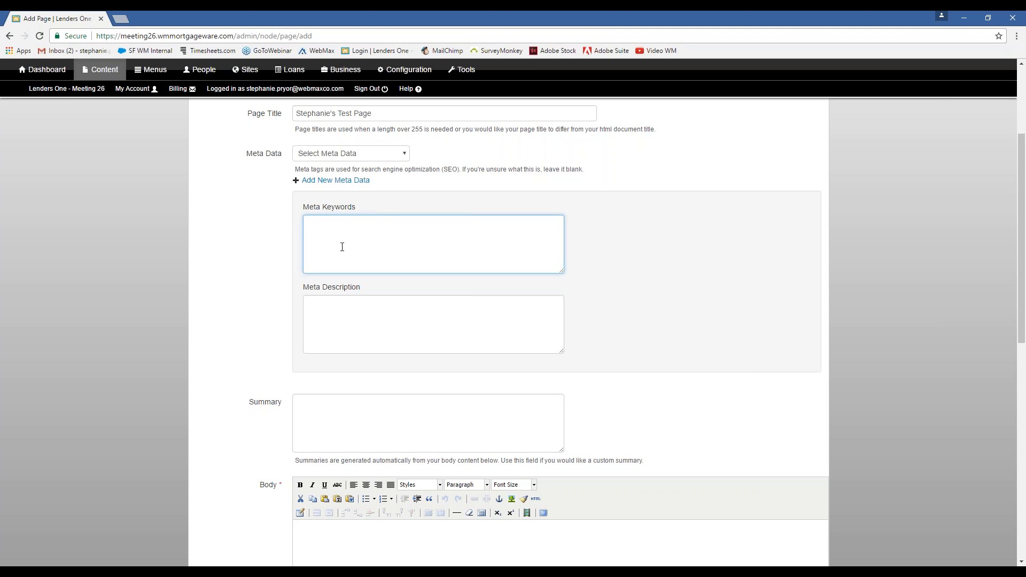
{"action": "type", "text": "mortgage"}
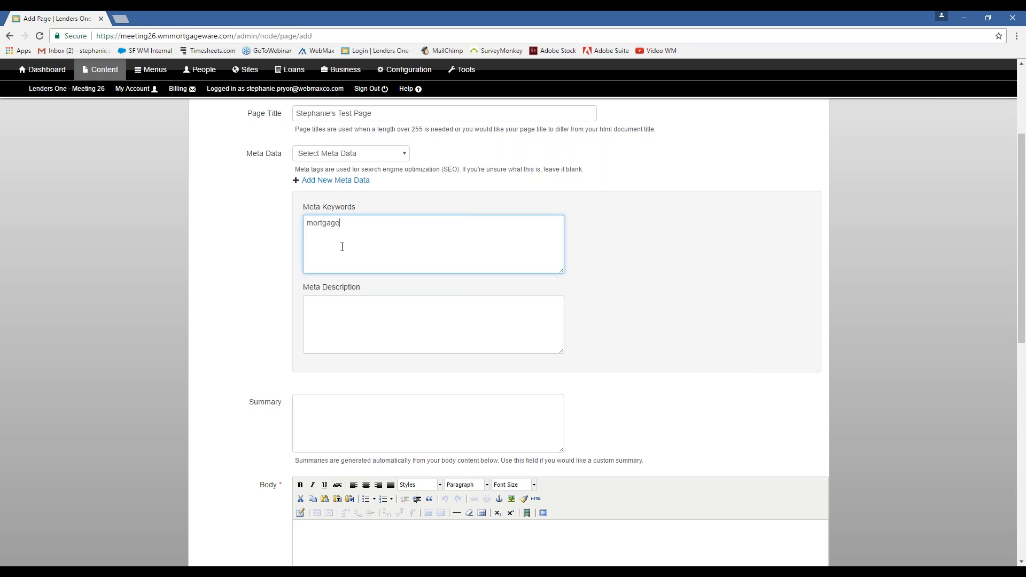
{"action": "type", "text": ", Glouces"}
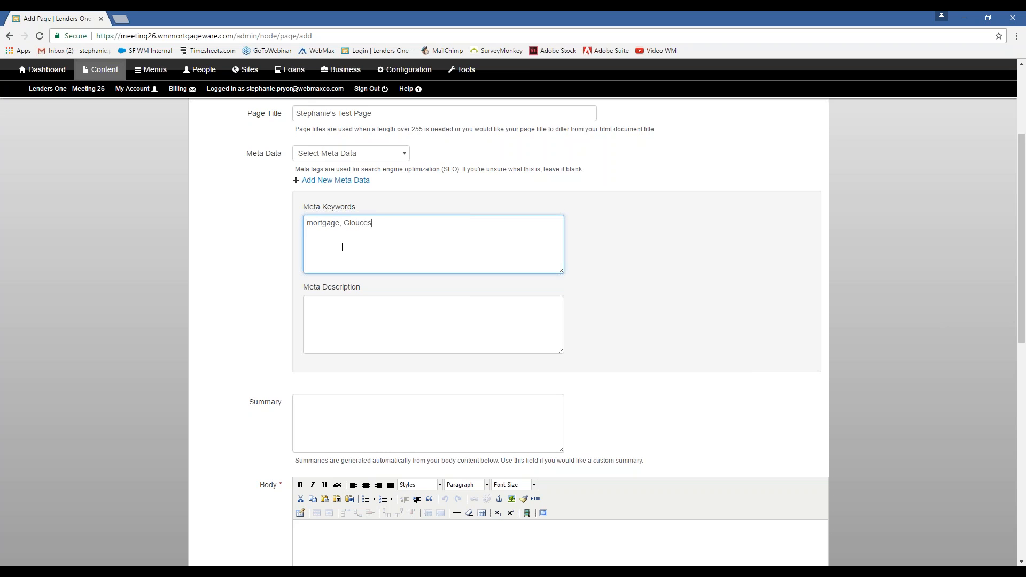
{"action": "type", "text": "ter County, home loan"}
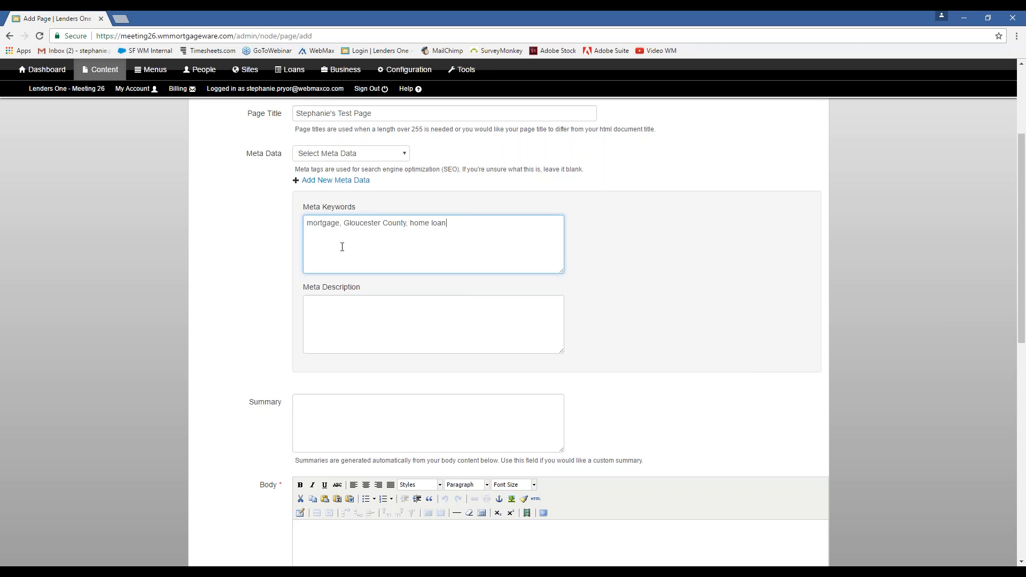
{"action": "type", "text": ", South Jersey"}
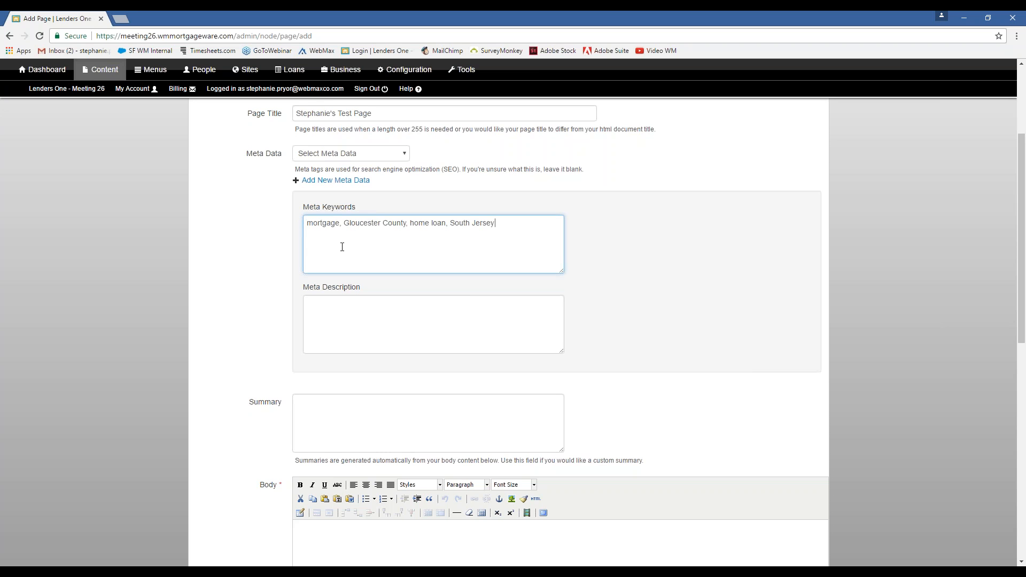
{"action": "mouse_move", "coordinate": [222, 313]}
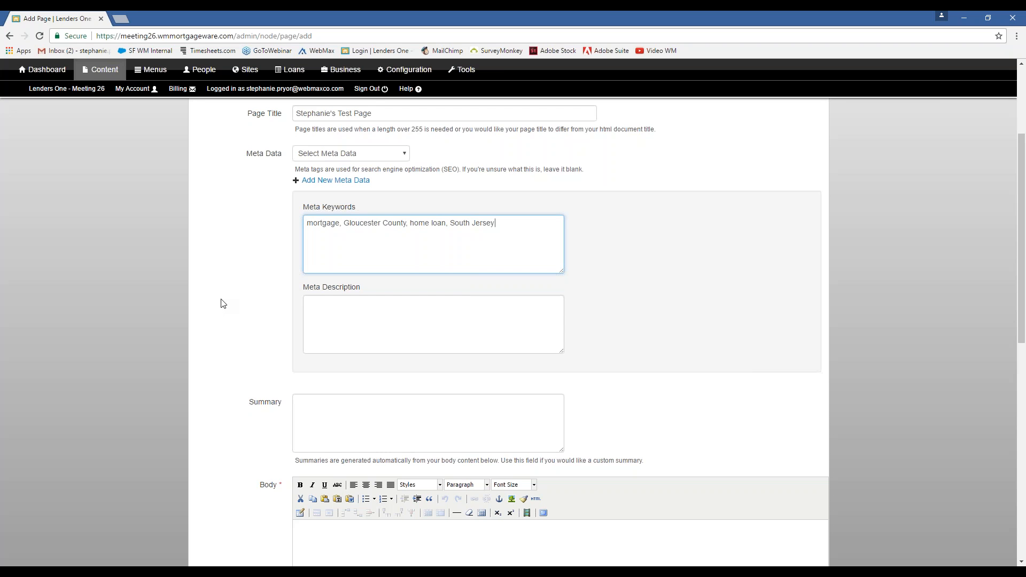
{"action": "mouse_move", "coordinate": [376, 242]}
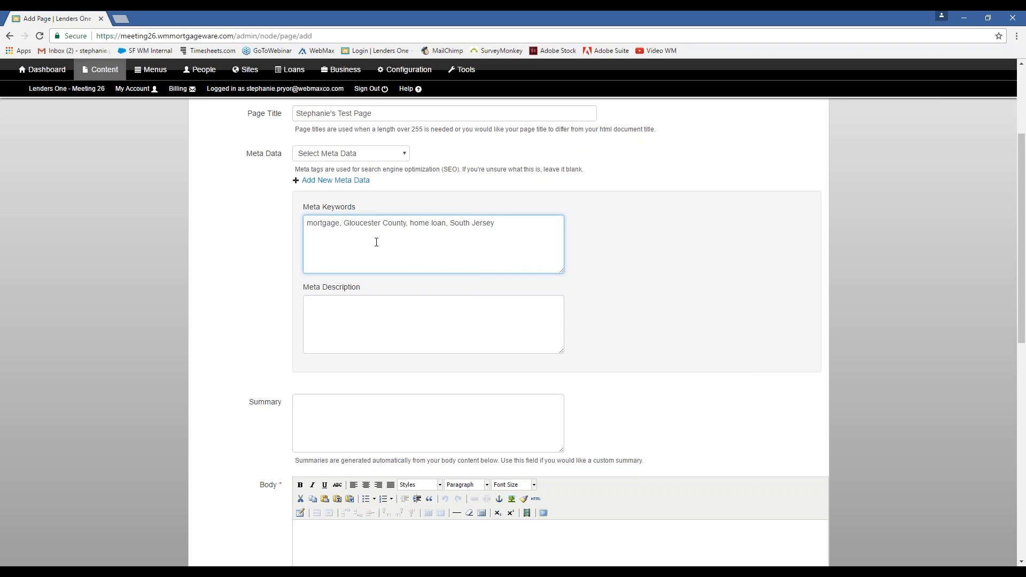
{"action": "left_click", "coordinate": [434, 324]}
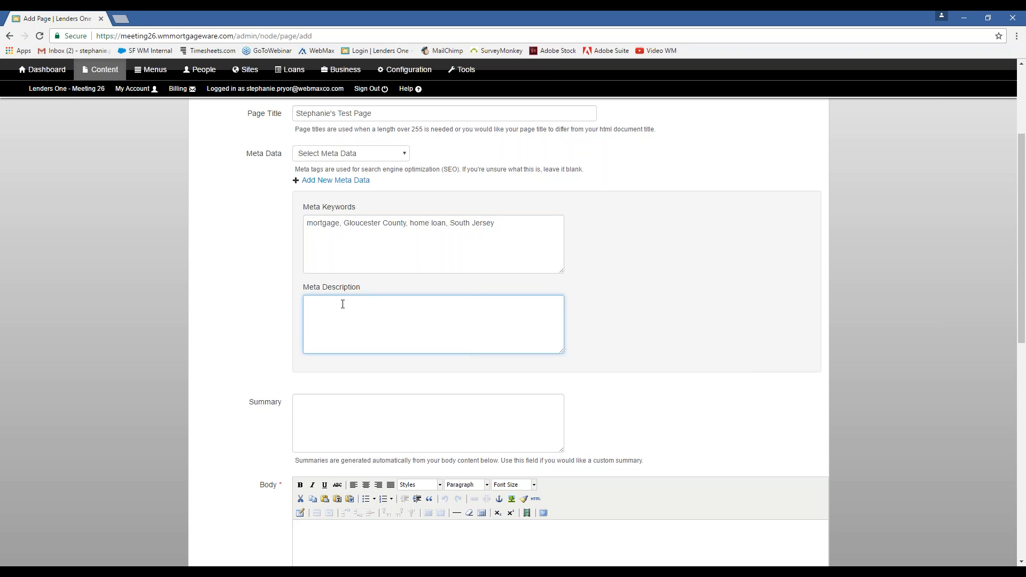
{"action": "type", "text": "Best m"}
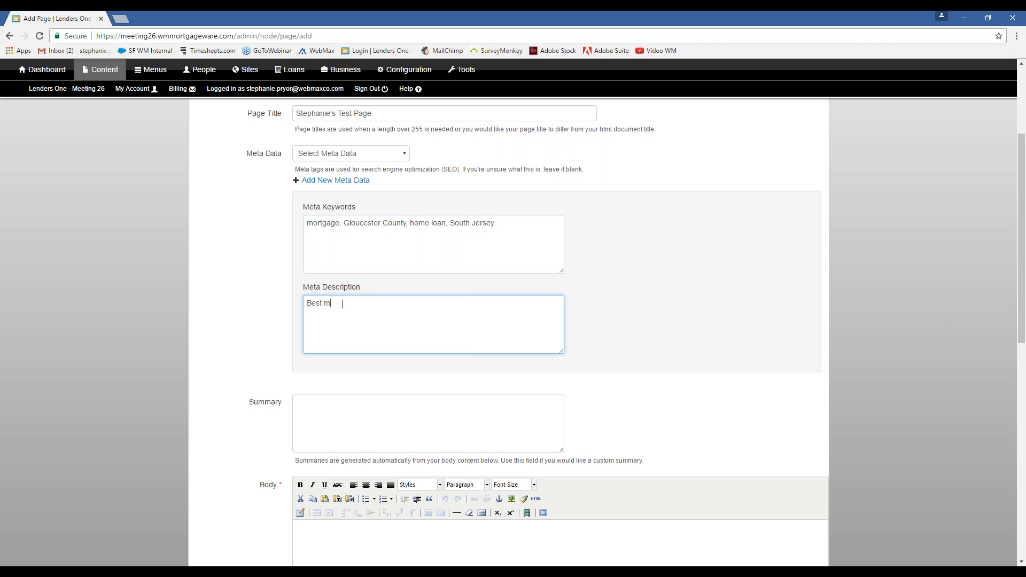
{"action": "type", "text": "ortgage company in G"}
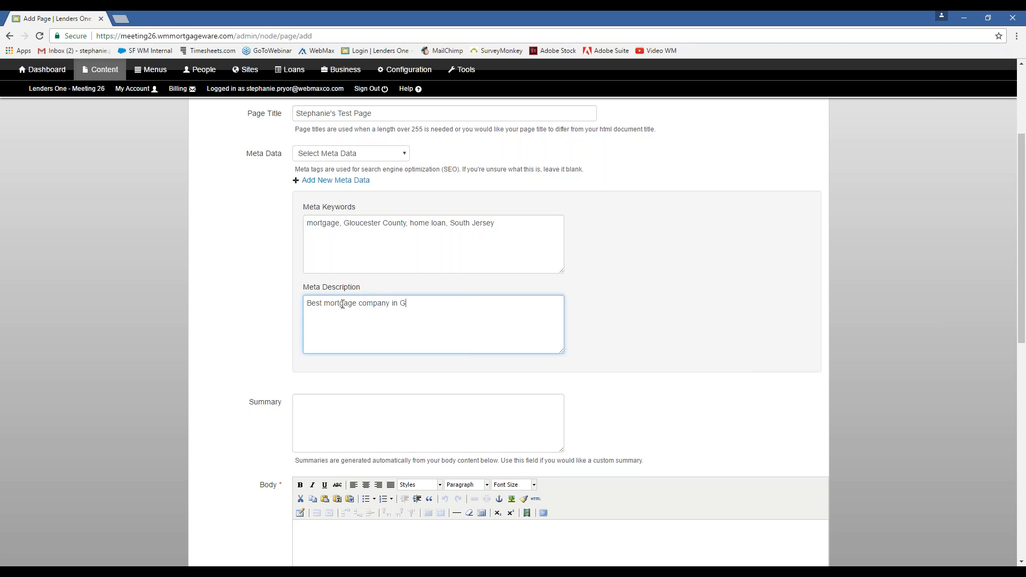
{"action": "type", "text": "loucester County and all of South Jersey. Contact us"}
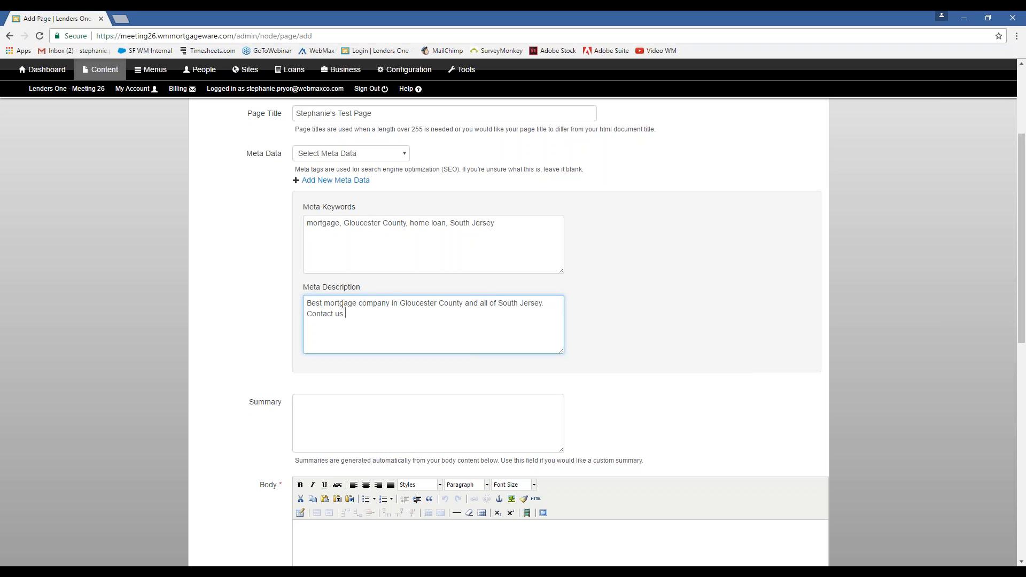
{"action": "type", "text": "today at 555-555-55"}
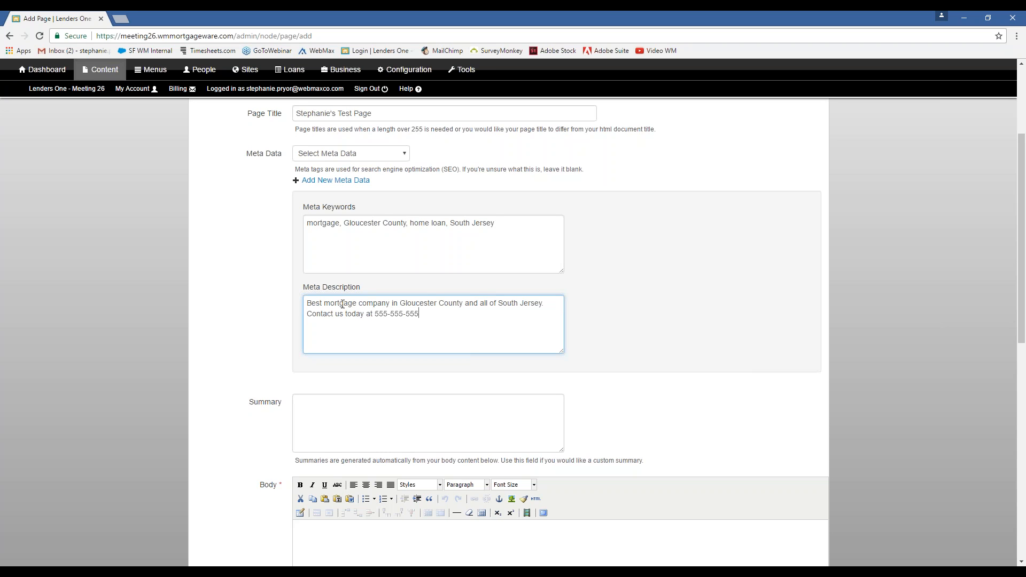
{"action": "type", "text": "5."}
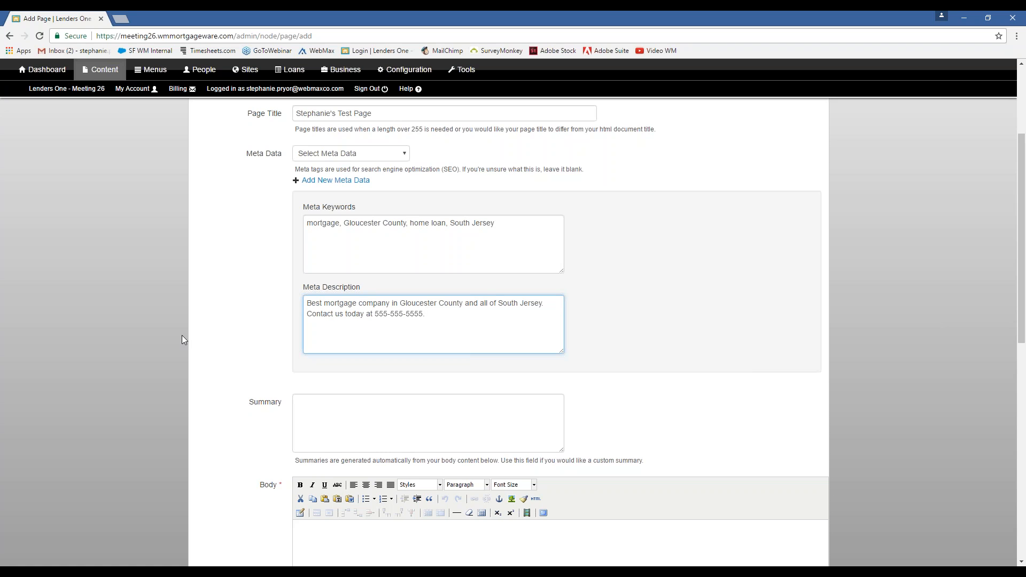
Write the body 'Welcome to Stephanie's Test Page. It's the best page ever IMO.'
{"action": "scroll", "scroll_direction": "down", "scroll_amount": 3}
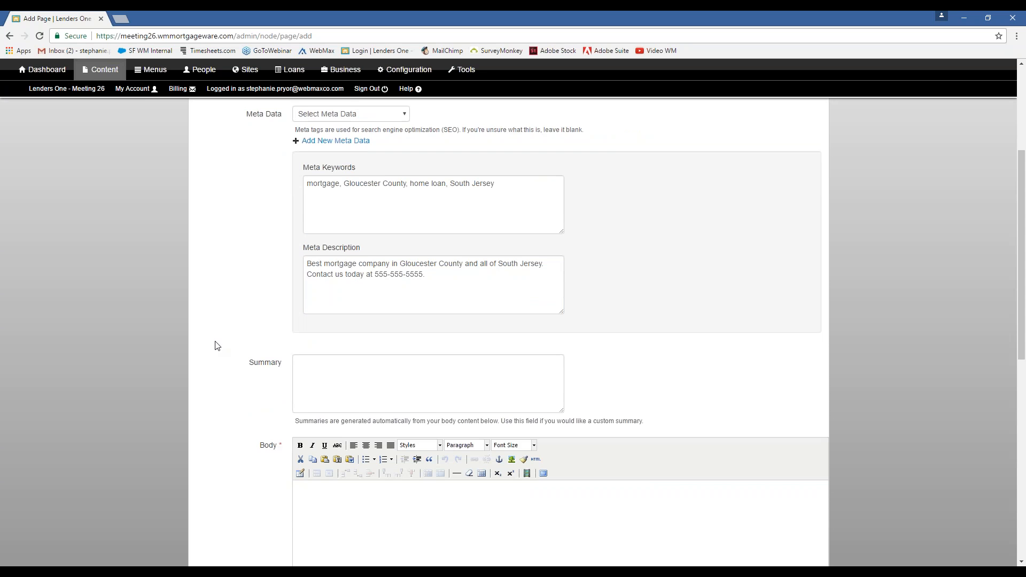
{"action": "left_click", "coordinate": [428, 383]}
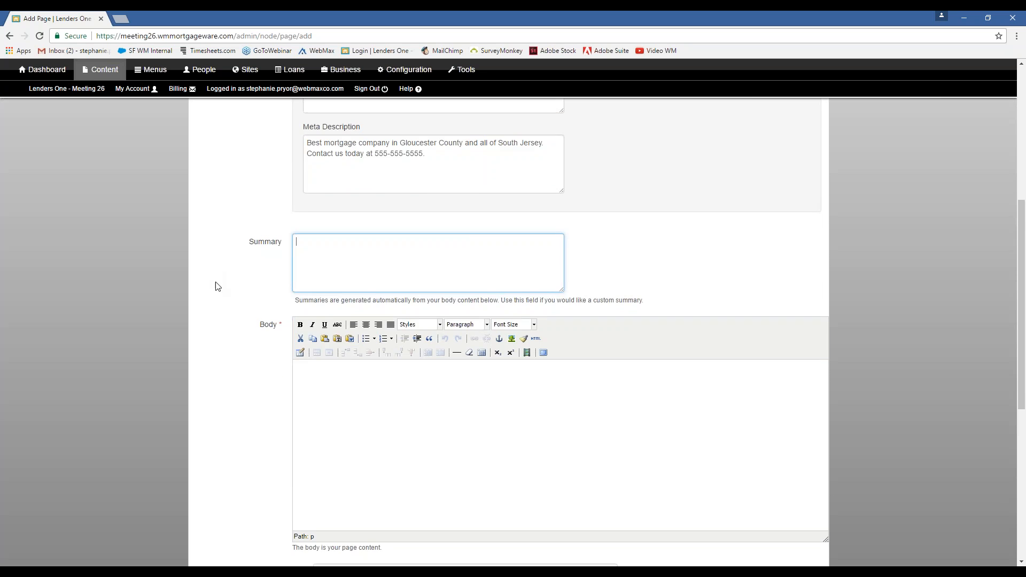
{"action": "mouse_move", "coordinate": [235, 353]}
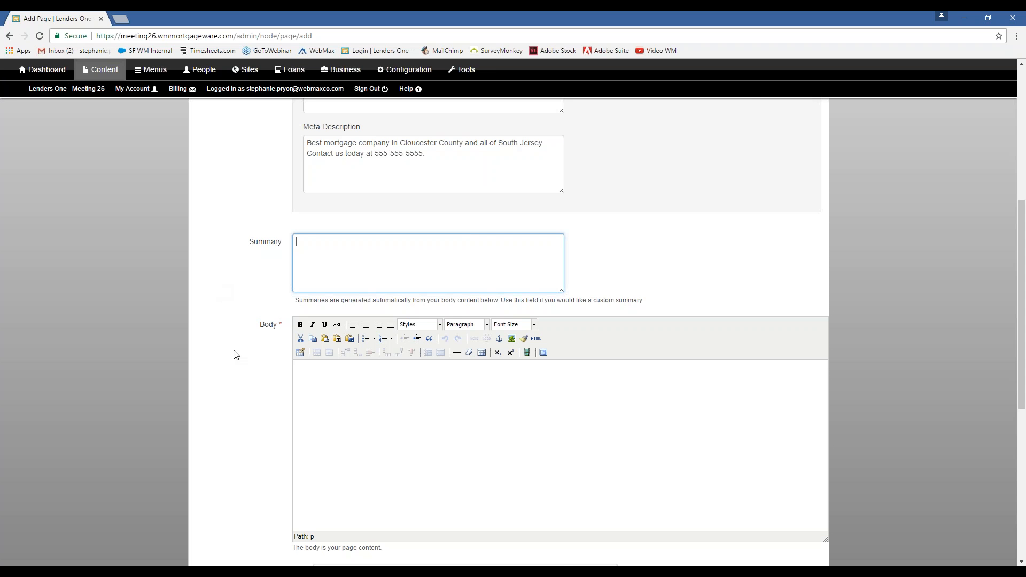
{"action": "mouse_move", "coordinate": [358, 418]}
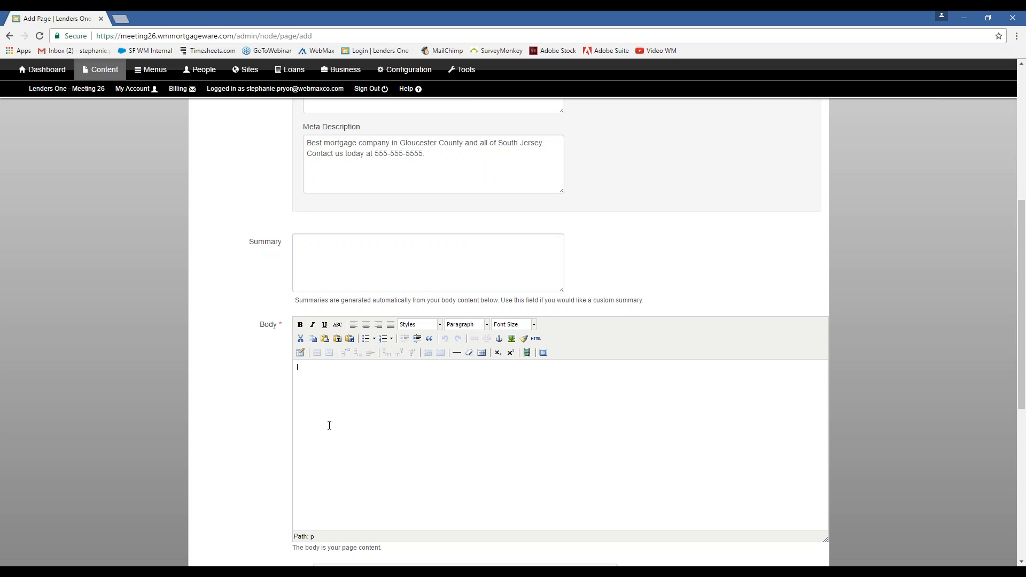
{"action": "scroll", "scroll_direction": "down", "scroll_amount": 3}
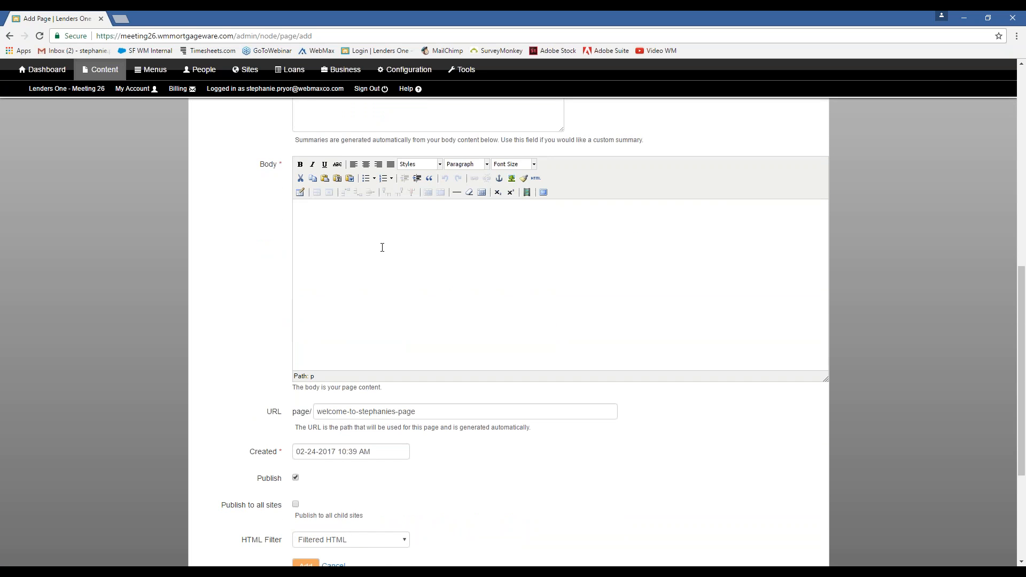
{"action": "left_click", "coordinate": [375, 242]}
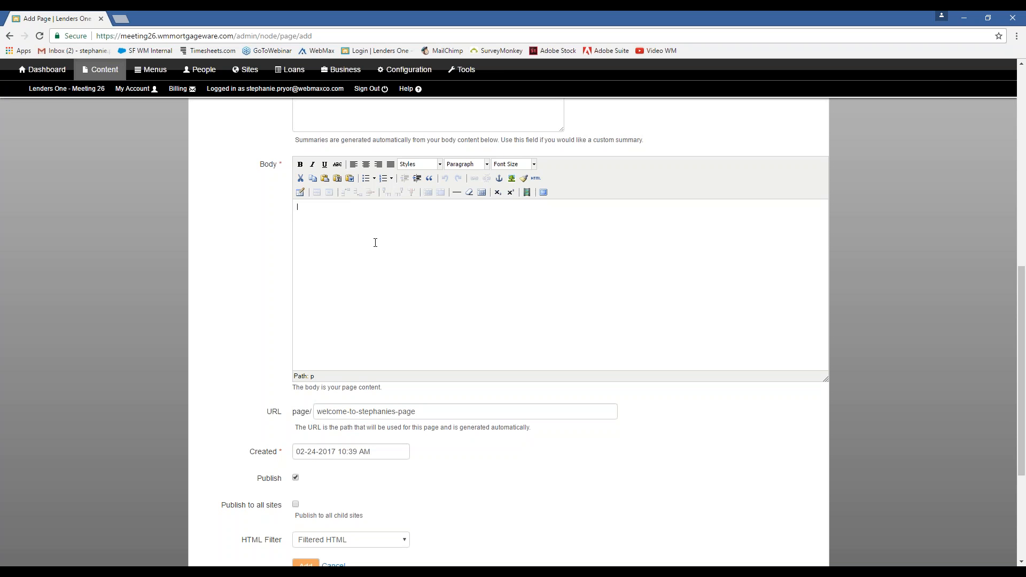
{"action": "type", "text": "w"}
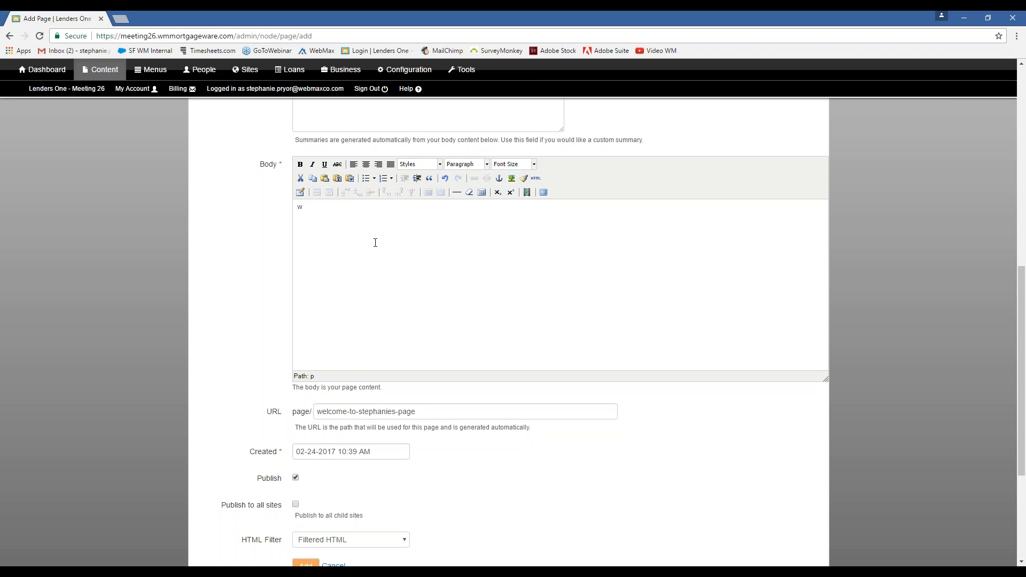
{"action": "type", "text": "elcome to"}
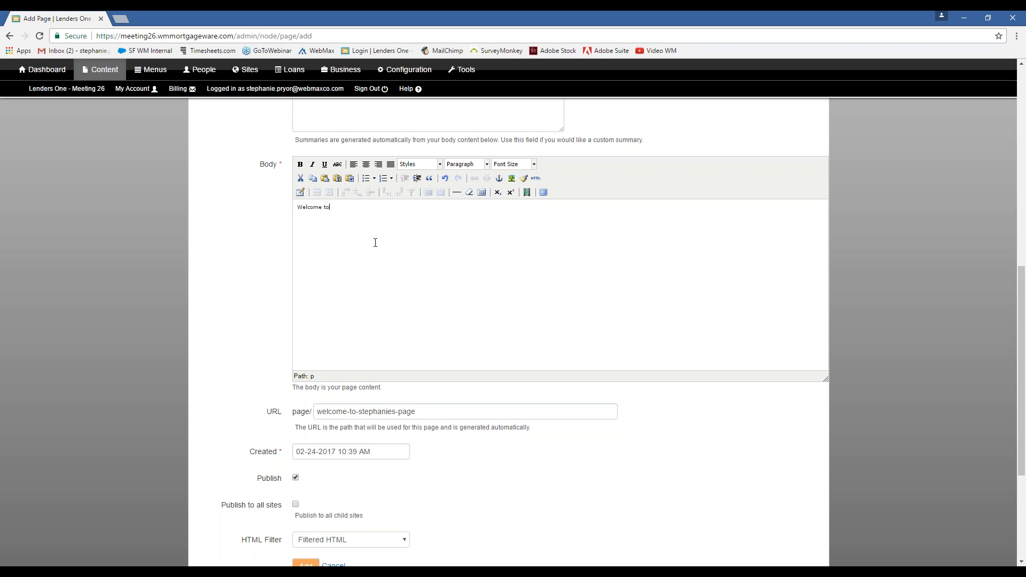
{"action": "type", "text": "Stephanie's Test P"}
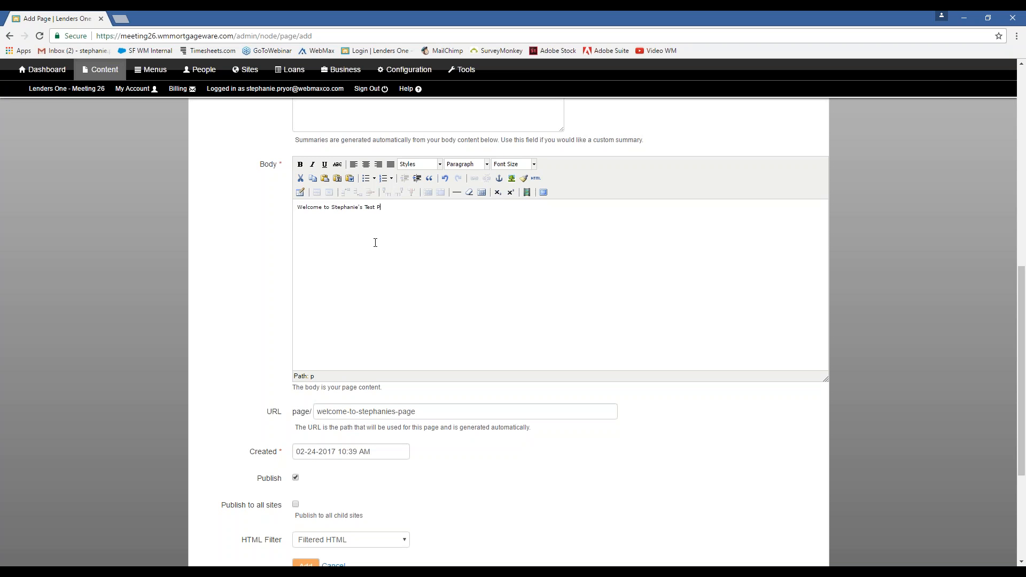
{"action": "type", "text": "age."}
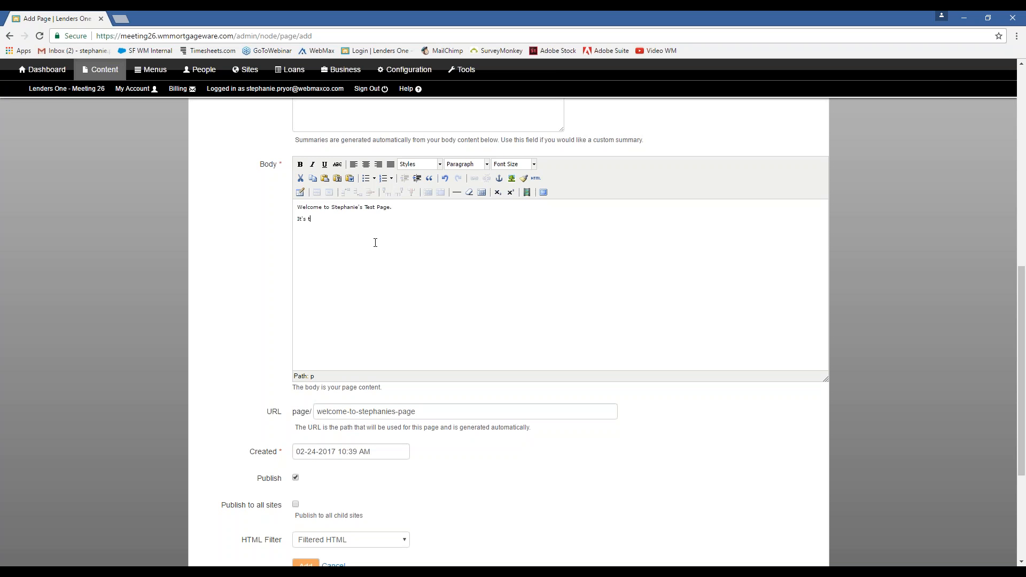
{"action": "type", "text": "he best page ever"}
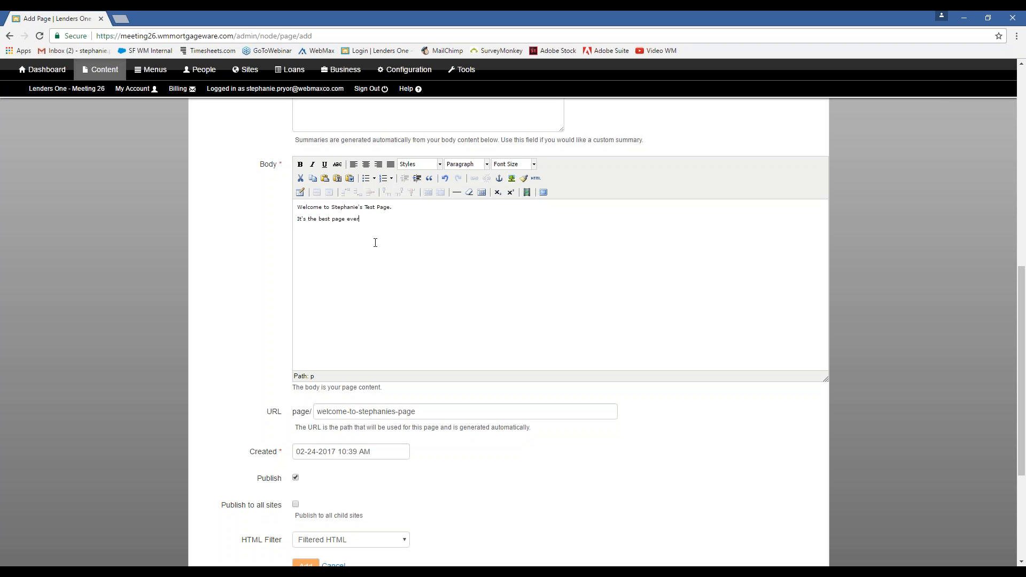
{"action": "type", "text": "IMO."}
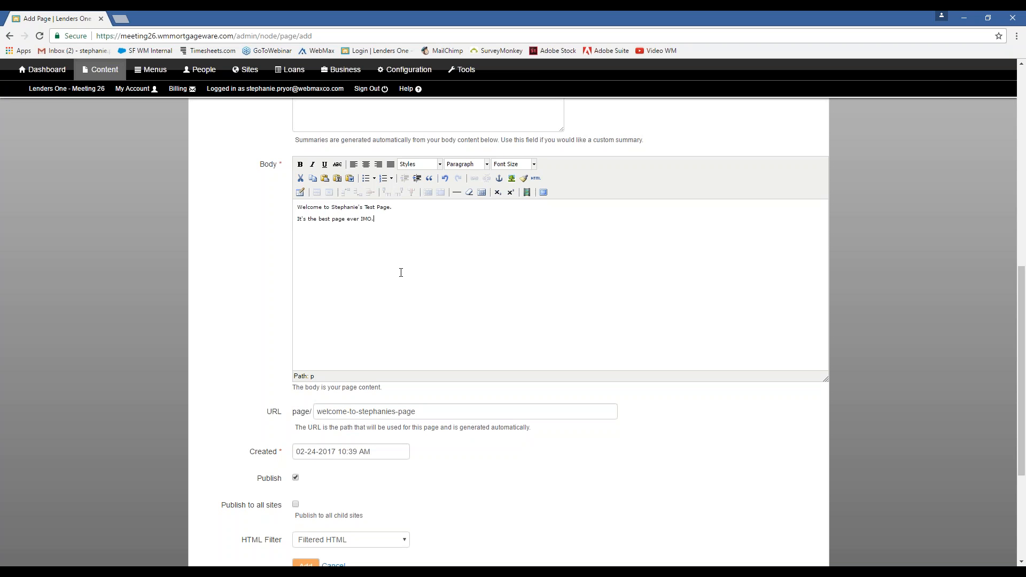
{"action": "mouse_move", "coordinate": [364, 224]}
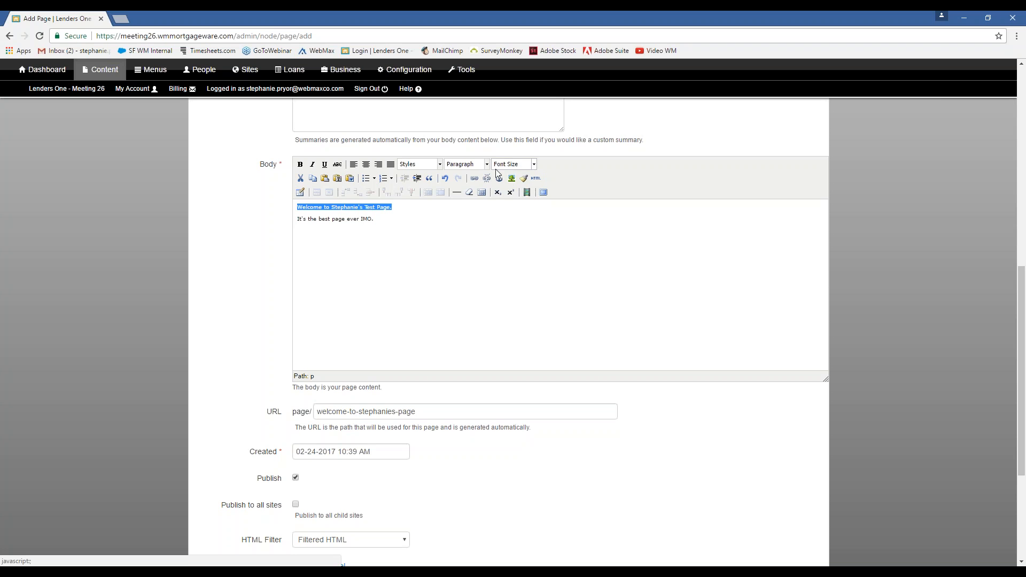
Format the welcome line as Heading 2 via the Paragraph format dropdown
{"action": "left_click", "coordinate": [466, 164]}
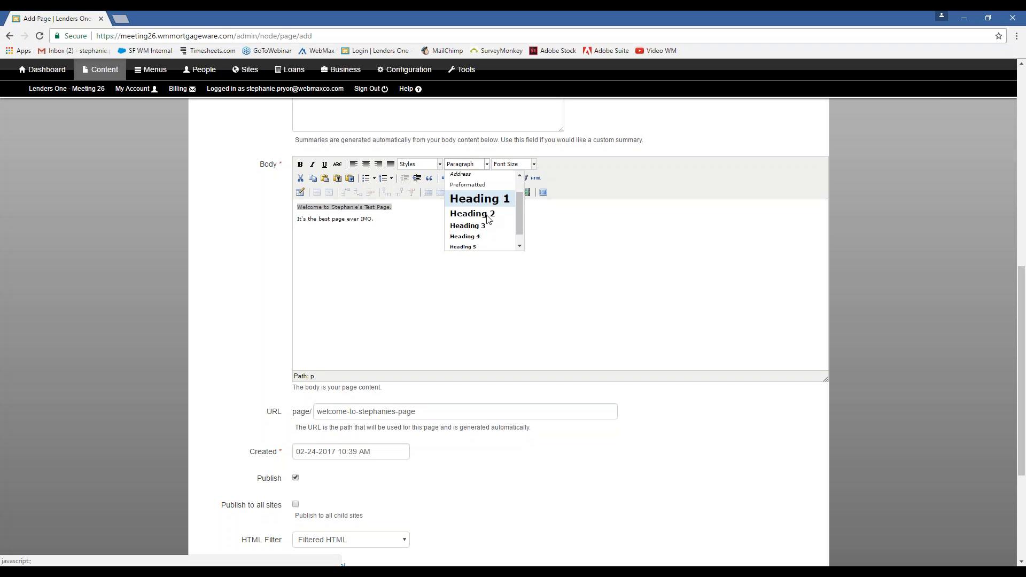
{"action": "left_click", "coordinate": [480, 198]}
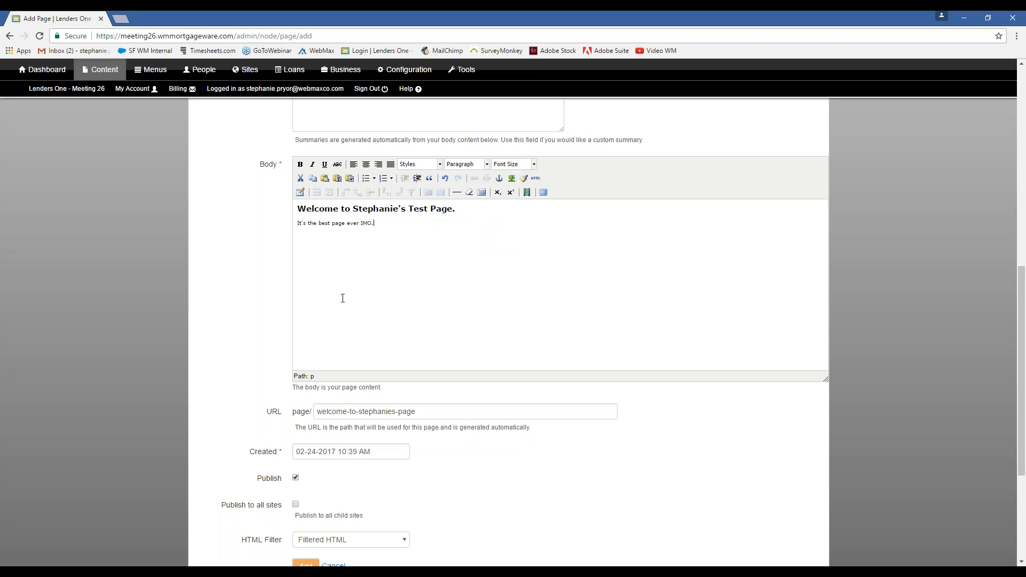
{"action": "mouse_move", "coordinate": [303, 215]}
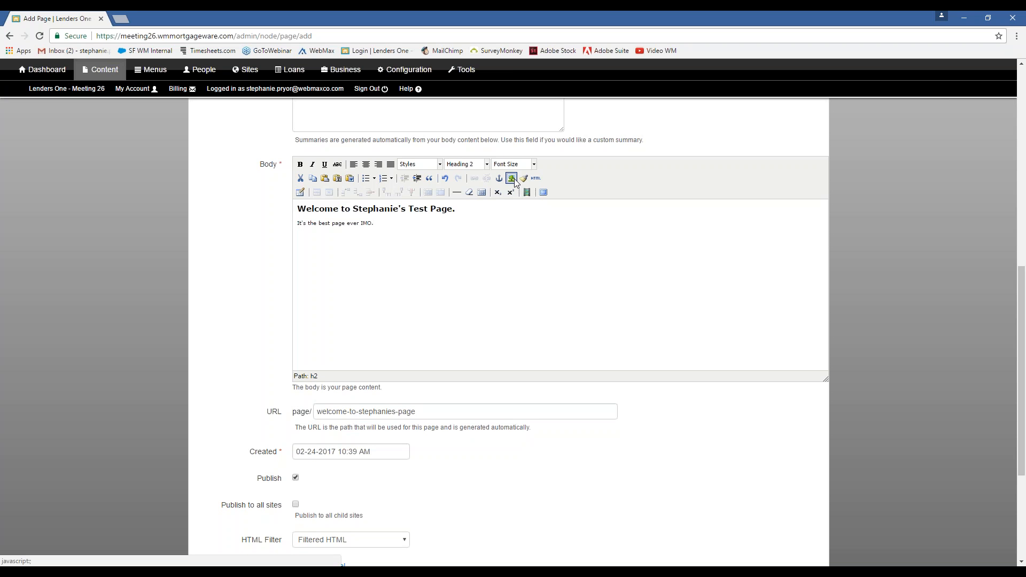
{"action": "mouse_move", "coordinate": [511, 178]}
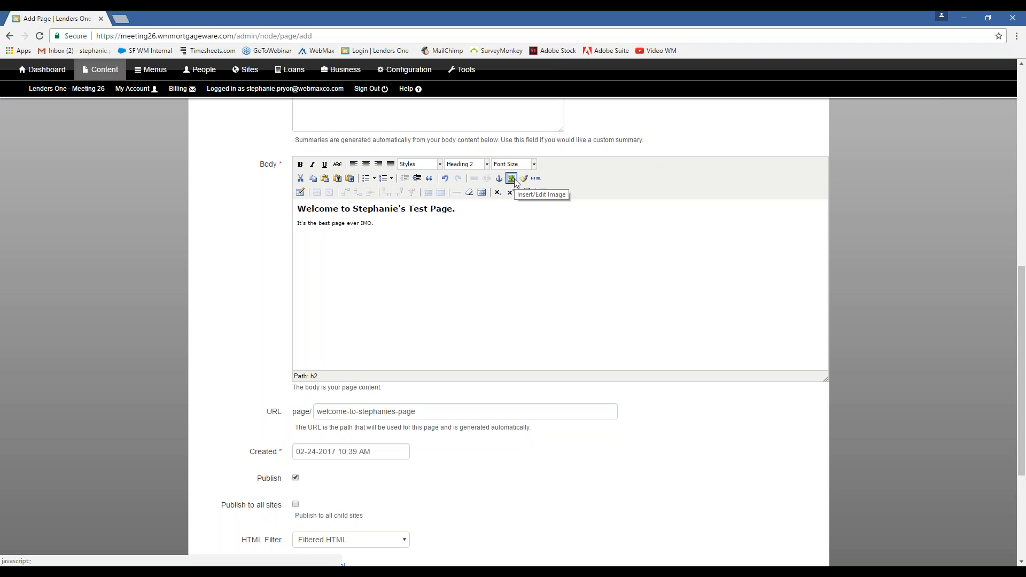
Place the cursor in the body and bring up the image file browser from Insert/Edit Image
{"action": "left_click", "coordinate": [511, 178]}
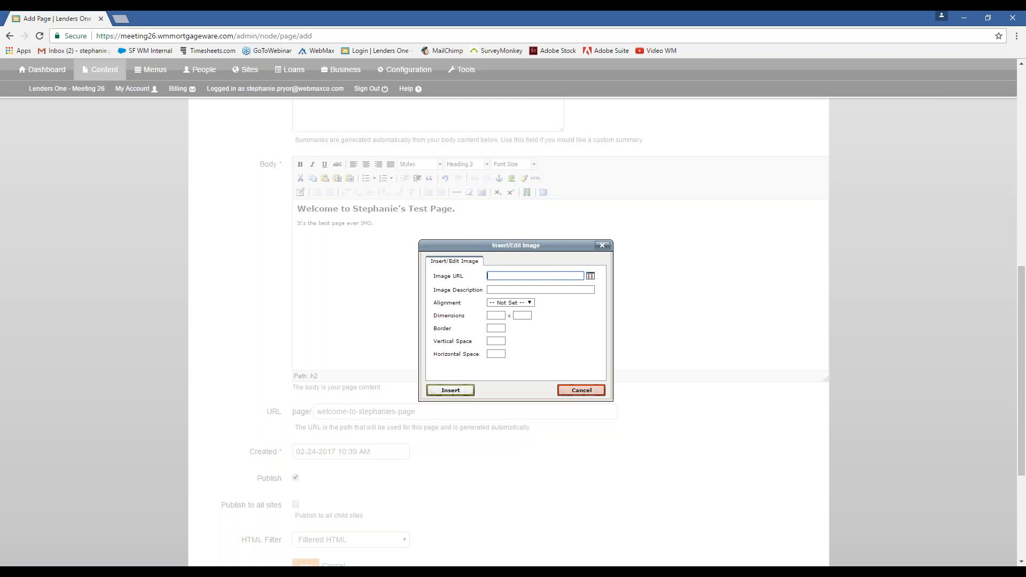
{"action": "left_click", "coordinate": [580, 391]}
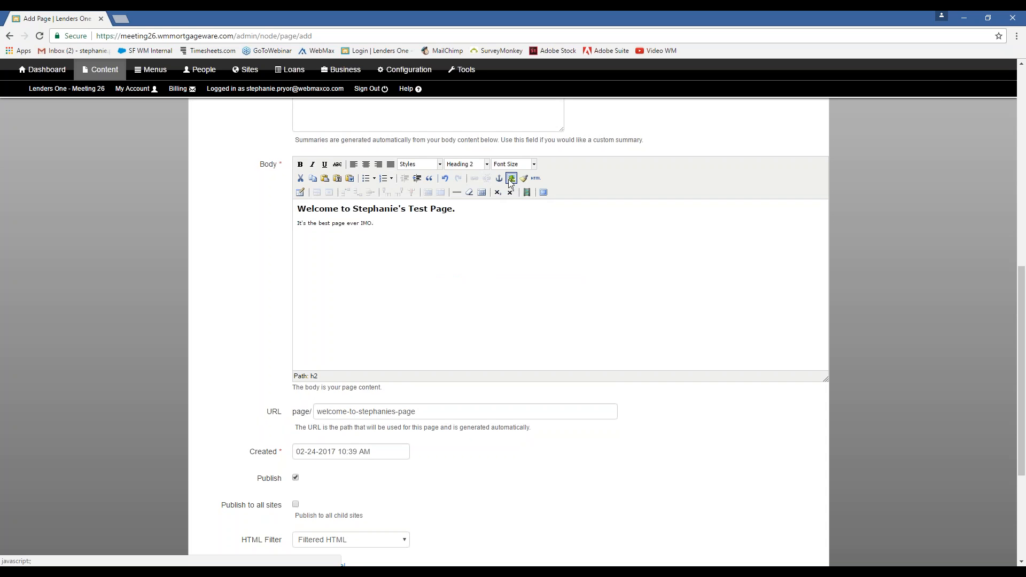
{"action": "left_click", "coordinate": [512, 178]}
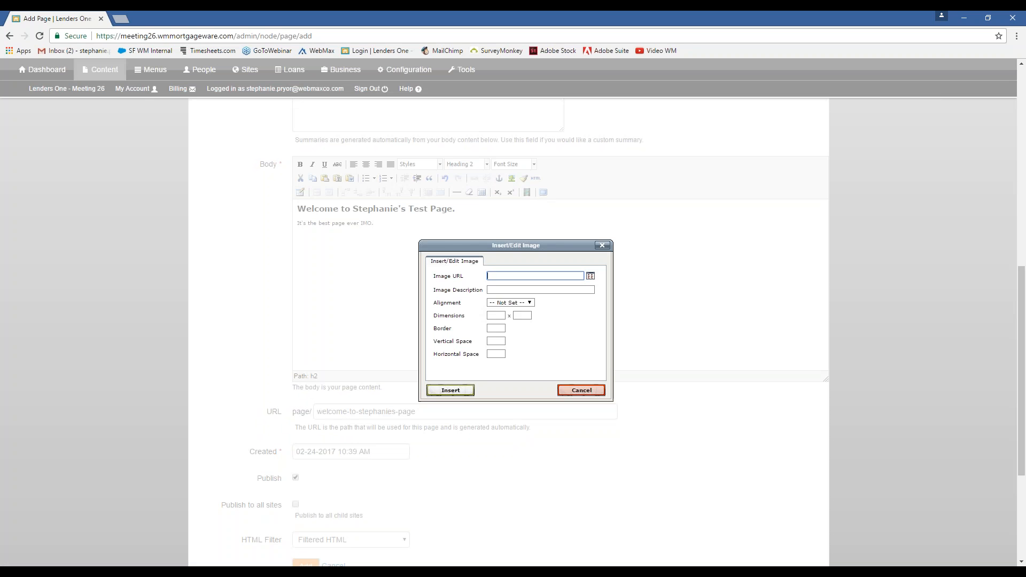
{"action": "left_click", "coordinate": [588, 276]}
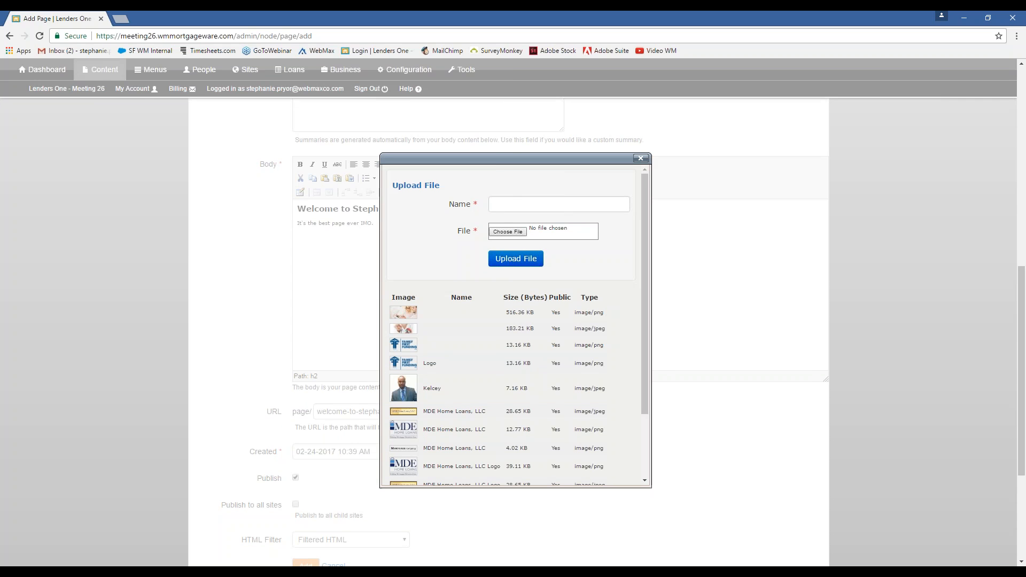
Choose michael-scott-image from the Webinar Files folder
{"action": "left_click", "coordinate": [507, 231]}
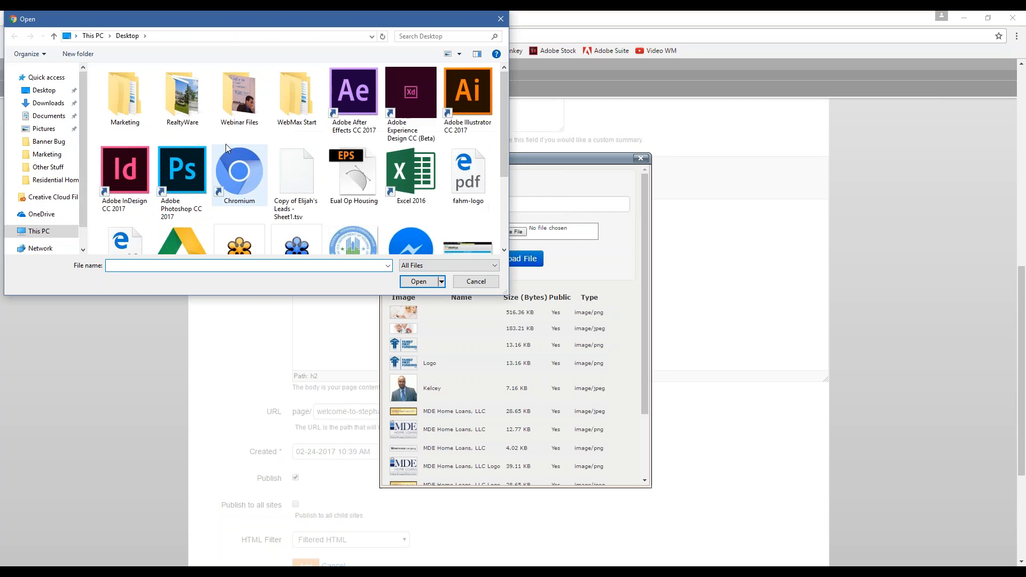
{"action": "double_click", "coordinate": [239, 91]}
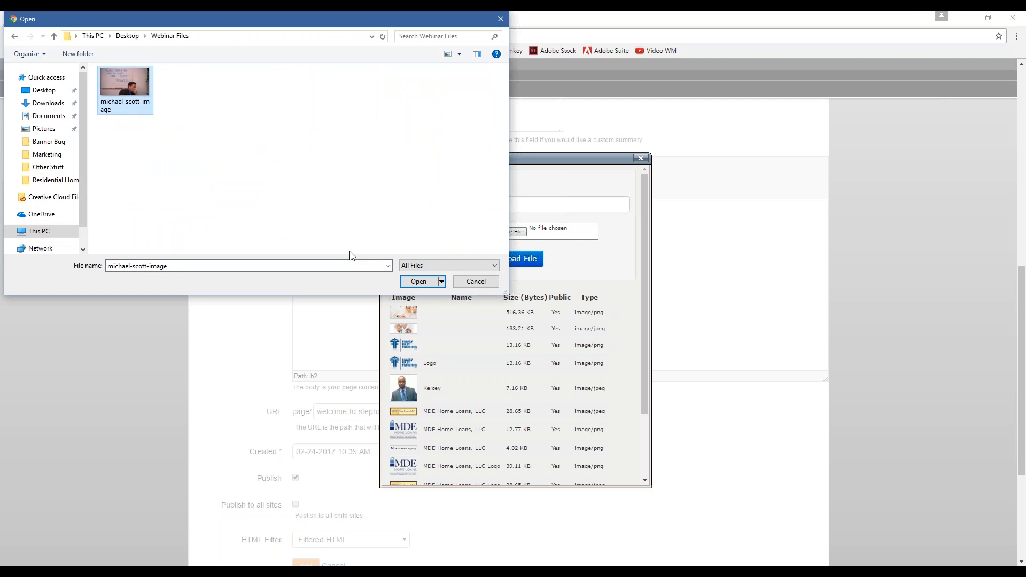
{"action": "left_click", "coordinate": [418, 282]}
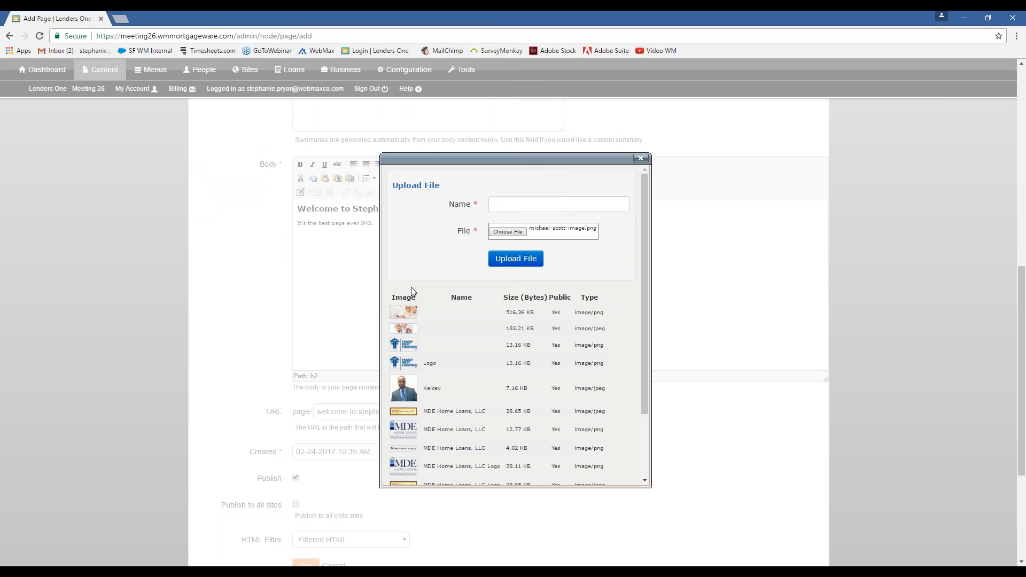
Name the upload michael-scott-wayne-gretsky and upload it to the site
{"action": "left_click", "coordinate": [558, 204]}
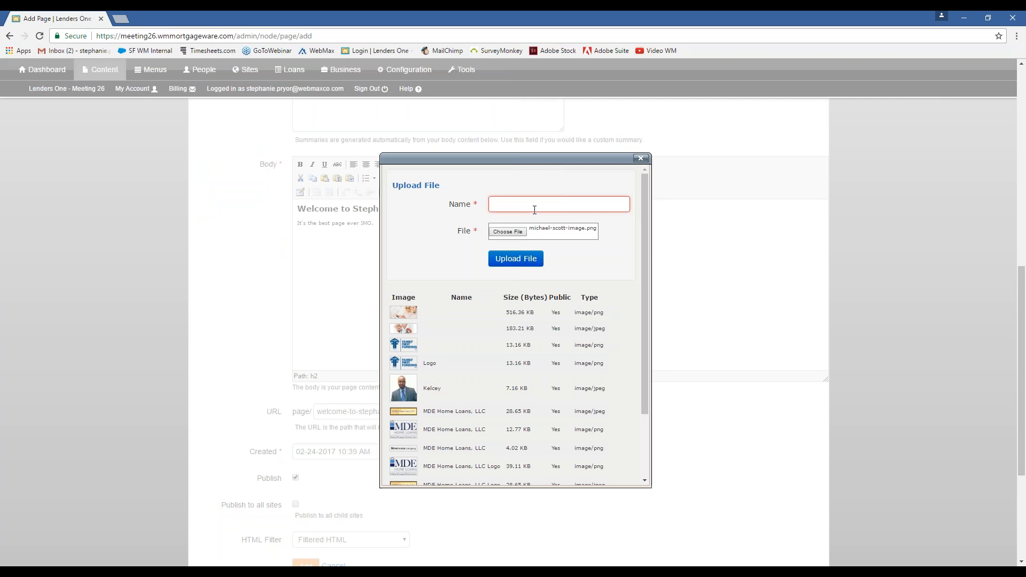
{"action": "type", "text": "michael"}
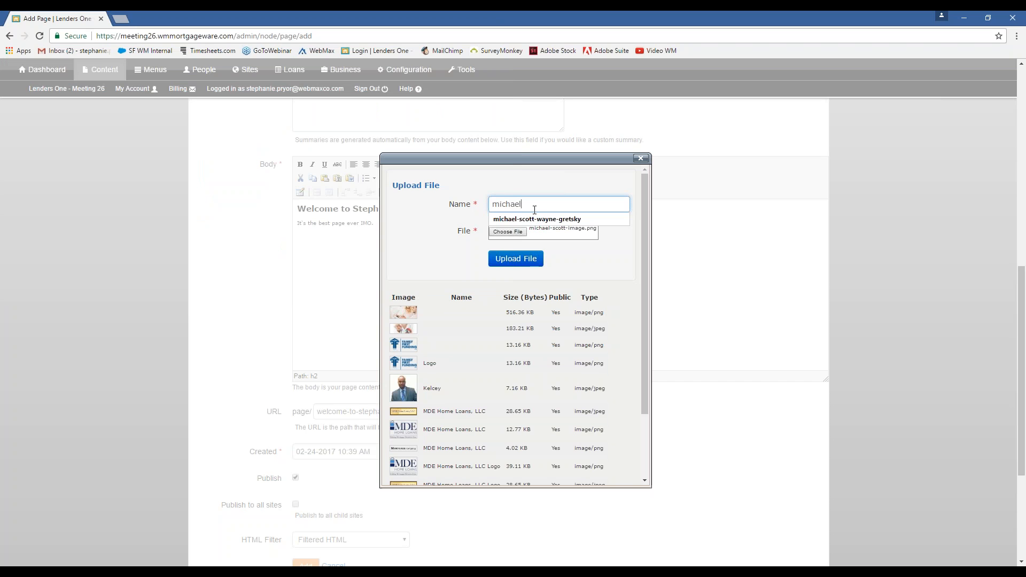
{"action": "left_click", "coordinate": [537, 219]}
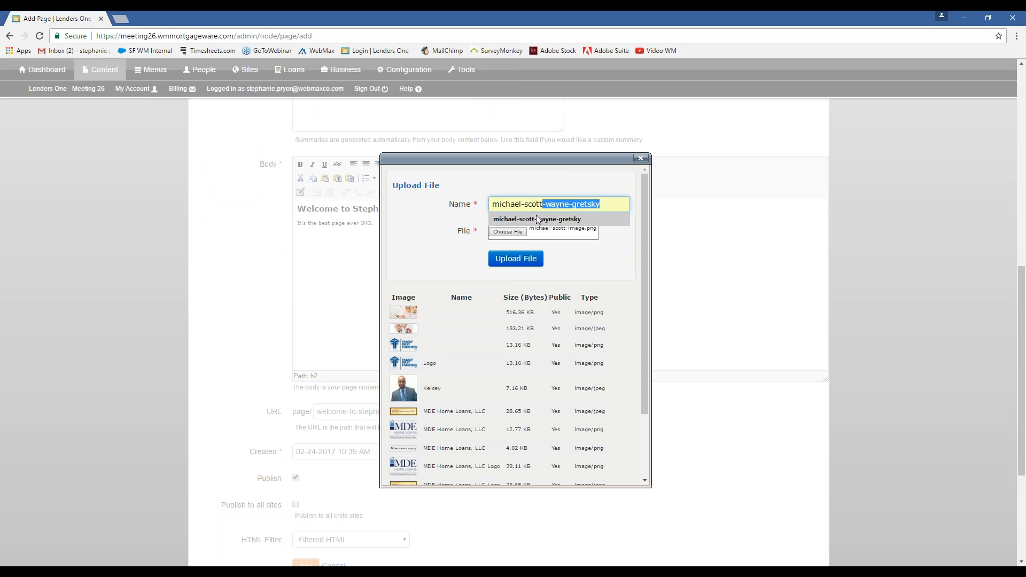
{"action": "left_click", "coordinate": [516, 259]}
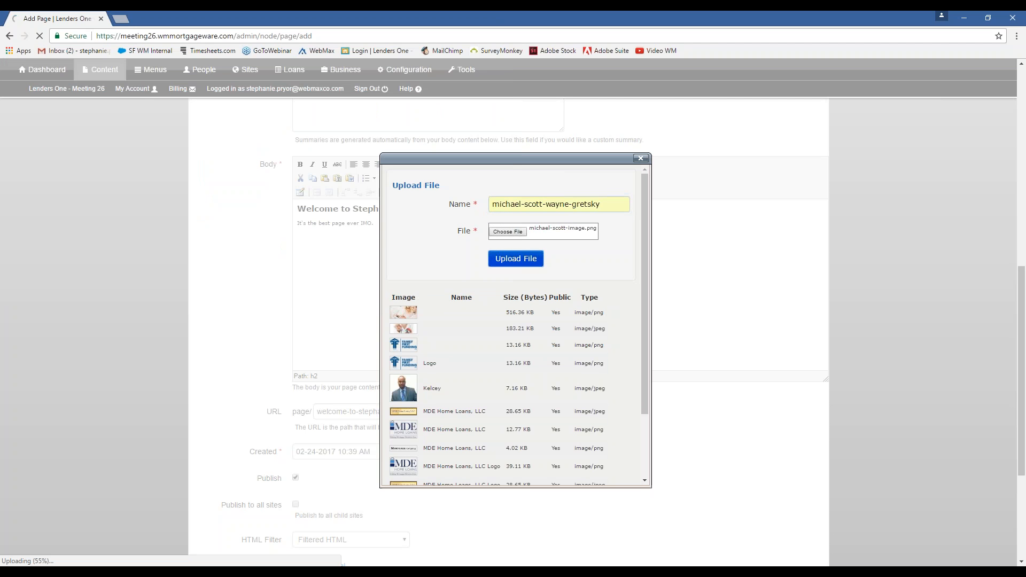
{"action": "left_click", "coordinate": [516, 259]}
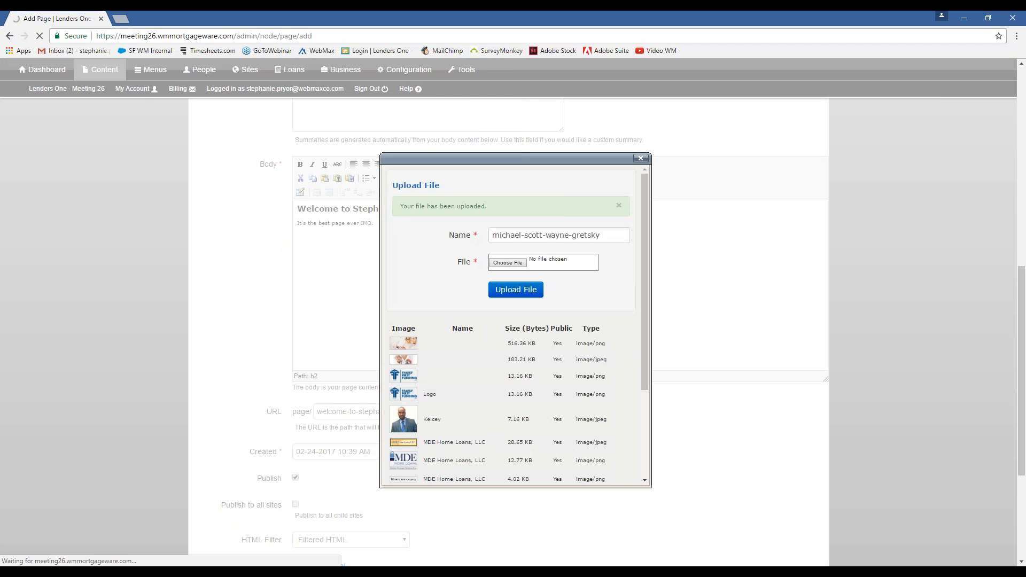
{"action": "mouse_move", "coordinate": [524, 283]}
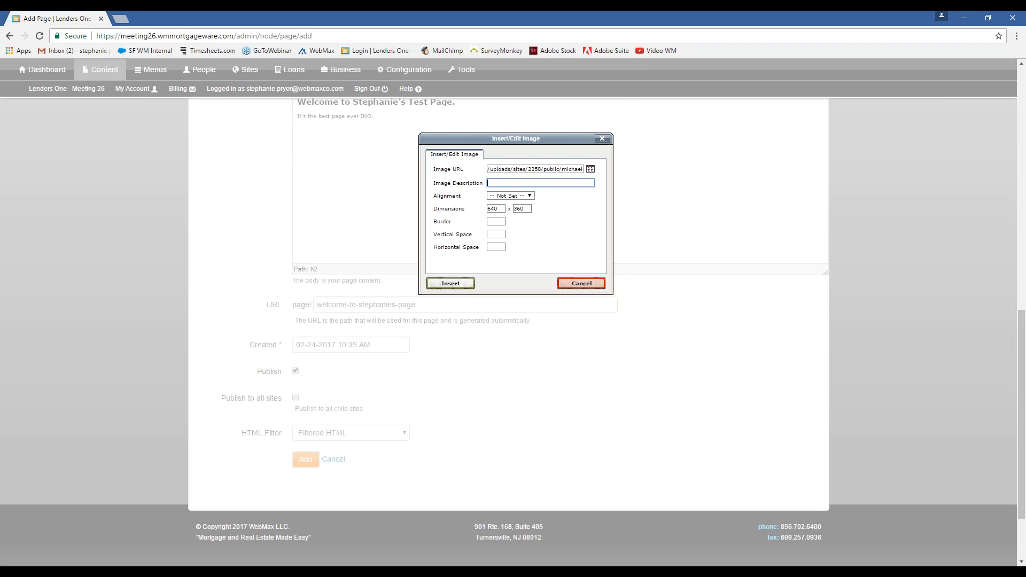
Give the image the description 'You miss 100' and align it to the left
{"action": "type", "text": "You miss 100 percent of the shots you"}
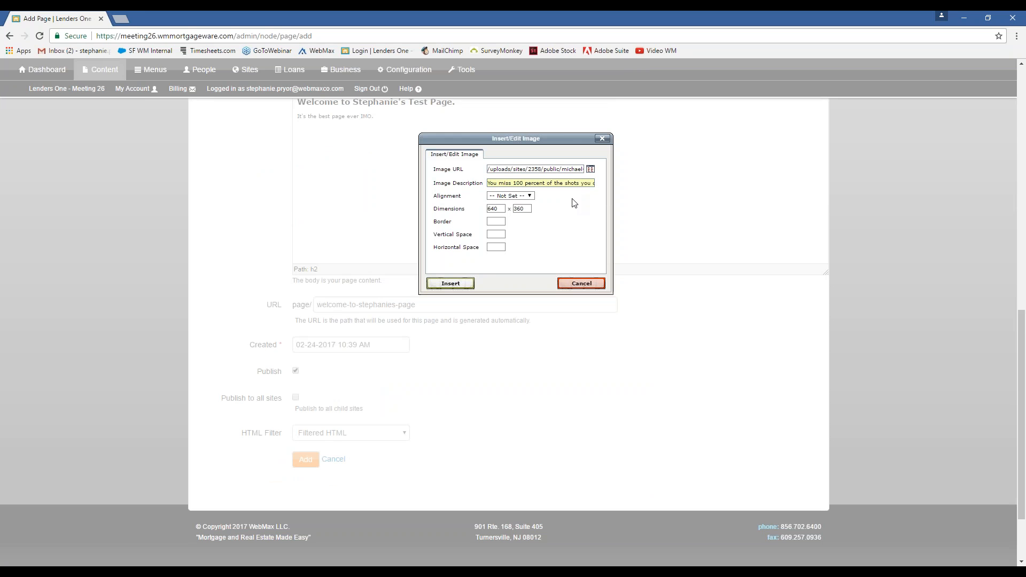
{"action": "left_click", "coordinate": [510, 195]}
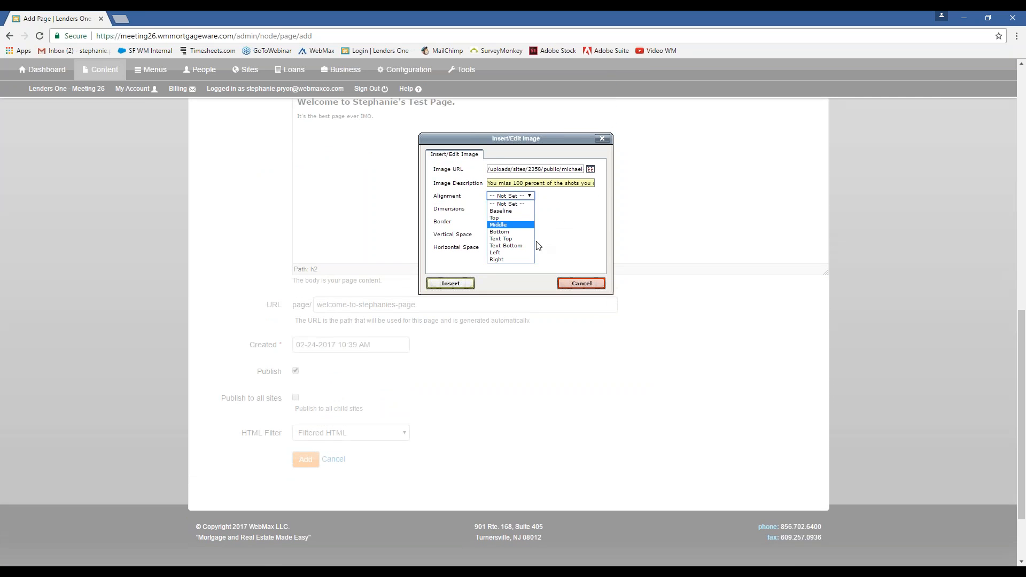
{"action": "left_click", "coordinate": [510, 203]}
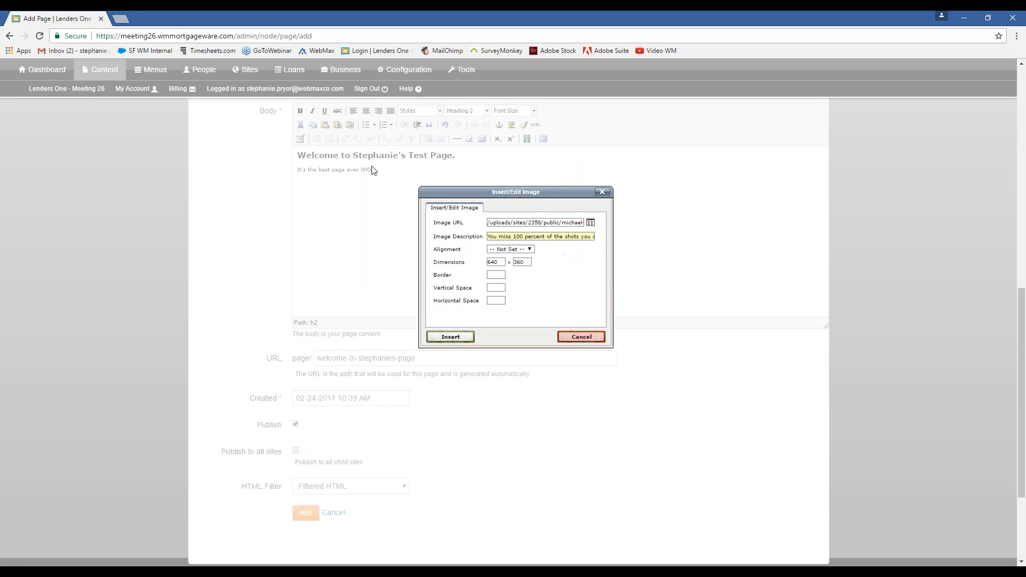
{"action": "mouse_move", "coordinate": [340, 170]}
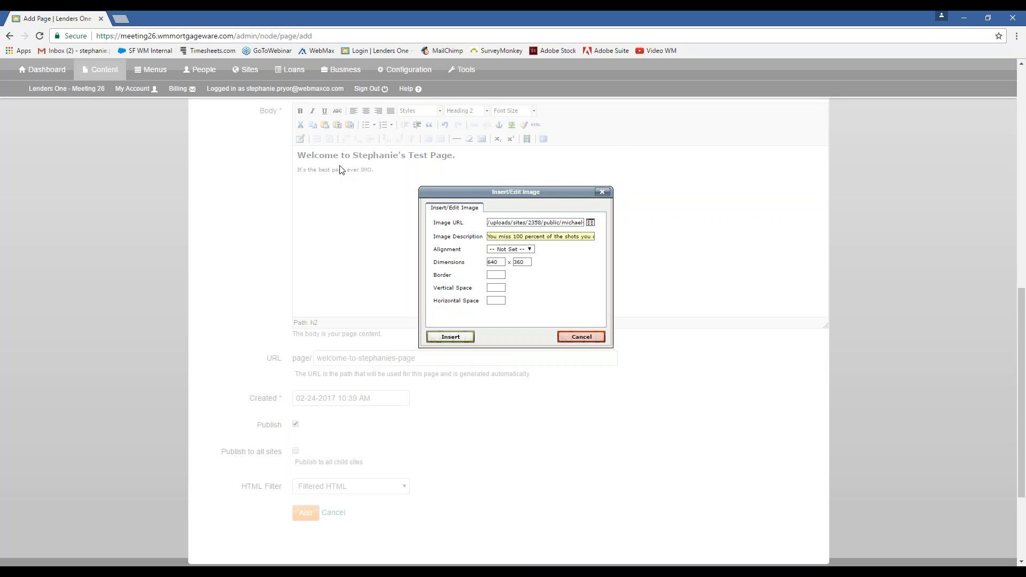
{"action": "left_click", "coordinate": [510, 249]}
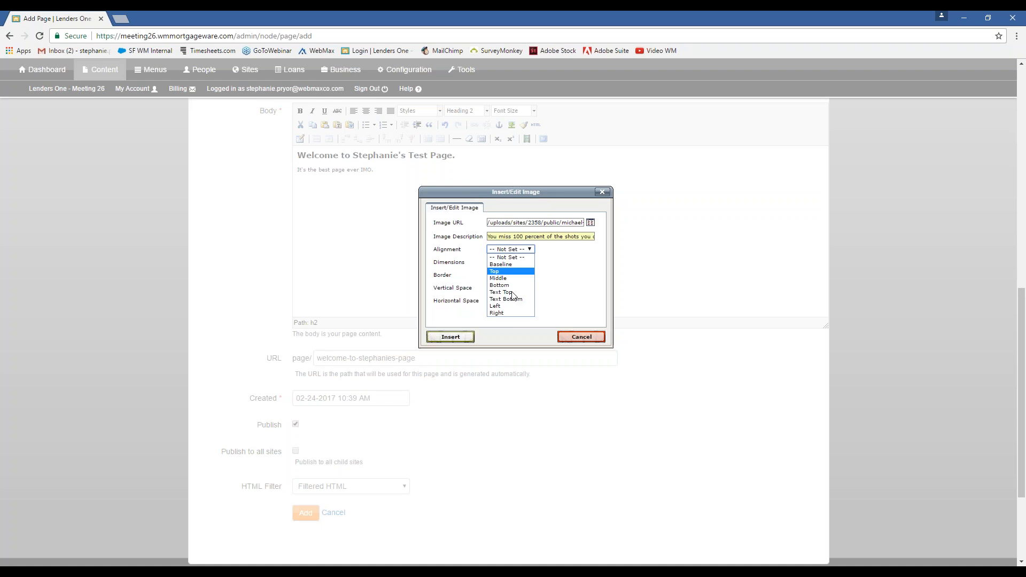
{"action": "left_click", "coordinate": [495, 306]}
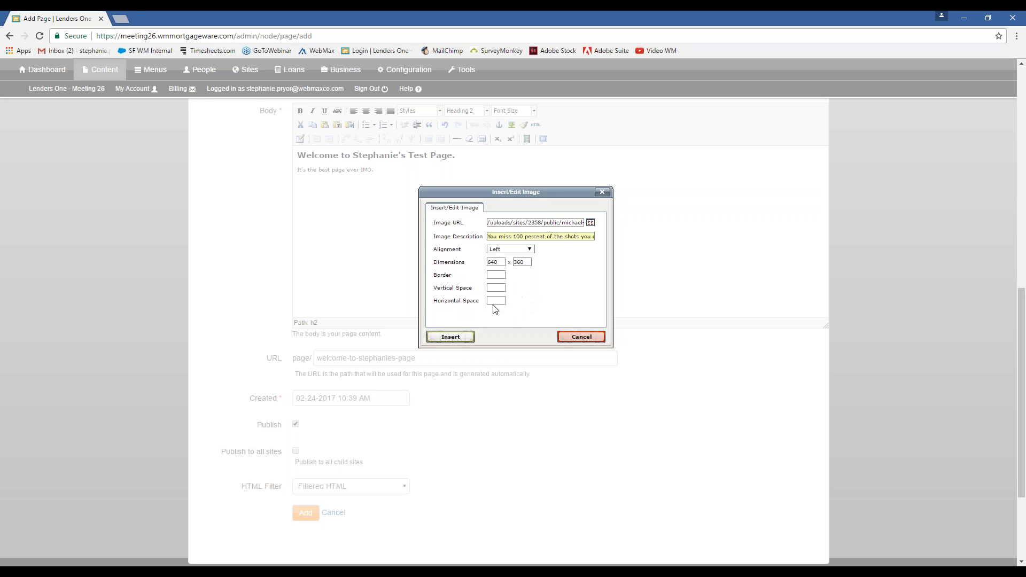
Set horizontal spacing to 10 and insert the image into the page body
{"action": "left_click", "coordinate": [496, 300]}
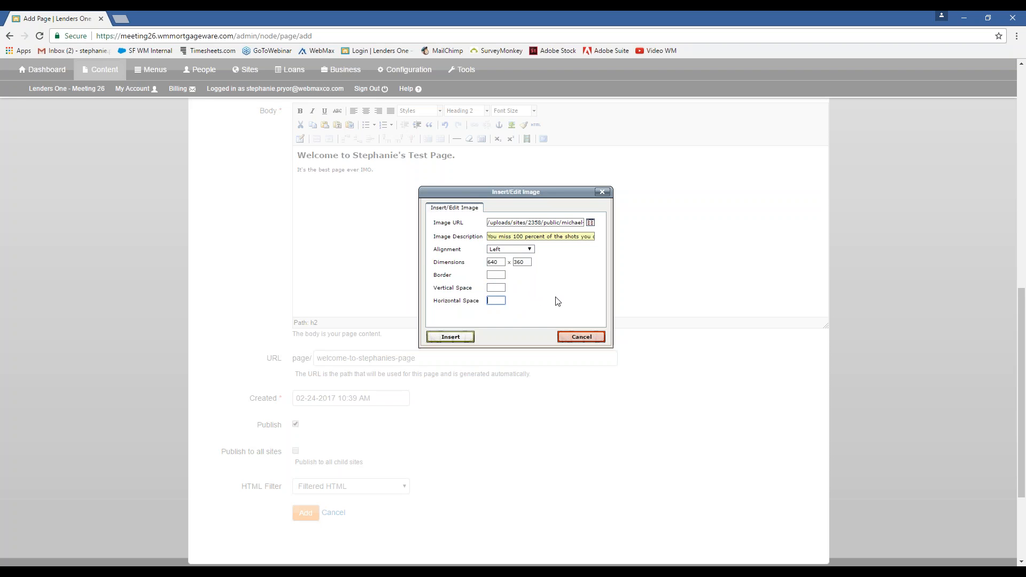
{"action": "type", "text": "10"}
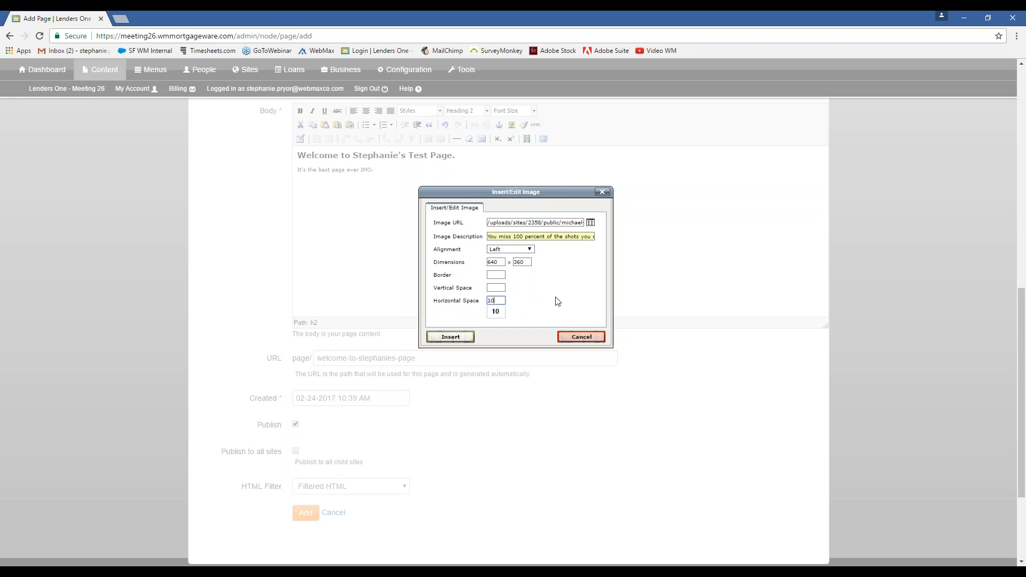
{"action": "mouse_move", "coordinate": [450, 336]}
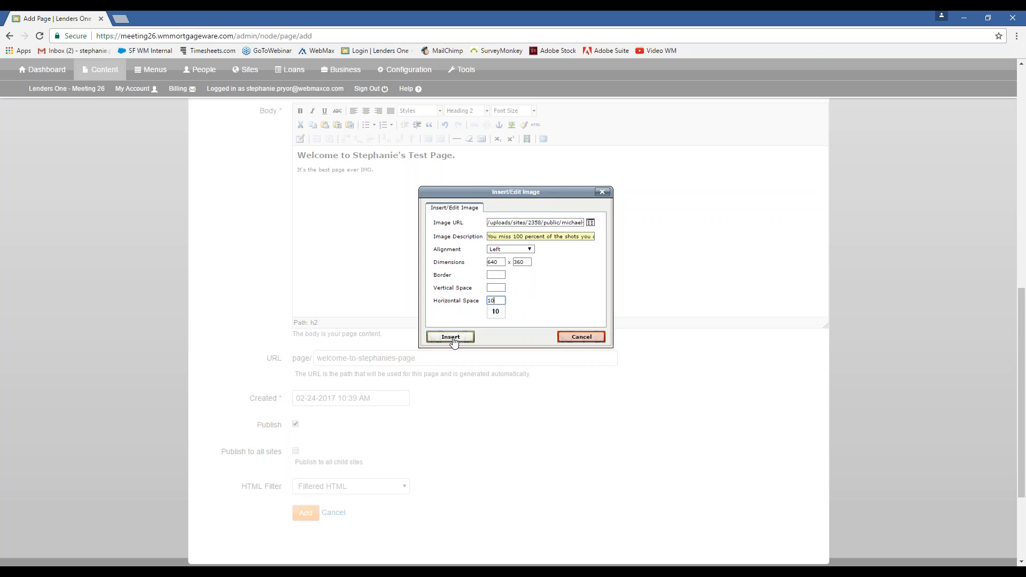
{"action": "left_click", "coordinate": [449, 337]}
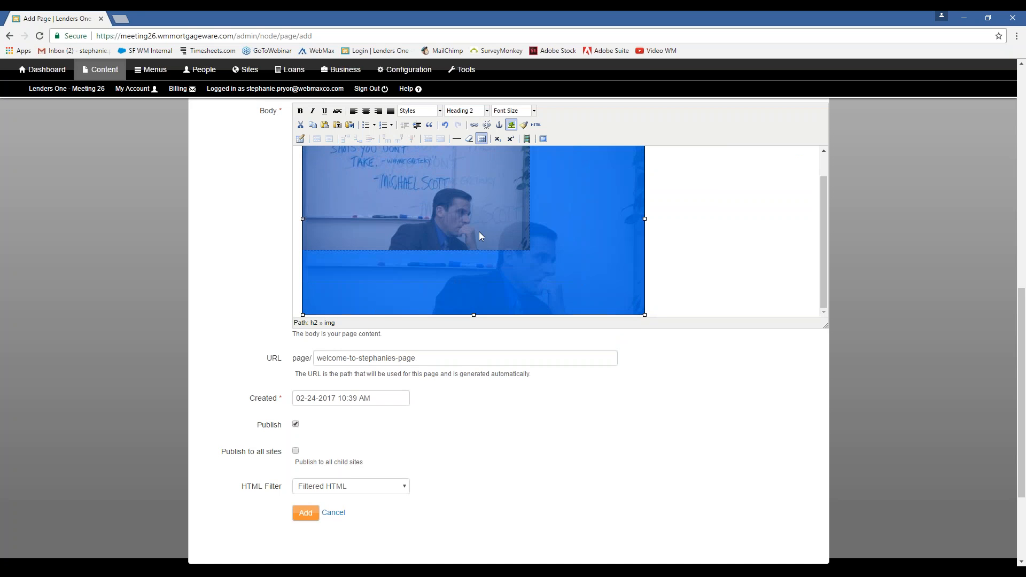
Shrink the photo beside the welcome text and start a new empty line below it
{"action": "right_click", "coordinate": [416, 236]}
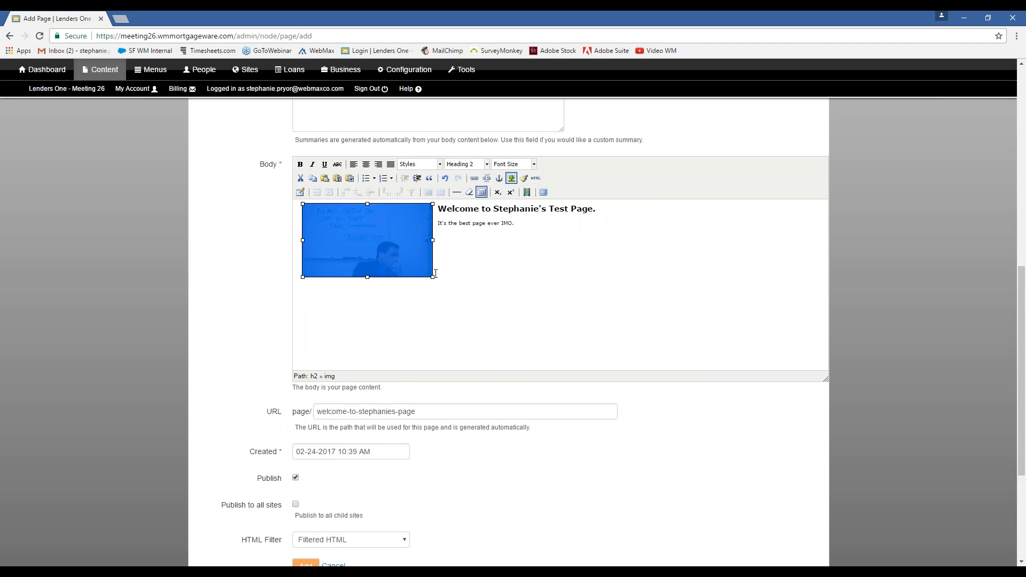
{"action": "left_click", "coordinate": [508, 223]}
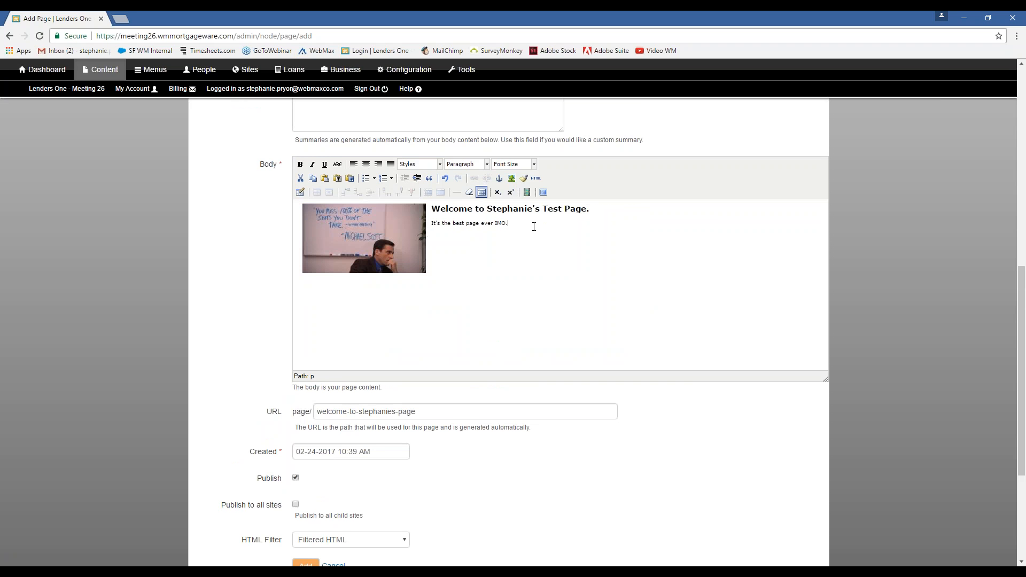
{"action": "key", "text": "Return"}
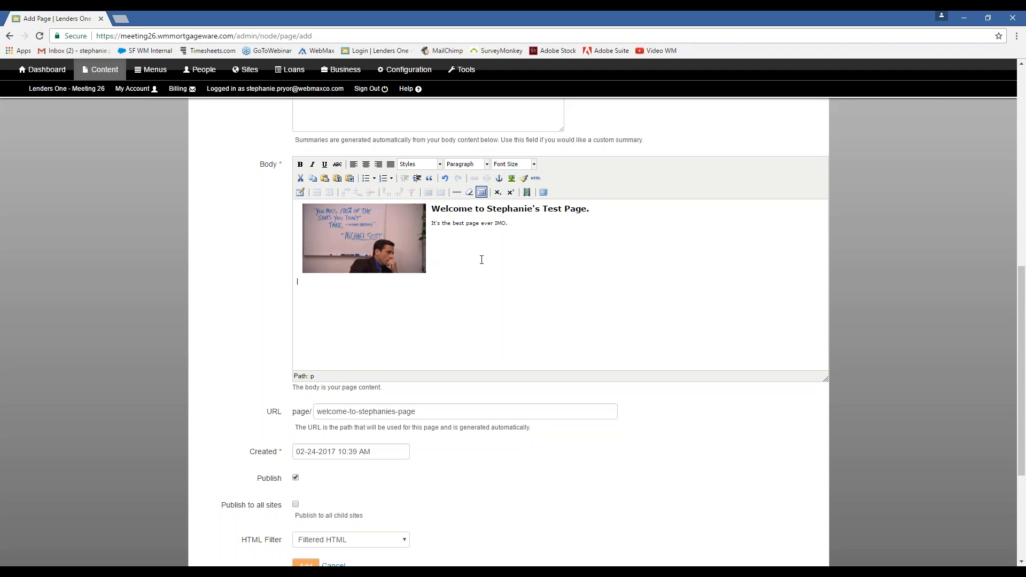
{"action": "mouse_move", "coordinate": [540, 209]}
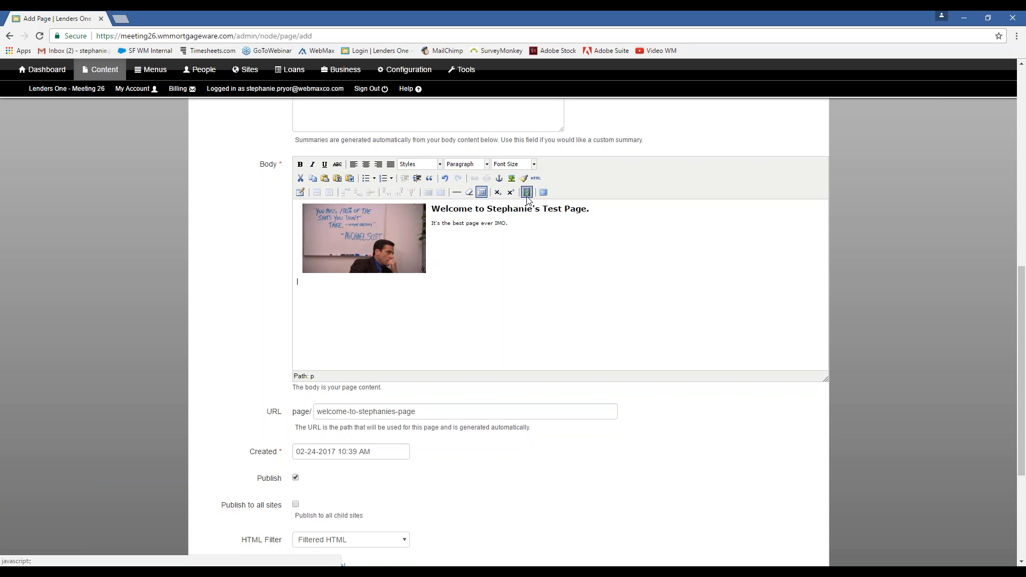
Bring up the embedded media dialog with its Source area for raw embed code
{"action": "left_click", "coordinate": [527, 192]}
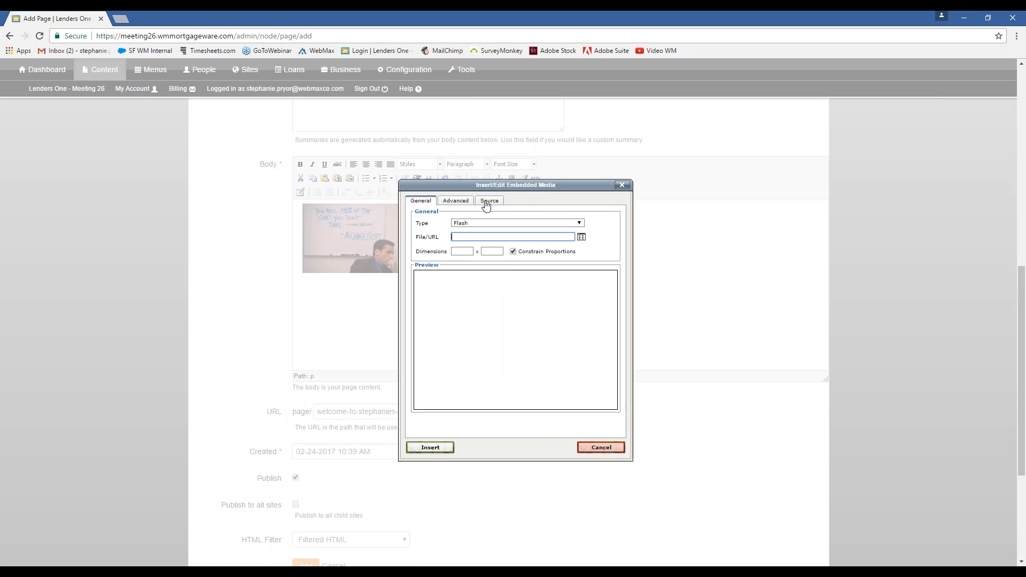
{"action": "left_click", "coordinate": [490, 200]}
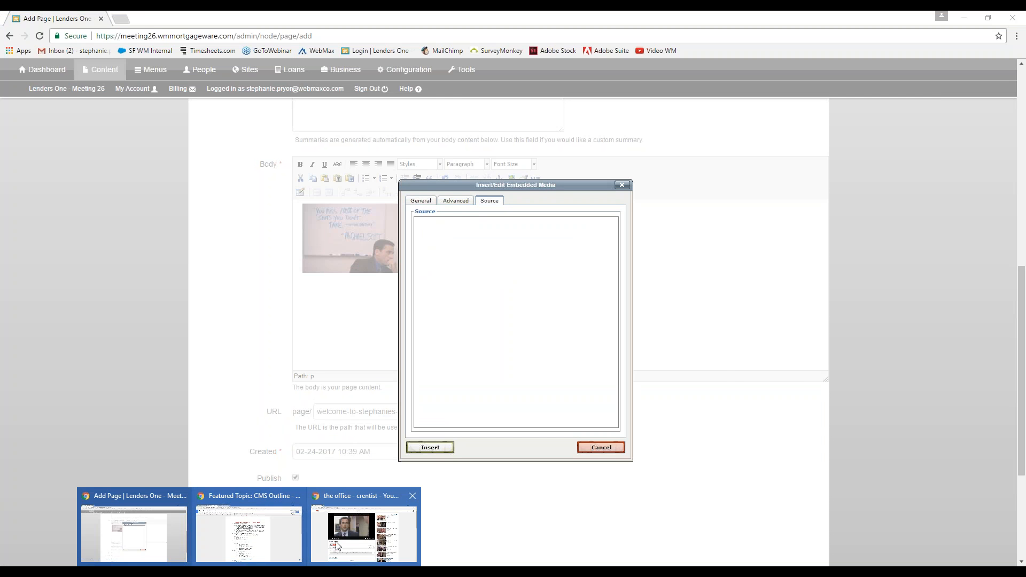
In YouTube, select the full iframe embed code for 'the office - crentist' to copy it
{"action": "left_click", "coordinate": [363, 534]}
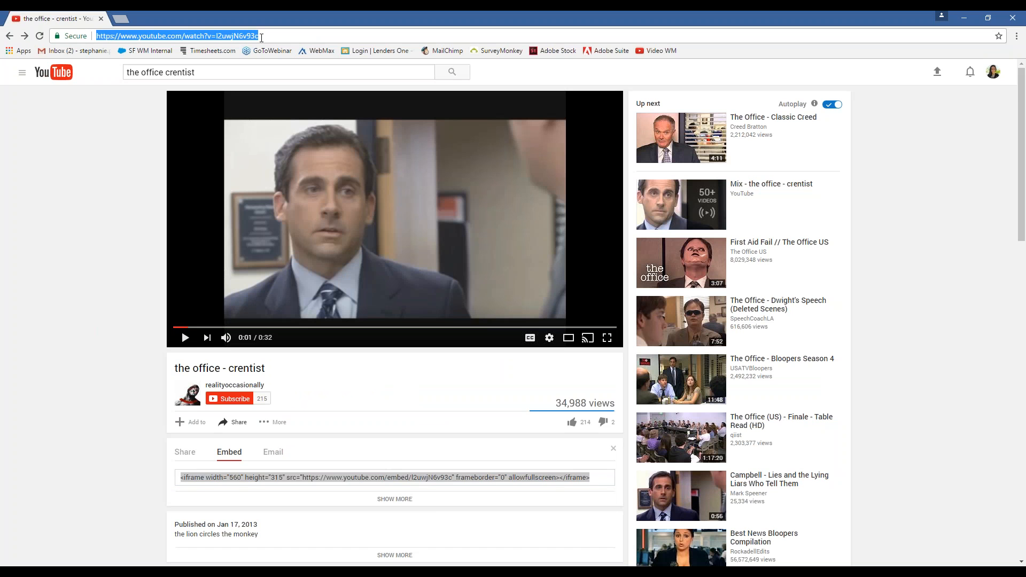
{"action": "scroll", "scroll_direction": "down", "scroll_amount": 3}
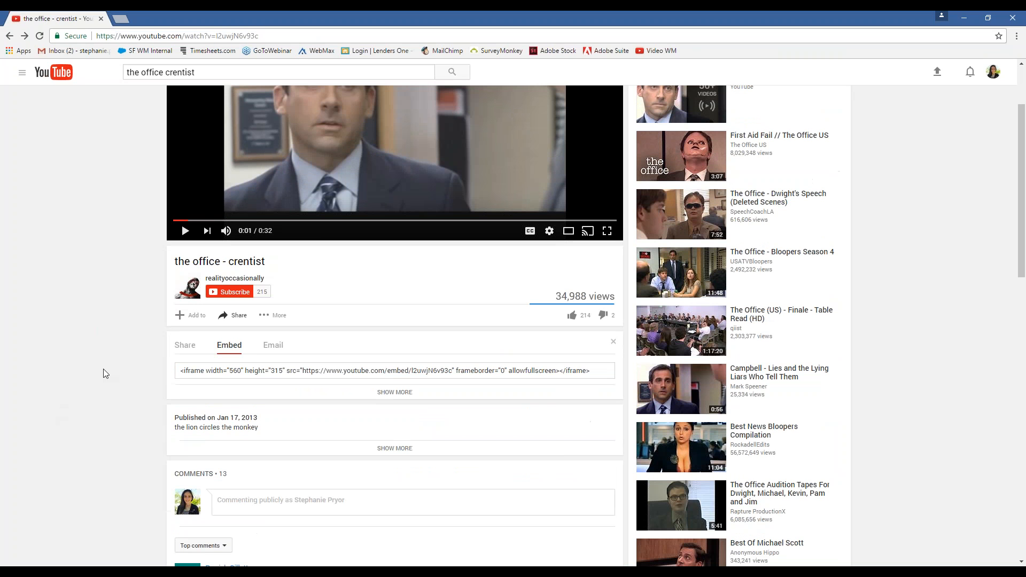
{"action": "mouse_move", "coordinate": [172, 366]}
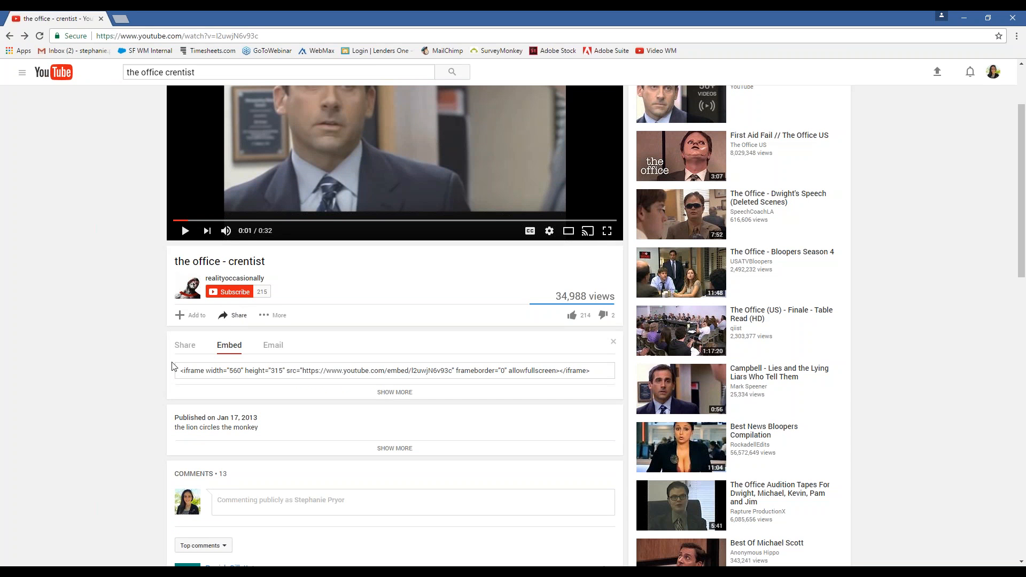
{"action": "left_click", "coordinate": [393, 370]}
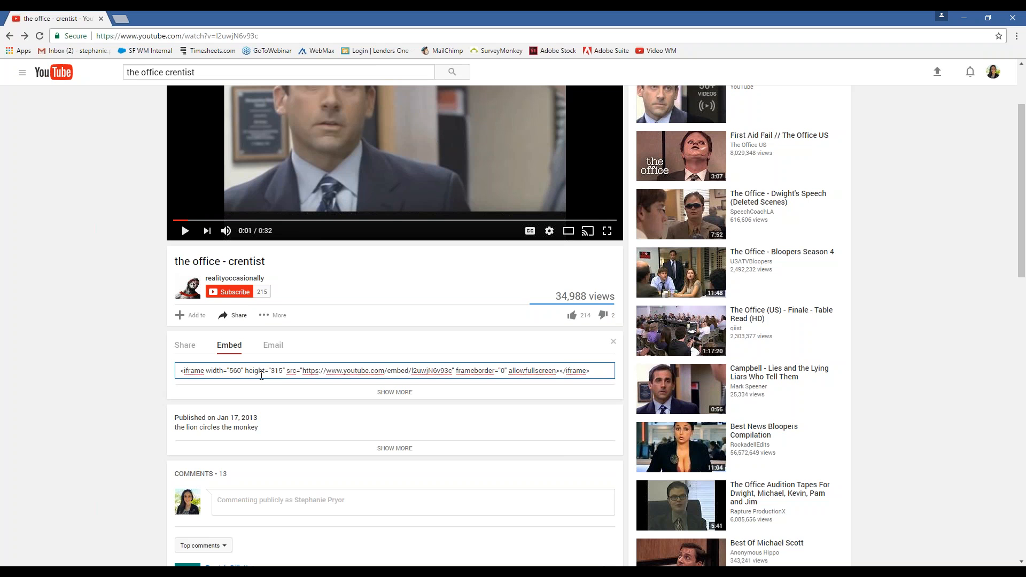
{"action": "triple_click", "coordinate": [383, 371]}
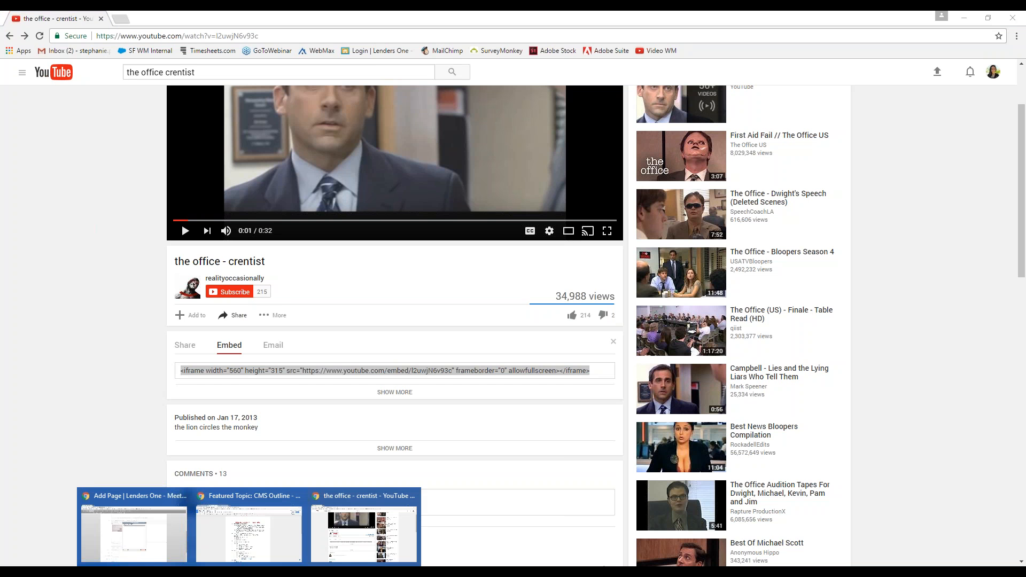
Paste the YouTube iframe embed code into the Source area and insert the video below the picture
{"action": "left_click", "coordinate": [134, 533]}
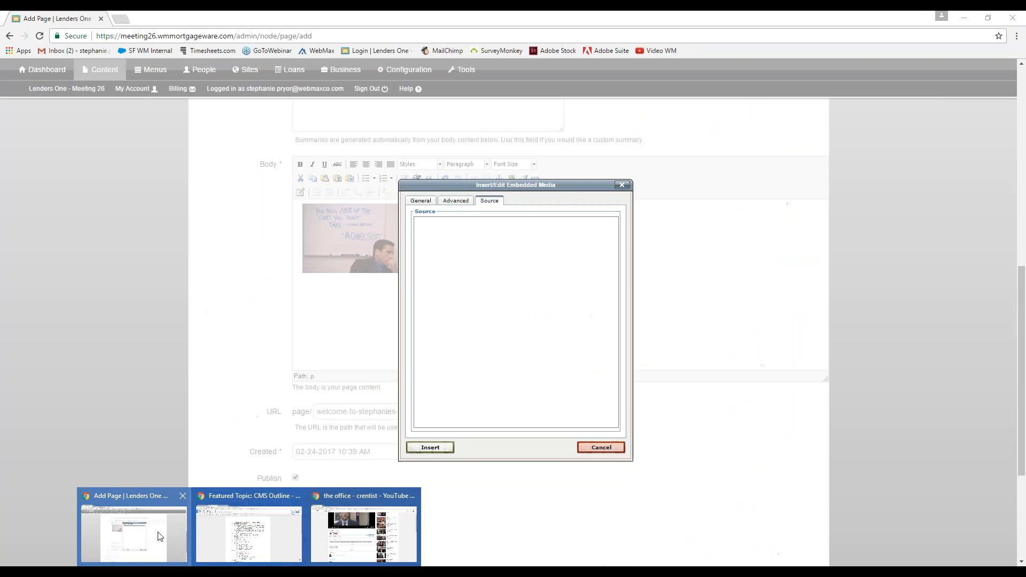
{"action": "type", "text": "<iframe width=\"560\" height=\"315\" src=\"https://www.youtube.com/embed/l2uvjN6v93c\" frameborder=\"0\" allowfullscreen></iframe>"}
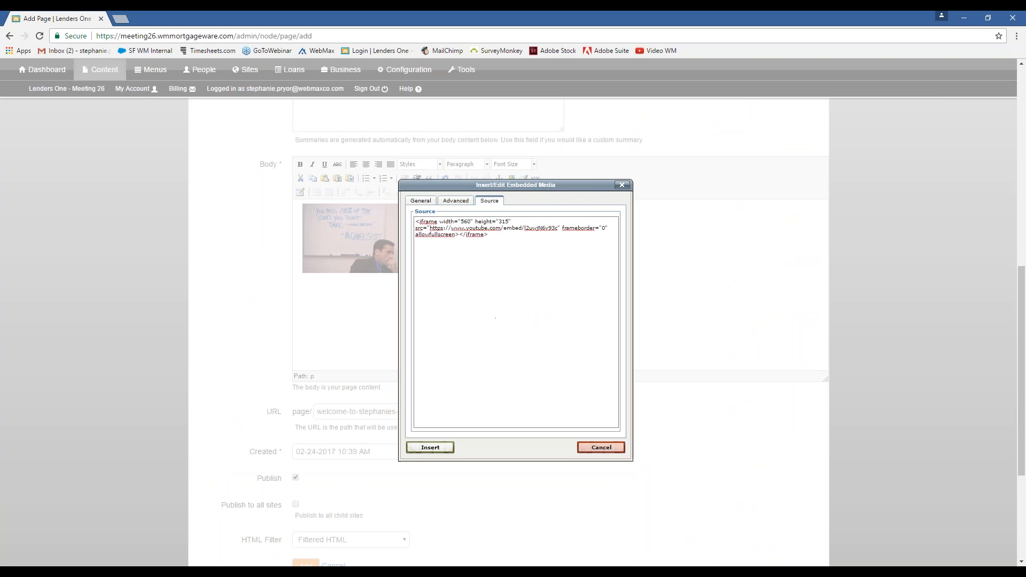
{"action": "left_click", "coordinate": [429, 447]}
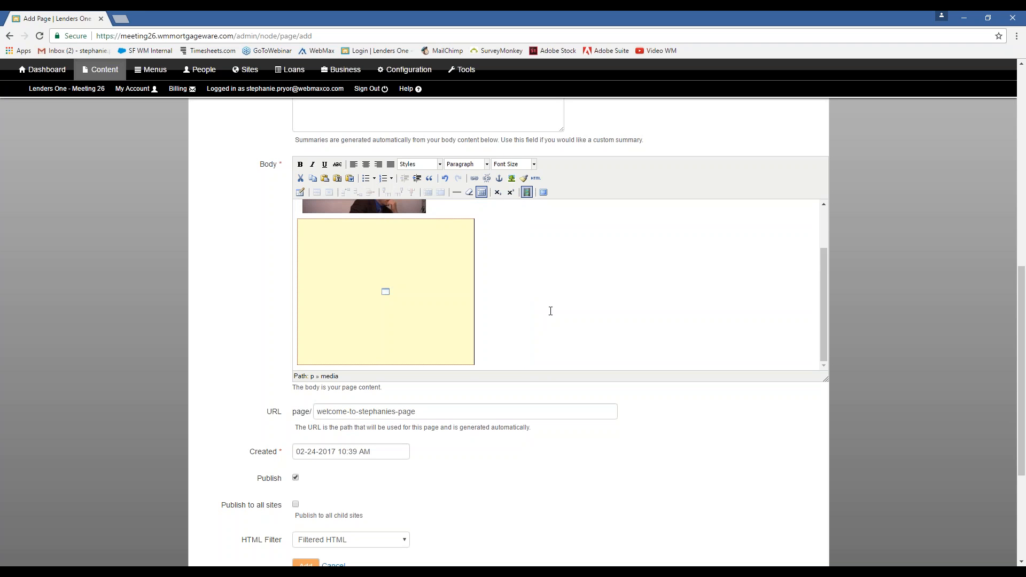
{"action": "left_click", "coordinate": [386, 292]}
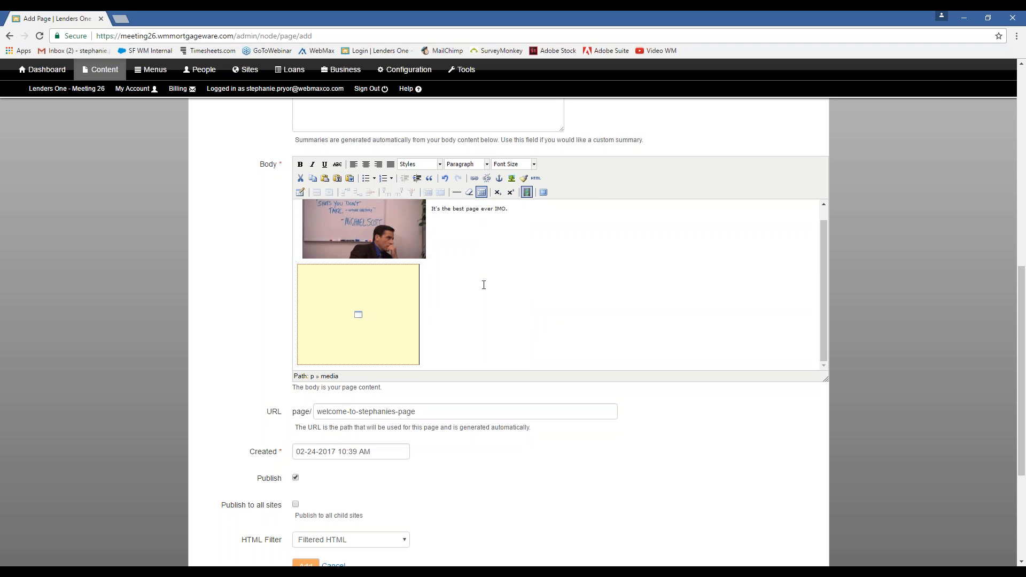
{"action": "right_click", "coordinate": [359, 314]}
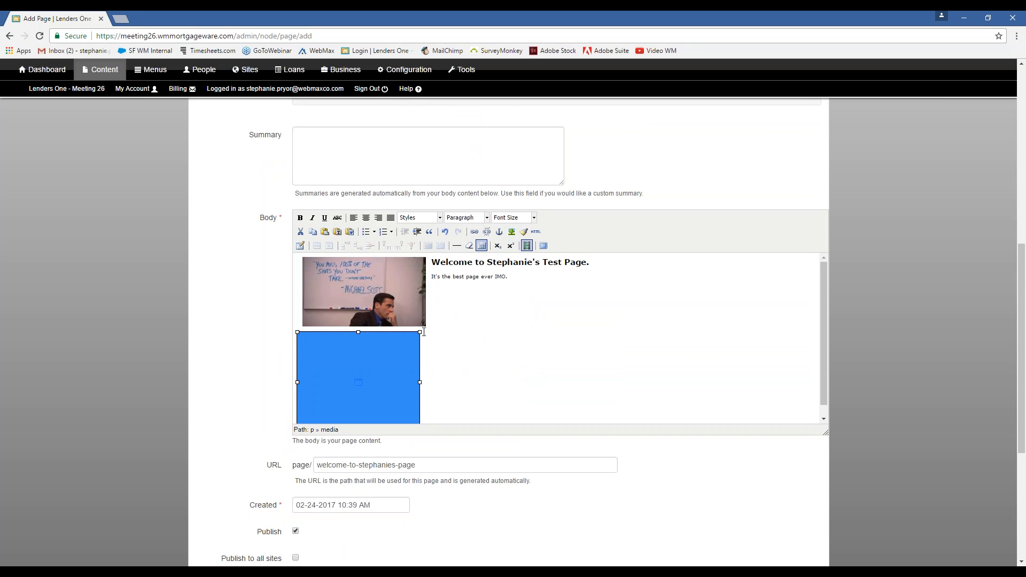
Replace the auto-generated URL path with 'stephanie-test'
{"action": "scroll", "scroll_direction": "down", "scroll_amount": 3}
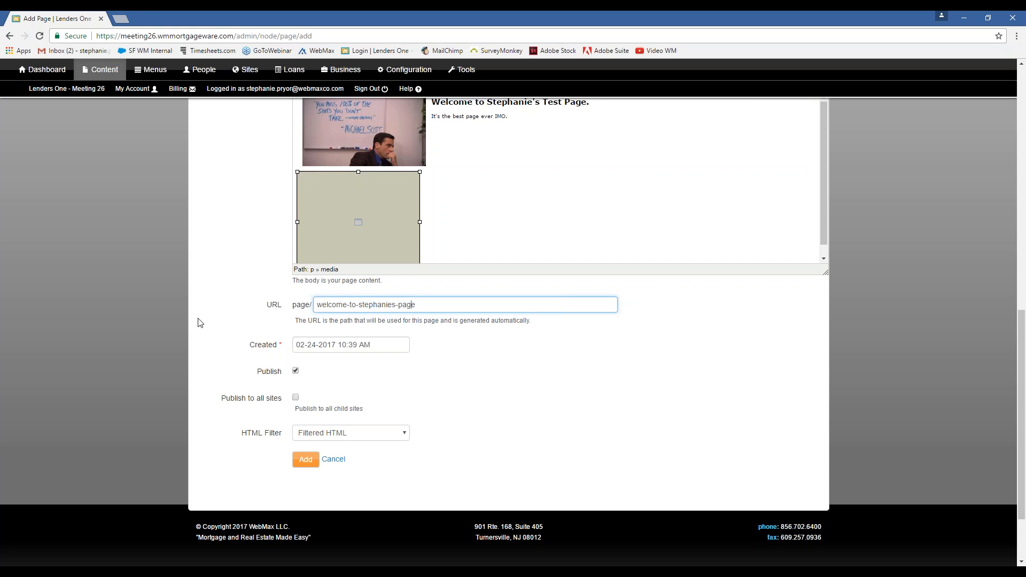
{"action": "scroll", "scroll_direction": "up", "scroll_amount": 3}
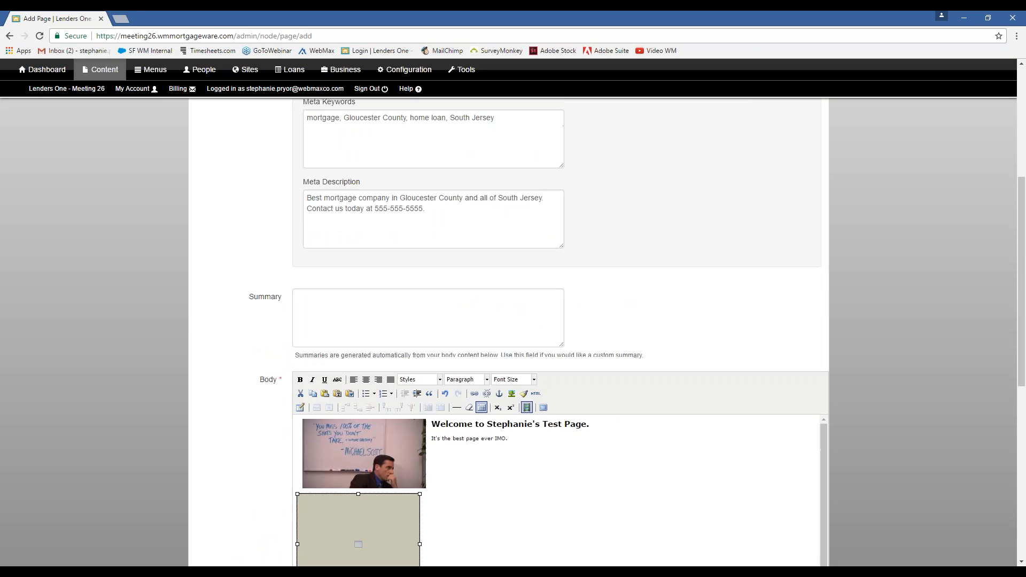
{"action": "scroll", "scroll_direction": "up", "scroll_amount": 3}
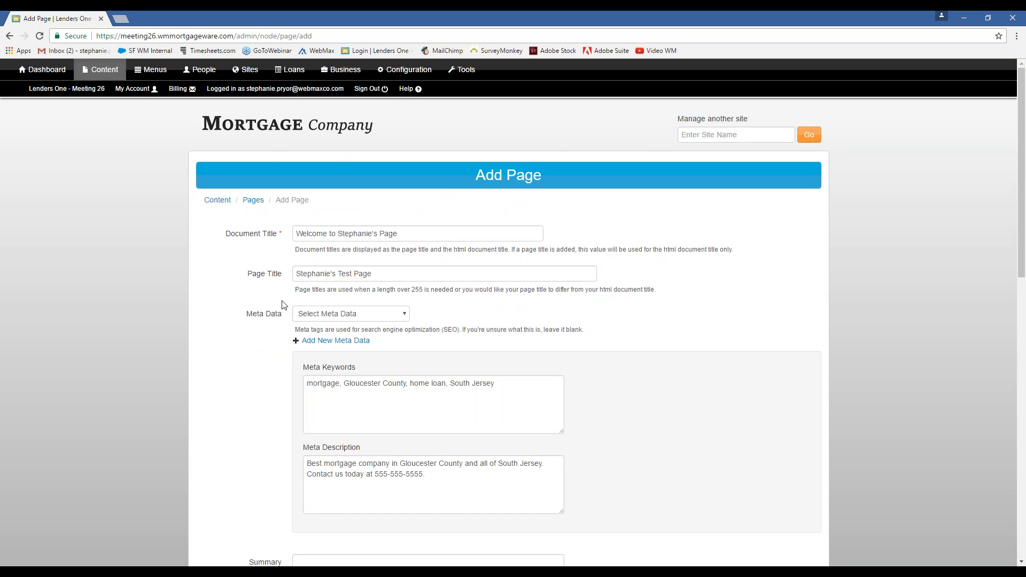
{"action": "scroll", "scroll_direction": "down", "scroll_amount": 3}
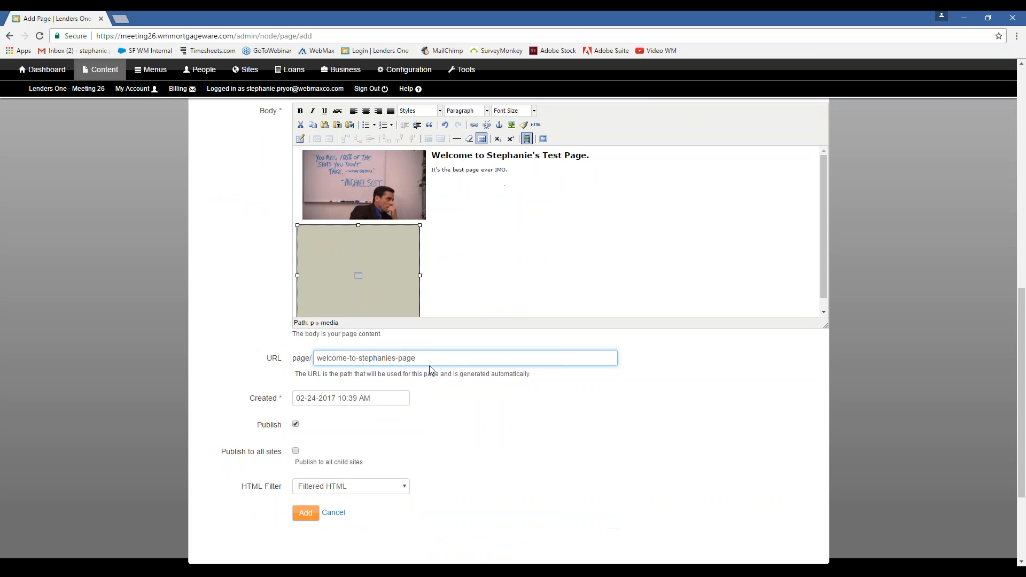
{"action": "type", "text": "stephanie-test"}
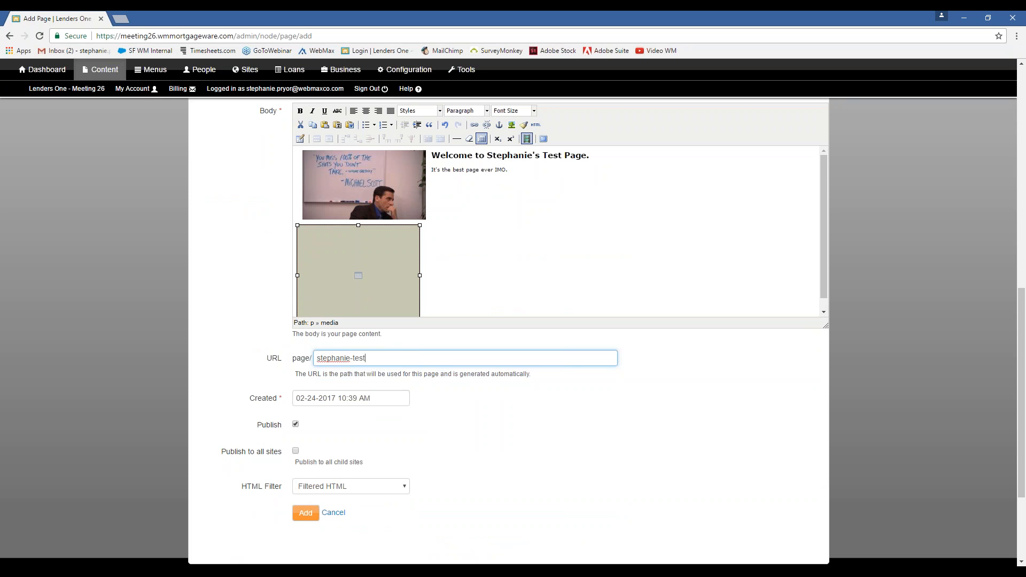
{"action": "scroll", "scroll_direction": "down", "scroll_amount": 3}
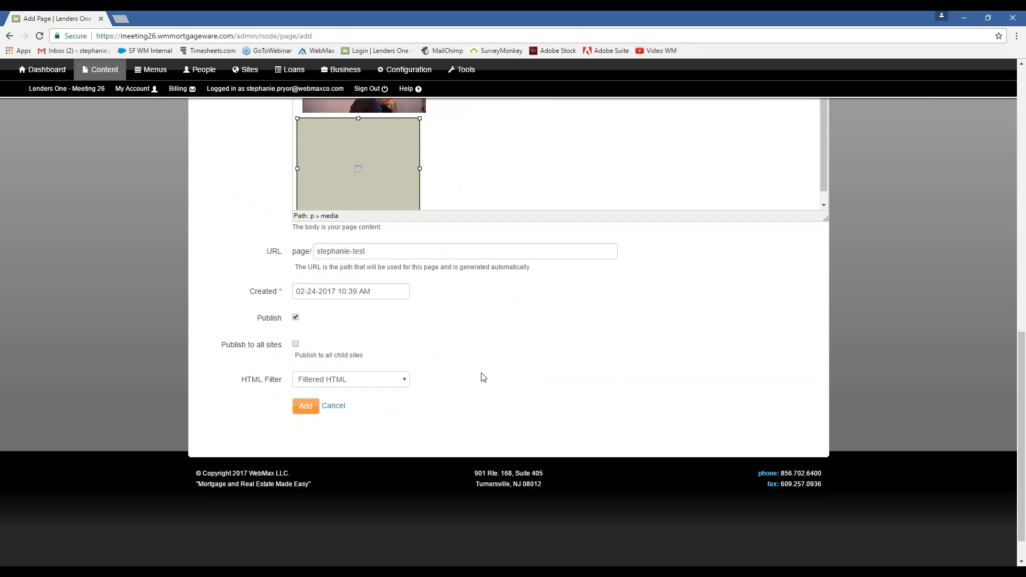
{"action": "mouse_move", "coordinate": [245, 354]}
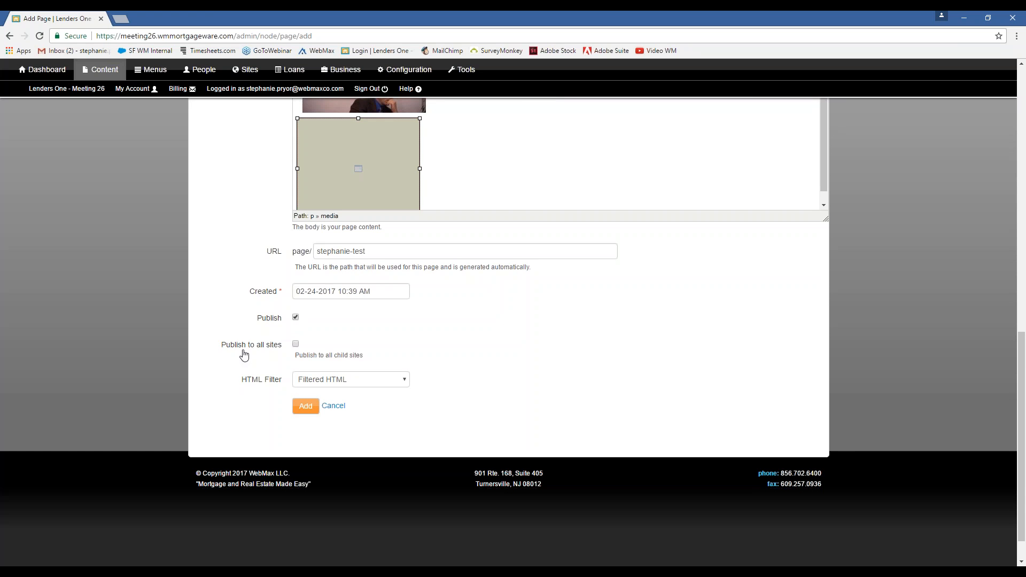
{"action": "scroll", "scroll_direction": "down", "scroll_amount": 3}
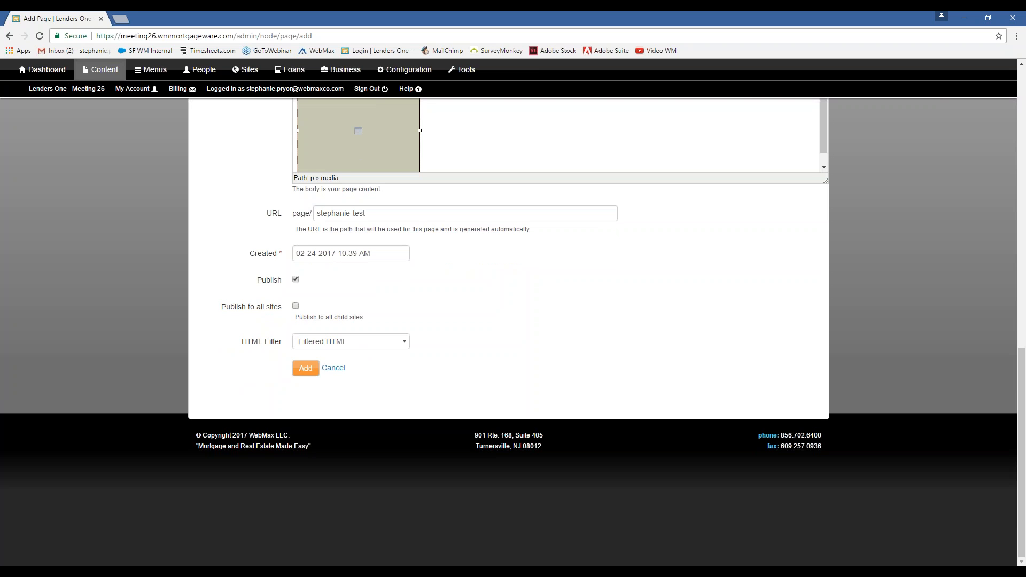
{"action": "mouse_move", "coordinate": [288, 304]}
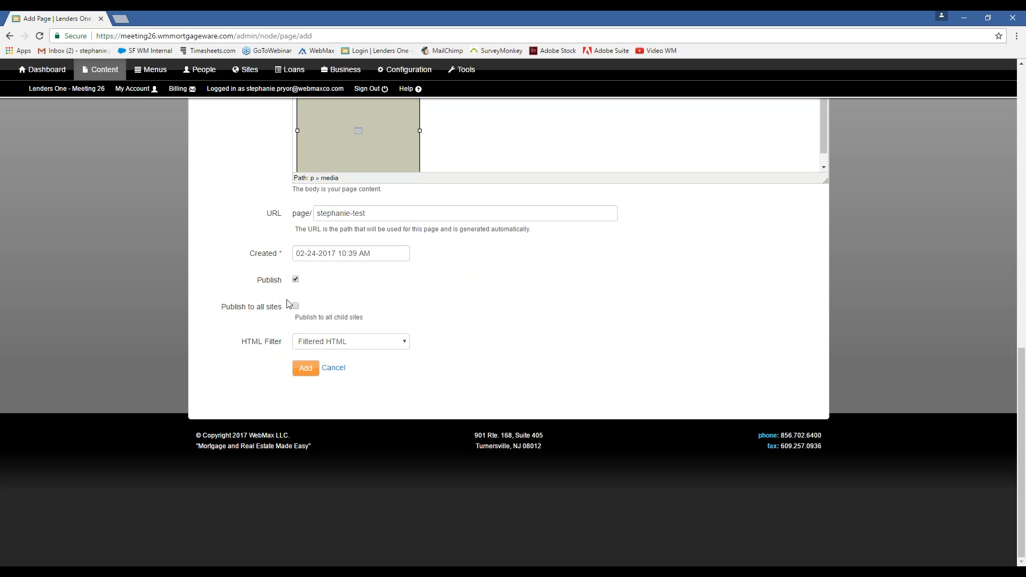
{"action": "left_click", "coordinate": [295, 306]}
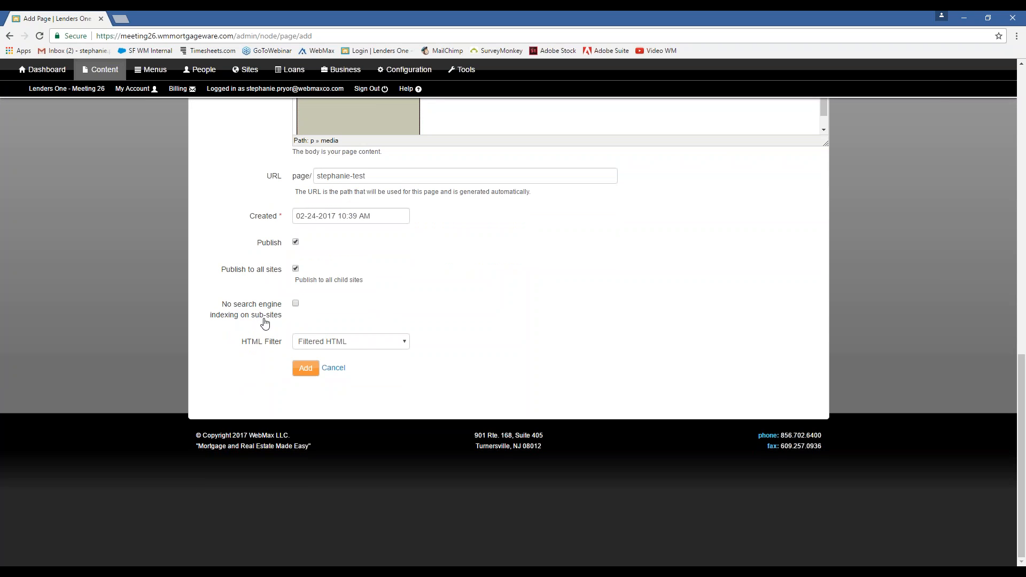
{"action": "mouse_move", "coordinate": [264, 321]}
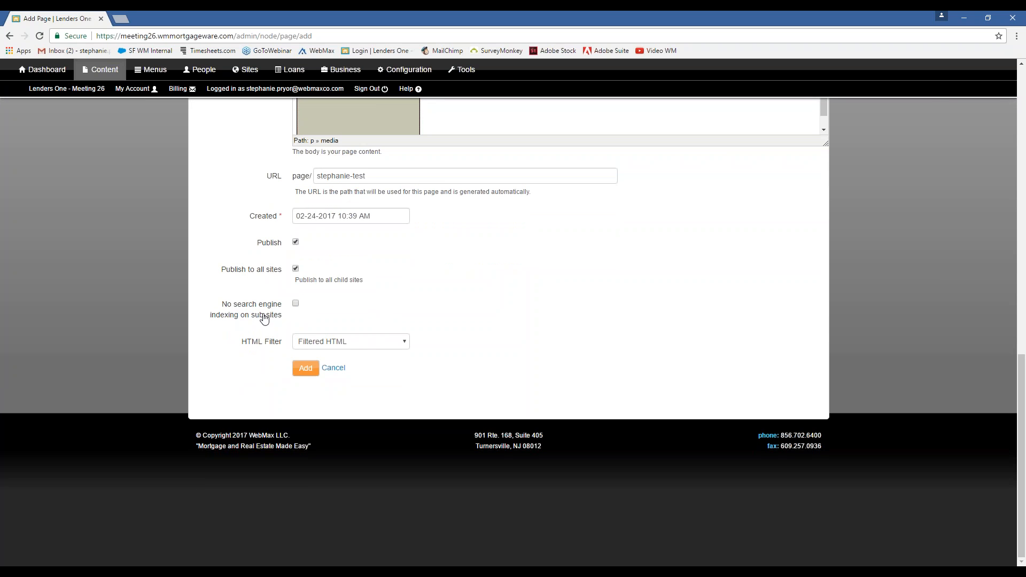
{"action": "mouse_move", "coordinate": [264, 320]}
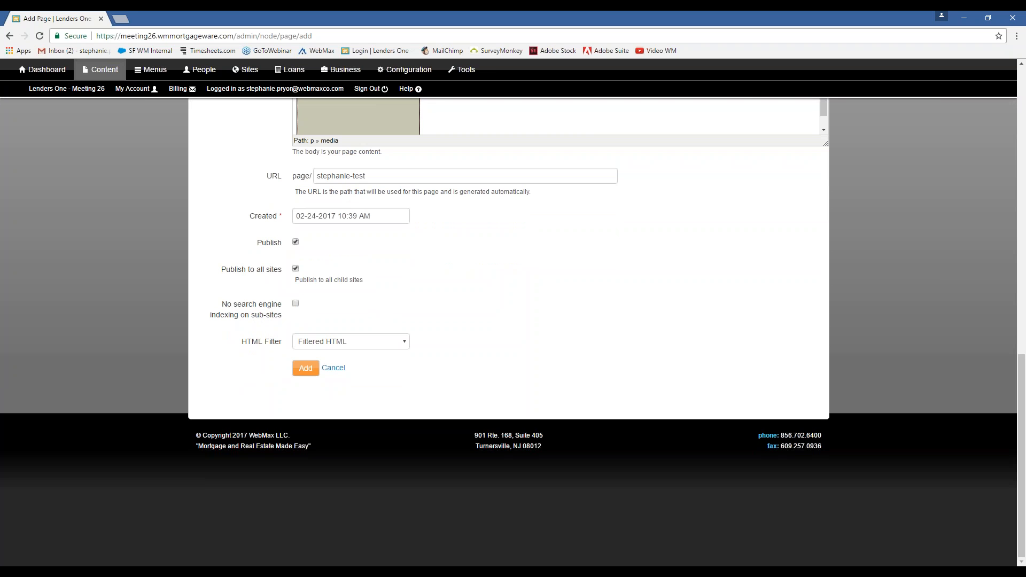
{"action": "mouse_move", "coordinate": [280, 300]}
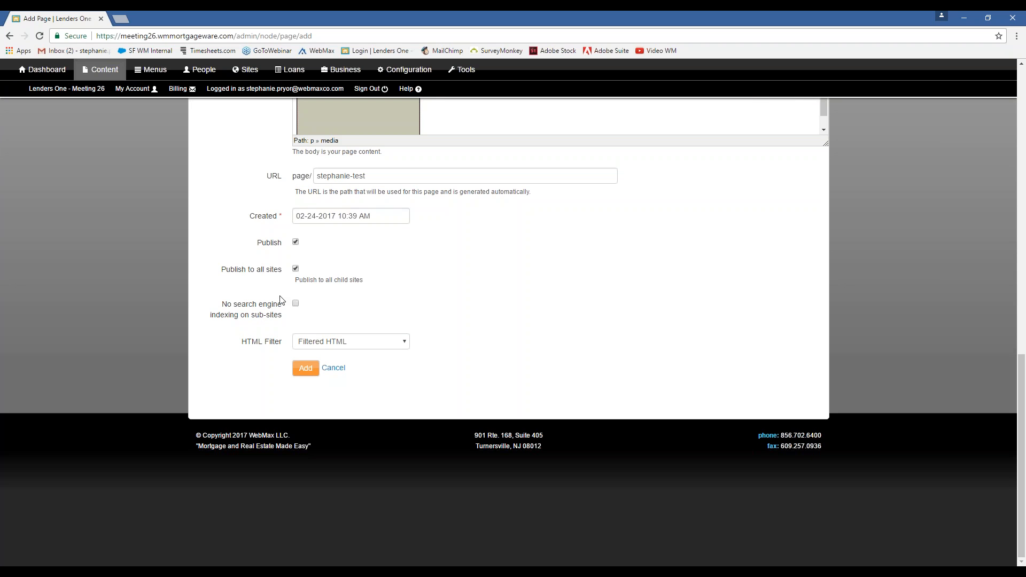
{"action": "left_click", "coordinate": [295, 303]}
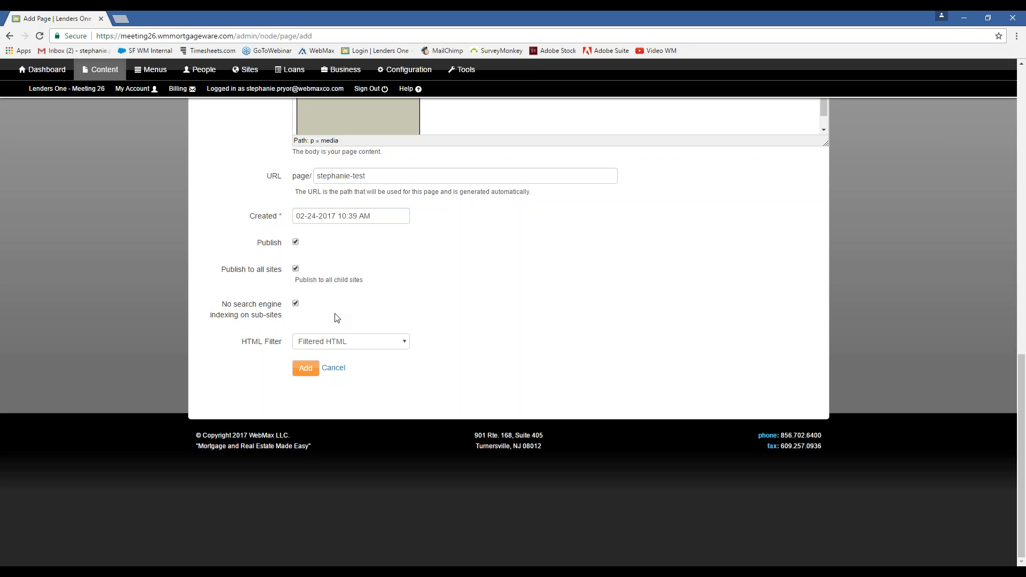
{"action": "mouse_move", "coordinate": [290, 313]}
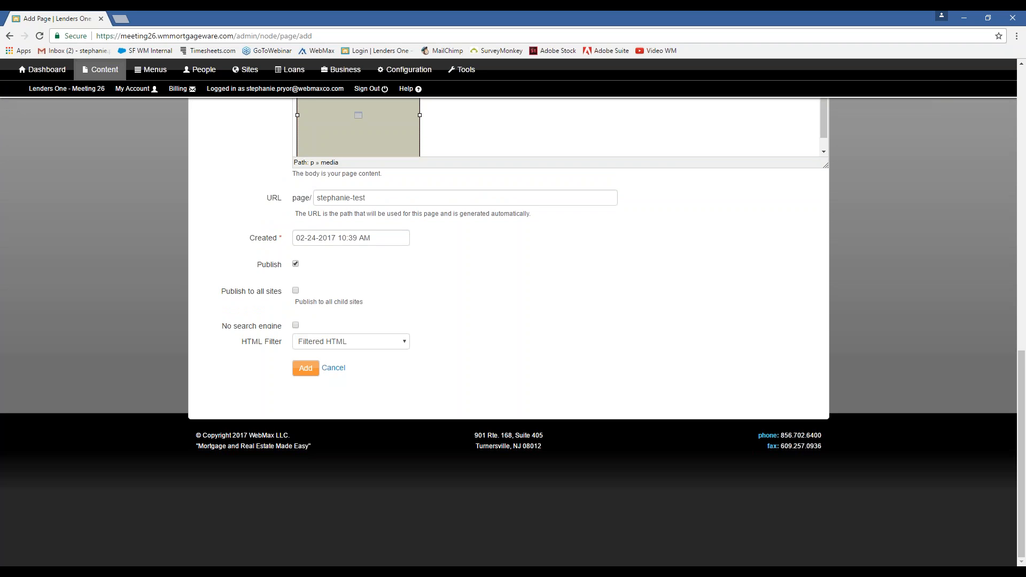
{"action": "scroll", "scroll_direction": "down", "scroll_amount": 3}
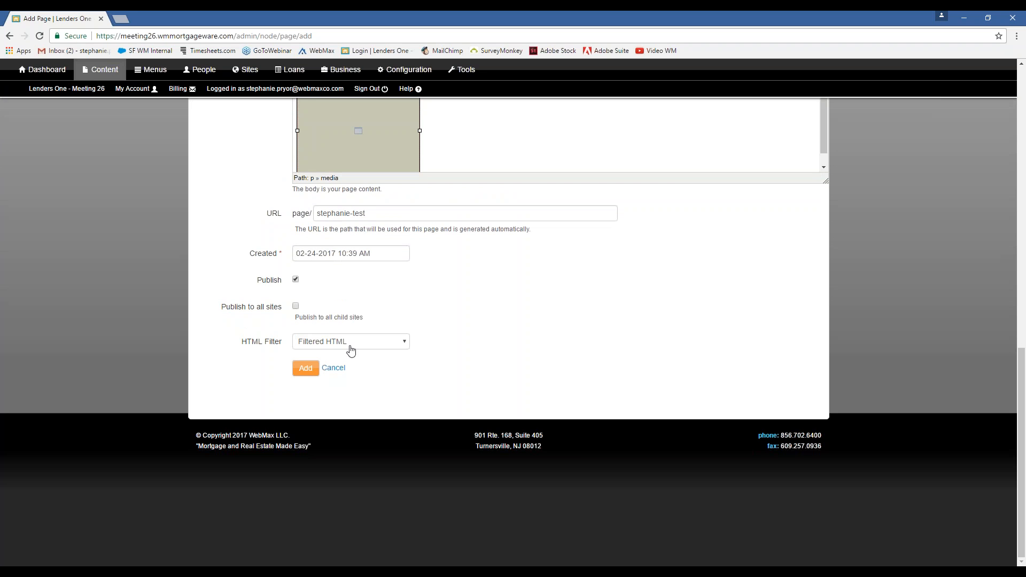
Choose Full HTML as the HTML filter and add the new page
{"action": "left_click", "coordinate": [351, 341]}
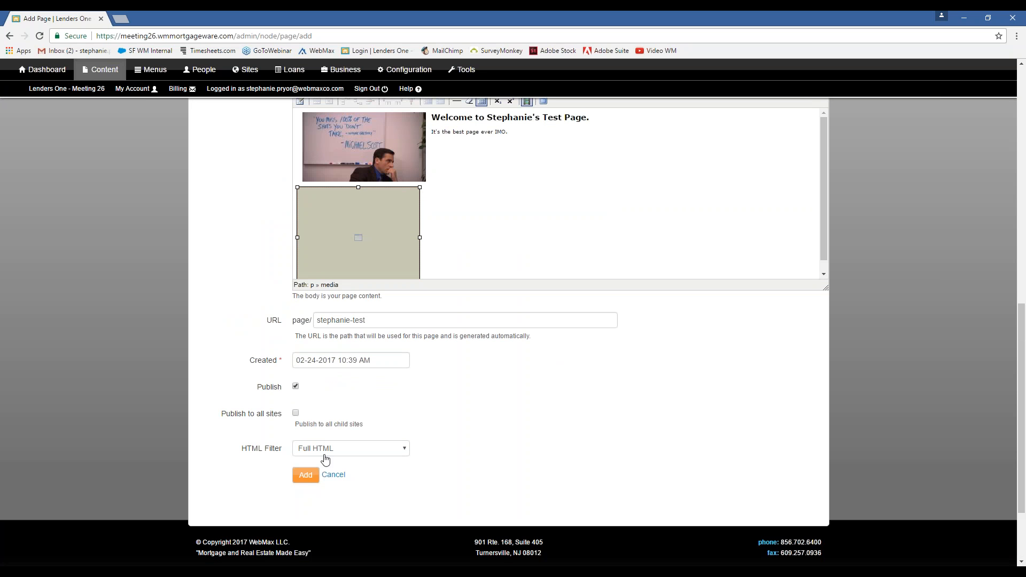
{"action": "scroll", "scroll_direction": "up", "scroll_amount": 3}
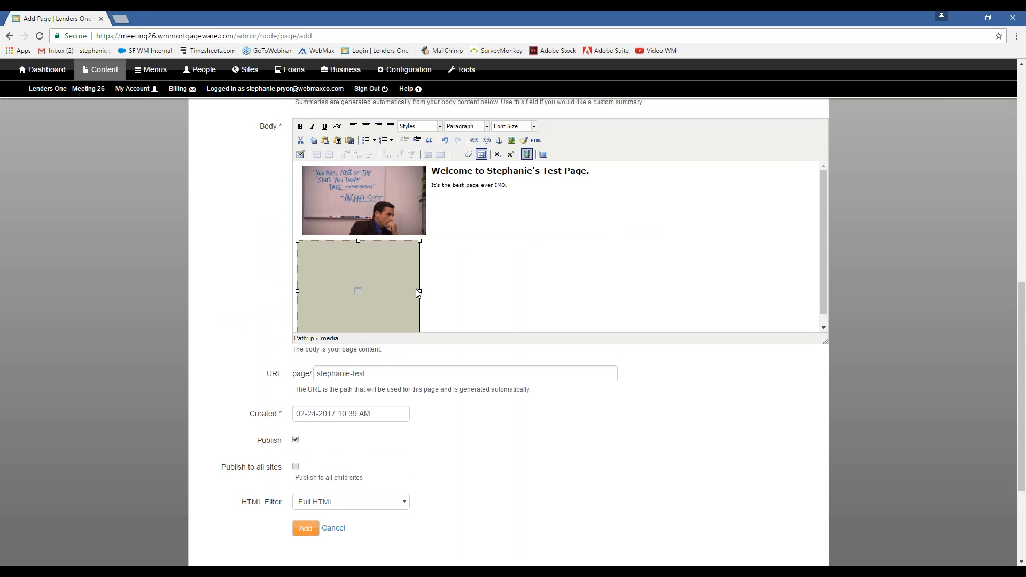
{"action": "mouse_move", "coordinate": [189, 334]}
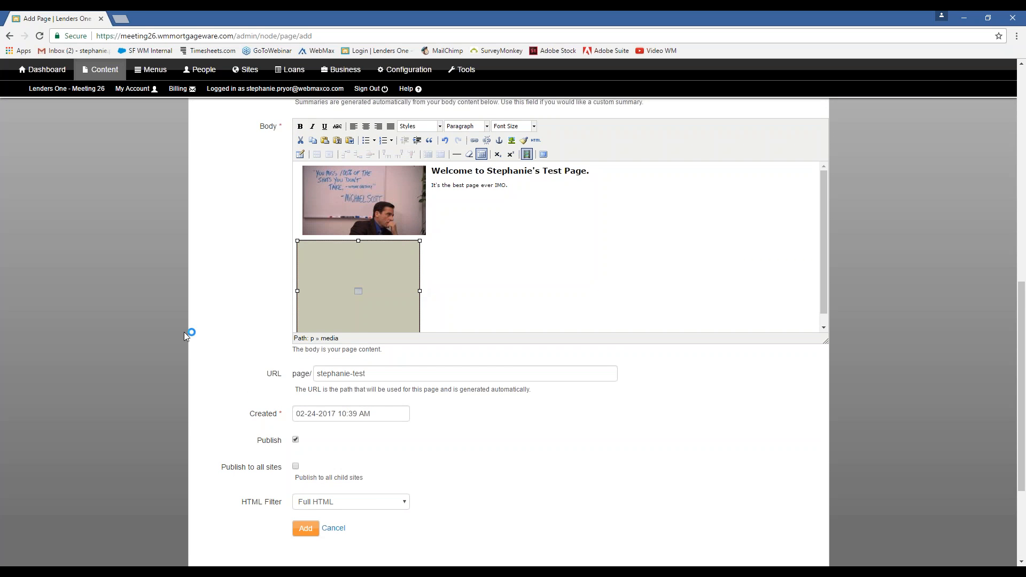
{"action": "scroll", "scroll_direction": "down", "scroll_amount": 3}
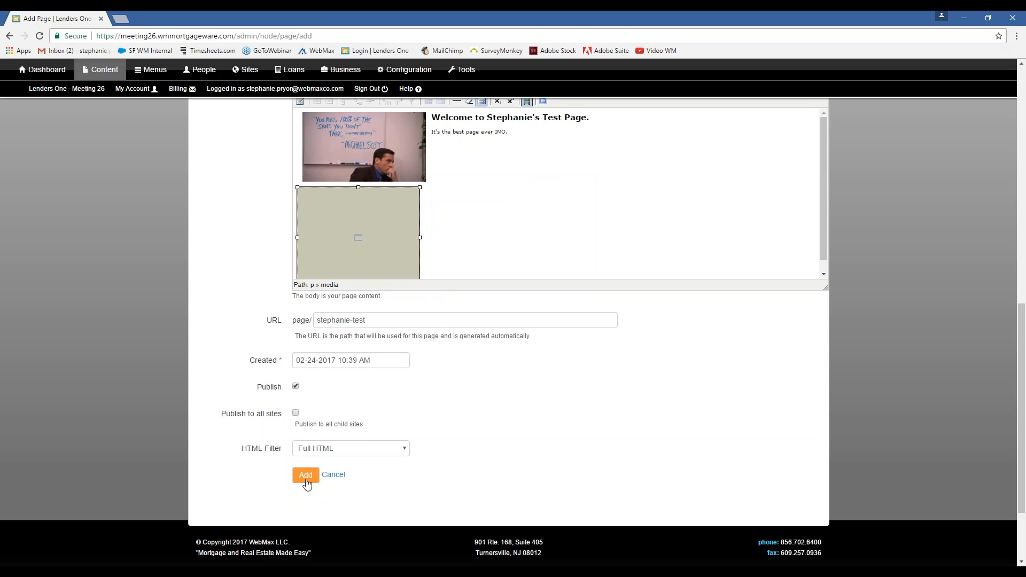
{"action": "left_click", "coordinate": [305, 475]}
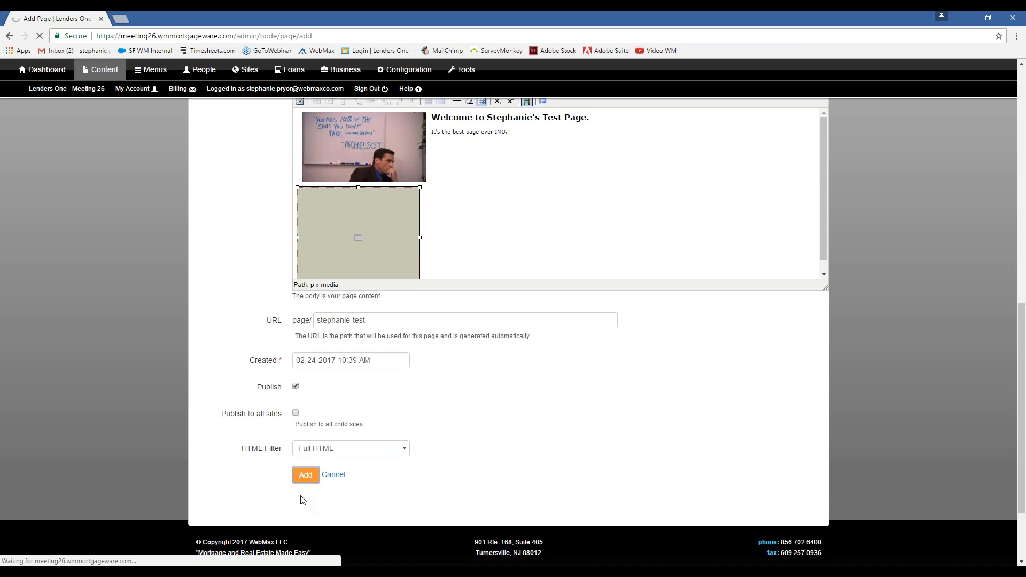
Confirm creation so 'Welcome to Stephanie's Page' appears in the Pages list at page/stephanie-test
{"action": "left_click", "coordinate": [305, 475]}
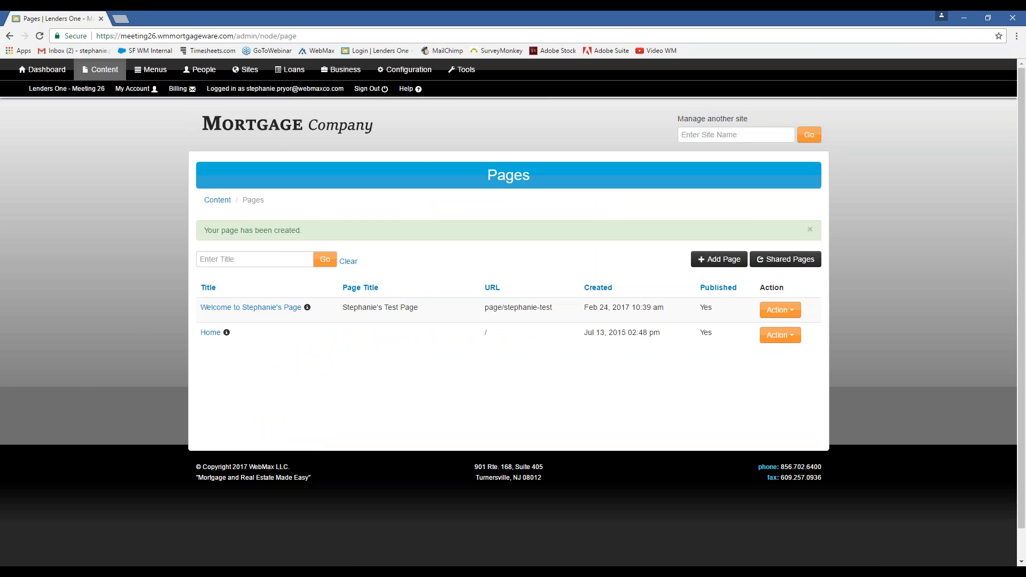
{"action": "mouse_move", "coordinate": [301, 449]}
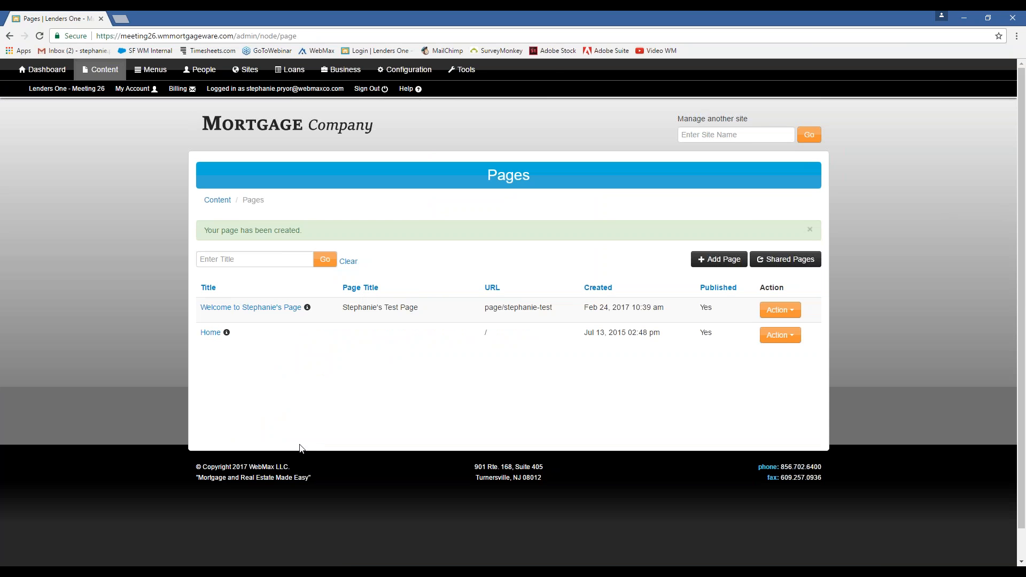
{"action": "mouse_move", "coordinate": [452, 291]}
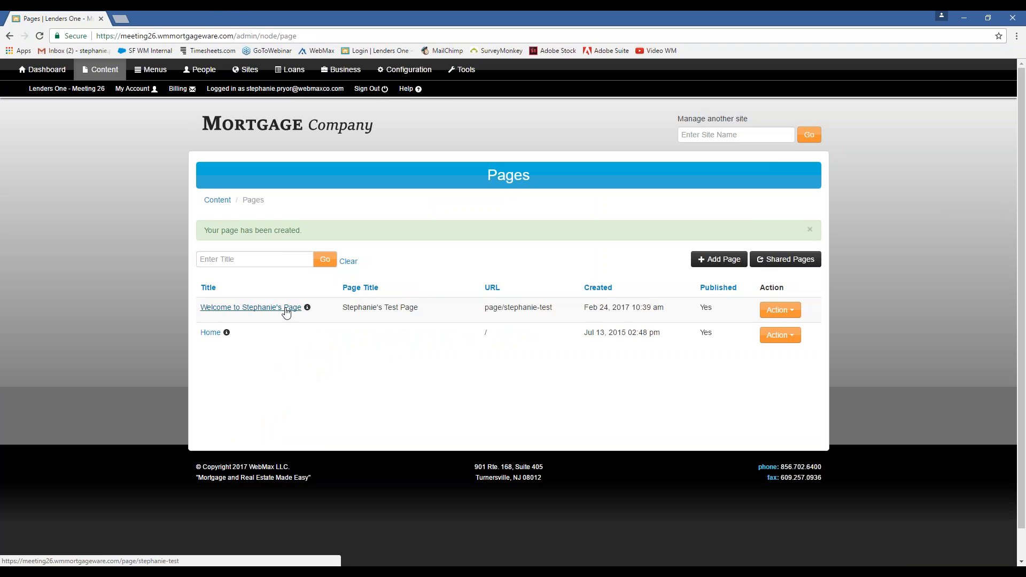
View the live Stephanie's Test Page with its picture and video, then return to the admin Pages list
{"action": "left_click", "coordinate": [250, 307]}
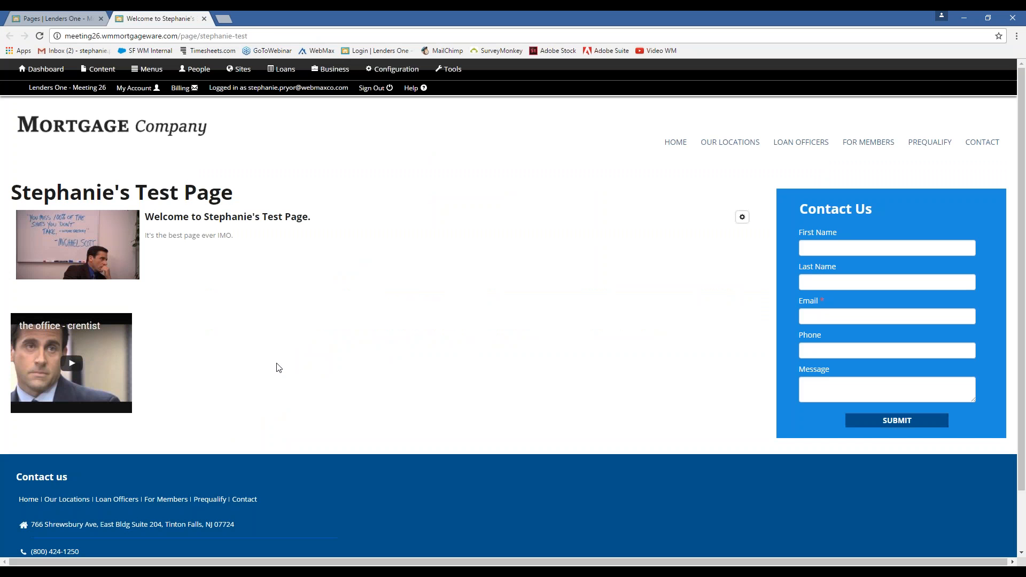
{"action": "mouse_move", "coordinate": [203, 269]}
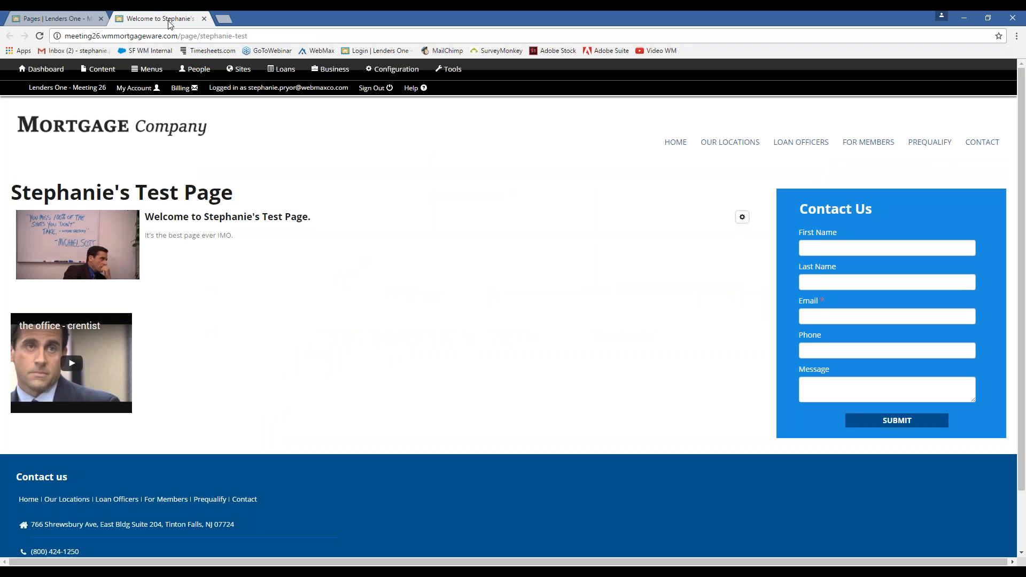
{"action": "scroll", "scroll_direction": "down", "scroll_amount": 3}
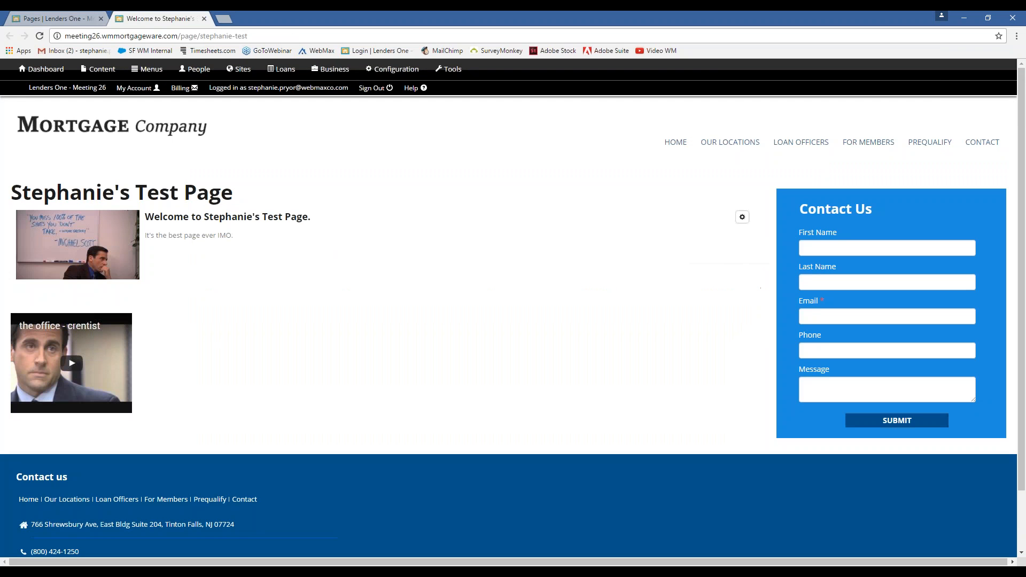
{"action": "mouse_move", "coordinate": [404, 274]}
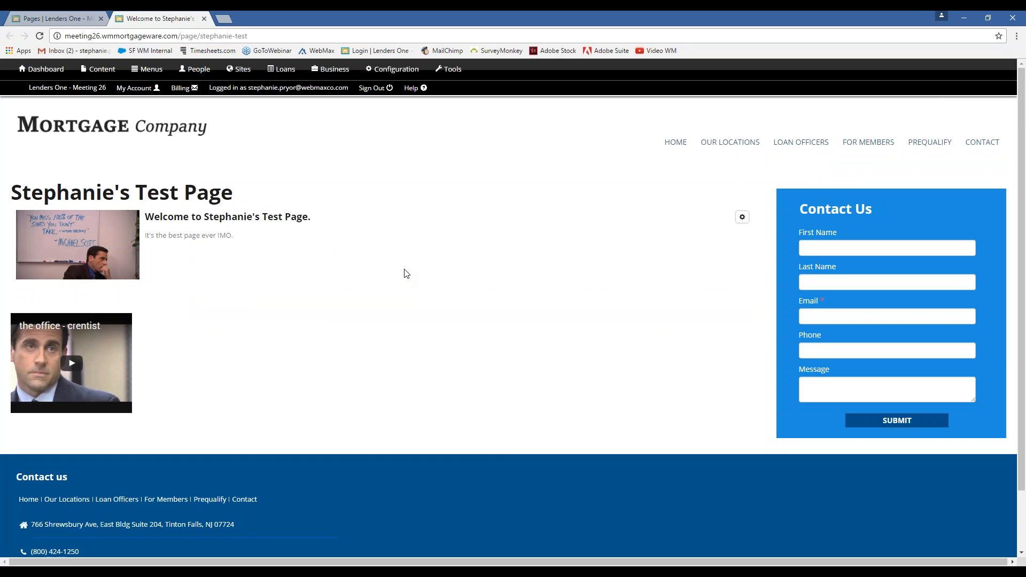
{"action": "mouse_move", "coordinate": [381, 271]}
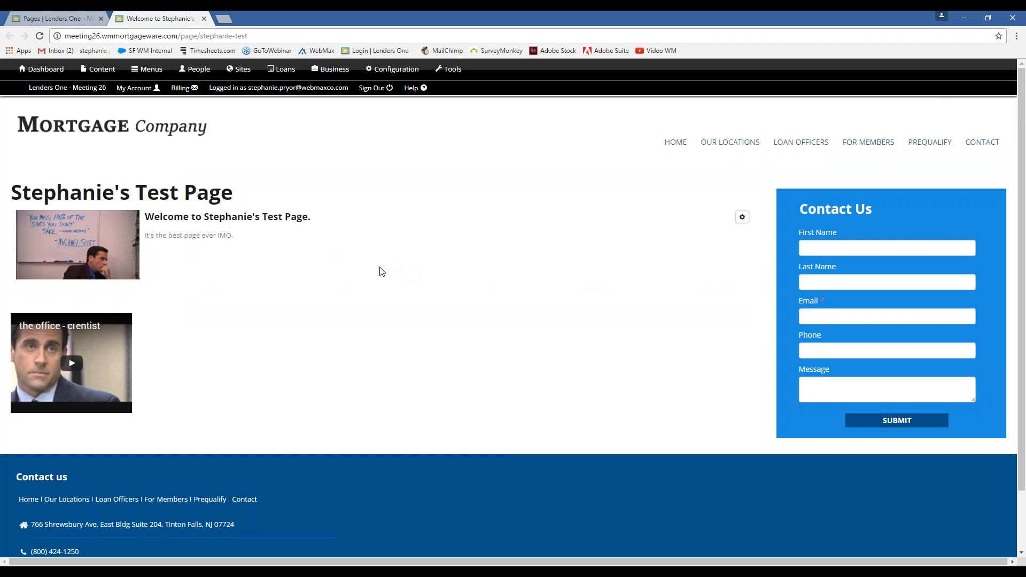
{"action": "mouse_move", "coordinate": [348, 285]}
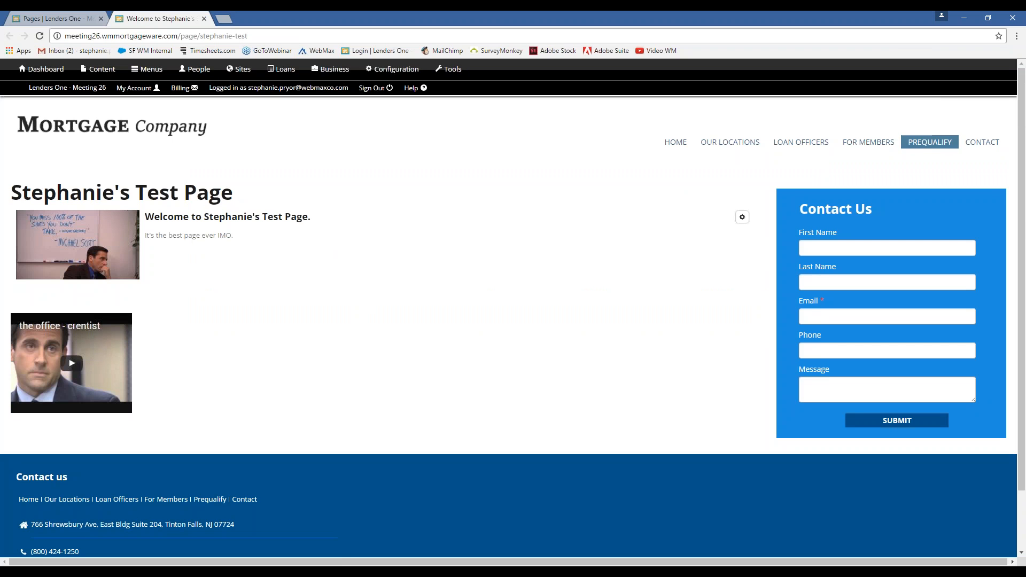
{"action": "left_click", "coordinate": [675, 142]}
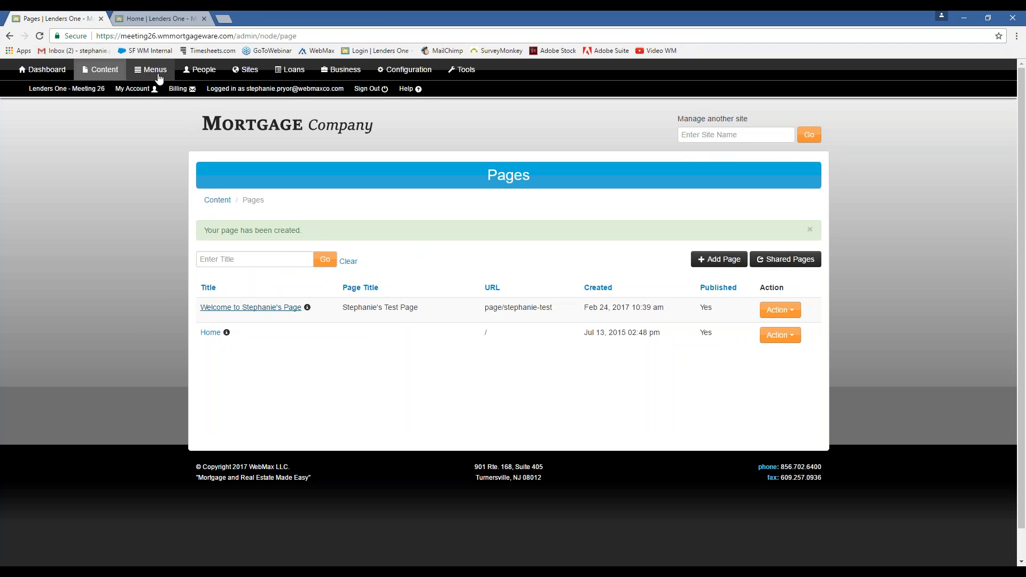
List the links inside the Lenders One Primary Menu via its Action menu
{"action": "left_click", "coordinate": [150, 69]}
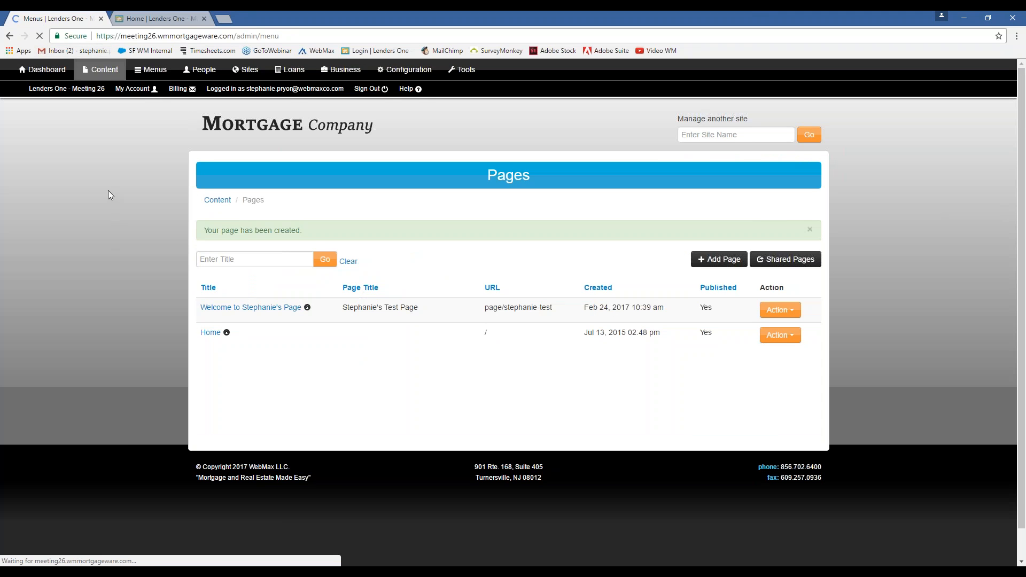
{"action": "left_click", "coordinate": [150, 70]}
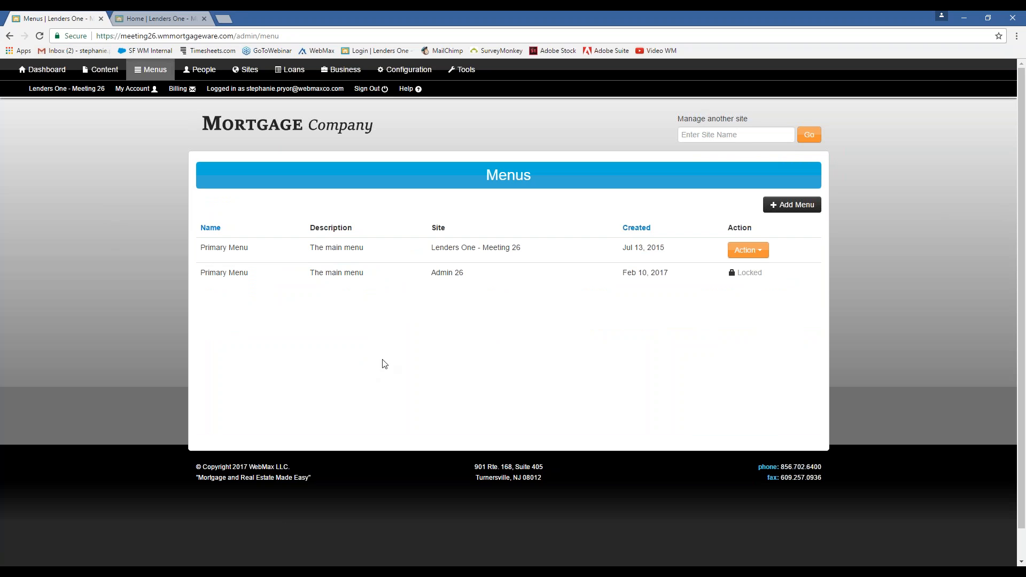
{"action": "mouse_move", "coordinate": [360, 288]}
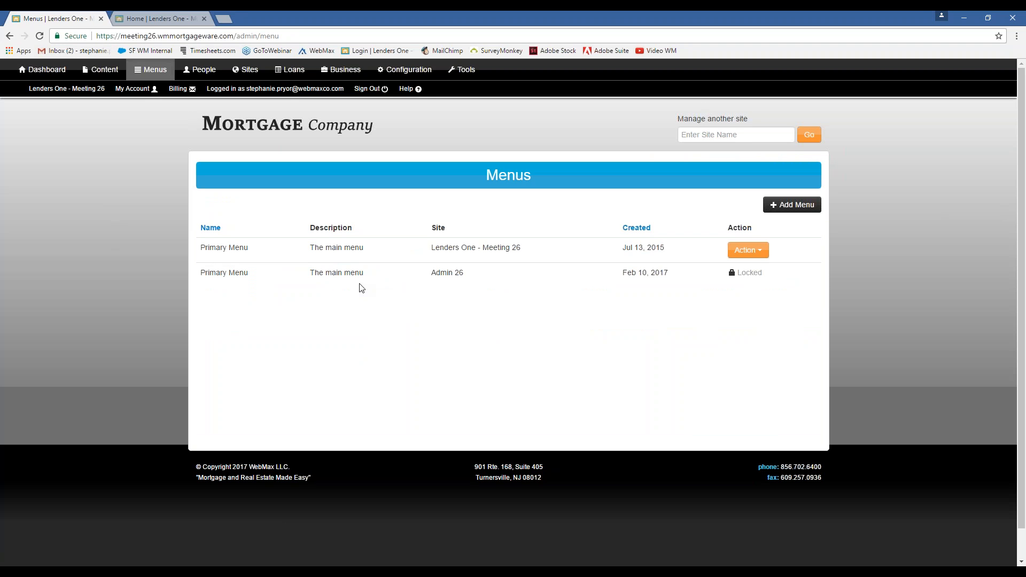
{"action": "mouse_move", "coordinate": [328, 257]}
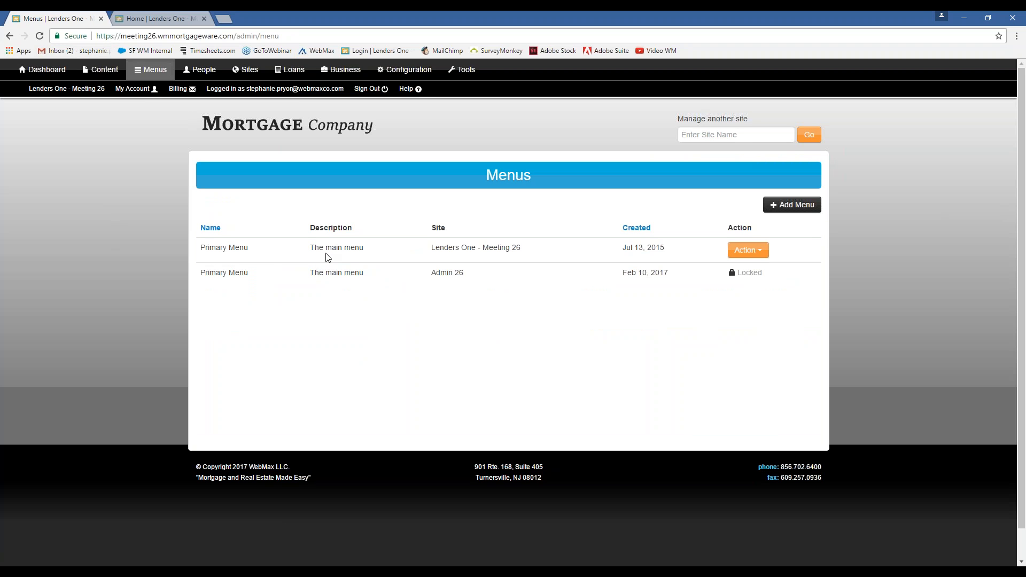
{"action": "mouse_move", "coordinate": [328, 109]}
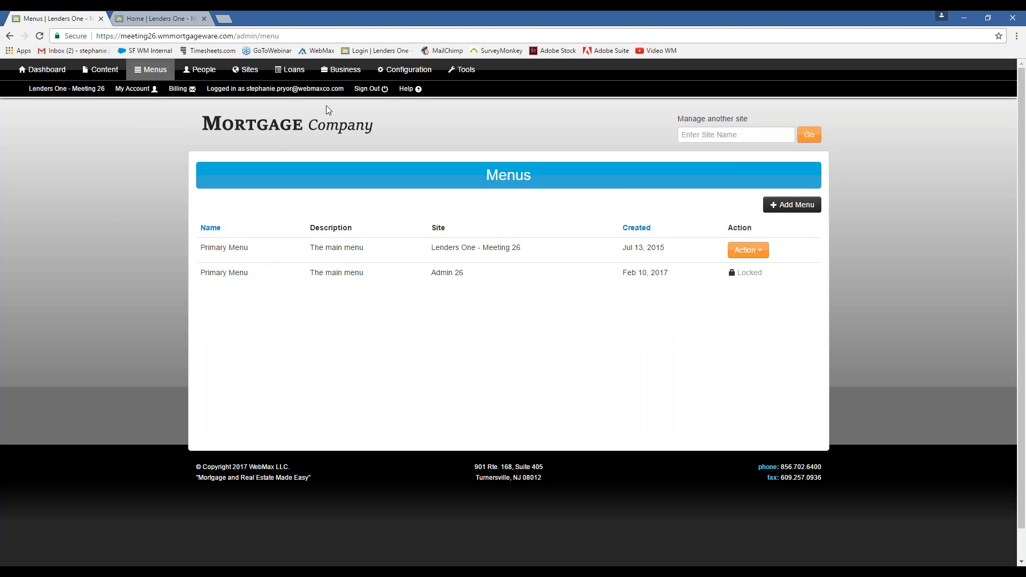
{"action": "left_click", "coordinate": [157, 18]}
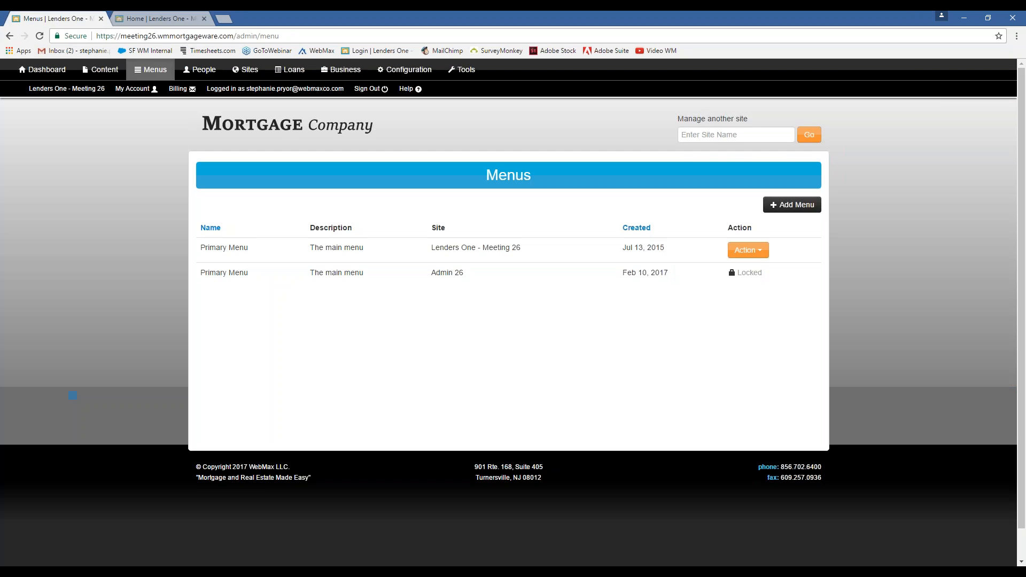
{"action": "left_click", "coordinate": [747, 250]}
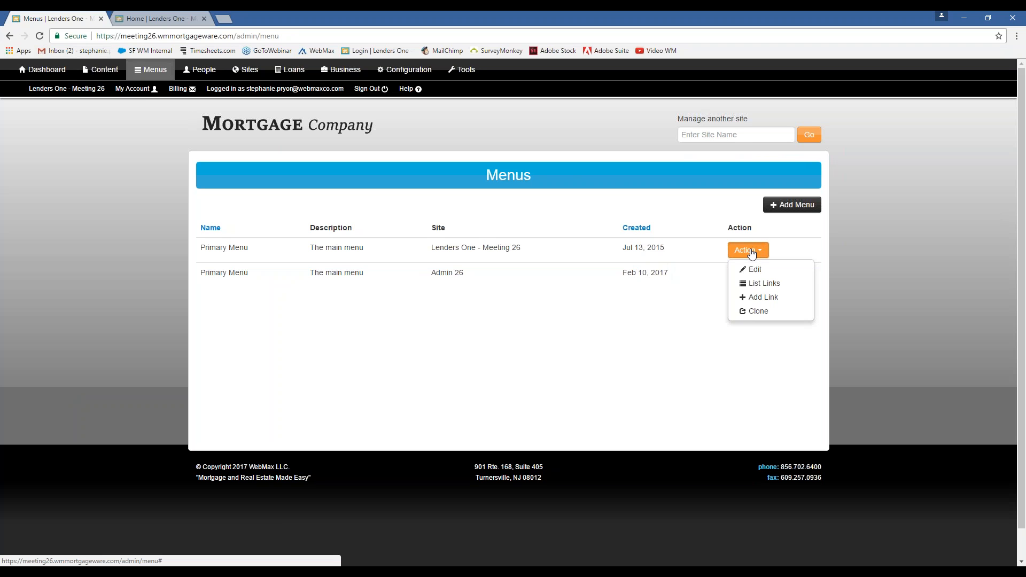
{"action": "left_click", "coordinate": [754, 269]}
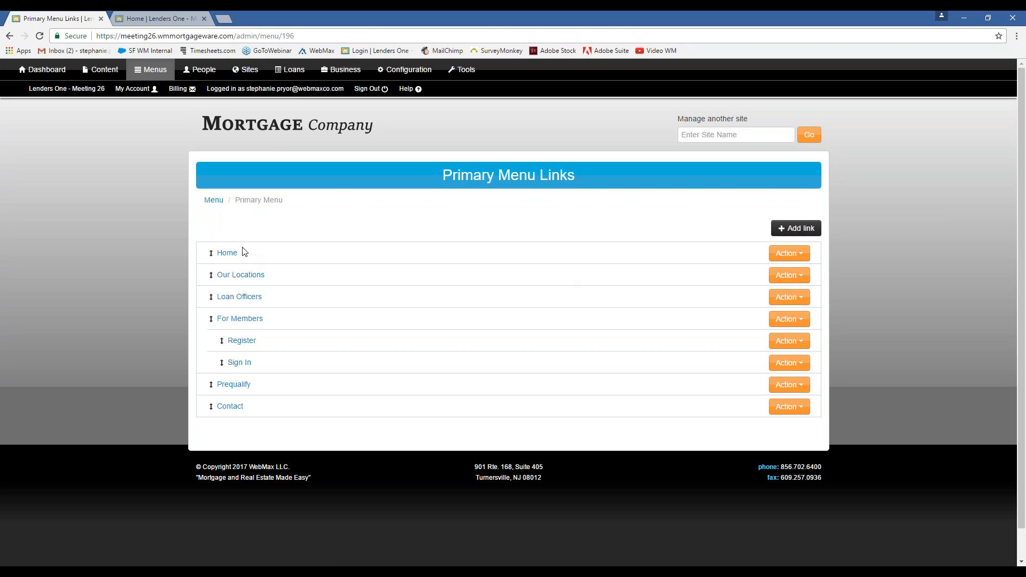
{"action": "mouse_move", "coordinate": [246, 362]}
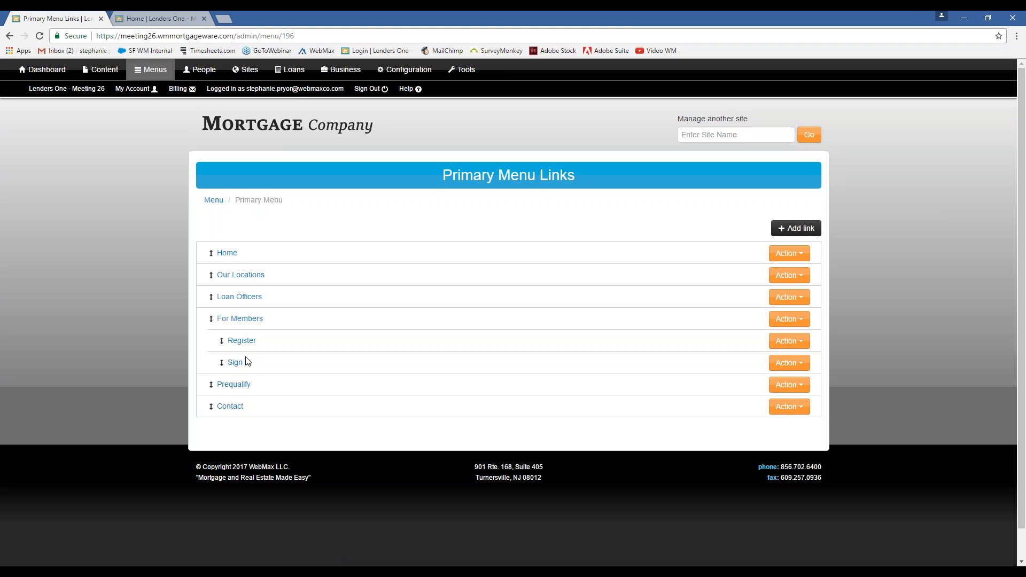
{"action": "mouse_move", "coordinate": [238, 262]}
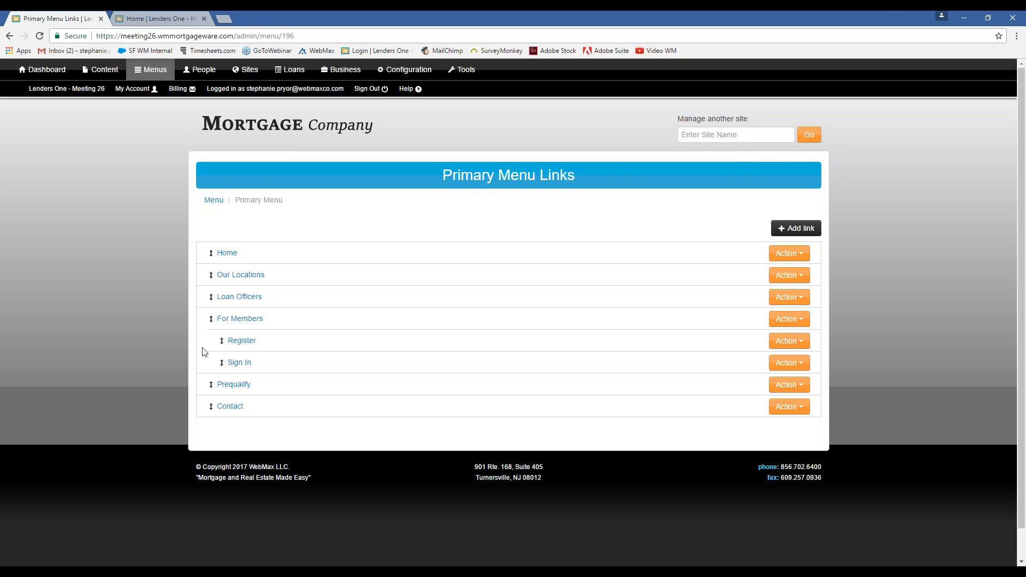
{"action": "mouse_move", "coordinate": [247, 252]}
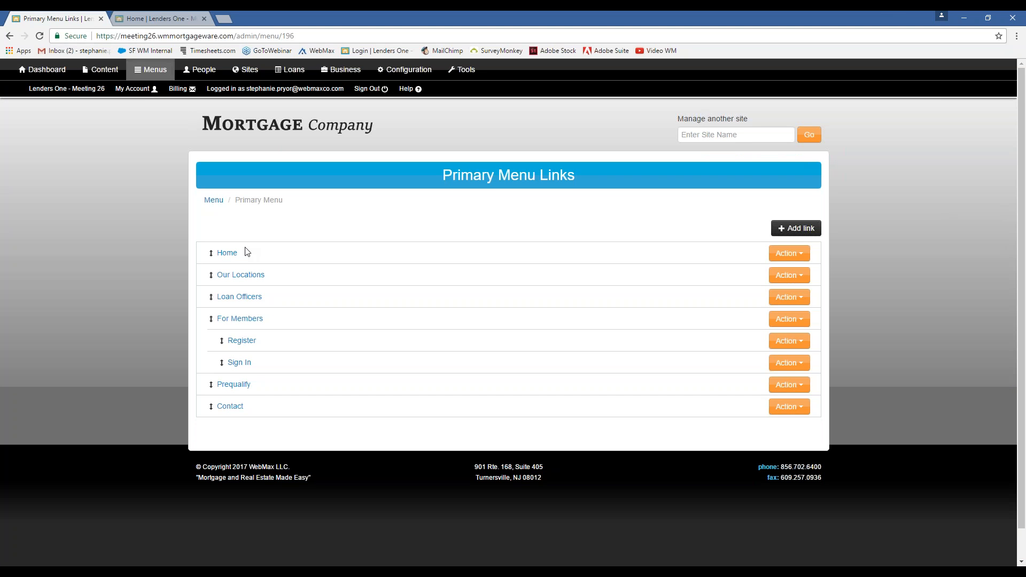
{"action": "mouse_move", "coordinate": [240, 319]}
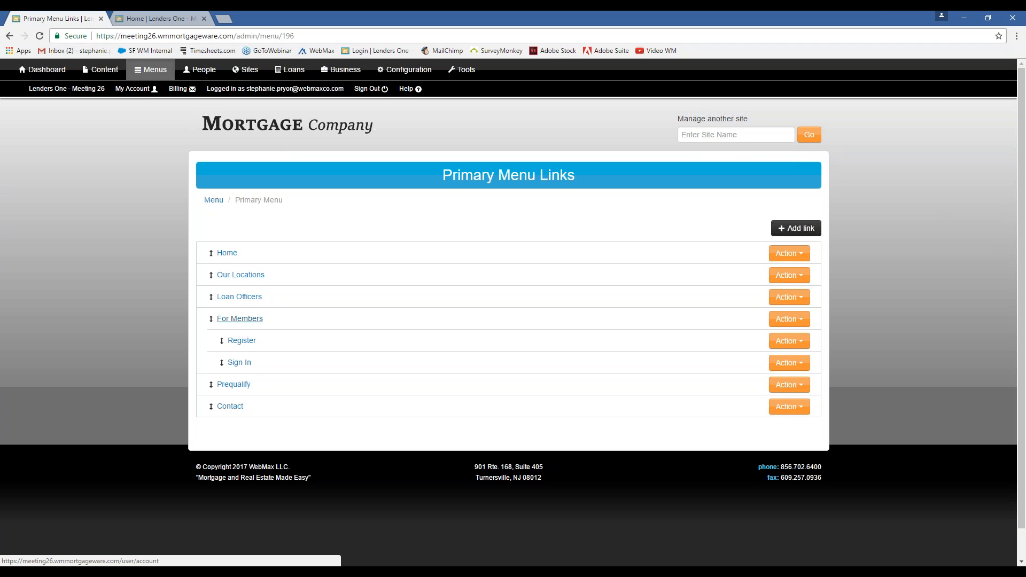
{"action": "mouse_move", "coordinate": [238, 297]}
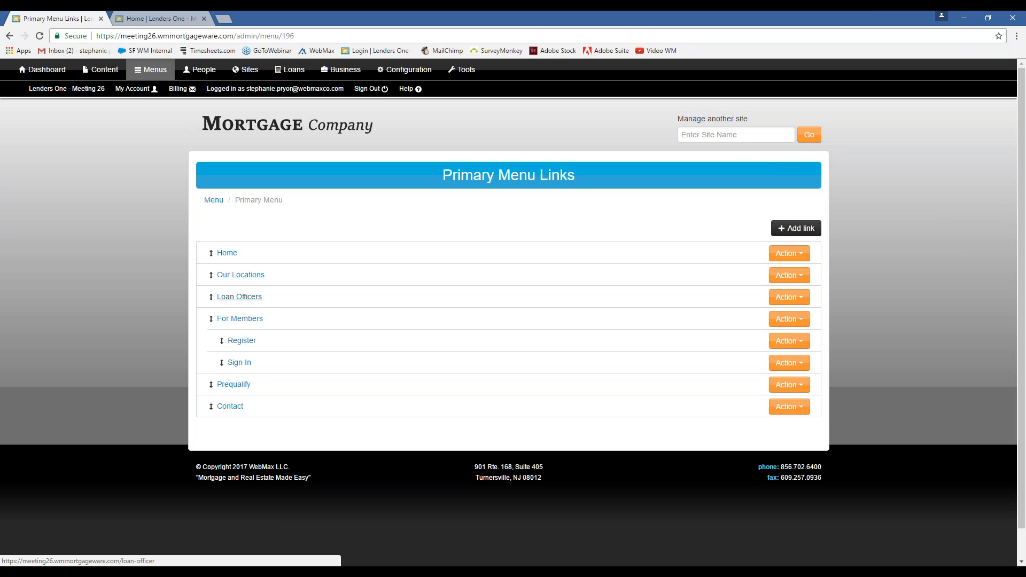
{"action": "mouse_move", "coordinate": [215, 402]}
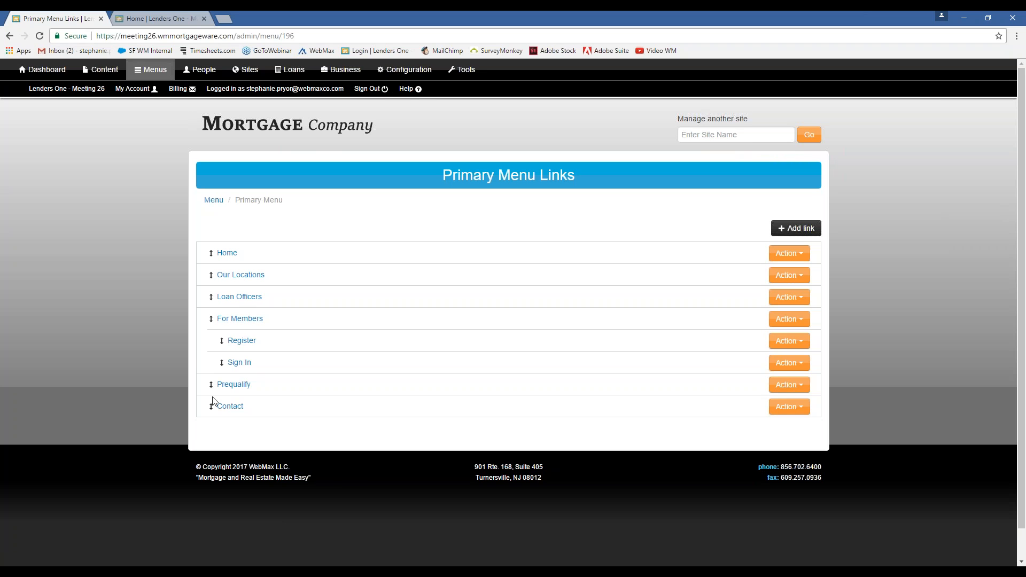
{"action": "mouse_move", "coordinate": [239, 319]}
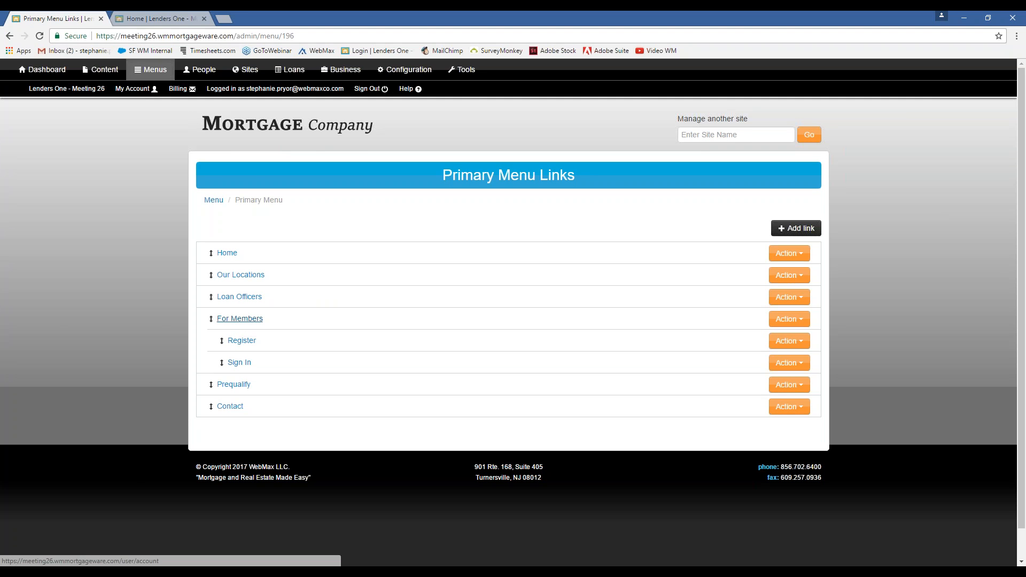
Compare the Primary Menu links against the live site's navigation from Home through Contact
{"action": "left_click", "coordinate": [161, 18]}
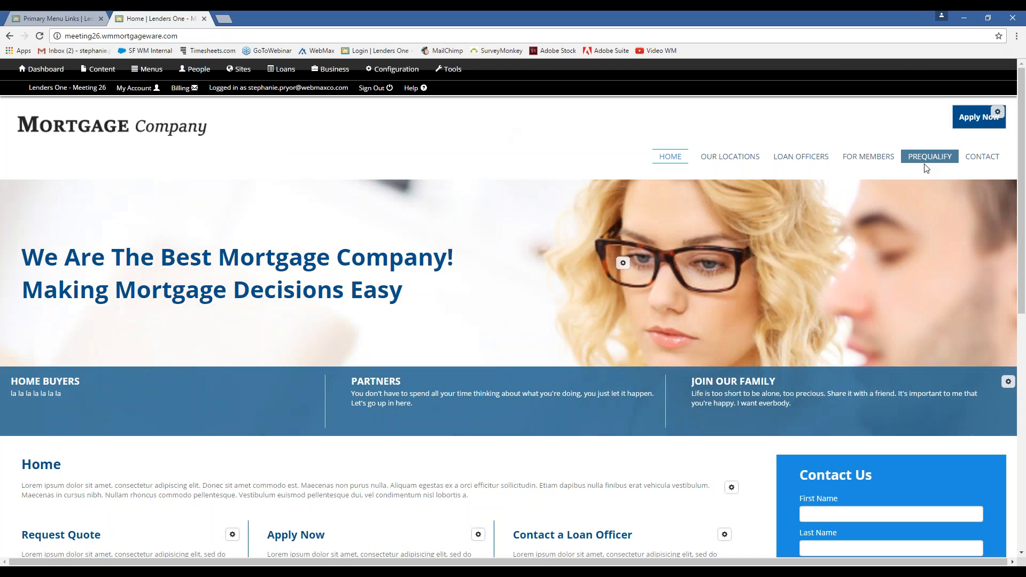
{"action": "left_click", "coordinate": [56, 18]}
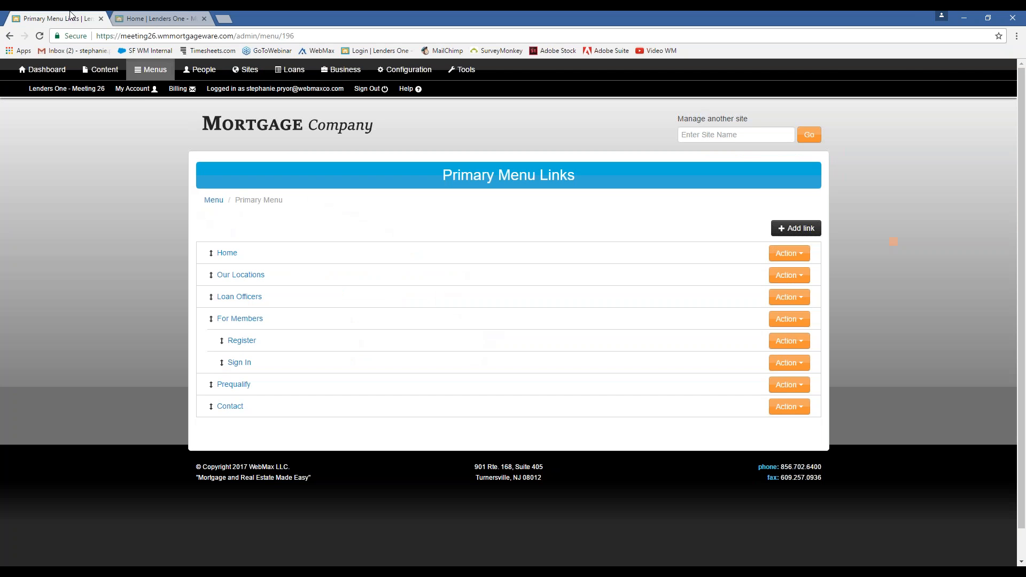
{"action": "mouse_move", "coordinate": [796, 228]}
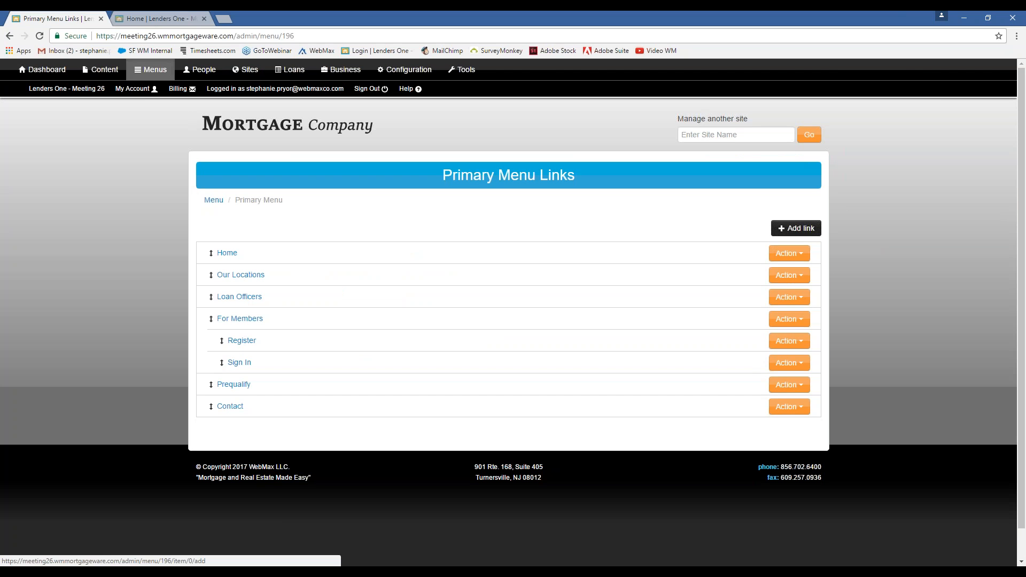
Start a new Primary Menu link with its path set to Welcome to Stephanie's Page
{"action": "left_click", "coordinate": [796, 228]}
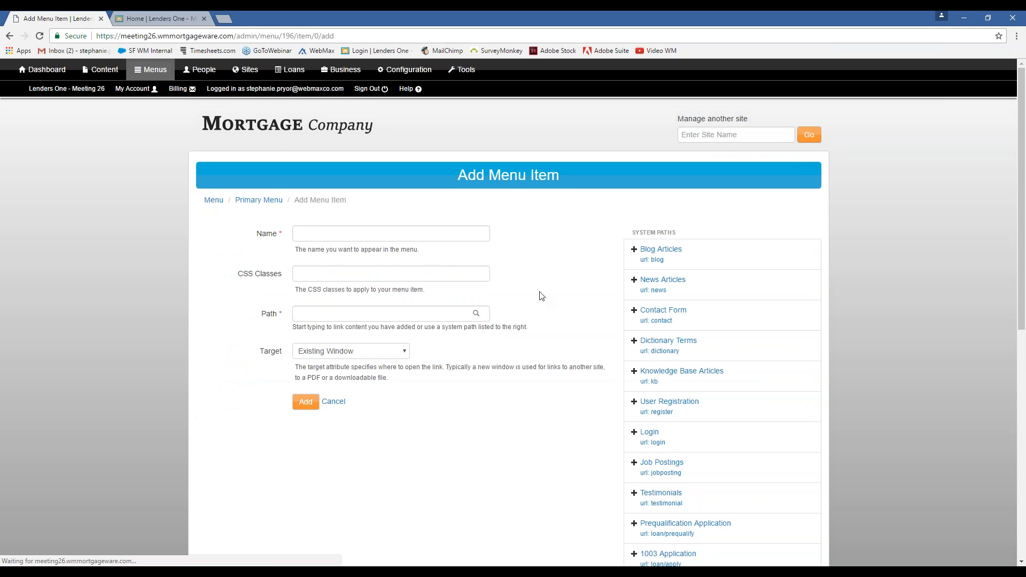
{"action": "scroll", "scroll_direction": "down", "scroll_amount": 3}
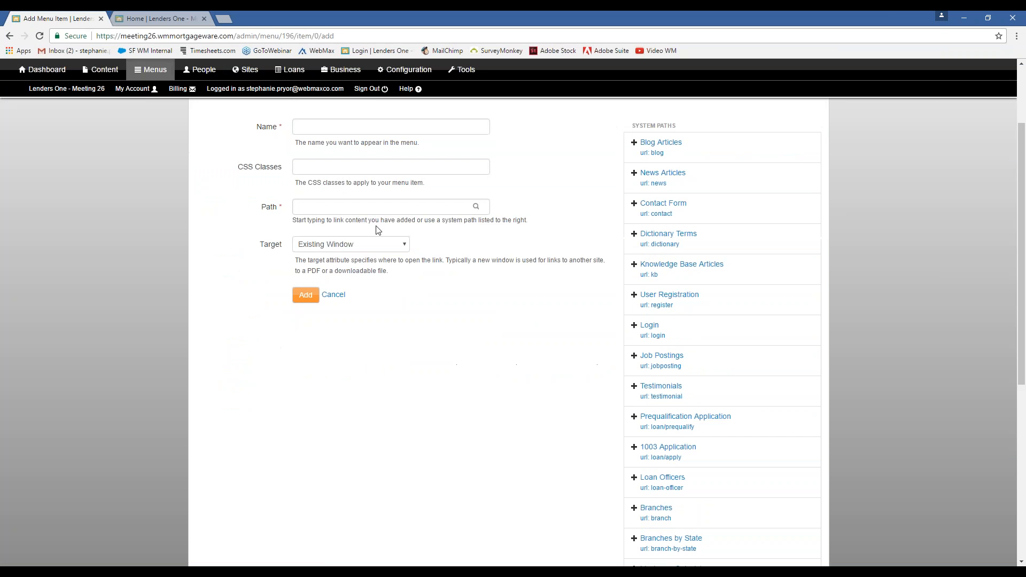
{"action": "scroll", "scroll_direction": "down", "scroll_amount": 3}
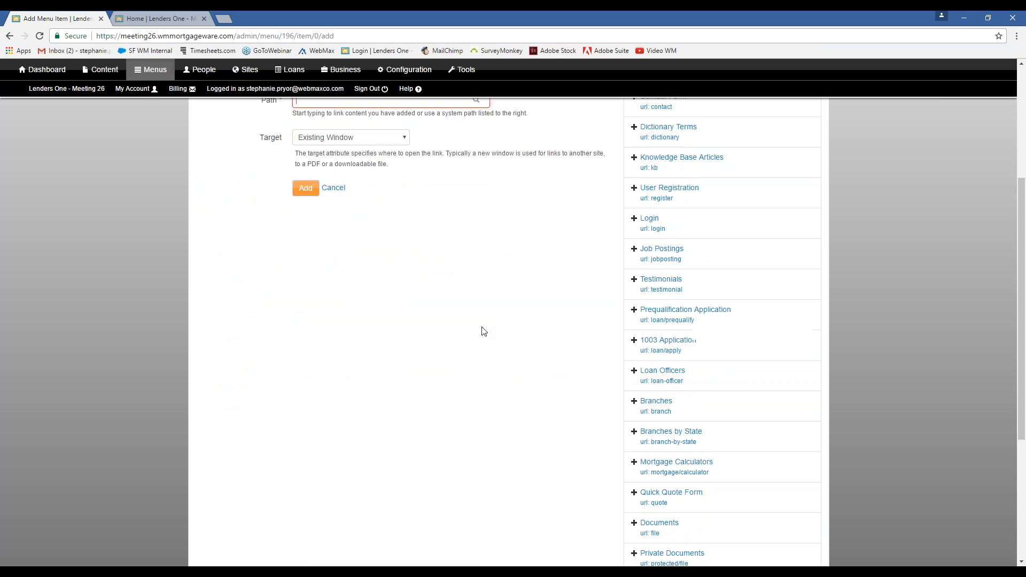
{"action": "scroll", "scroll_direction": "up", "scroll_amount": 3}
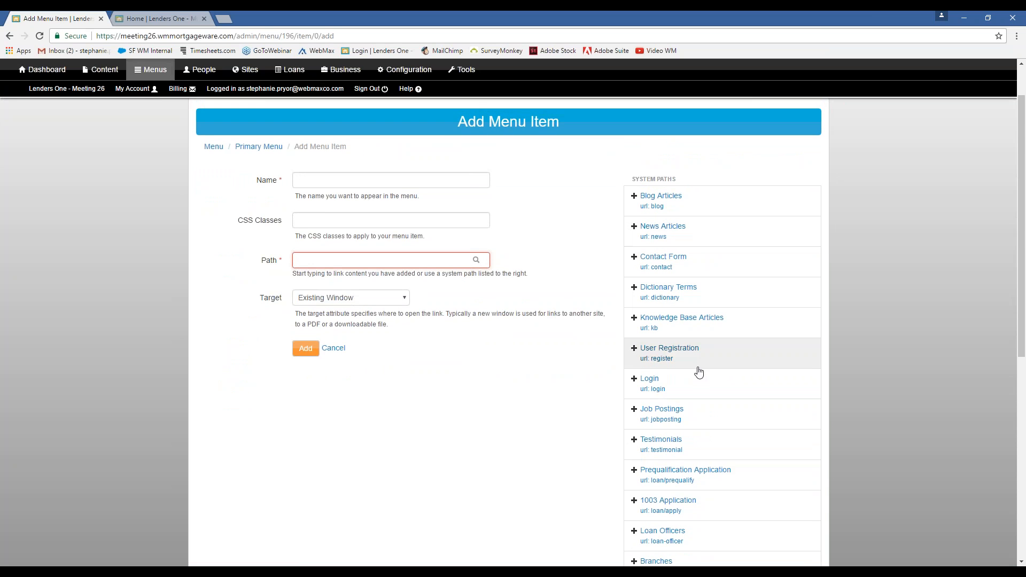
{"action": "scroll", "scroll_direction": "down", "scroll_amount": 3}
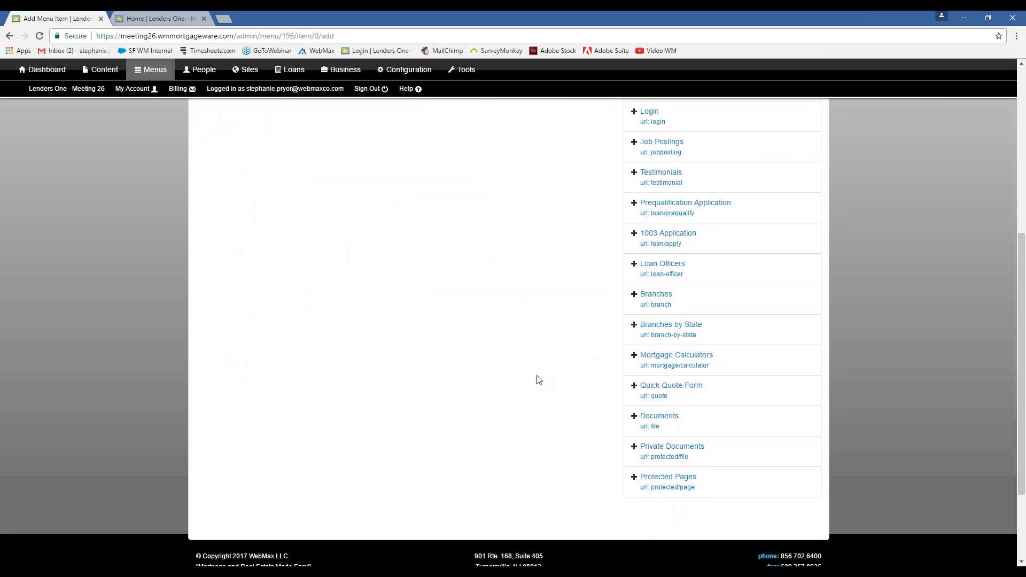
{"action": "scroll", "scroll_direction": "up", "scroll_amount": 3}
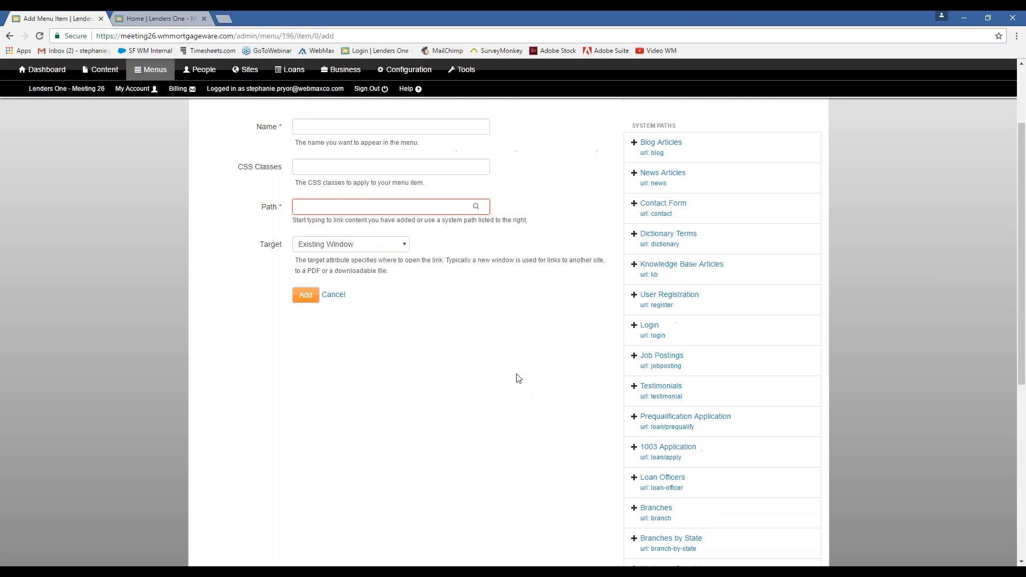
{"action": "scroll", "scroll_direction": "up", "scroll_amount": 3}
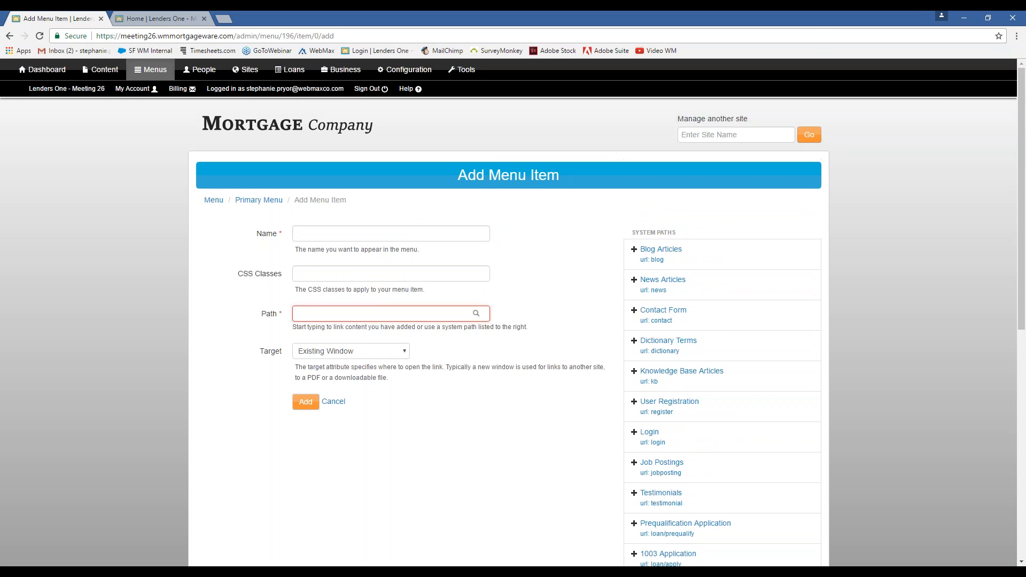
{"action": "left_click", "coordinate": [661, 248]}
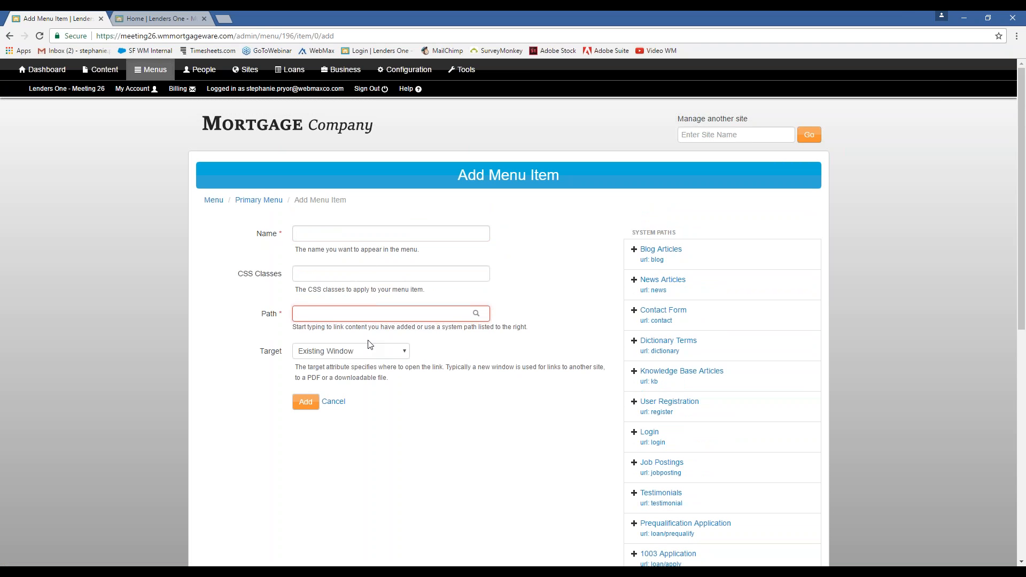
{"action": "type", "text": "Steph"}
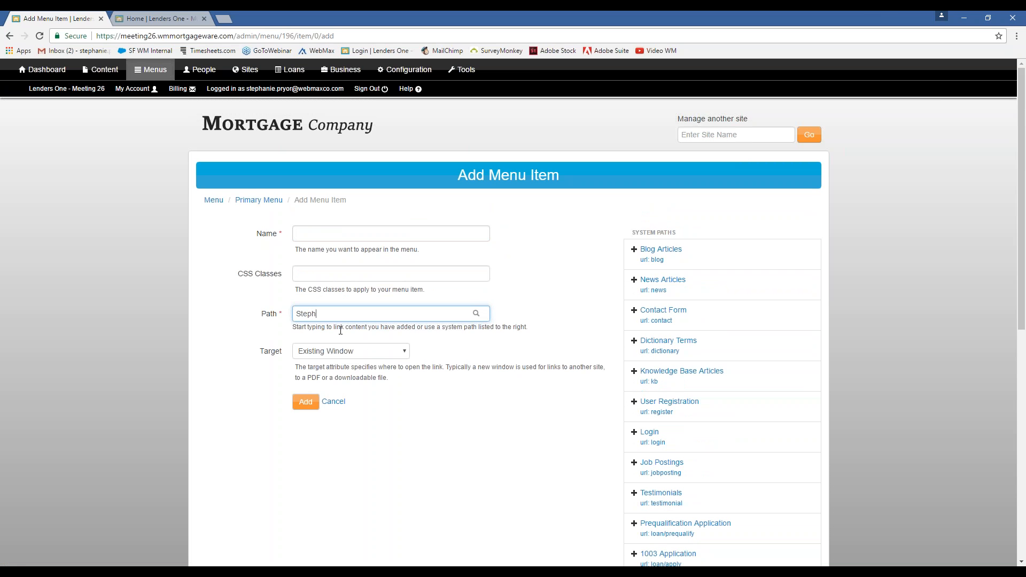
{"action": "type", "text": "Welcom"}
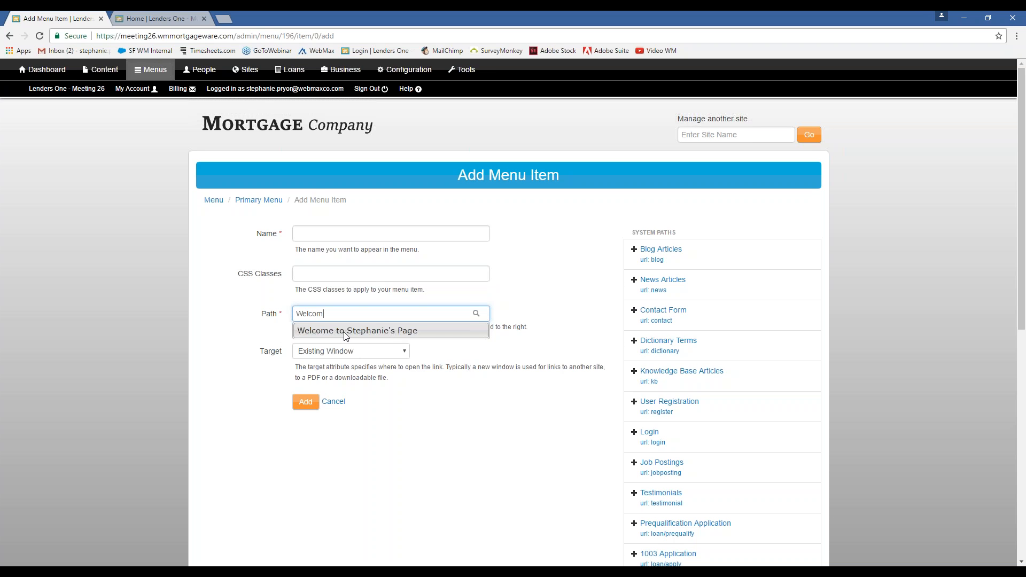
{"action": "mouse_move", "coordinate": [336, 337]}
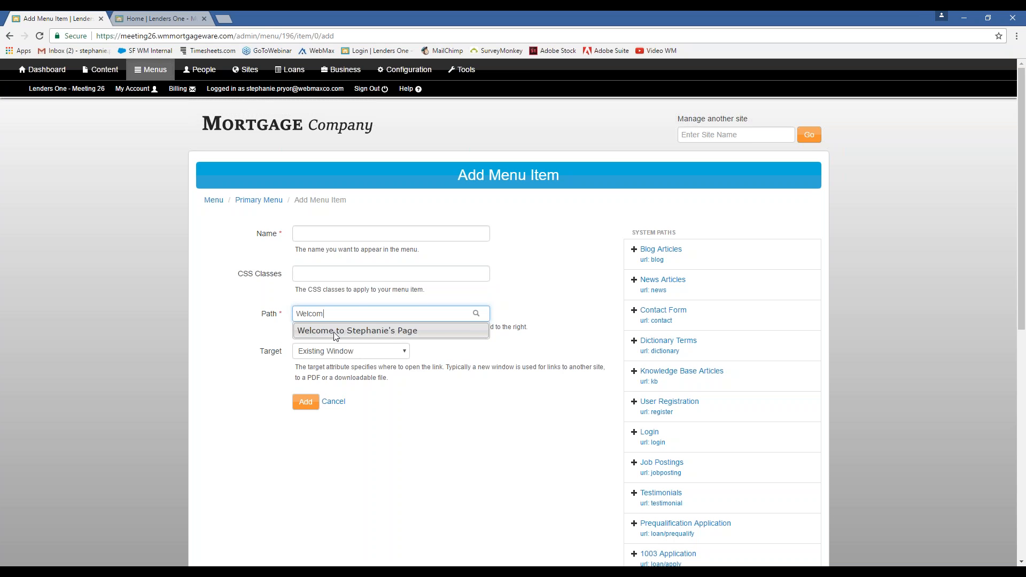
{"action": "left_click", "coordinate": [358, 330]}
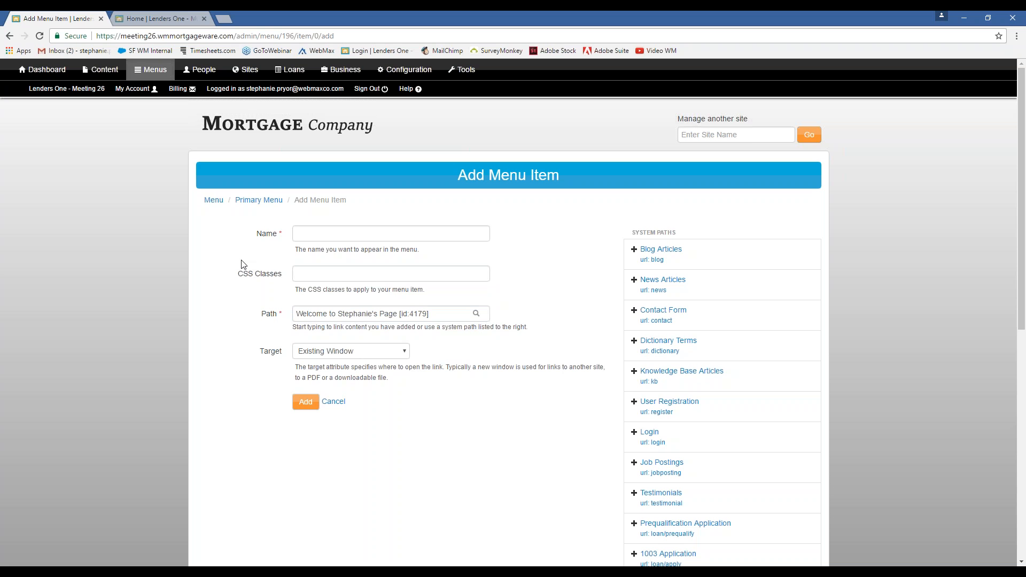
Name the menu item 'About Stephanie' and add it to the menu
{"action": "left_click", "coordinate": [390, 234]}
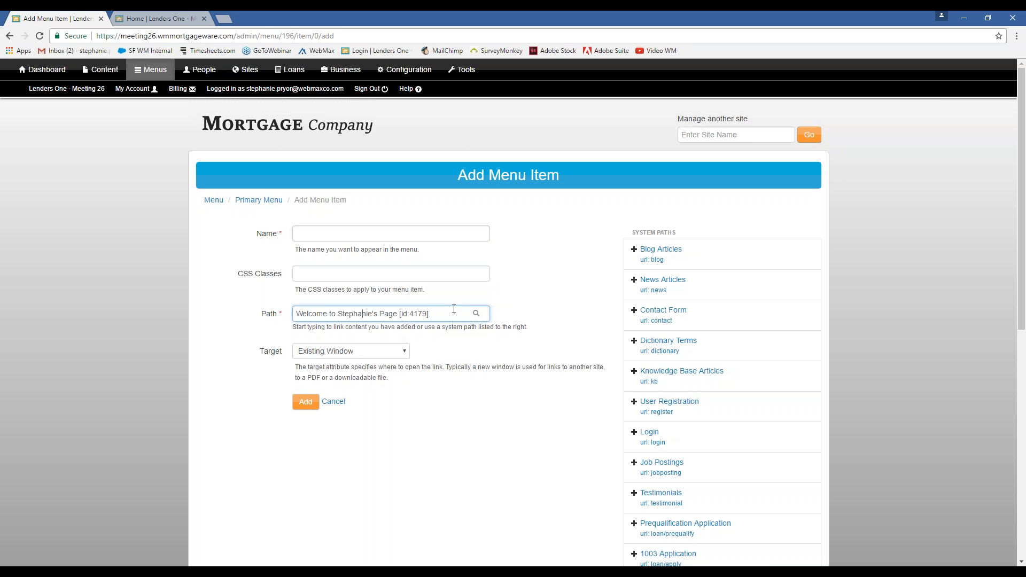
{"action": "left_click", "coordinate": [391, 233]}
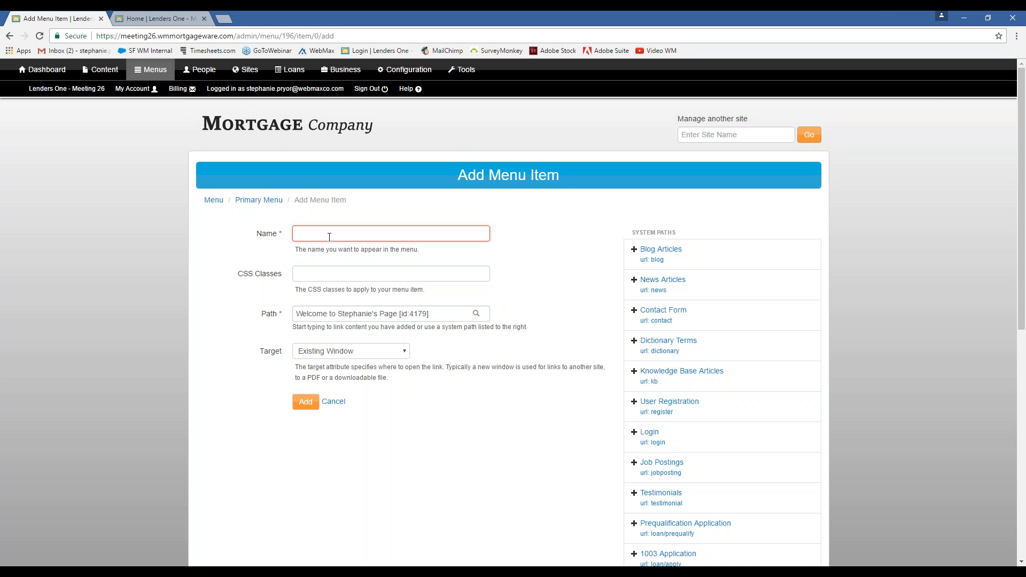
{"action": "type", "text": "About Ste"}
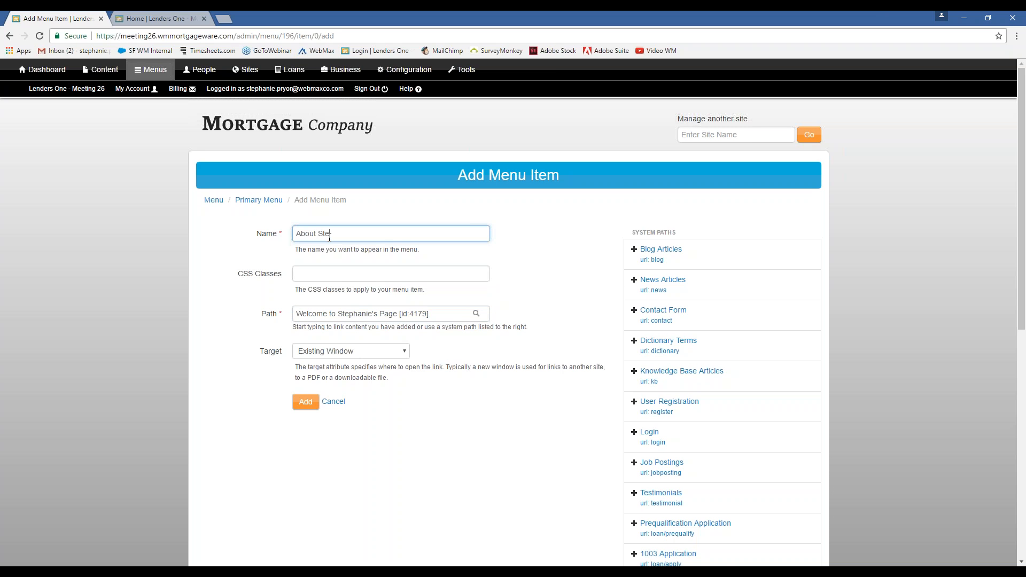
{"action": "type", "text": "phanie"}
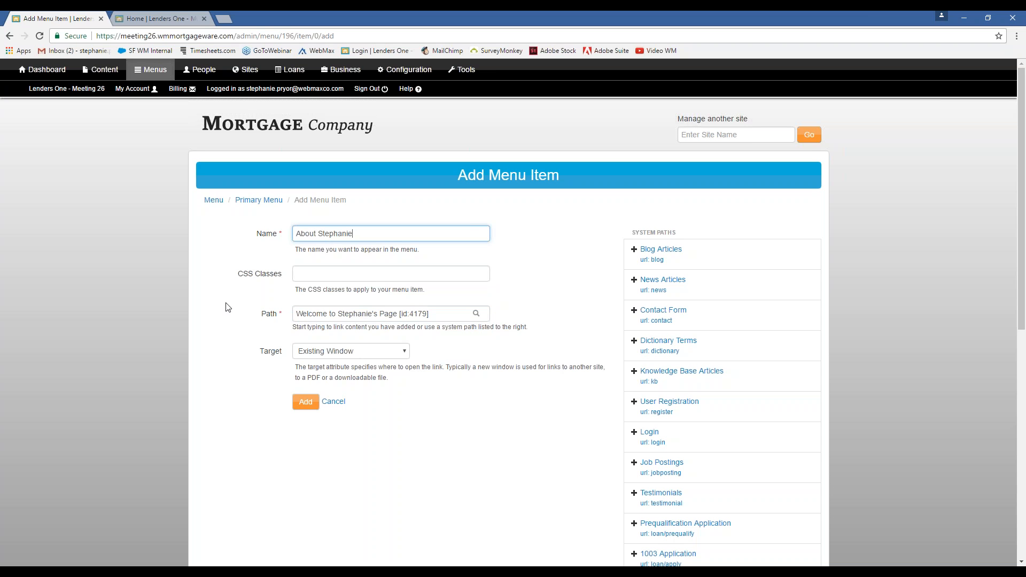
{"action": "mouse_move", "coordinate": [673, 272]}
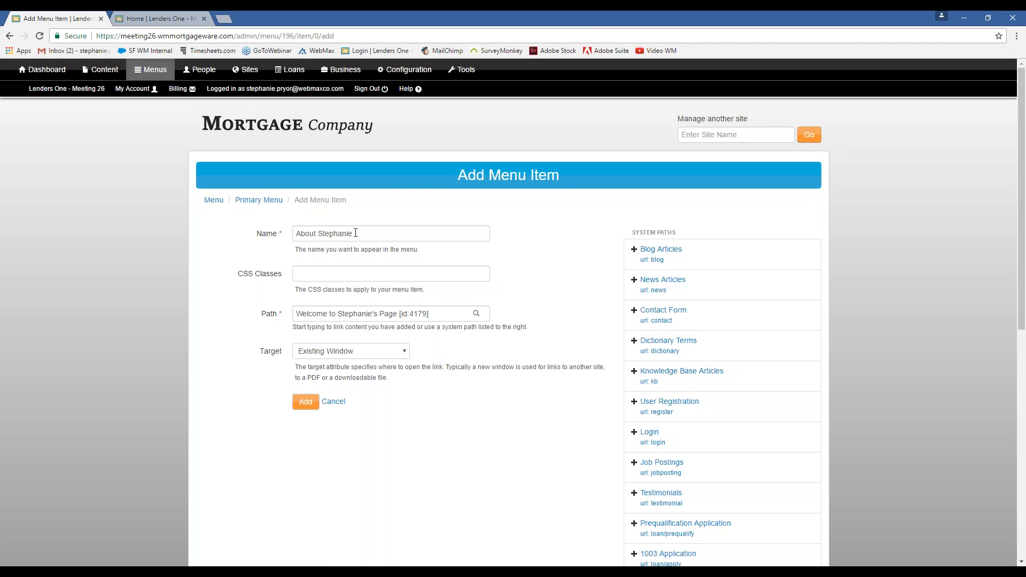
{"action": "mouse_move", "coordinate": [305, 401]}
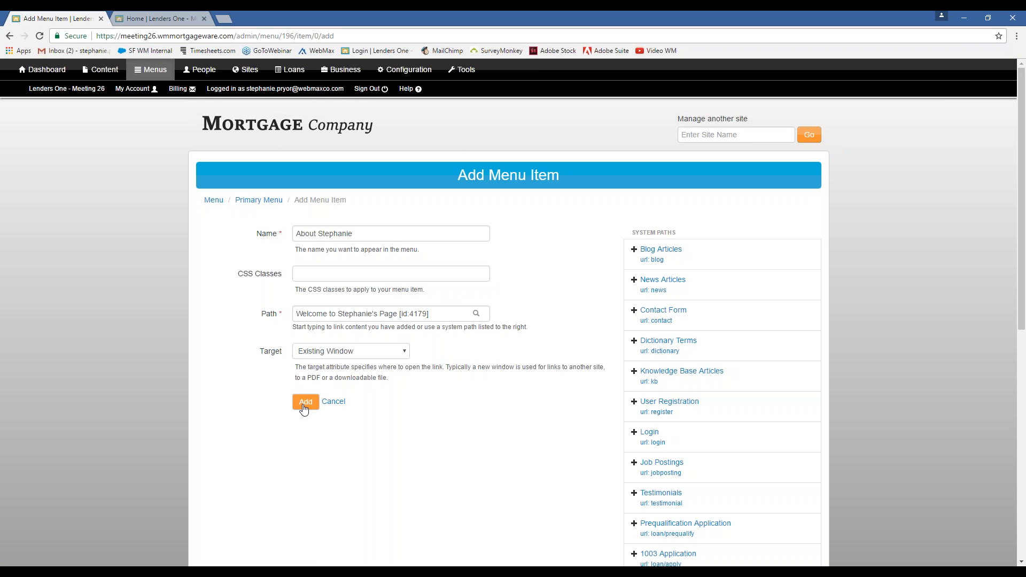
{"action": "left_click", "coordinate": [305, 401]}
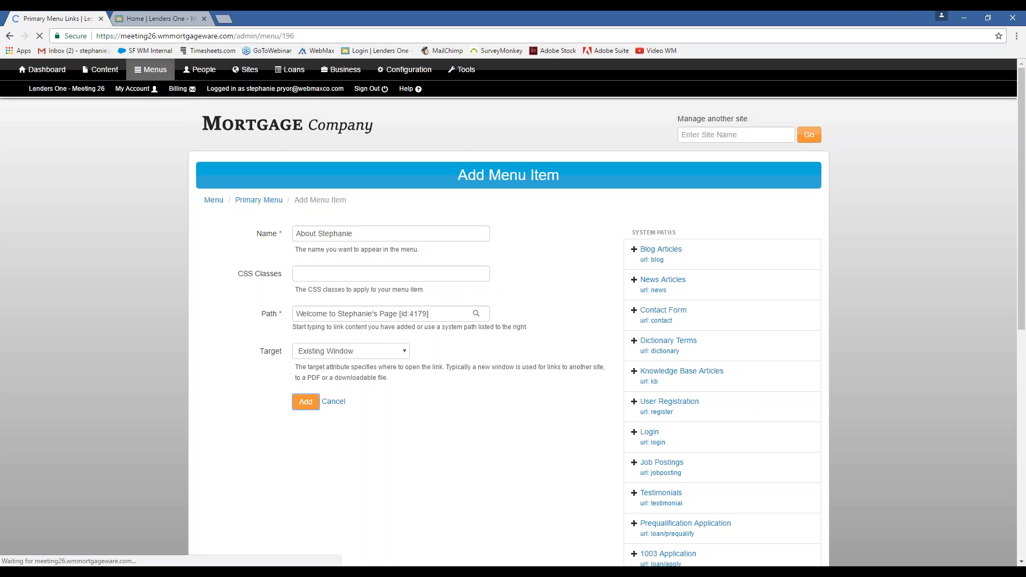
Check the live site, then return to Primary Menu Links to place About Stephanie under For Members
{"action": "left_click", "coordinate": [305, 401]}
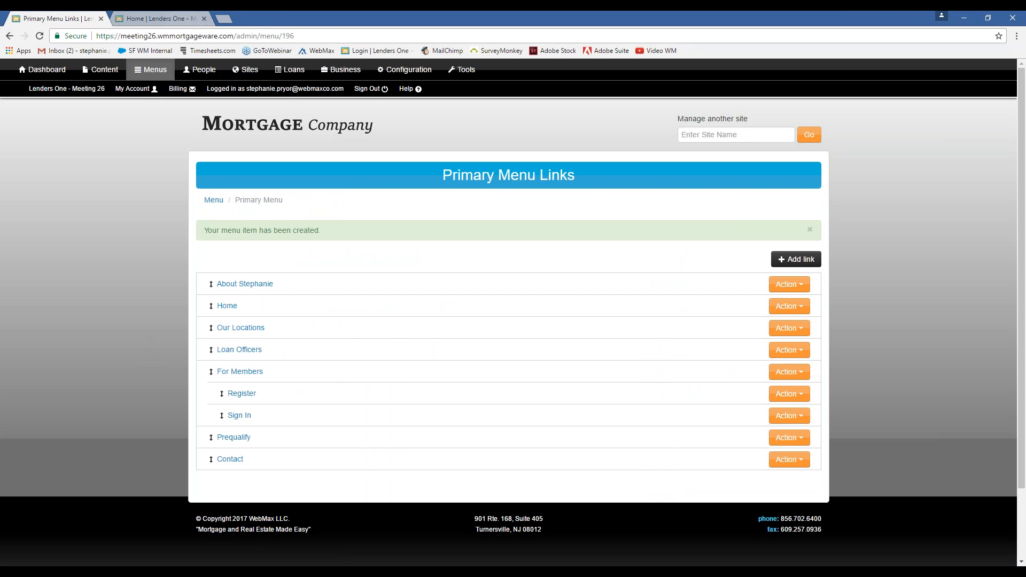
{"action": "left_click", "coordinate": [160, 18]}
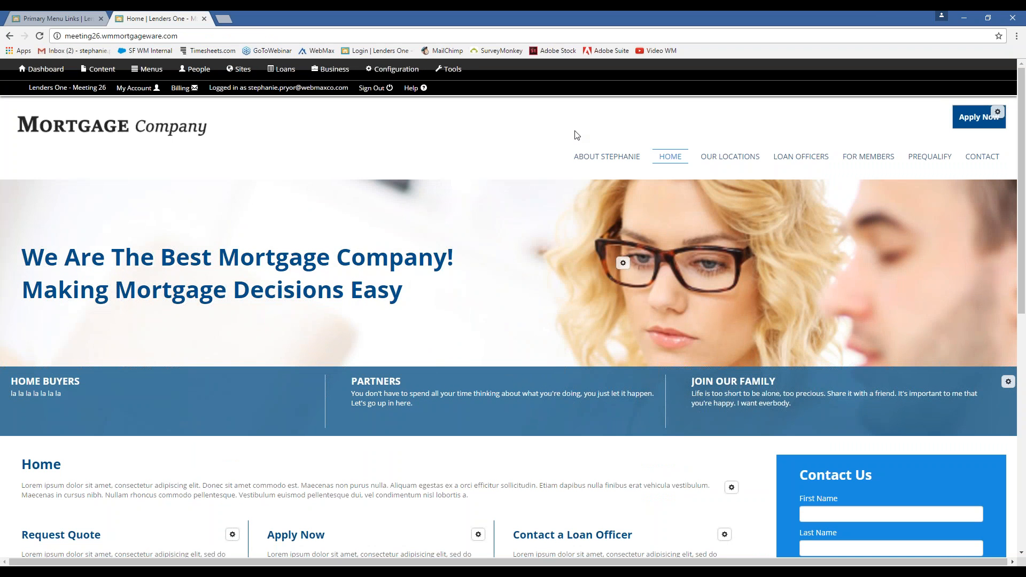
{"action": "mouse_move", "coordinate": [606, 156]}
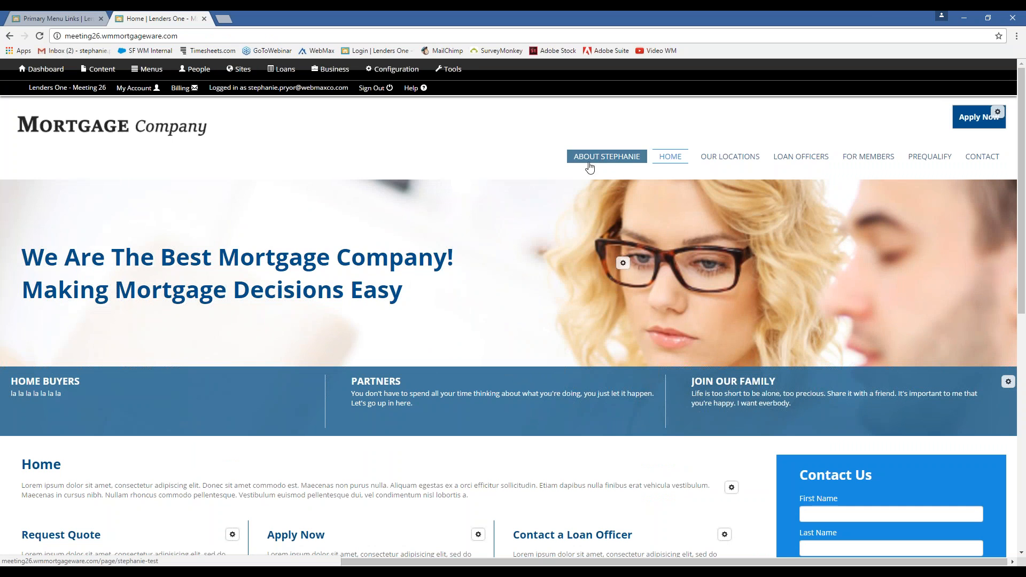
{"action": "left_click", "coordinate": [56, 18]}
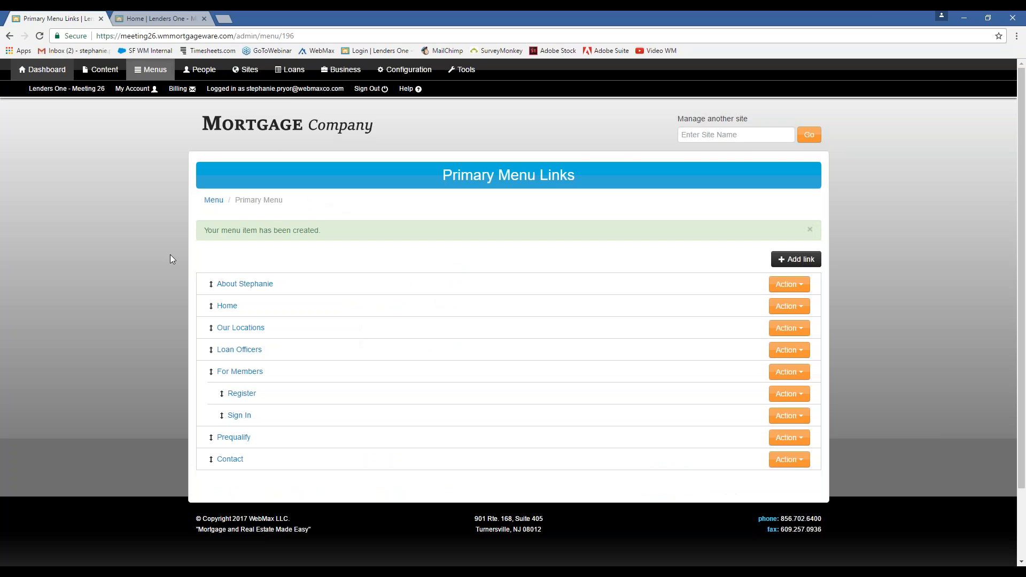
{"action": "scroll", "scroll_direction": "down", "scroll_amount": 3}
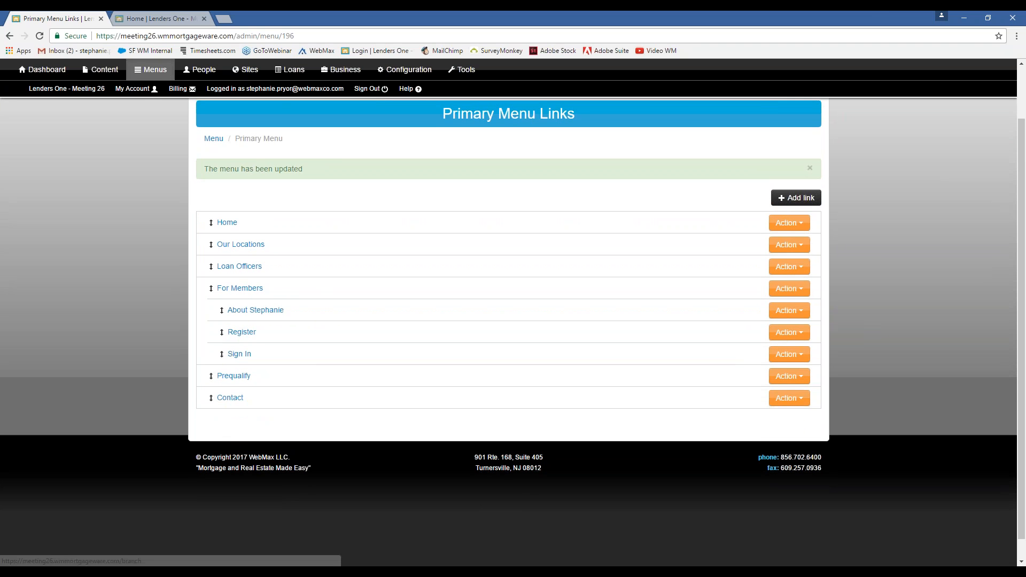
Reload the live site and open About Stephanie from the For Members dropdown, then return to admin
{"action": "left_click", "coordinate": [160, 18]}
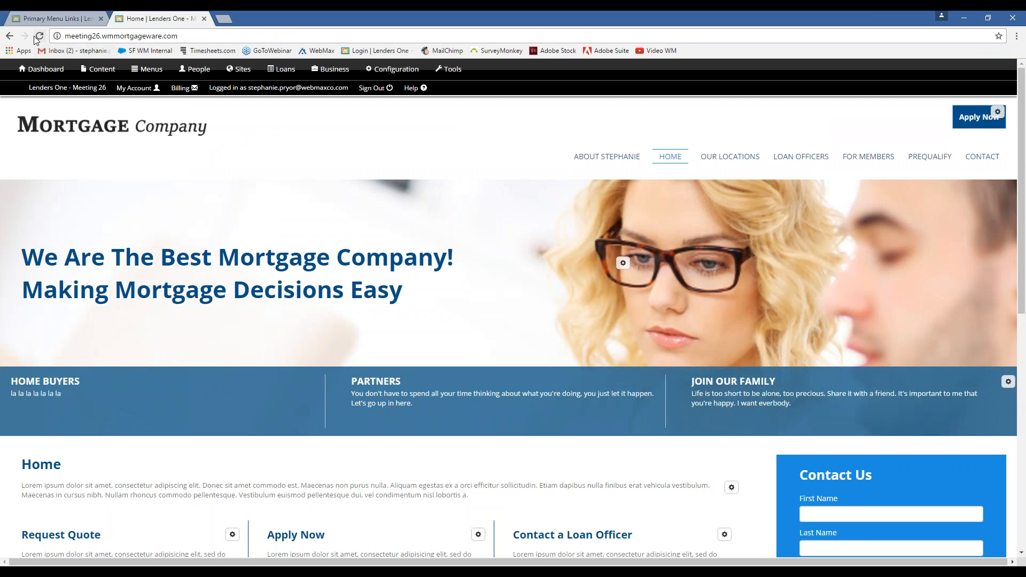
{"action": "left_click", "coordinate": [38, 36]}
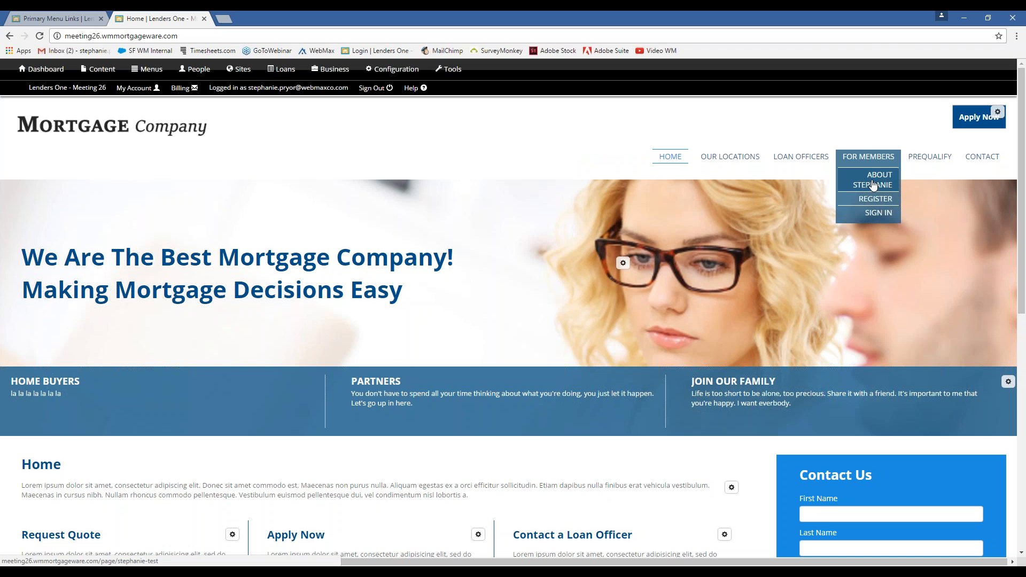
{"action": "left_click", "coordinate": [878, 180]}
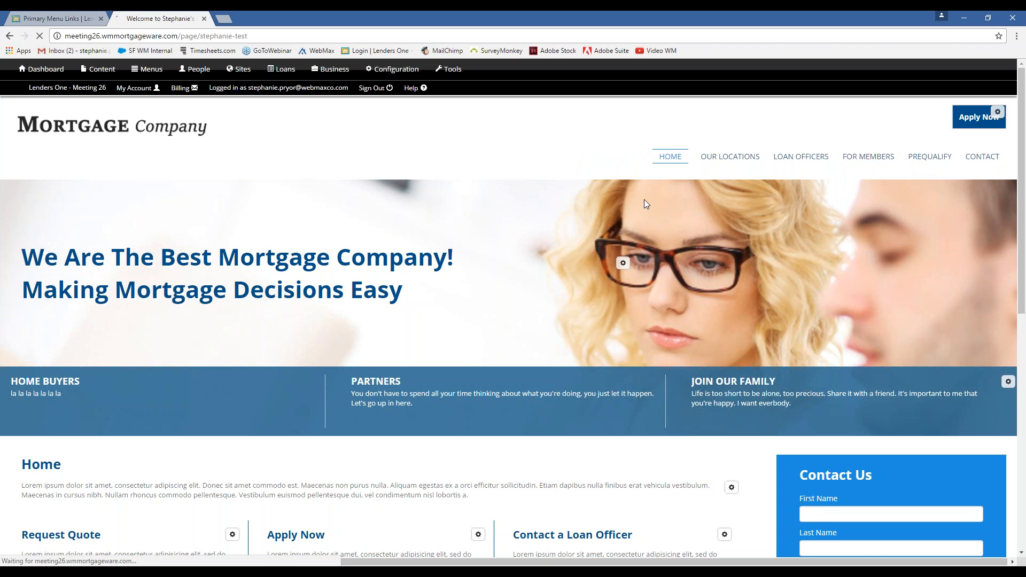
{"action": "left_click", "coordinate": [55, 18]}
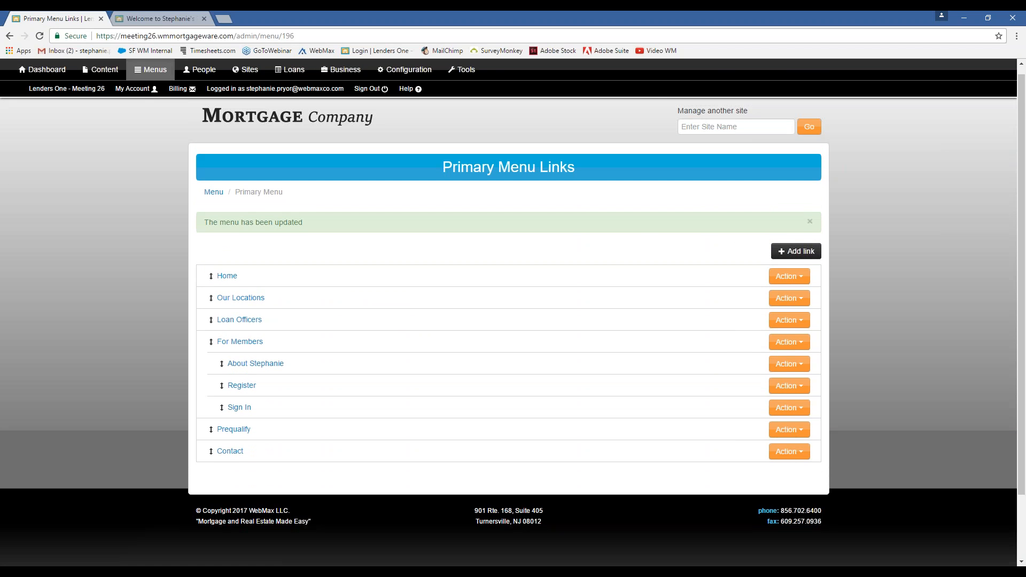
{"action": "mouse_move", "coordinate": [127, 390]}
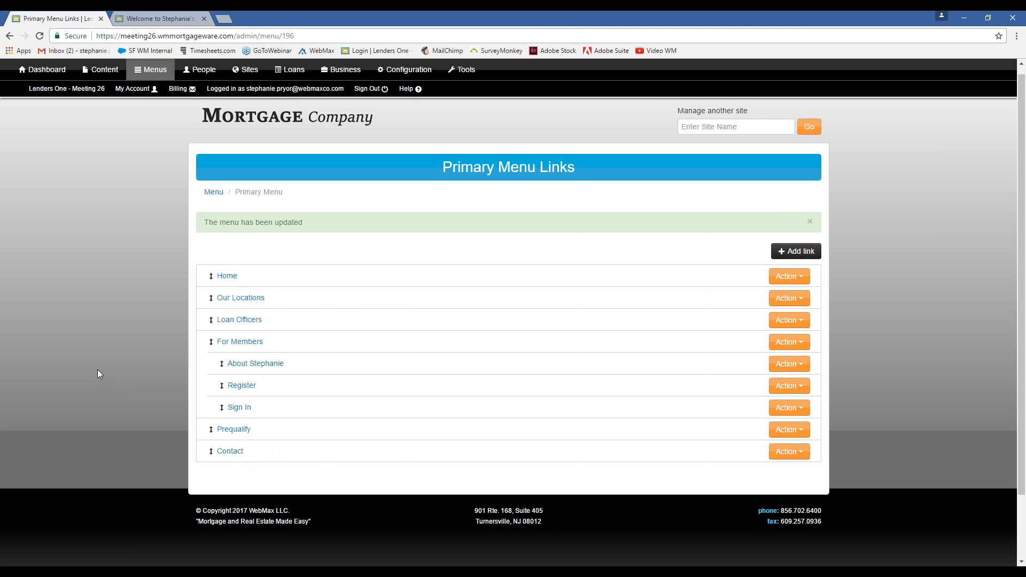
{"action": "mouse_move", "coordinate": [44, 406]}
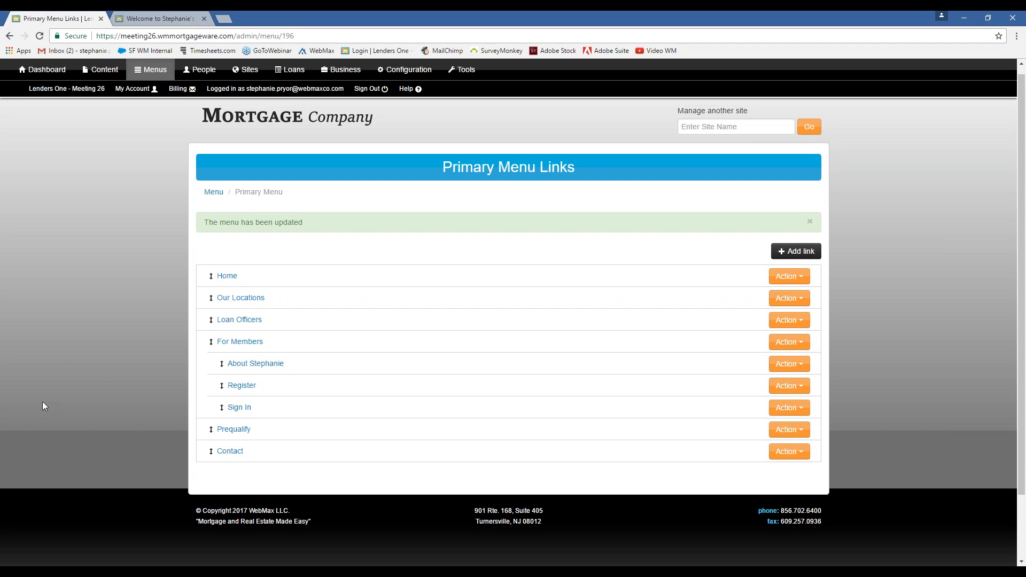
{"action": "mouse_move", "coordinate": [53, 377]}
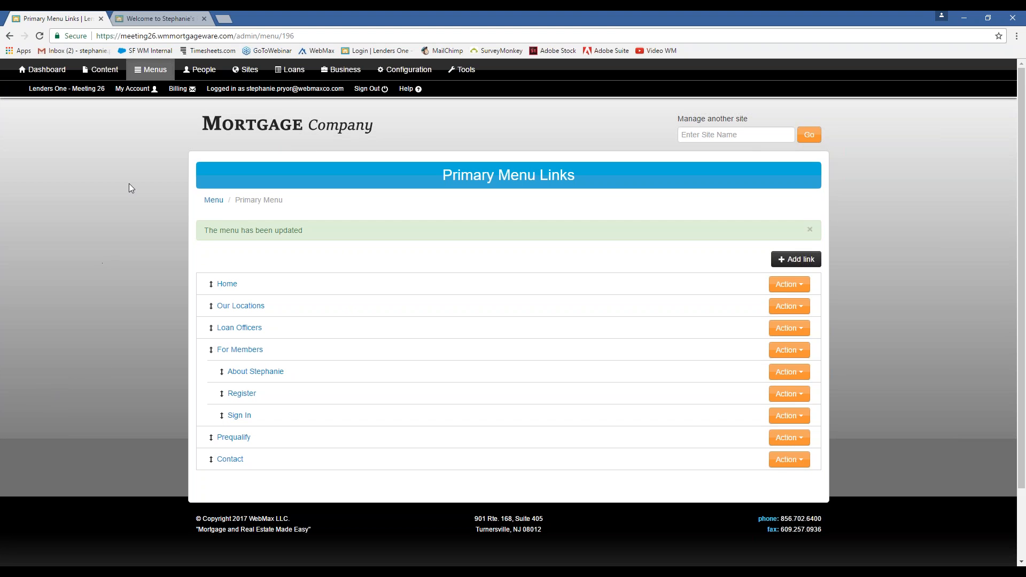
{"action": "mouse_move", "coordinate": [198, 187]}
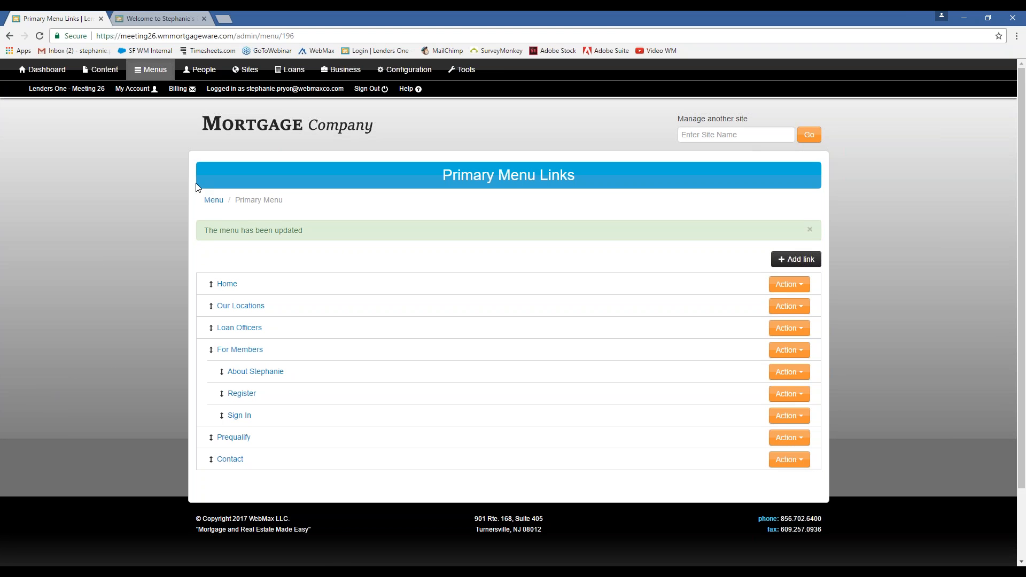
{"action": "mouse_move", "coordinate": [203, 69]}
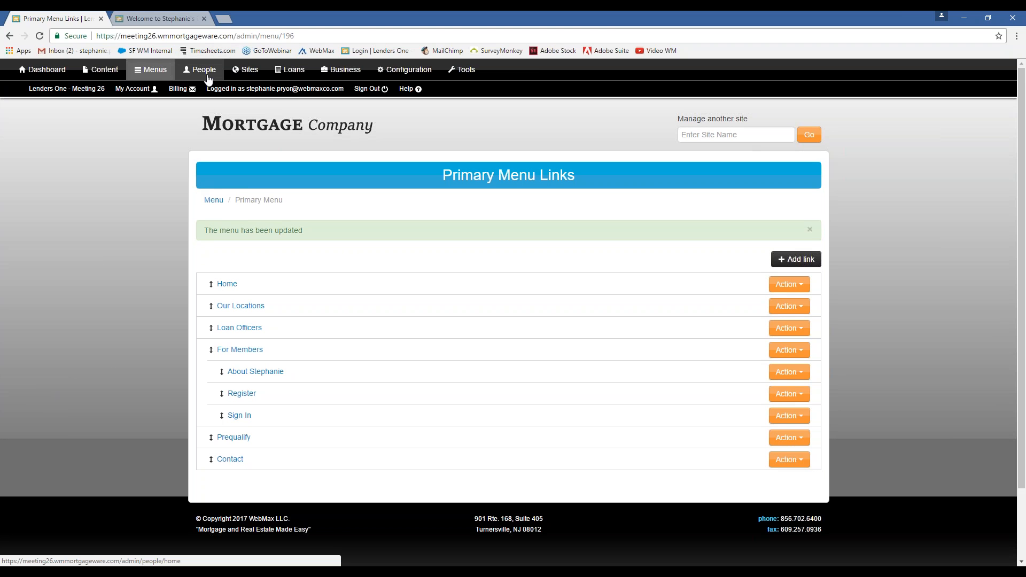
Go to People and show the Users list for the site
{"action": "left_click", "coordinate": [203, 69]}
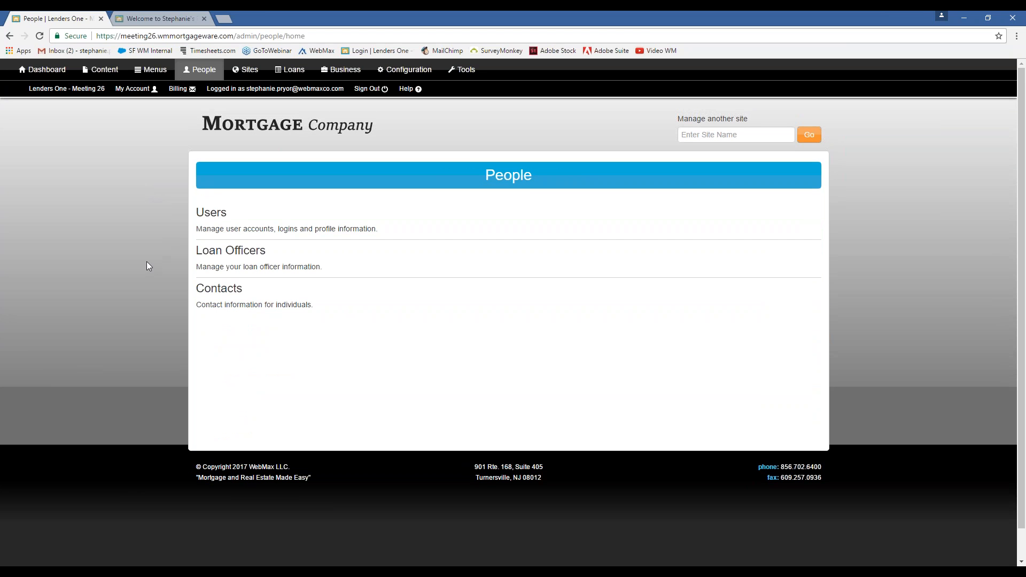
{"action": "mouse_move", "coordinate": [210, 212]}
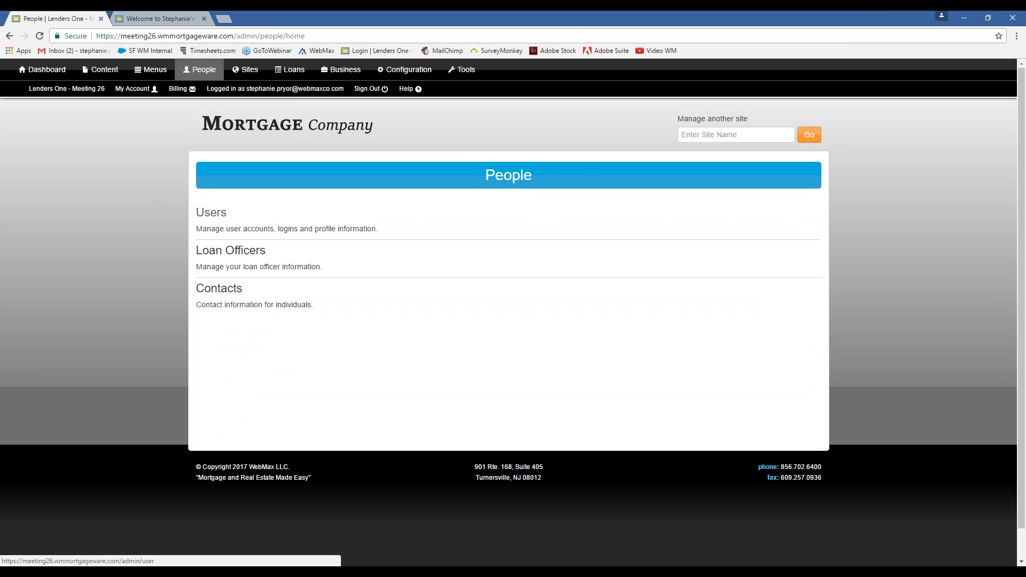
{"action": "left_click", "coordinate": [211, 212]}
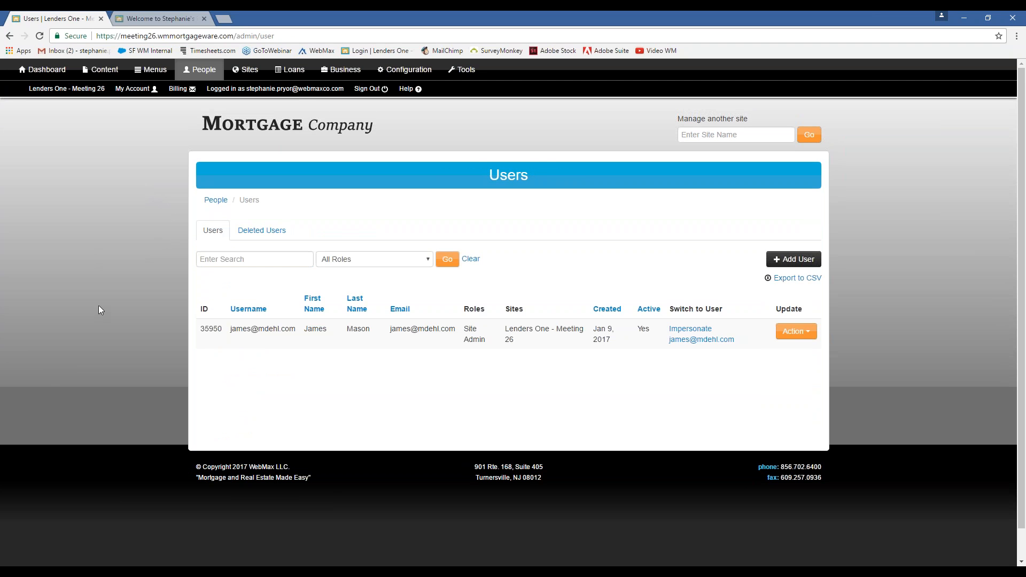
{"action": "mouse_move", "coordinate": [700, 355]}
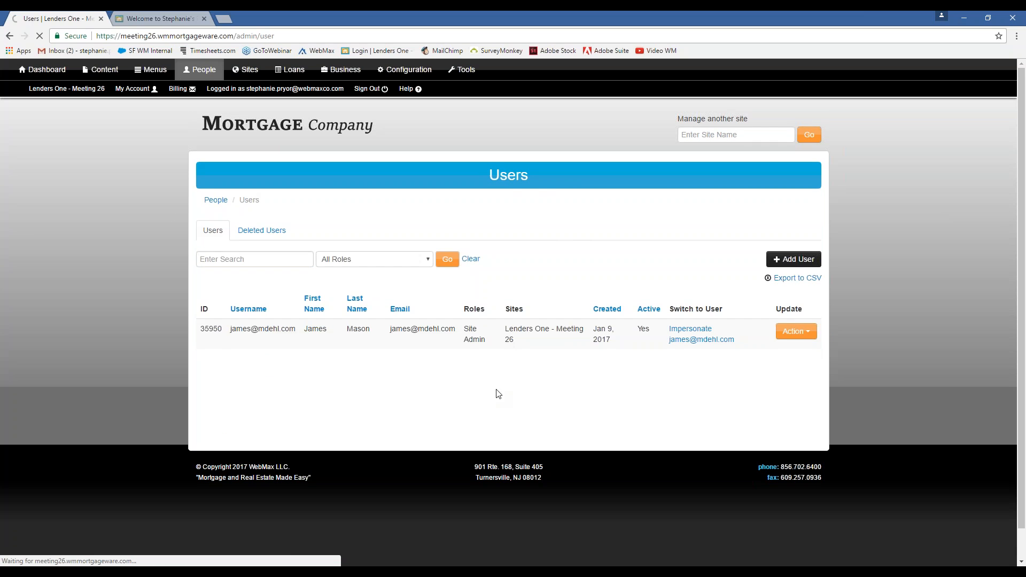
{"action": "left_click", "coordinate": [793, 259]}
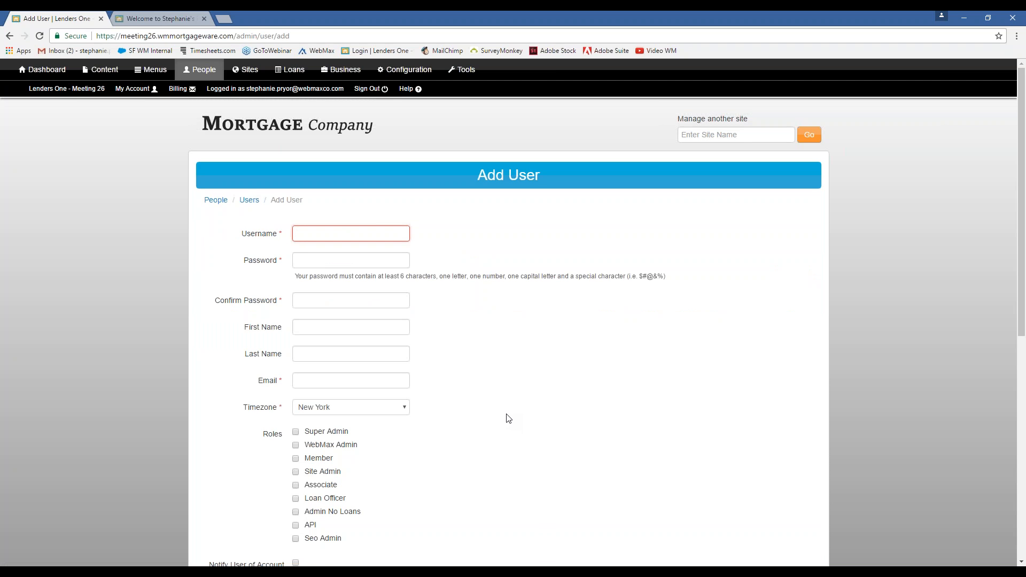
{"action": "type", "text": "Sier"}
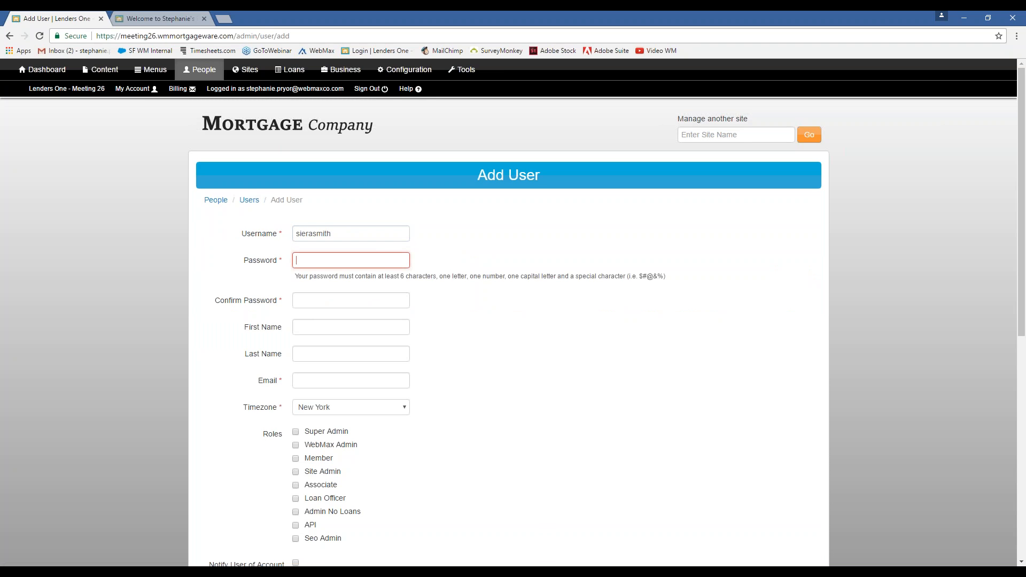
{"action": "type", "text": "••••••"}
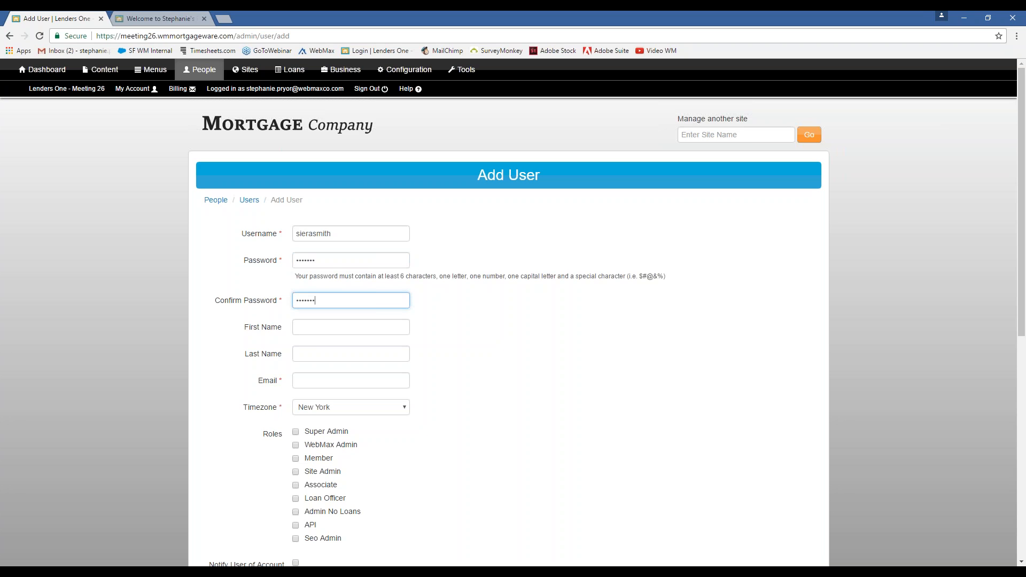
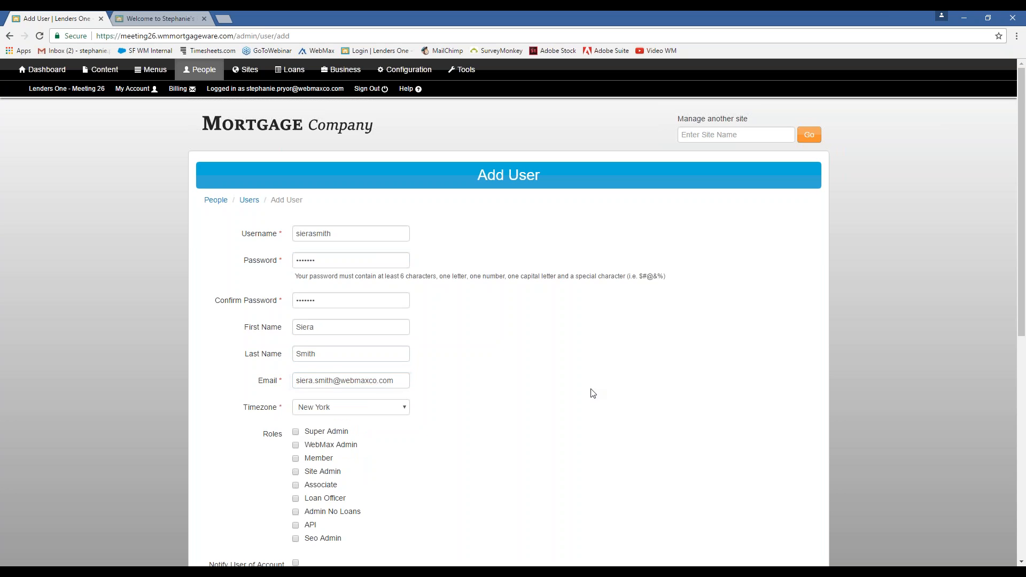
Assign the Member role and enable Notify User of Account Creation
{"action": "scroll", "scroll_direction": "down", "scroll_amount": 3}
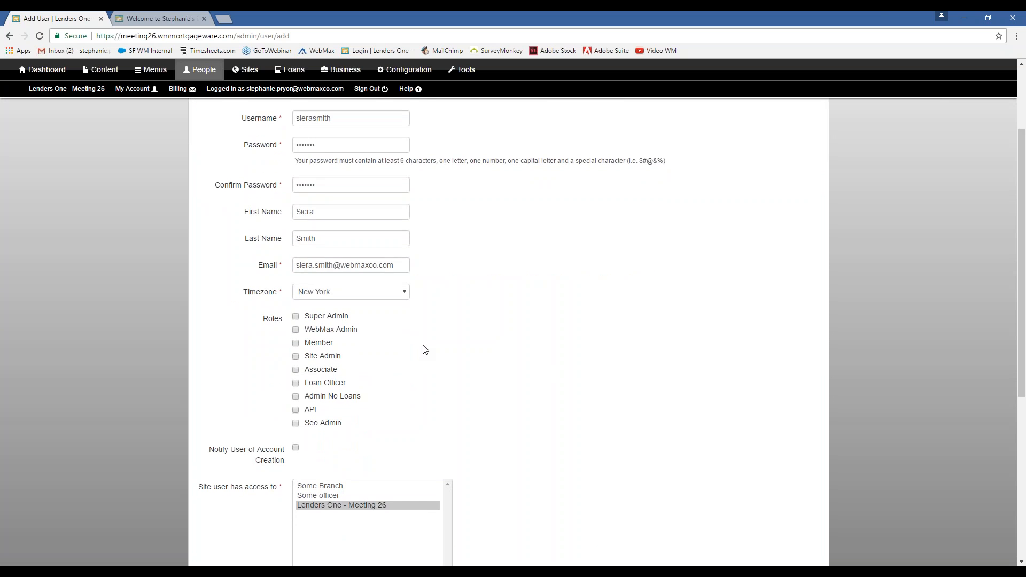
{"action": "scroll", "scroll_direction": "down", "scroll_amount": 3}
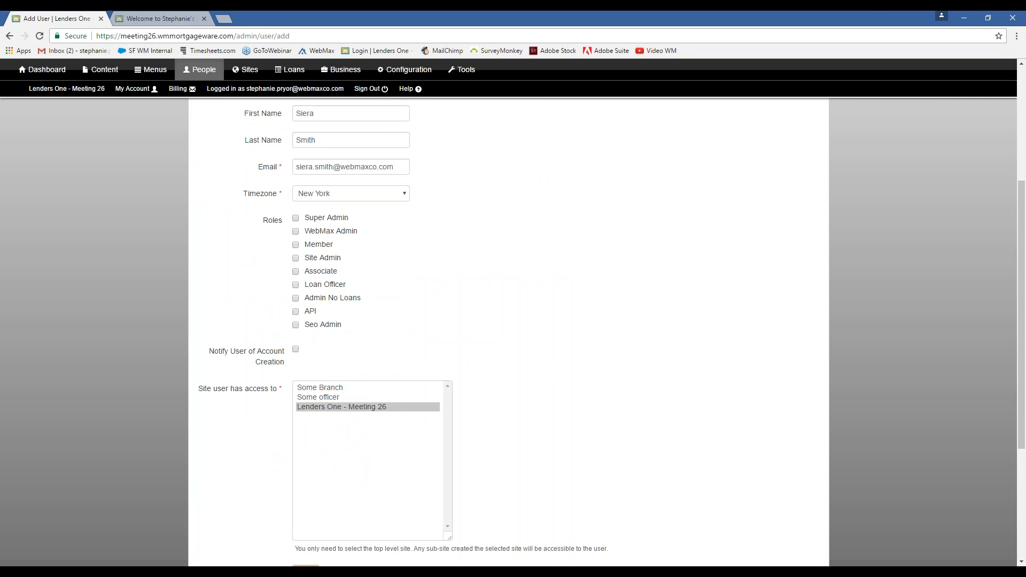
{"action": "mouse_move", "coordinate": [292, 266]}
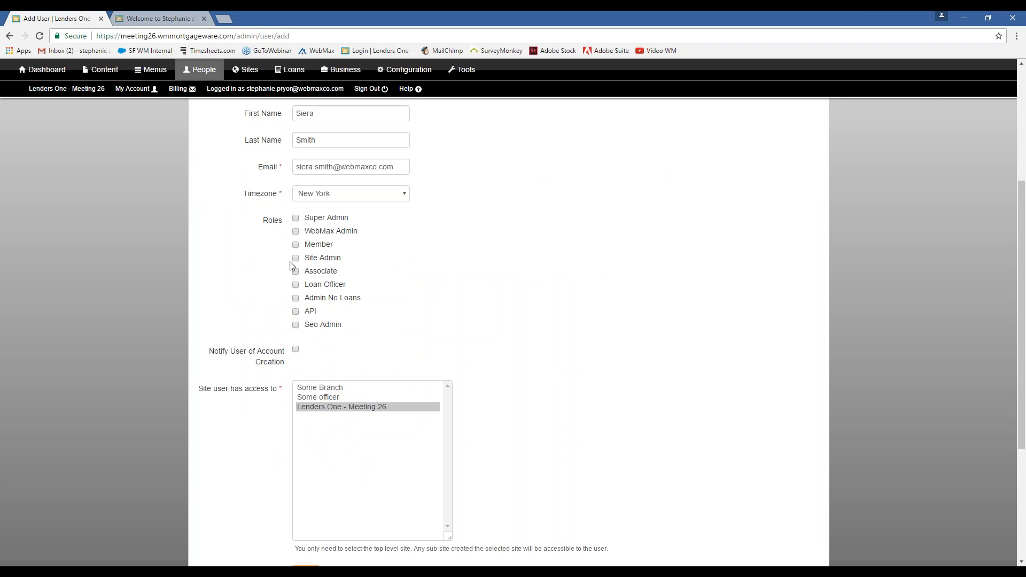
{"action": "left_click", "coordinate": [295, 244]}
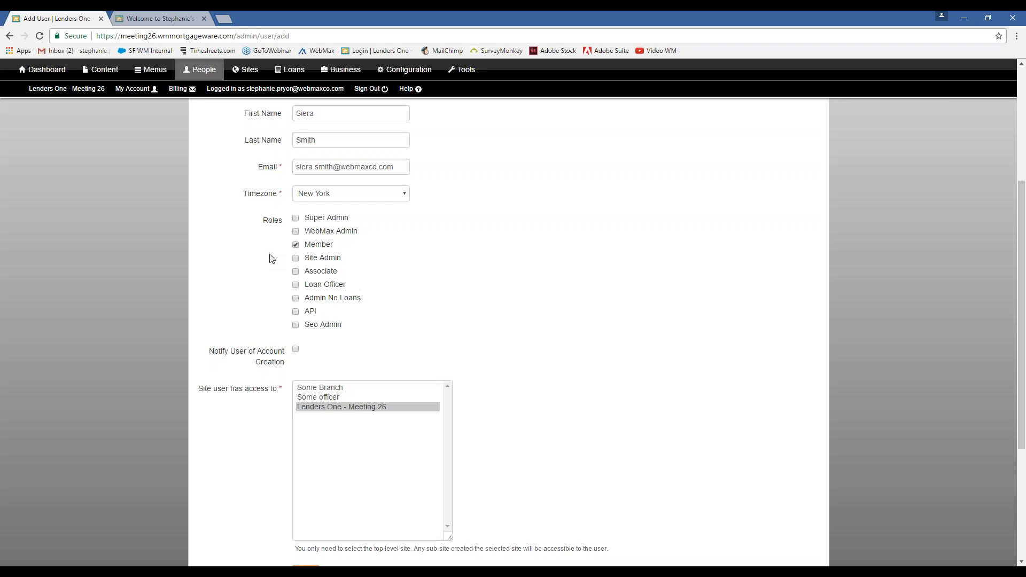
{"action": "mouse_move", "coordinate": [239, 269]}
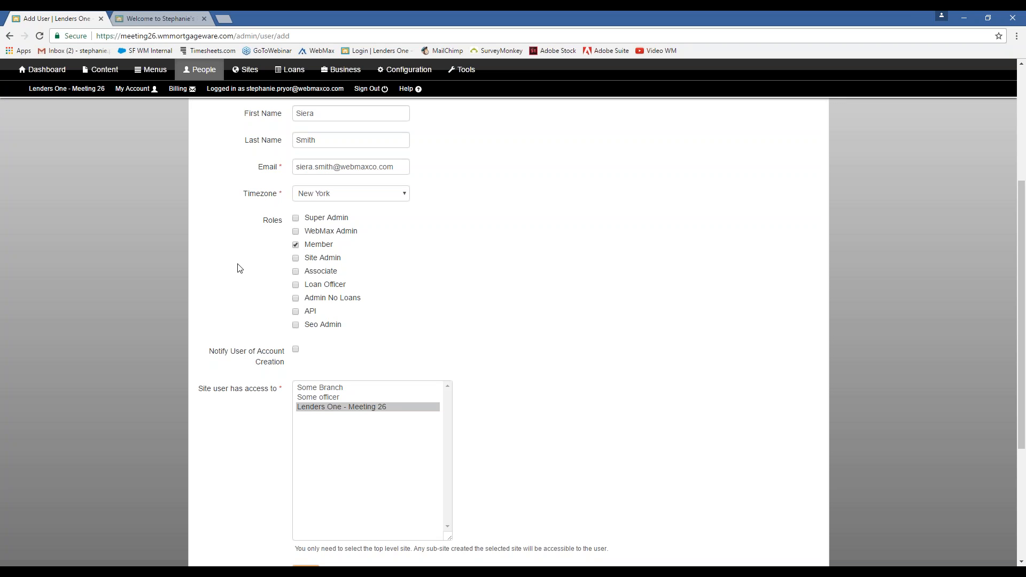
{"action": "mouse_move", "coordinate": [419, 271]}
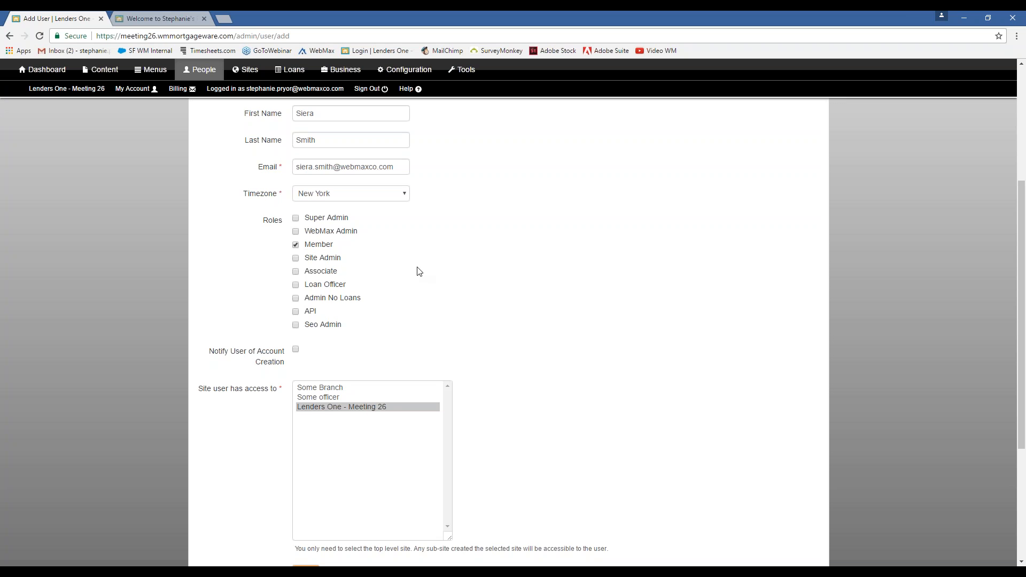
{"action": "mouse_move", "coordinate": [248, 332]}
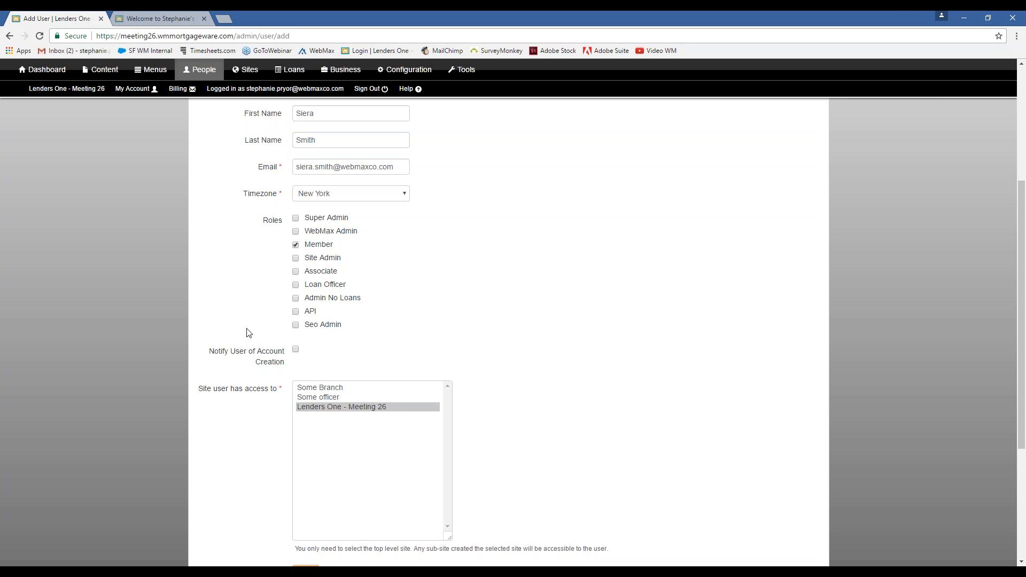
{"action": "mouse_move", "coordinate": [299, 275]}
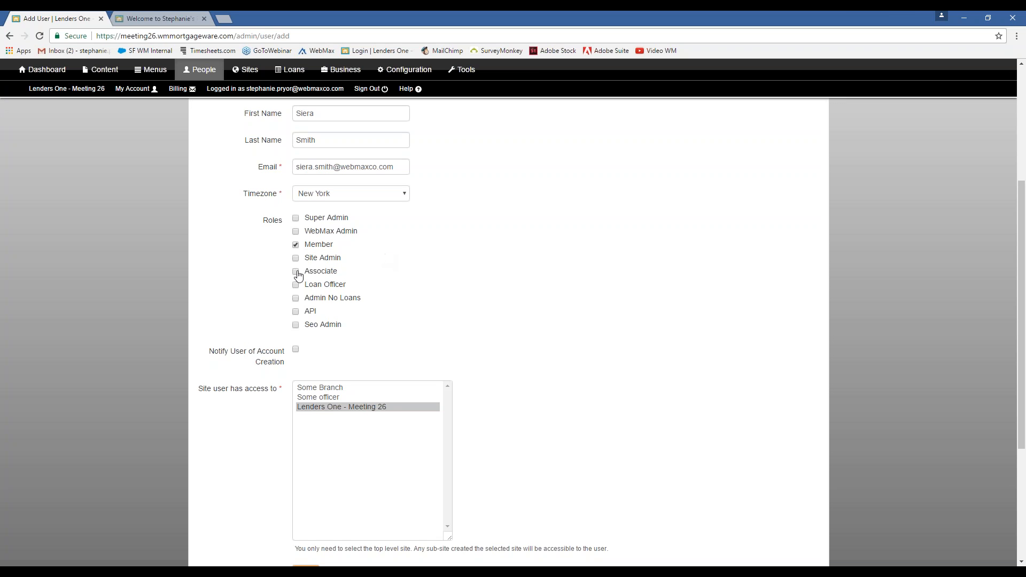
{"action": "mouse_move", "coordinate": [298, 274]}
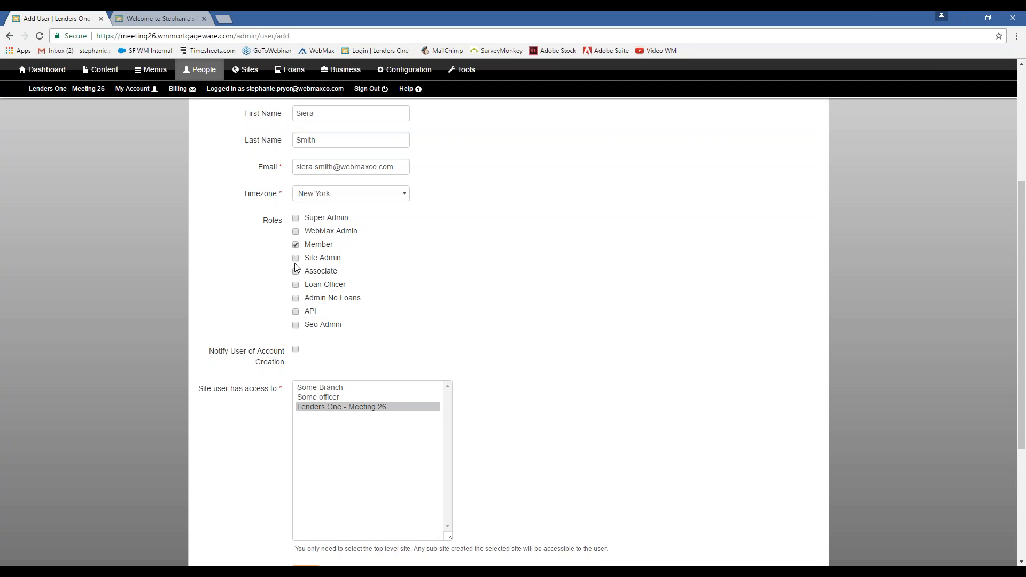
{"action": "scroll", "scroll_direction": "down", "scroll_amount": 3}
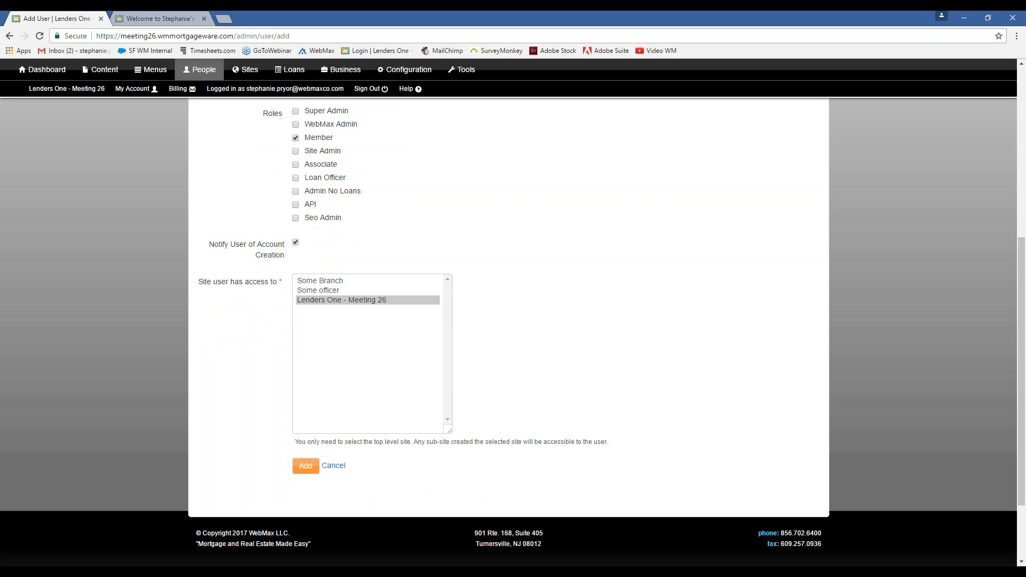
Submit the user, rejected as username and email already in use, then go to People
{"action": "left_click", "coordinate": [305, 465]}
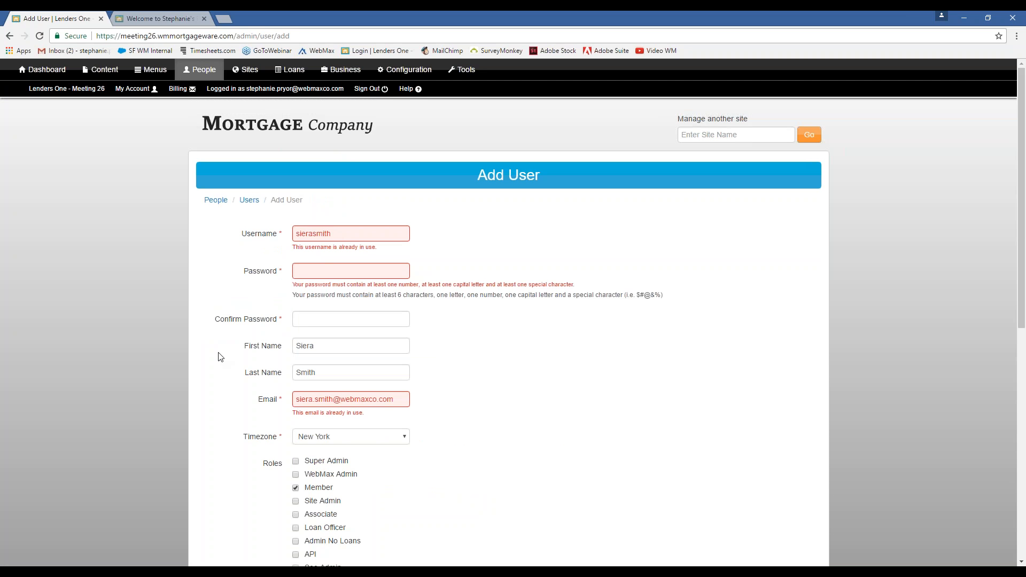
{"action": "mouse_move", "coordinate": [199, 73]}
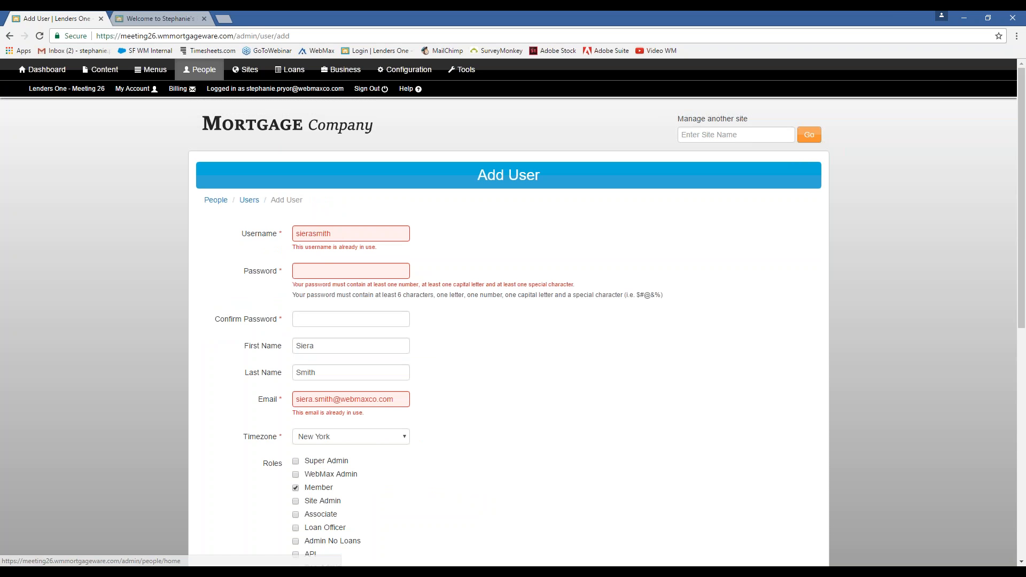
{"action": "left_click", "coordinate": [200, 69]}
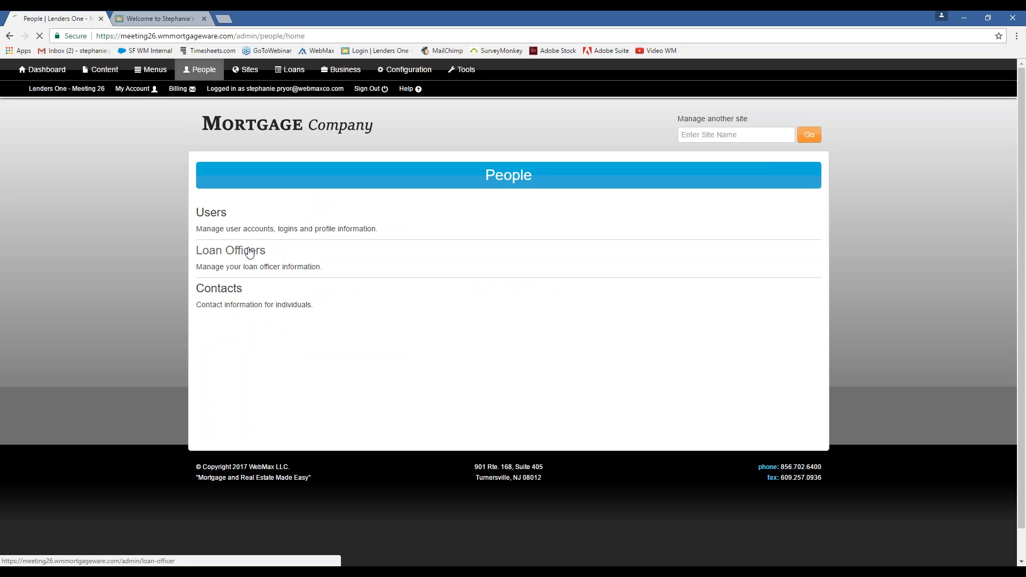
From the Loan Officers list, start a blank Add Loan Officer form
{"action": "left_click", "coordinate": [230, 251]}
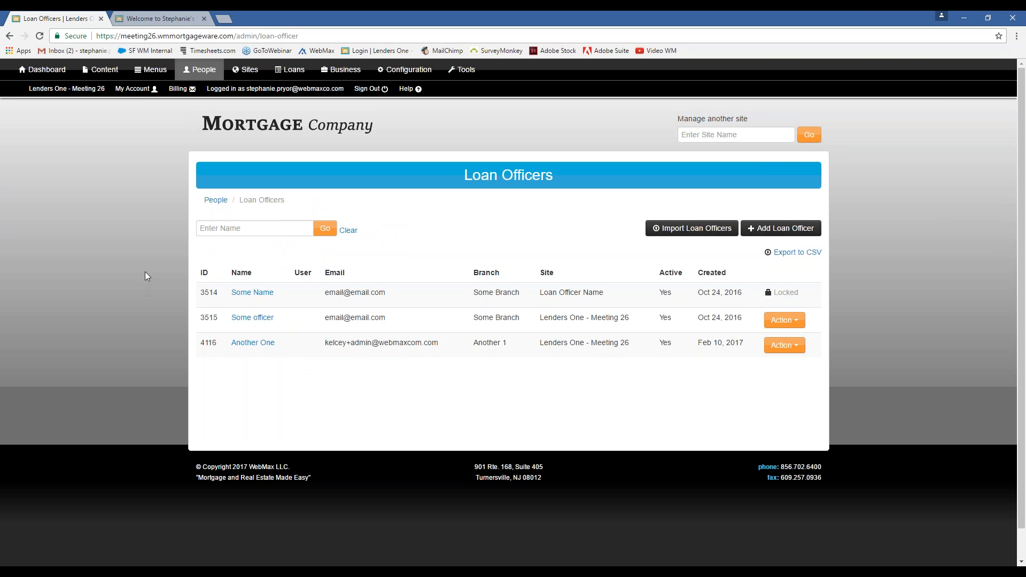
{"action": "mouse_move", "coordinate": [711, 336]}
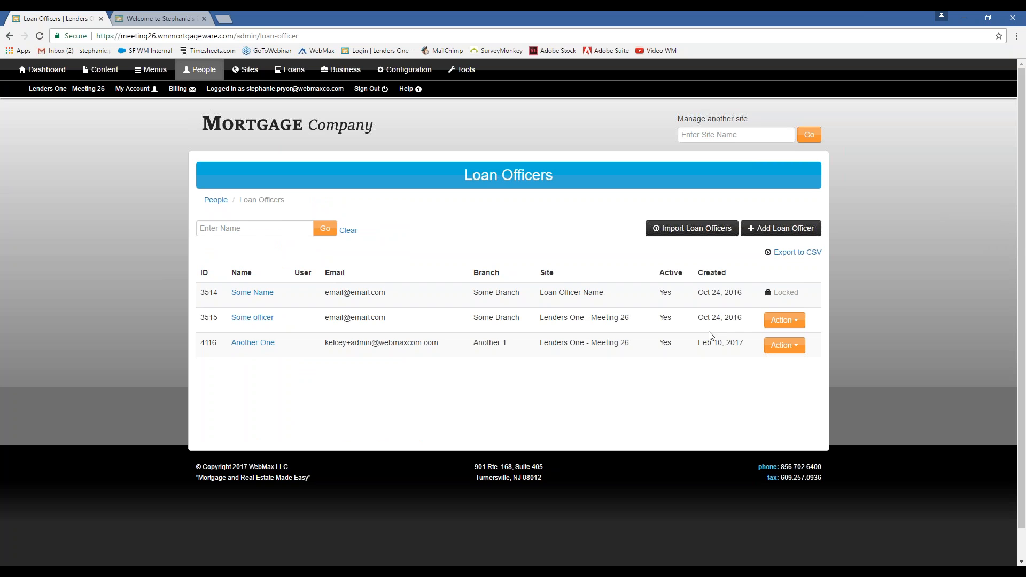
{"action": "left_click", "coordinate": [781, 228]}
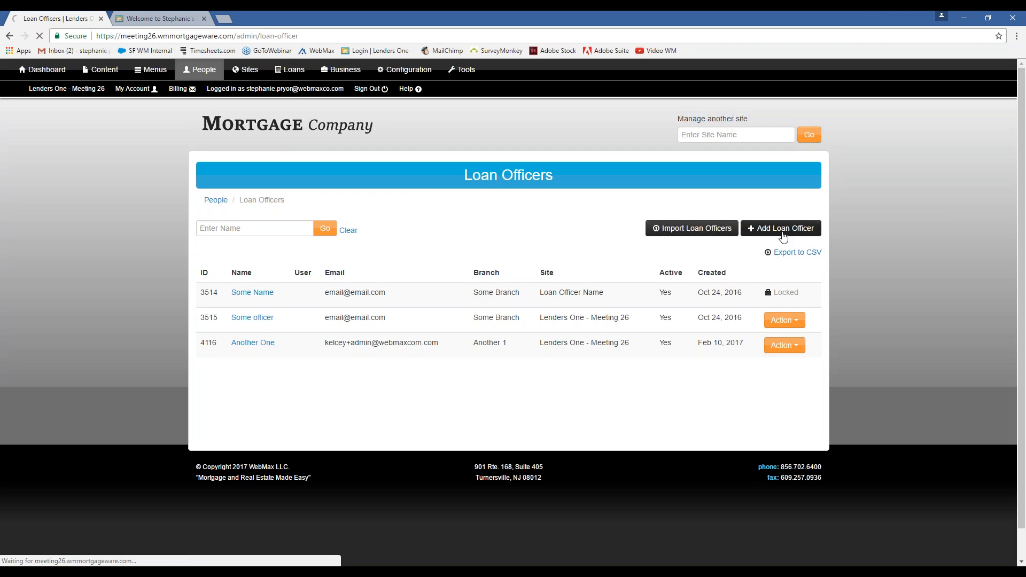
{"action": "left_click", "coordinate": [781, 228]}
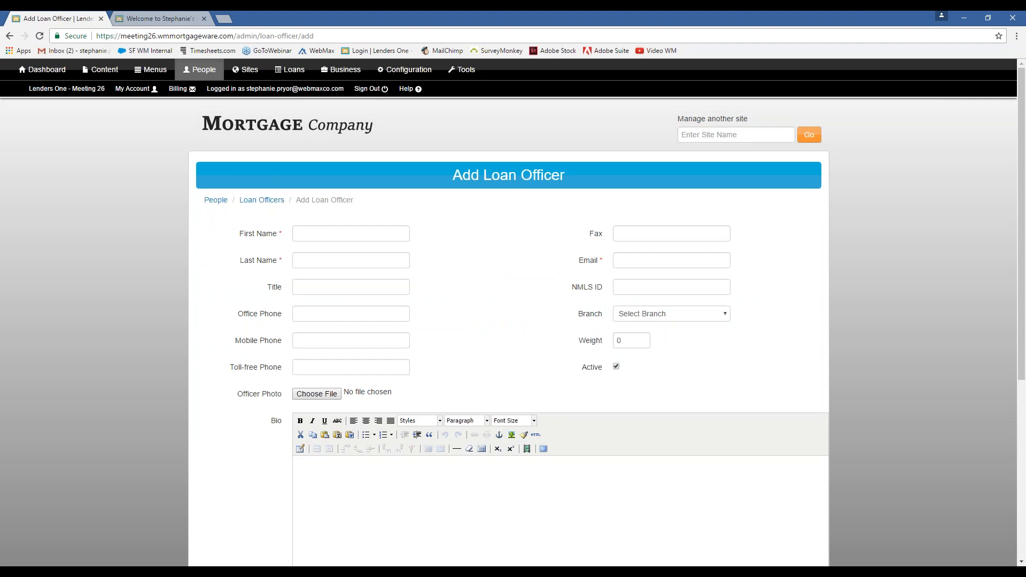
{"action": "left_click", "coordinate": [350, 234]}
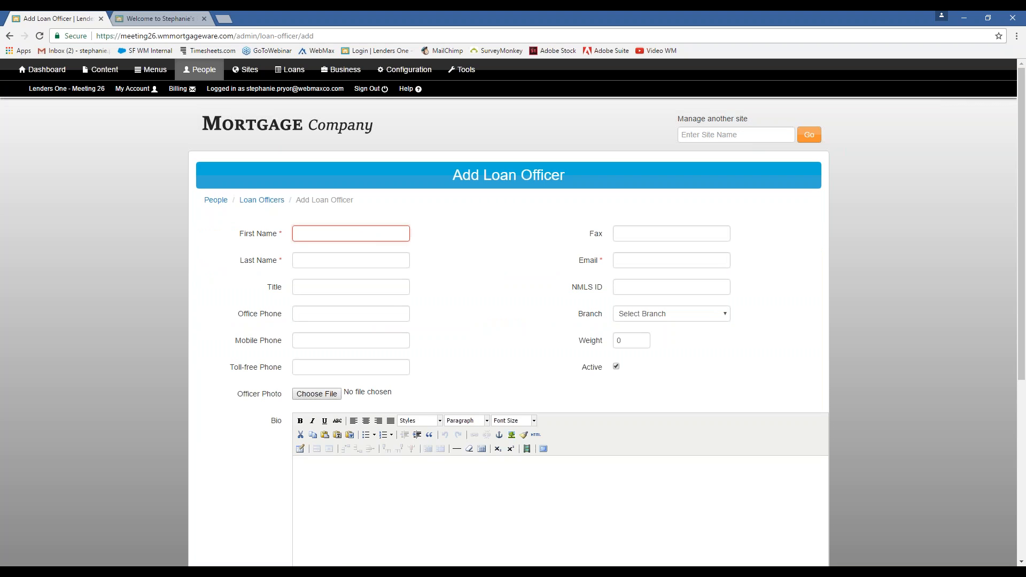
{"action": "type", "text": "Pryor"}
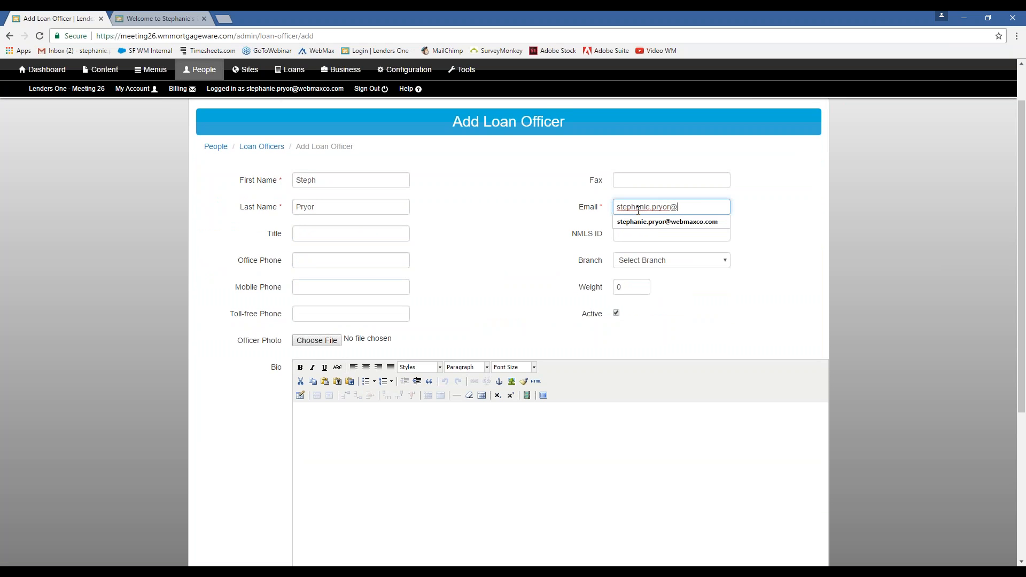
{"action": "left_click", "coordinate": [667, 222]}
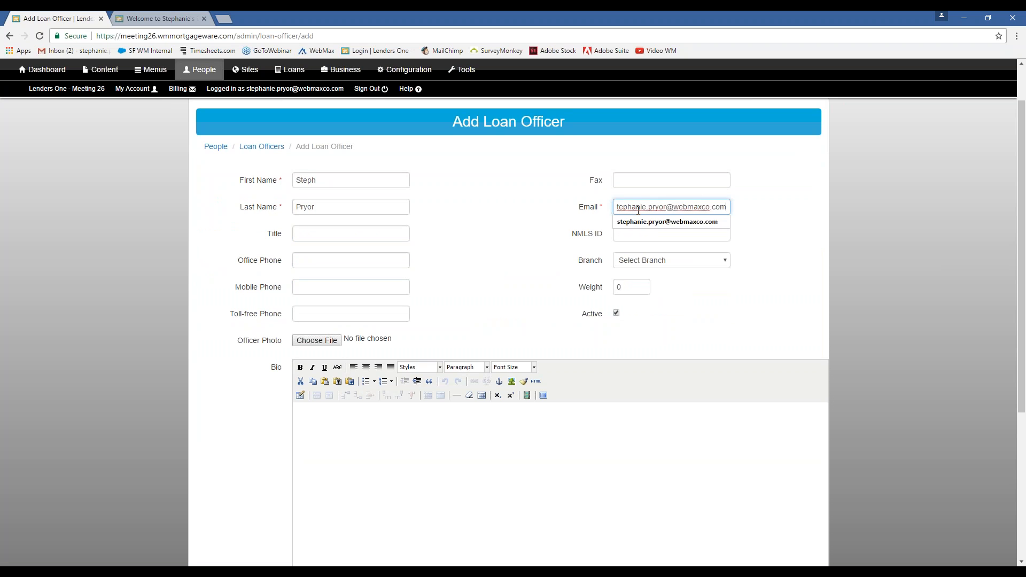
{"action": "left_click", "coordinate": [667, 222]}
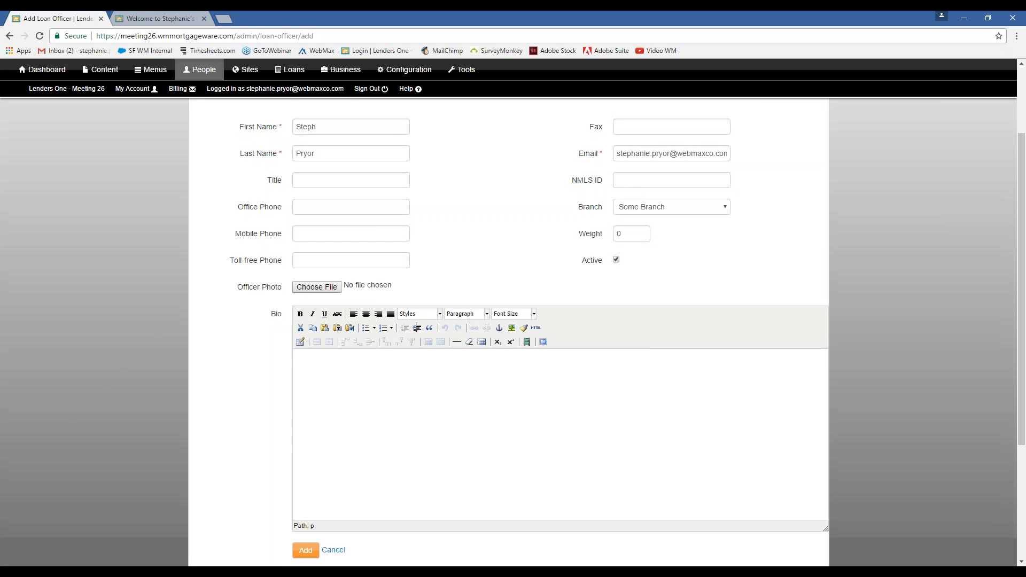
{"action": "mouse_move", "coordinate": [691, 250]}
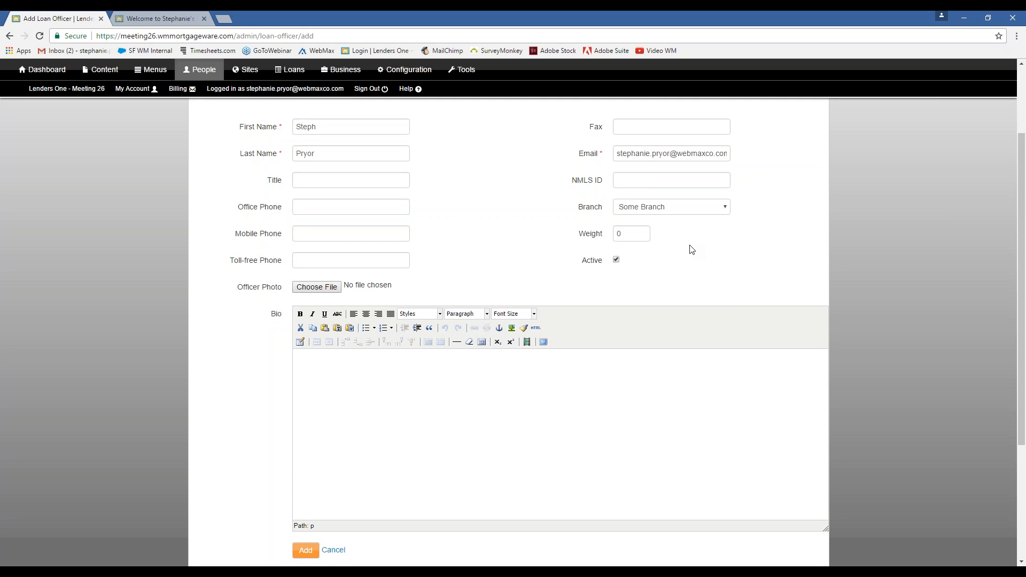
{"action": "scroll", "scroll_direction": "down", "scroll_amount": 3}
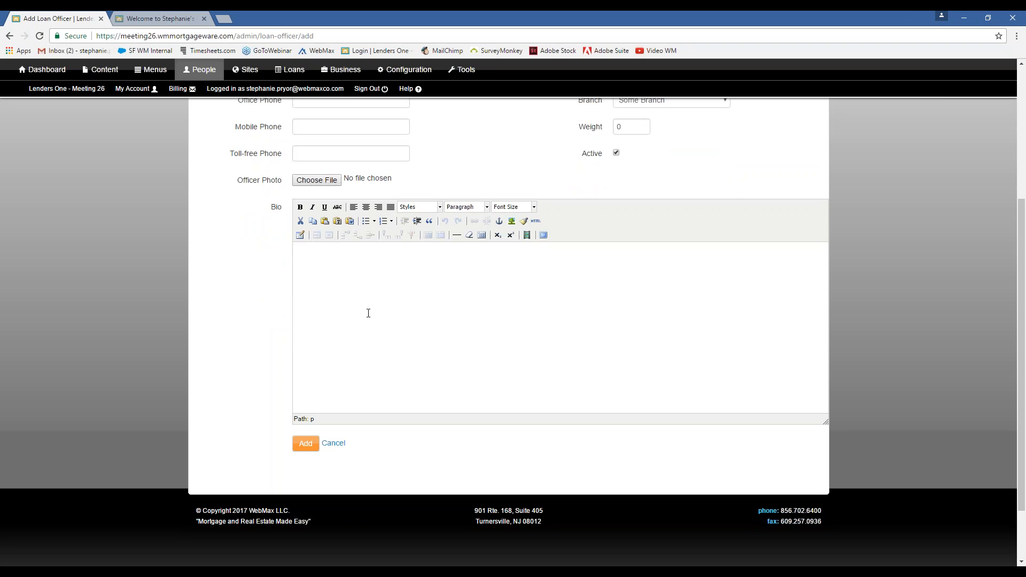
{"action": "type", "text": "Here's my bio"}
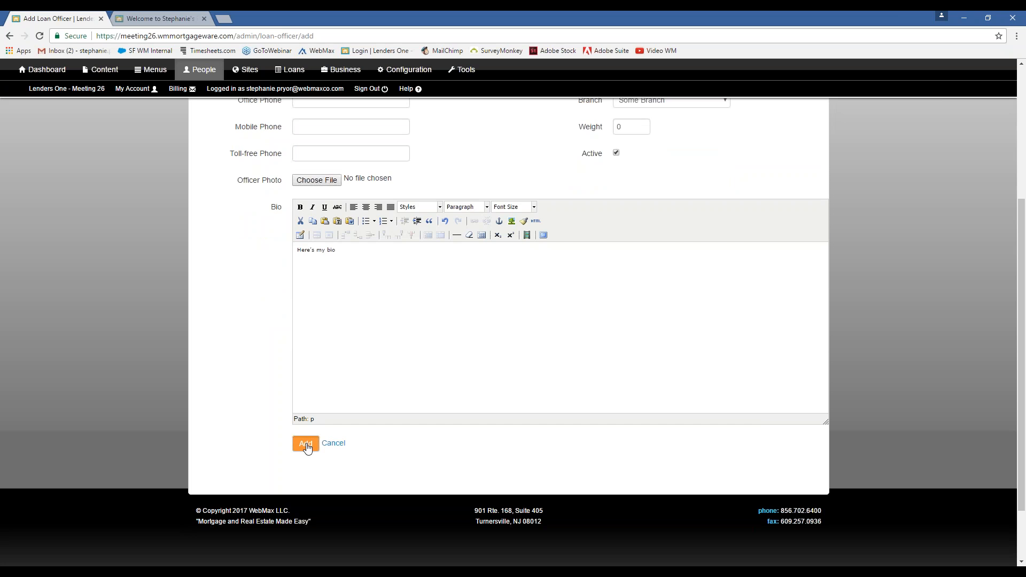
{"action": "left_click", "coordinate": [305, 443]}
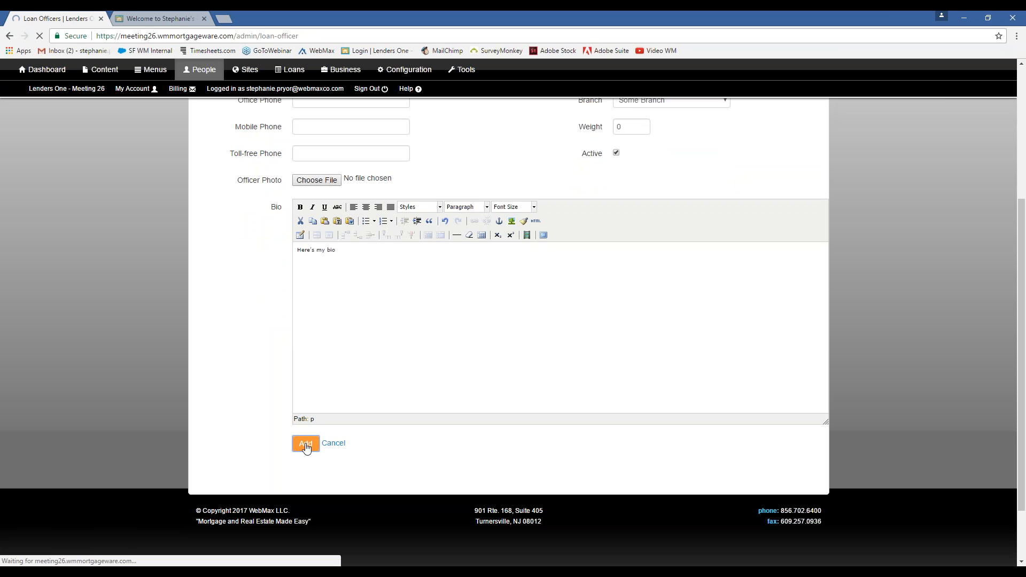
{"action": "left_click", "coordinate": [305, 444]}
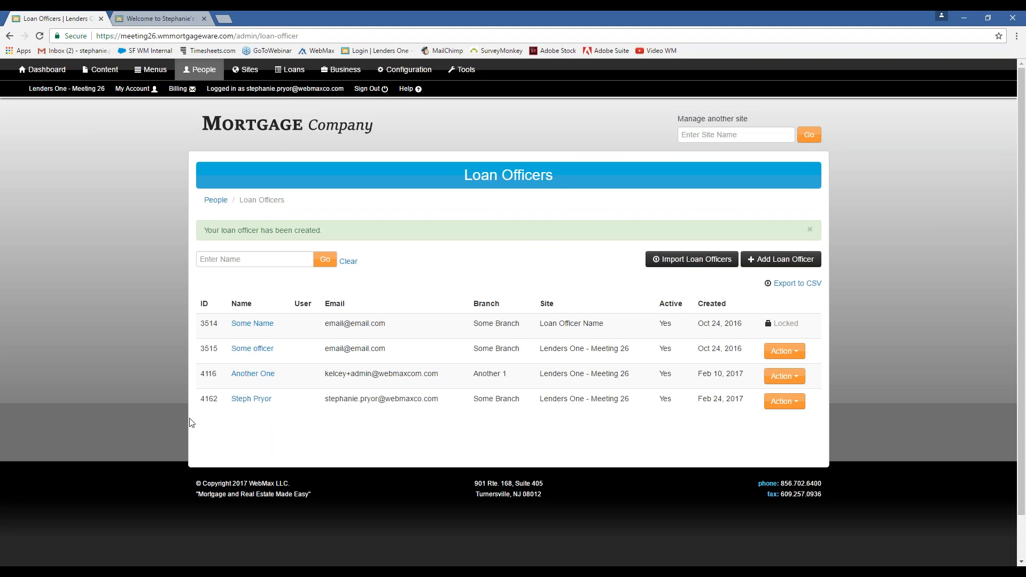
{"action": "mouse_move", "coordinate": [239, 455]}
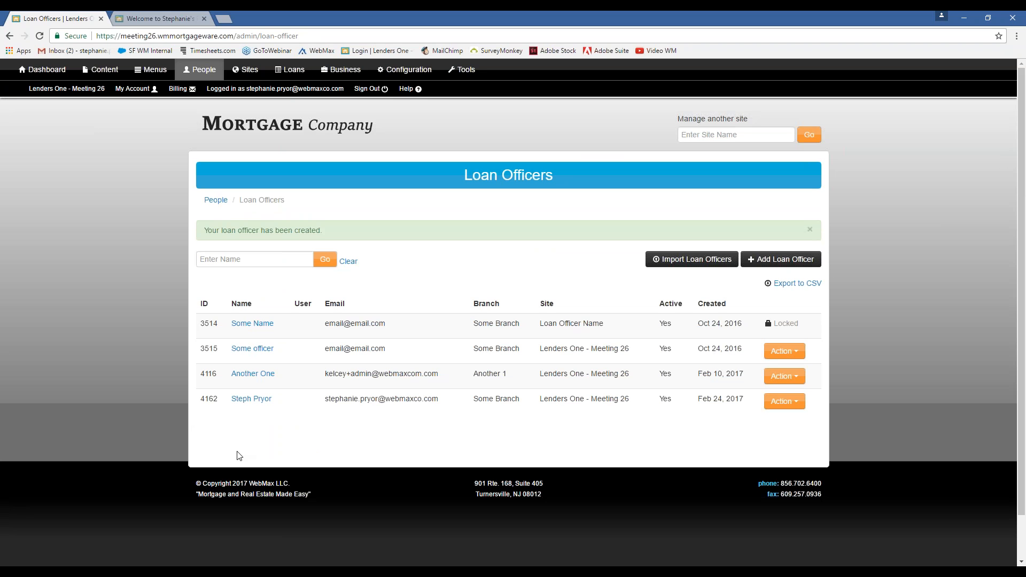
{"action": "mouse_move", "coordinate": [240, 447]}
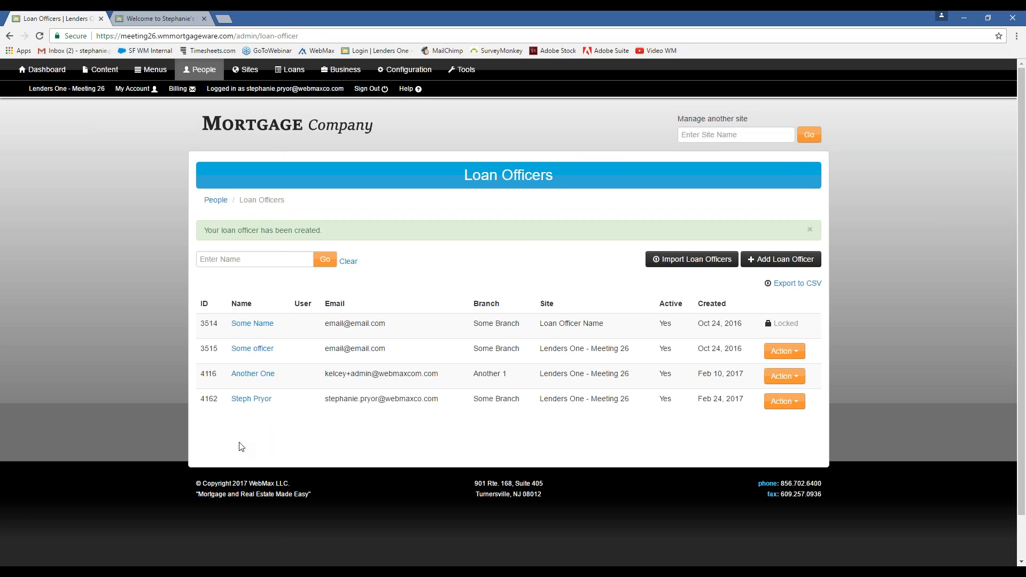
{"action": "mouse_move", "coordinate": [340, 409]}
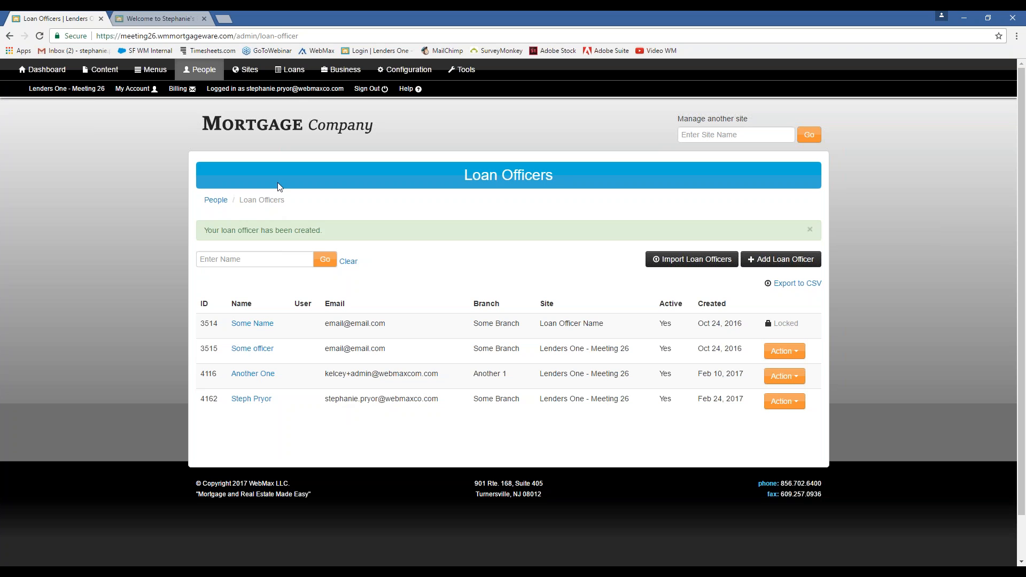
{"action": "left_click", "coordinate": [404, 70]}
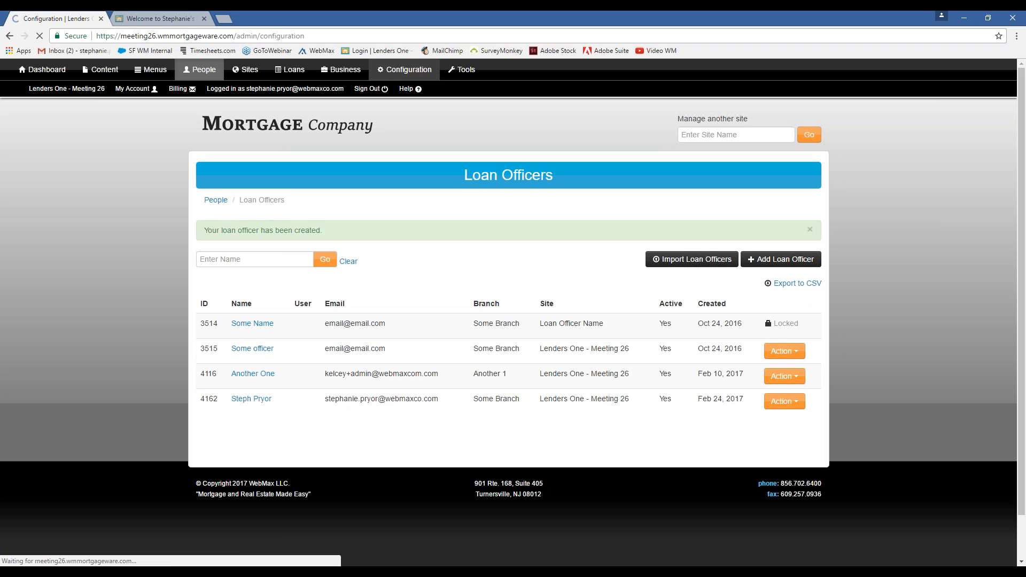
Enable 'Auto Create Loan Officer User' in Configuration > Mortgage Settings
{"action": "left_click", "coordinate": [405, 69]}
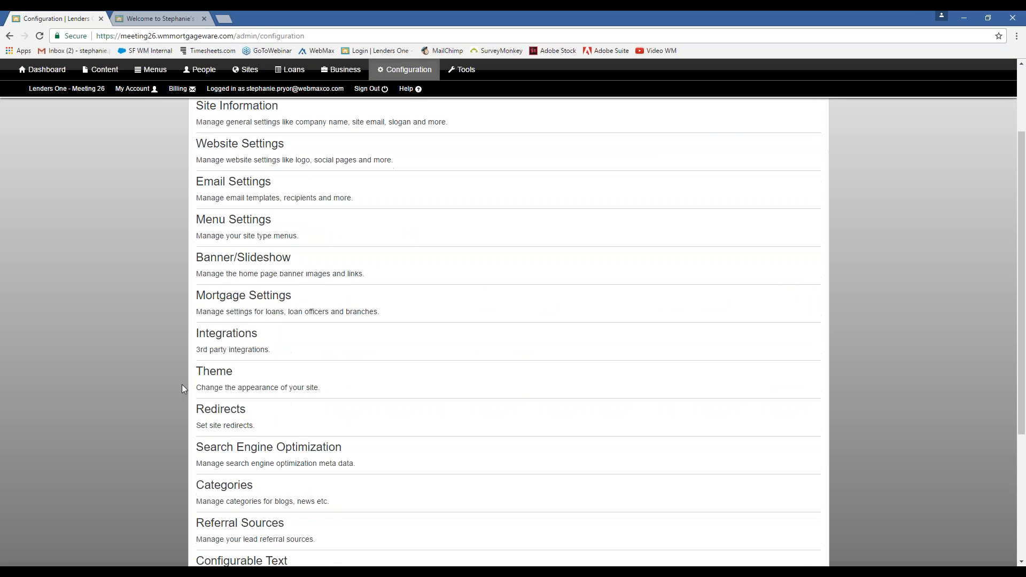
{"action": "left_click", "coordinate": [244, 295]}
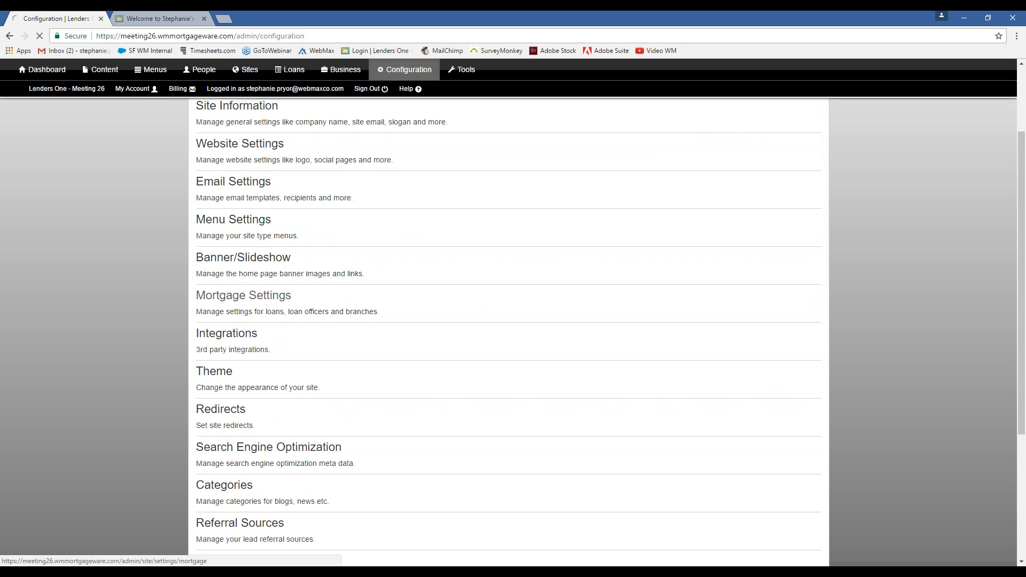
{"action": "left_click", "coordinate": [243, 295]}
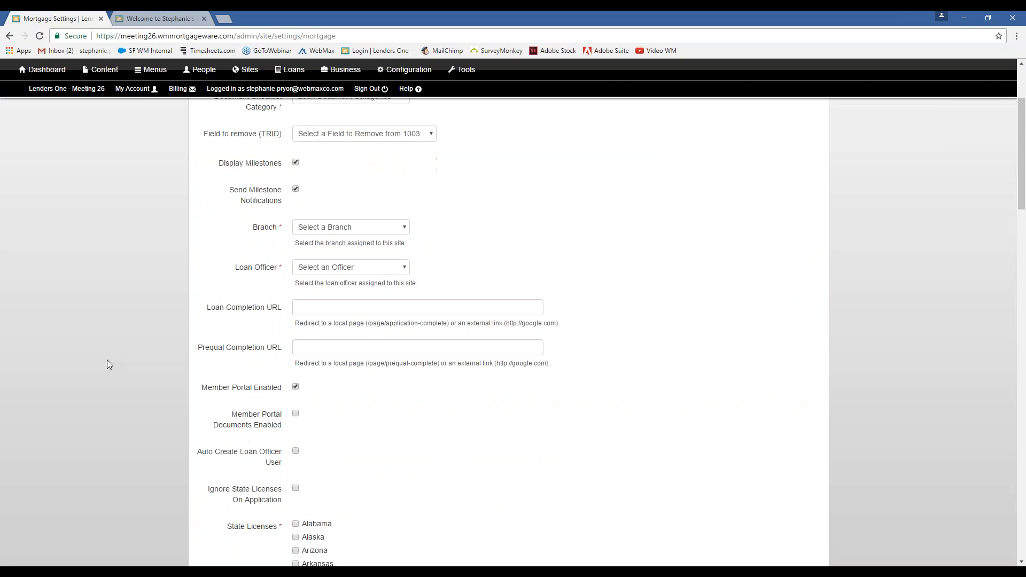
{"action": "scroll", "scroll_direction": "down", "scroll_amount": 3}
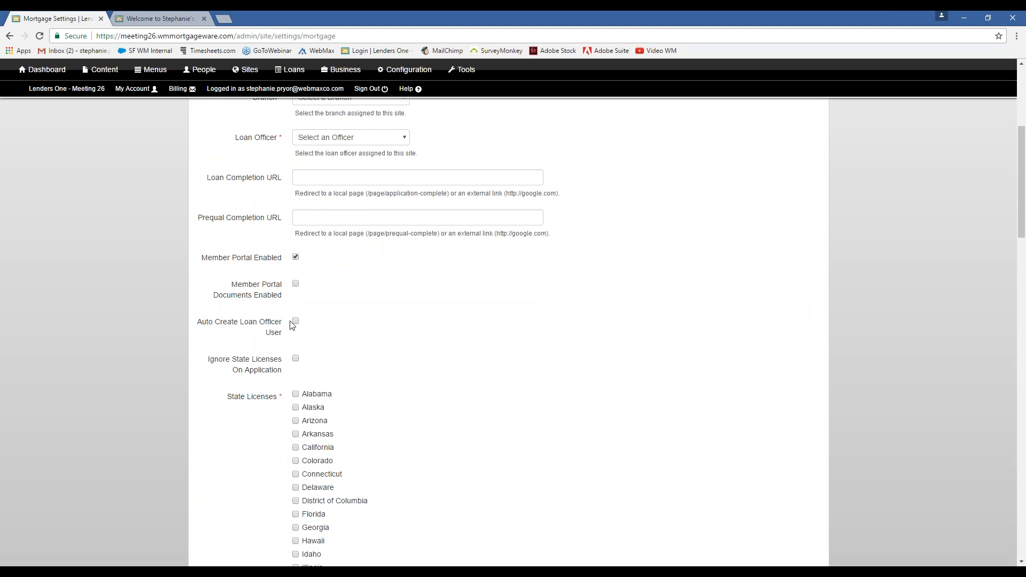
{"action": "left_click", "coordinate": [295, 320]}
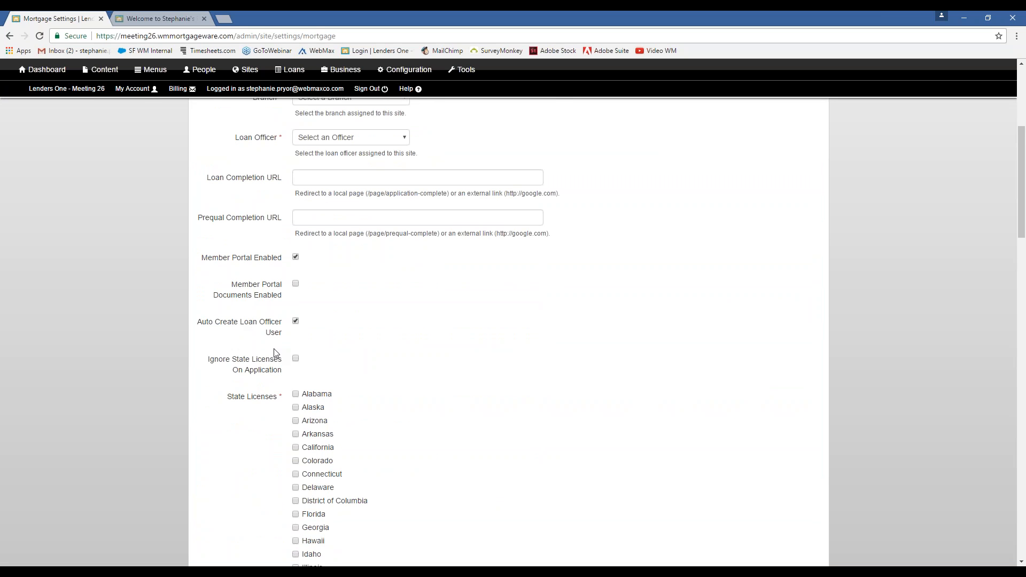
Save the Mortgage Settings with Update so the change is confirmed
{"action": "scroll", "scroll_direction": "down", "scroll_amount": 3}
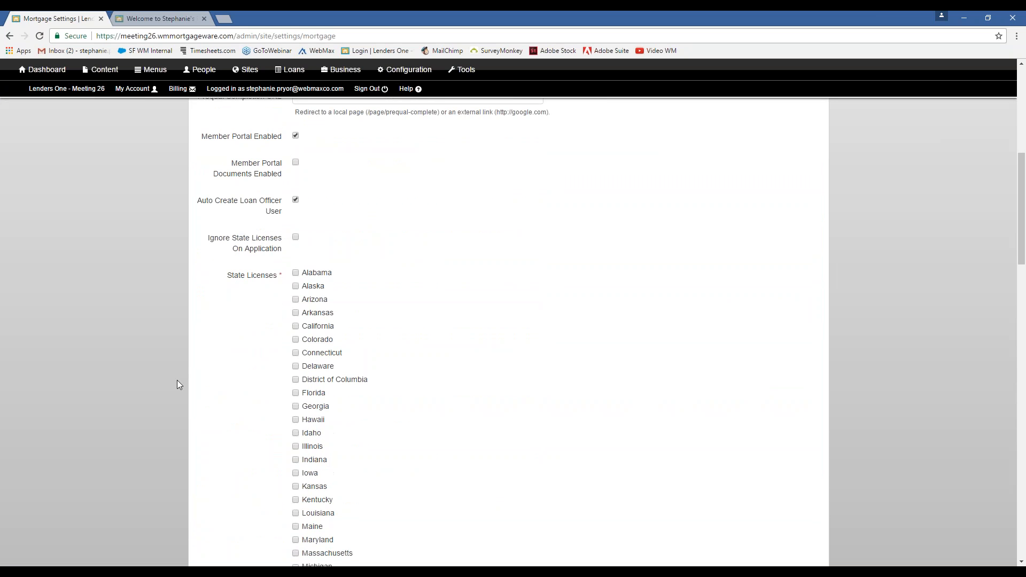
{"action": "scroll", "scroll_direction": "down", "scroll_amount": 3}
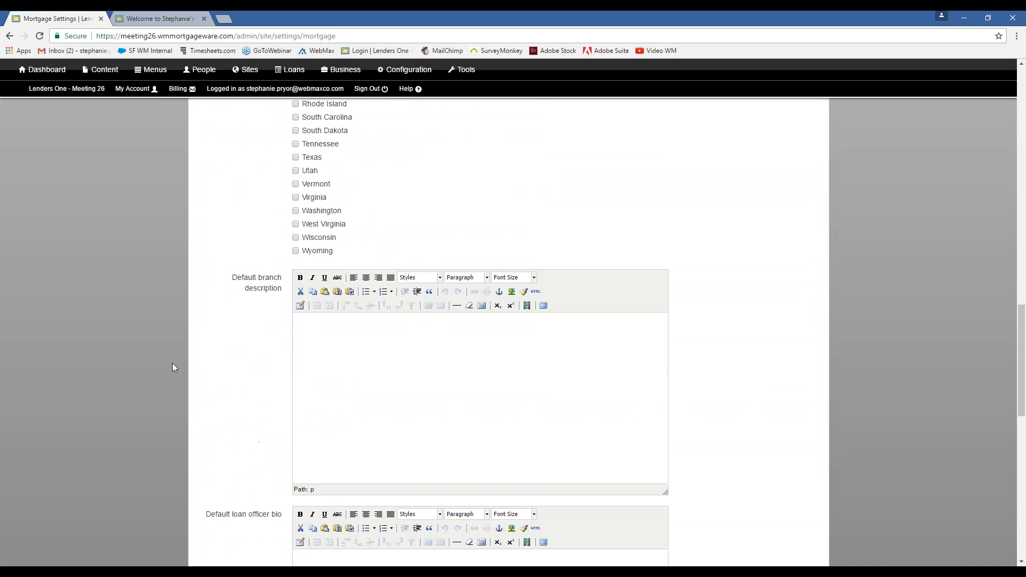
{"action": "scroll", "scroll_direction": "down", "scroll_amount": 3}
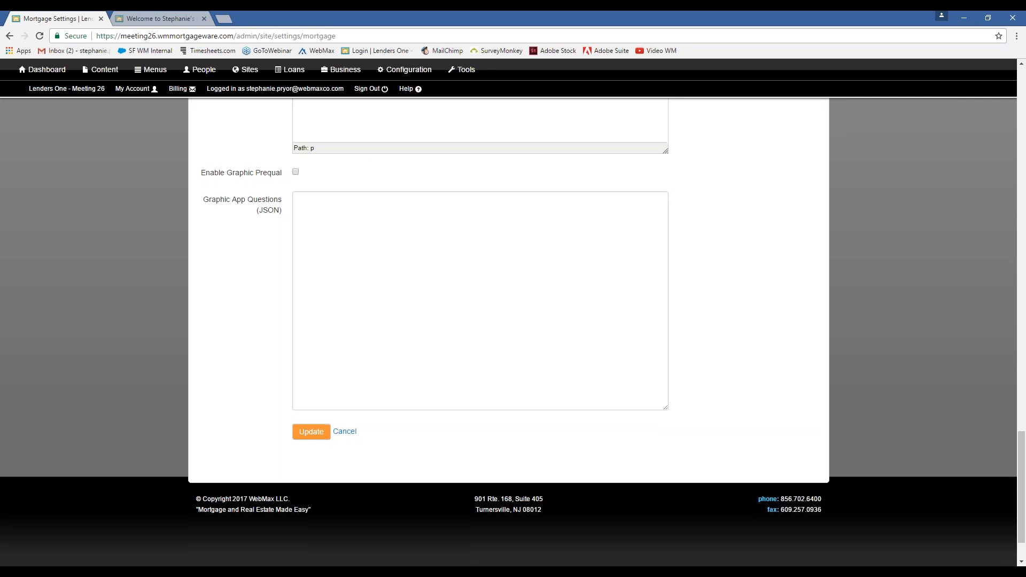
{"action": "left_click", "coordinate": [311, 431]}
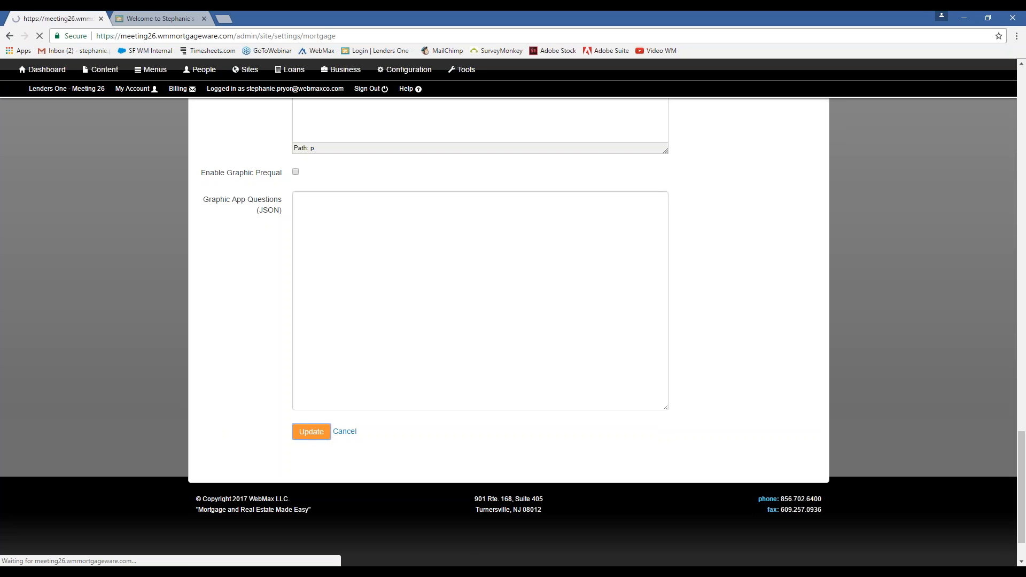
{"action": "left_click", "coordinate": [311, 431]}
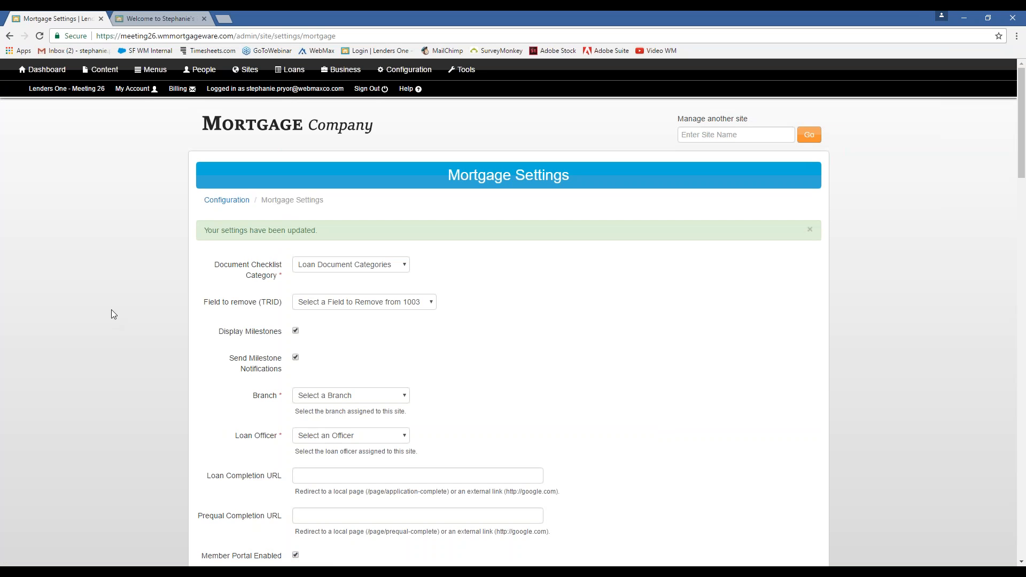
Review the account's Loan Officers list under People
{"action": "left_click", "coordinate": [199, 69]}
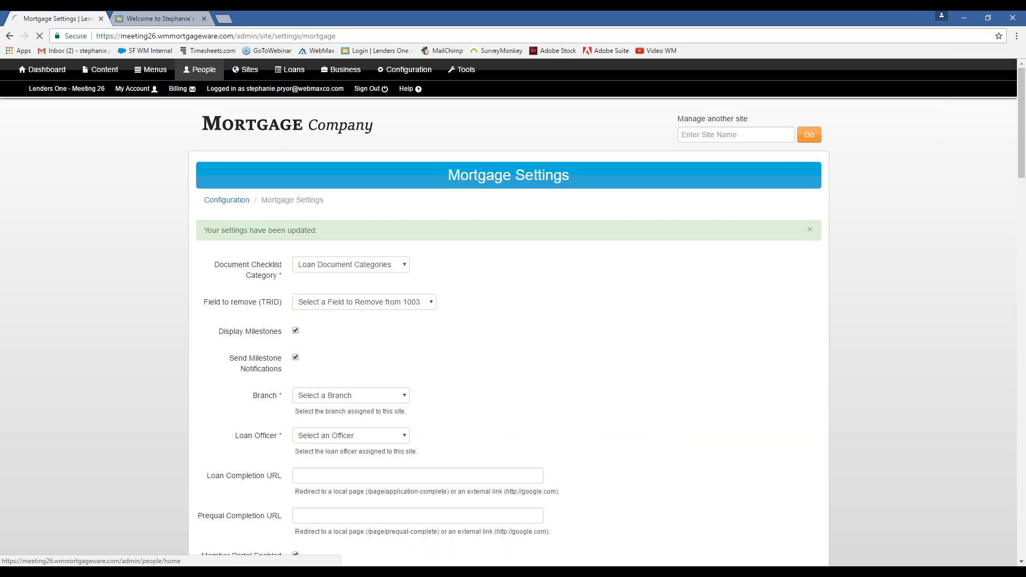
{"action": "left_click", "coordinate": [198, 70]}
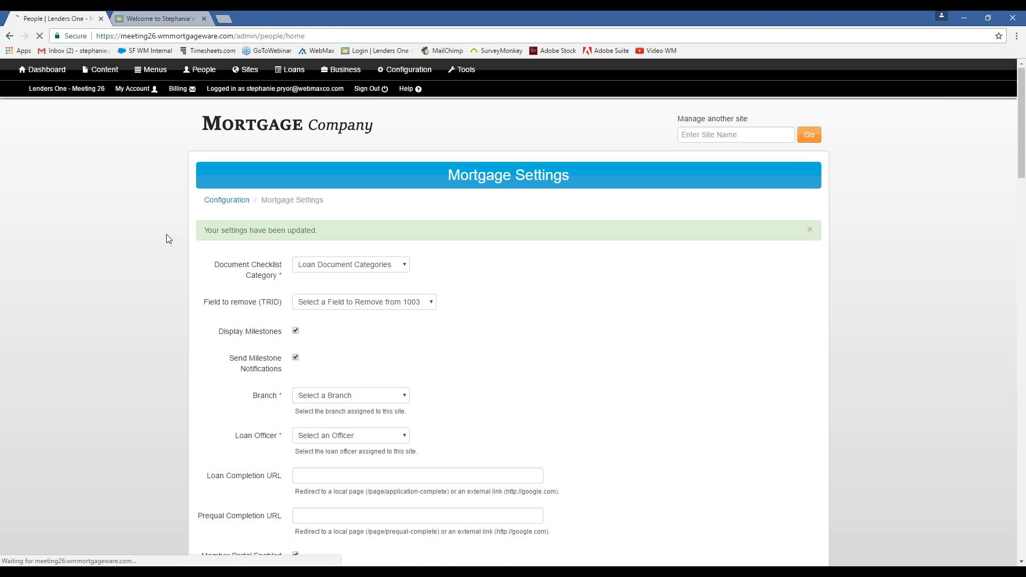
{"action": "left_click", "coordinate": [199, 69]}
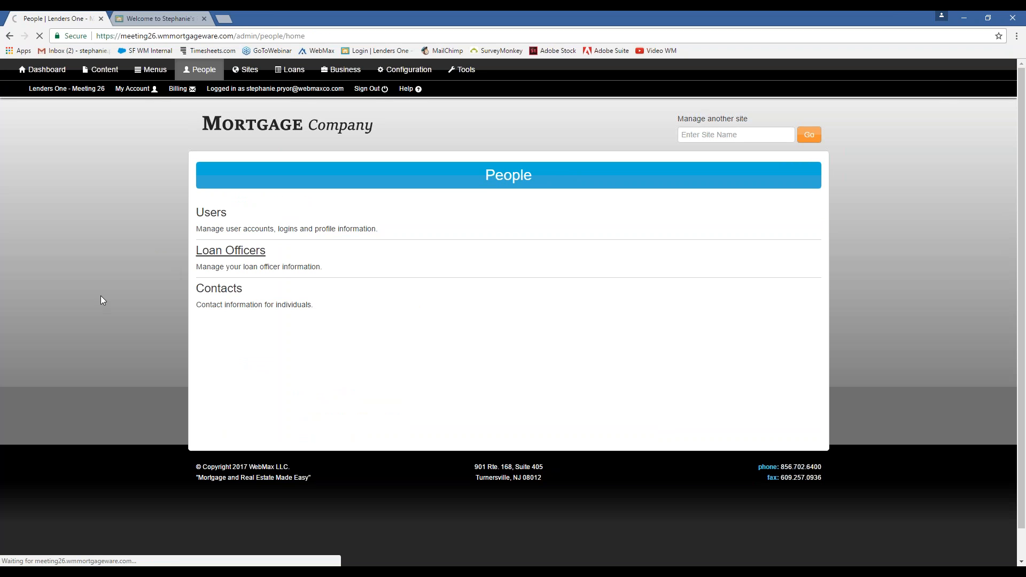
{"action": "left_click", "coordinate": [230, 250]}
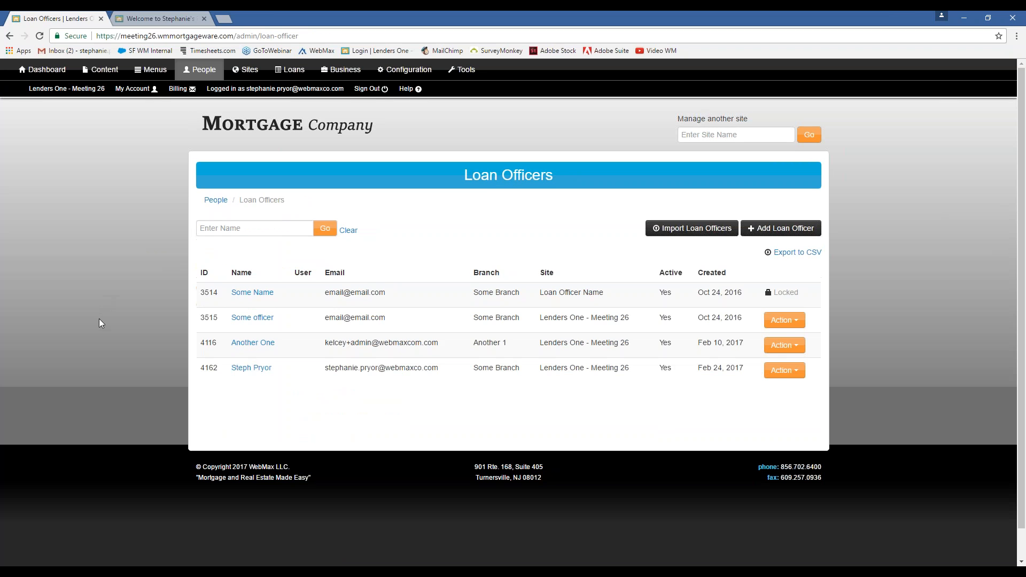
{"action": "scroll", "scroll_direction": "down", "scroll_amount": 3}
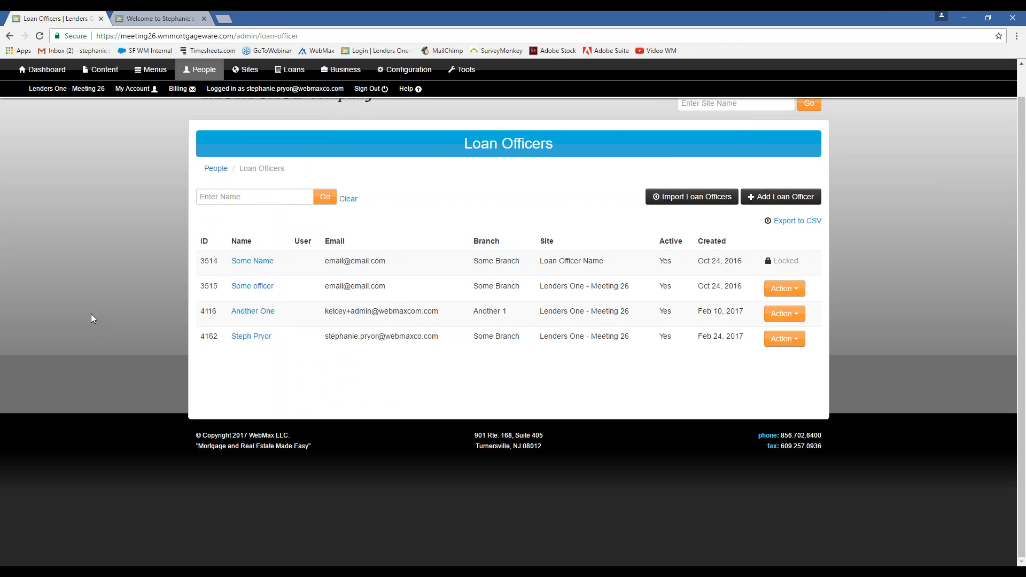
{"action": "mouse_move", "coordinate": [537, 435]}
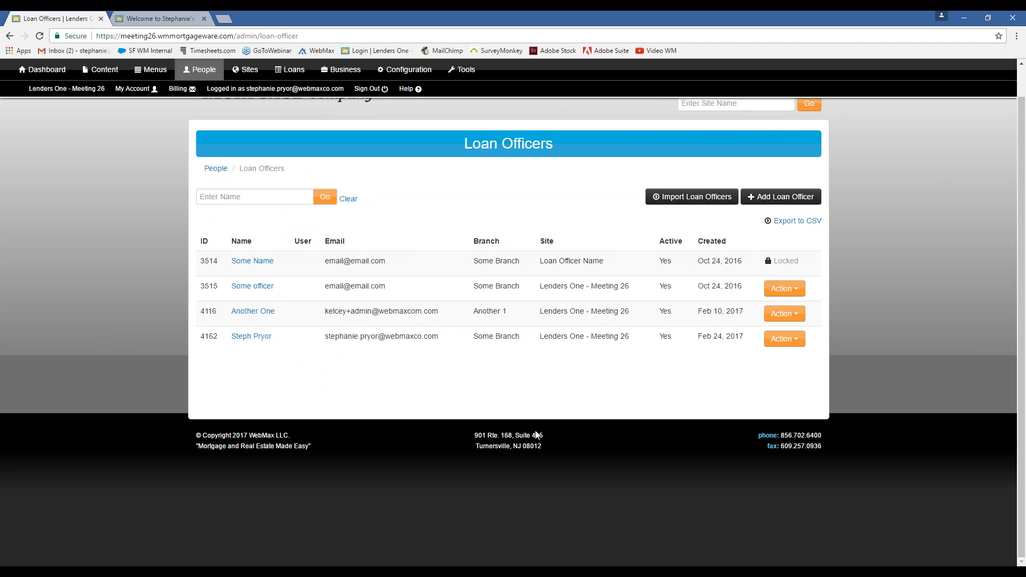
{"action": "left_click", "coordinate": [784, 339]}
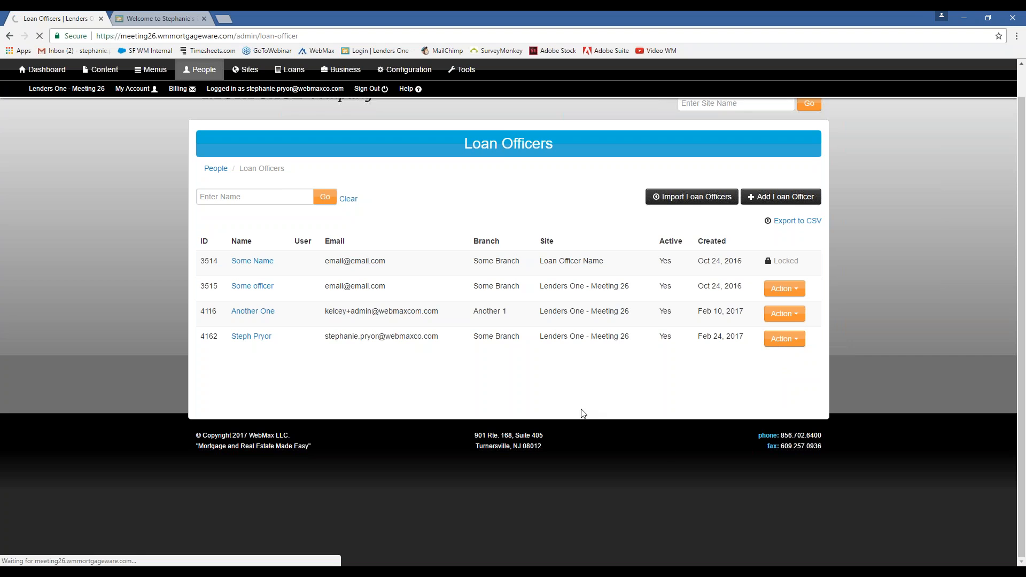
Bring up the Sites list, which warns no more sites can be added
{"action": "left_click", "coordinate": [248, 70]}
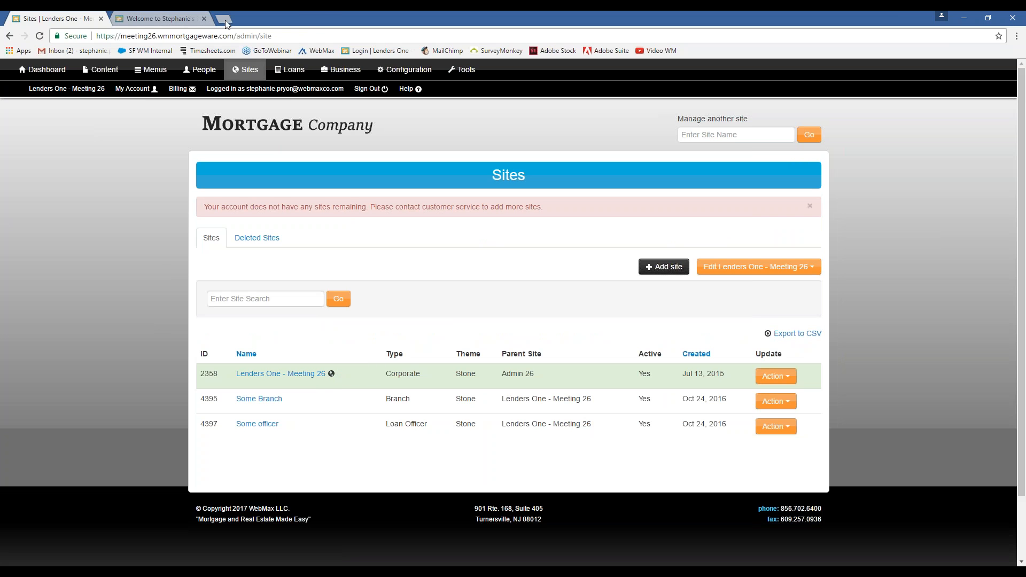
{"action": "left_click", "coordinate": [223, 18]}
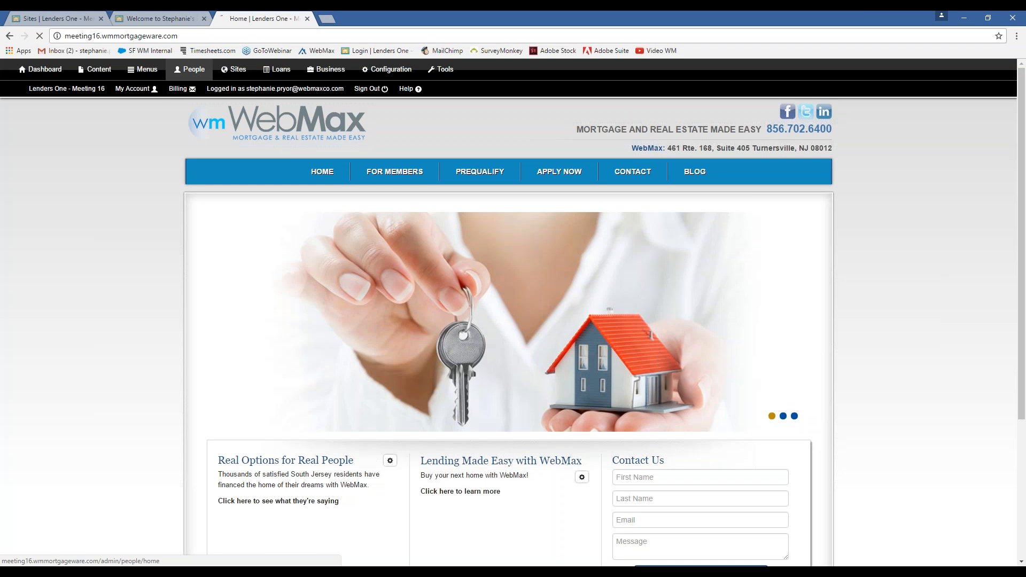
{"action": "left_click", "coordinate": [199, 70]}
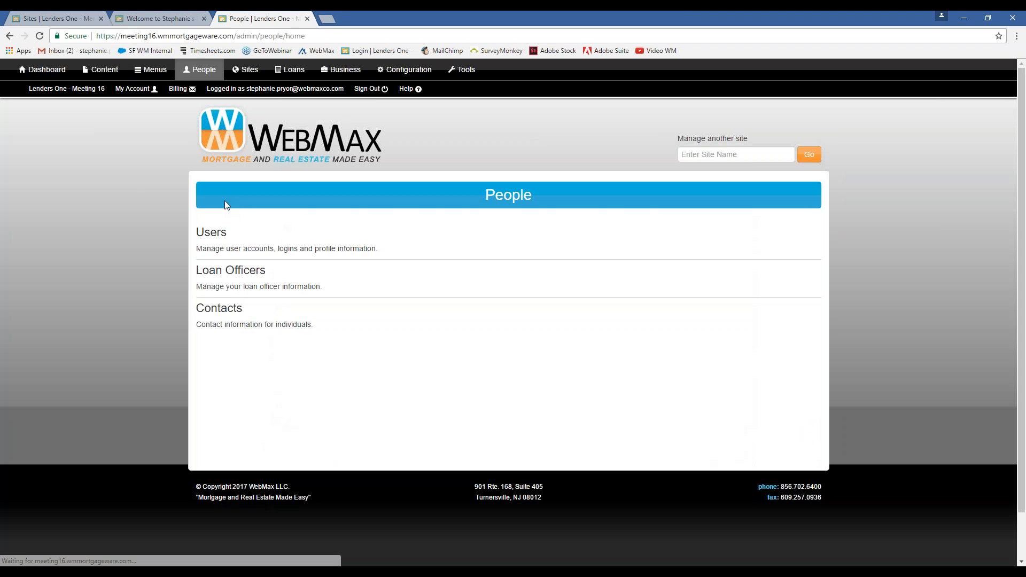
{"action": "left_click", "coordinate": [231, 269]}
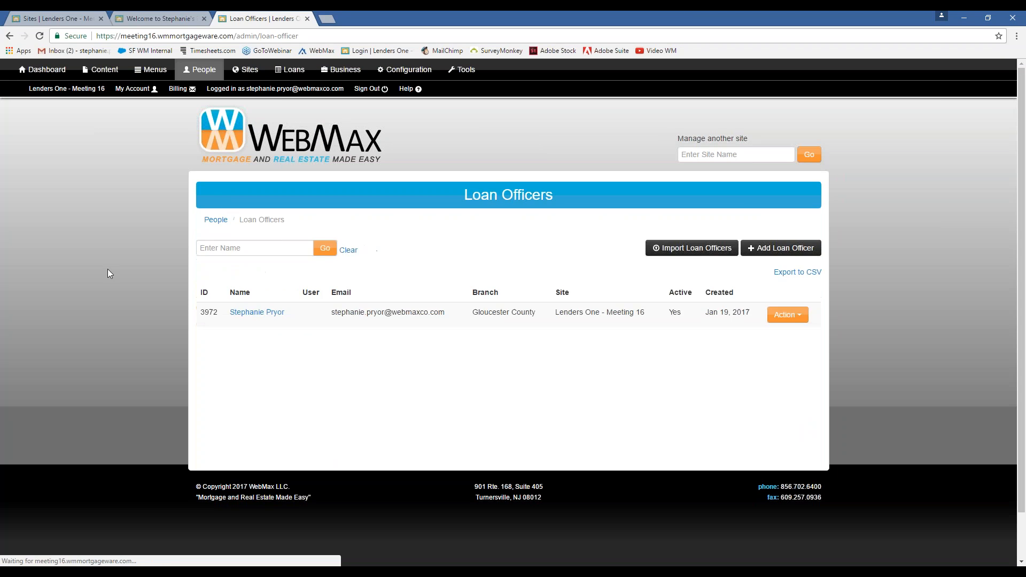
{"action": "left_click", "coordinate": [788, 315]}
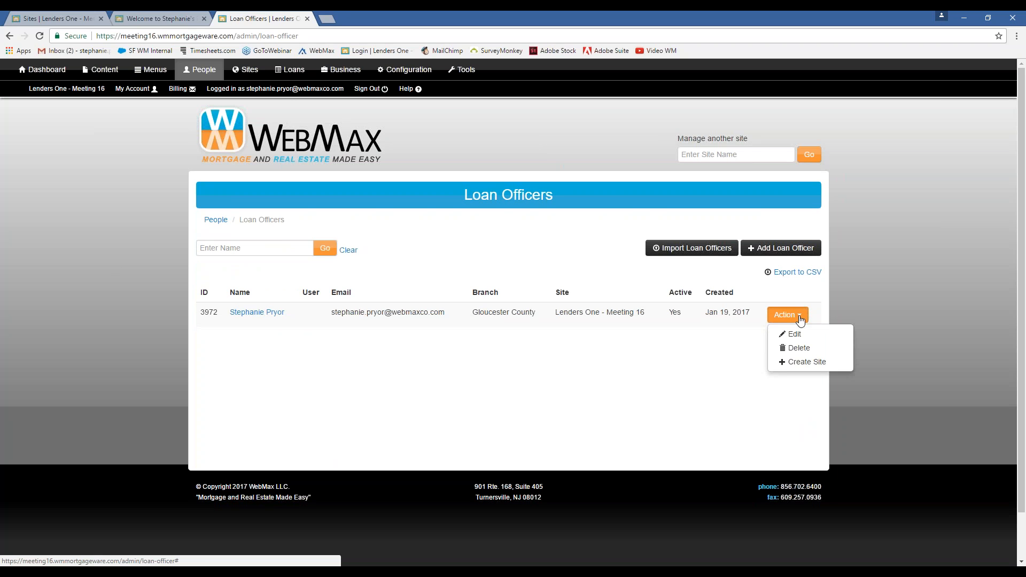
{"action": "left_click", "coordinate": [806, 362]}
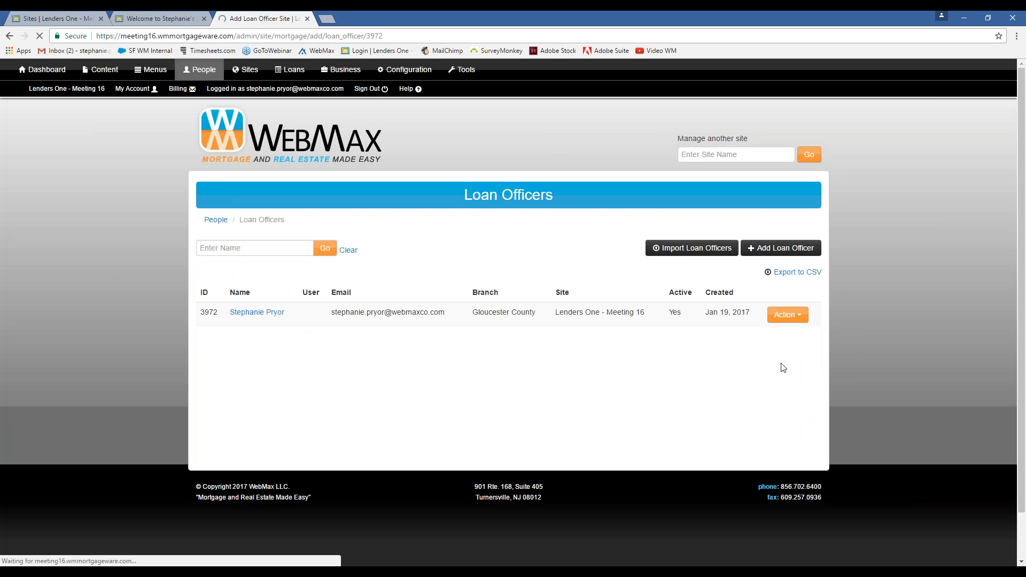
{"action": "left_click", "coordinate": [781, 248]}
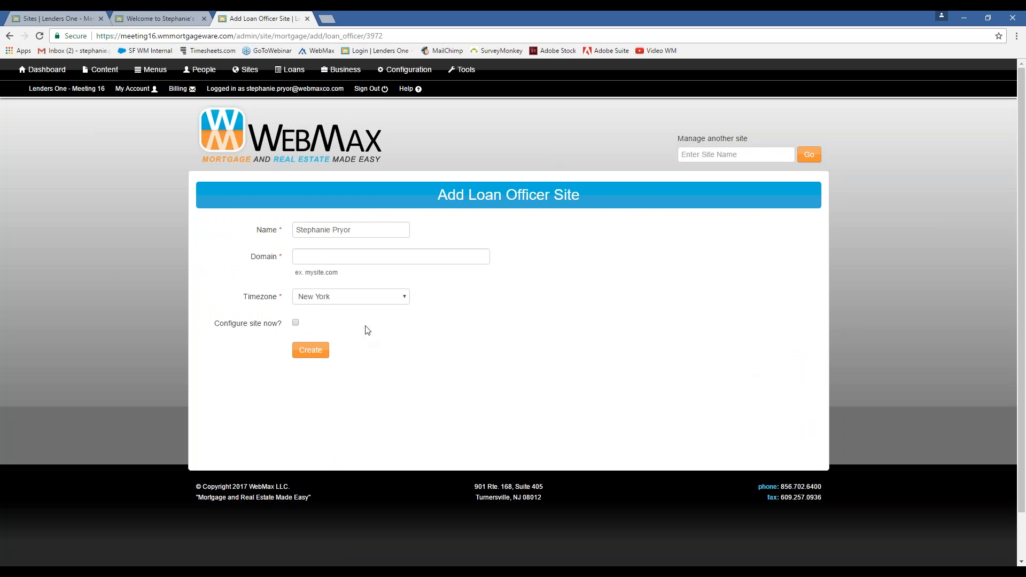
{"action": "left_click", "coordinate": [391, 256]}
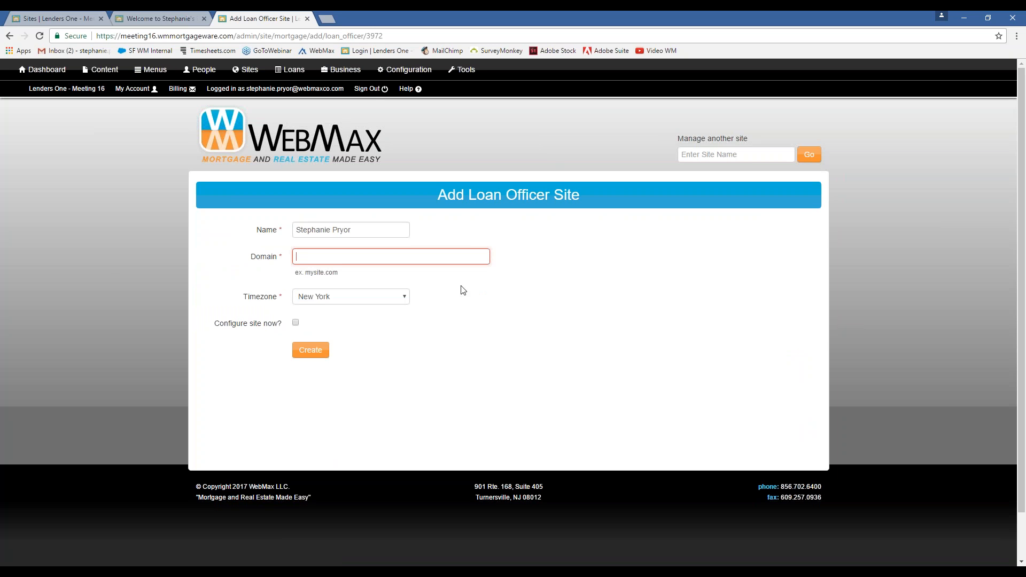
{"action": "type", "text": "steph"}
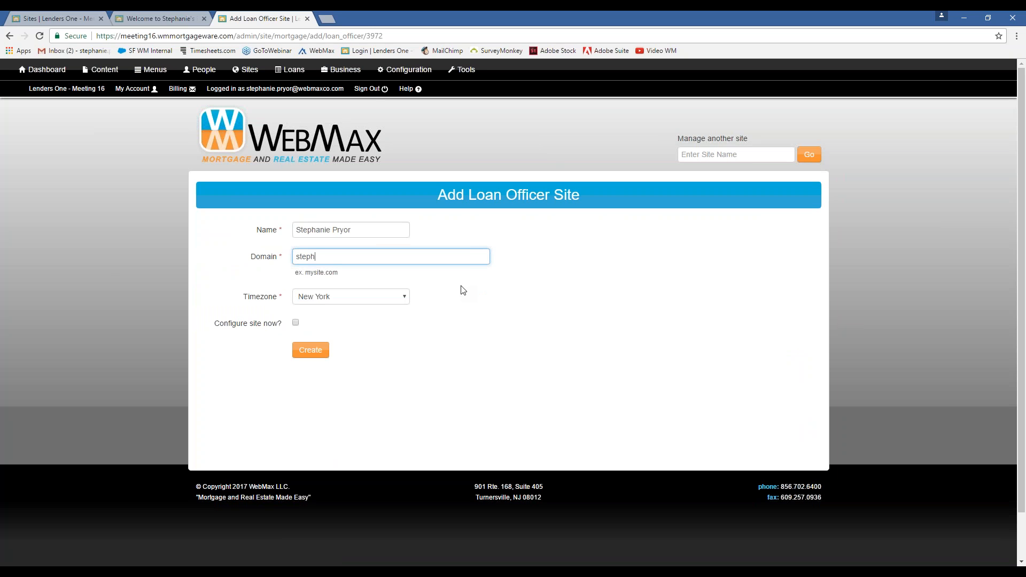
{"action": "type", "text": "pryor."}
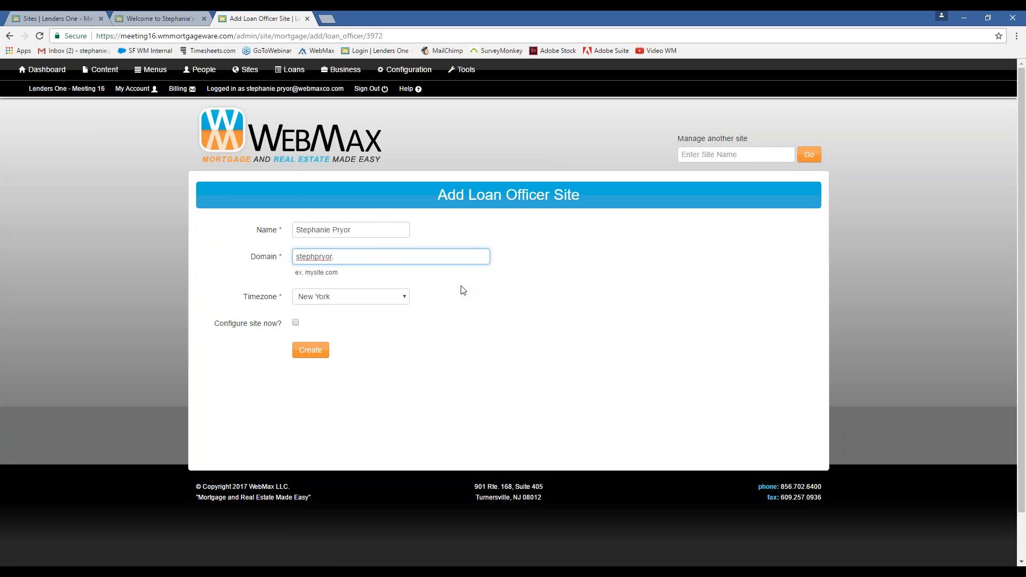
{"action": "type", "text": "wmmortgage"}
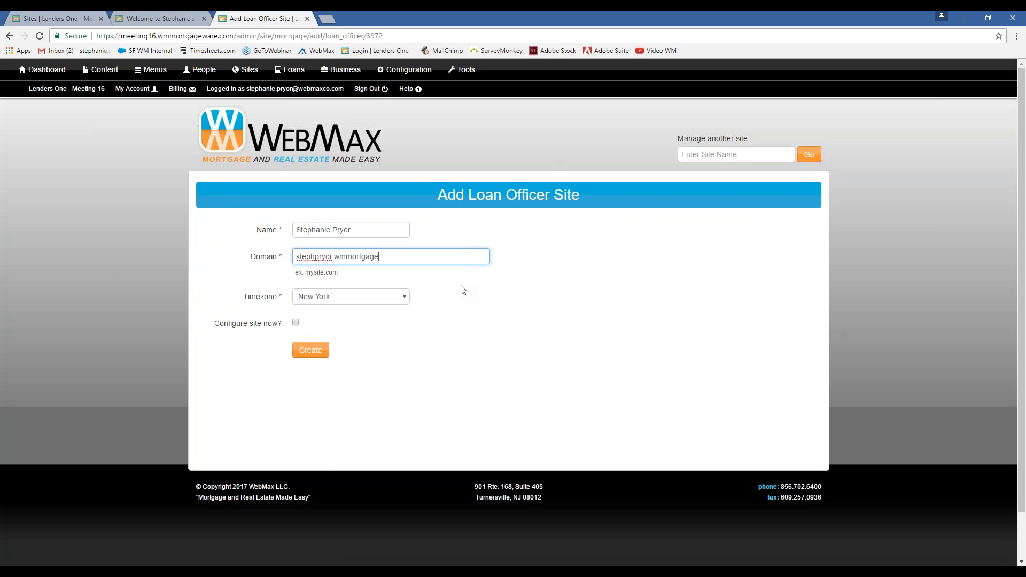
{"action": "type", "text": "ware"}
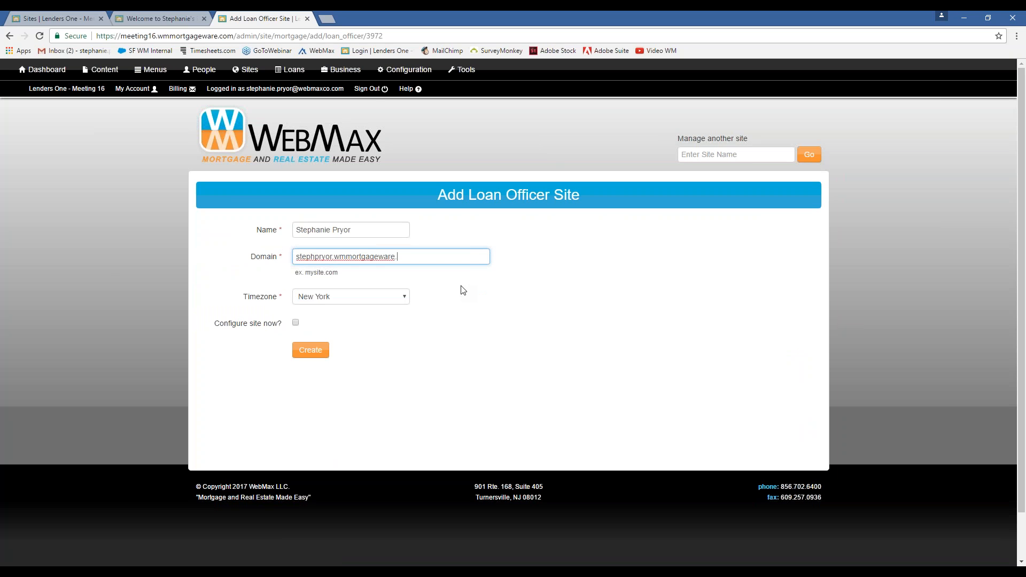
{"action": "type", "text": ".com"}
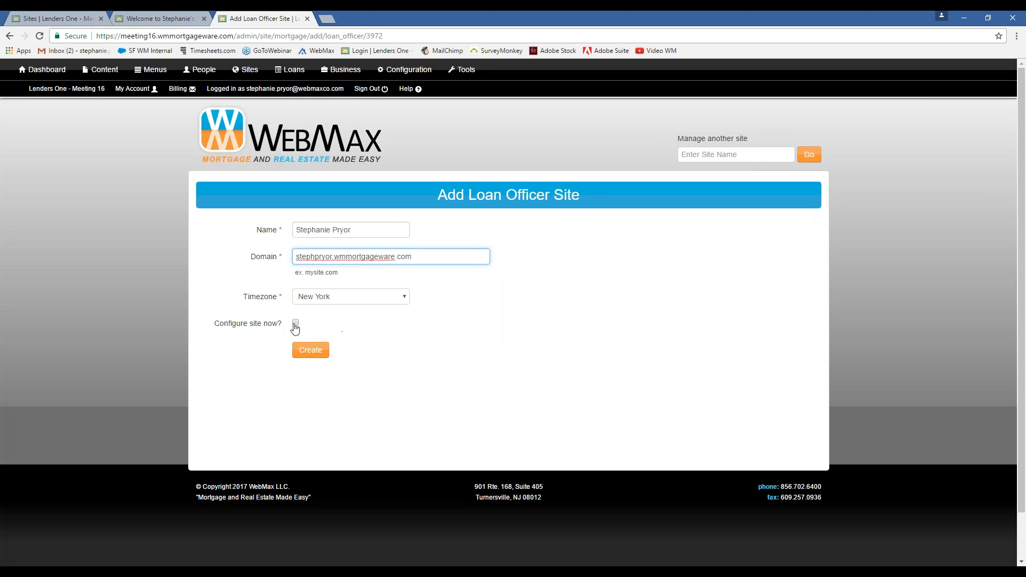
Create the site with 'Configure site now?' checked, landing on its live home page
{"action": "left_click", "coordinate": [296, 323]}
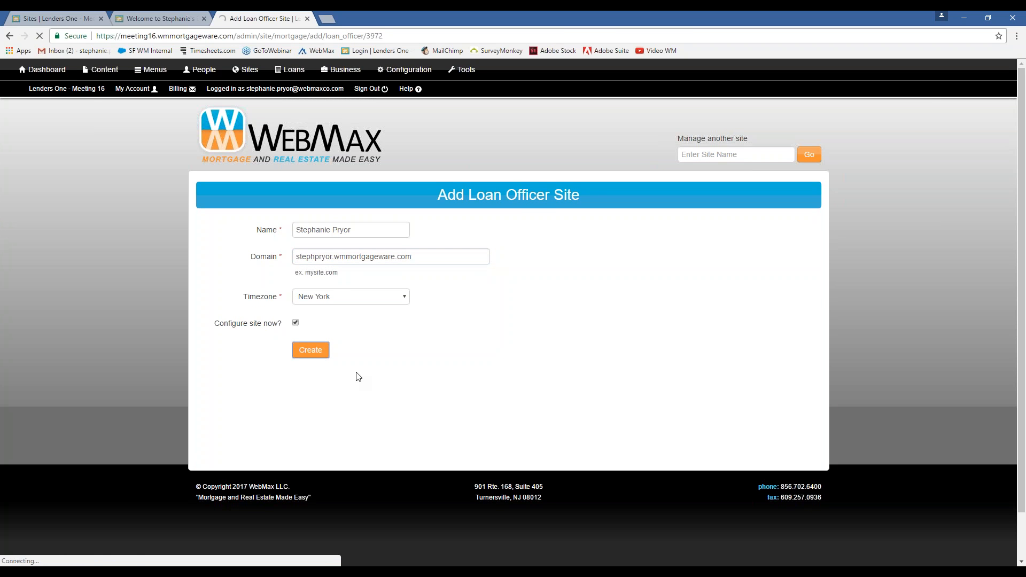
{"action": "left_click", "coordinate": [310, 350]}
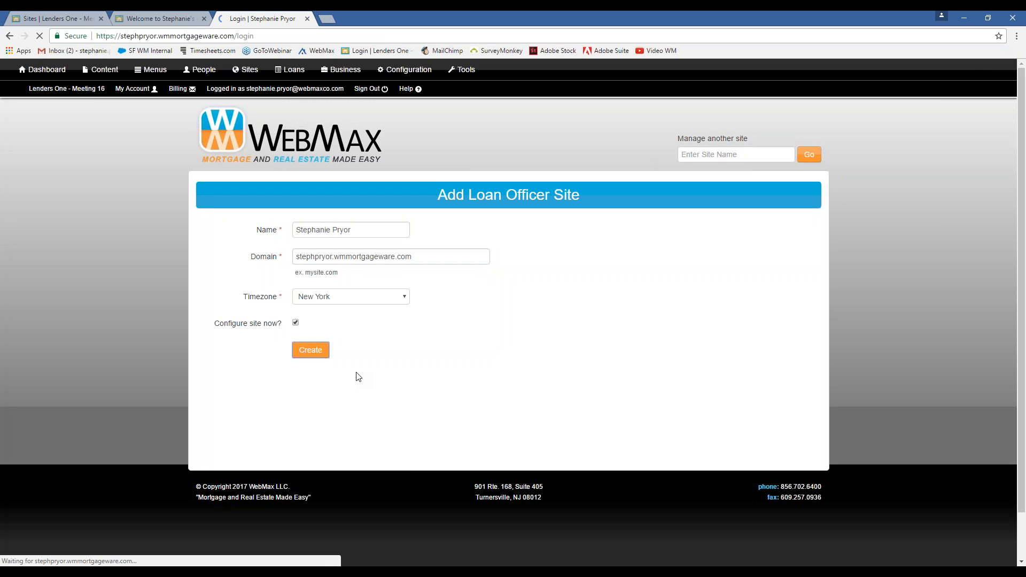
{"action": "left_click", "coordinate": [310, 350]}
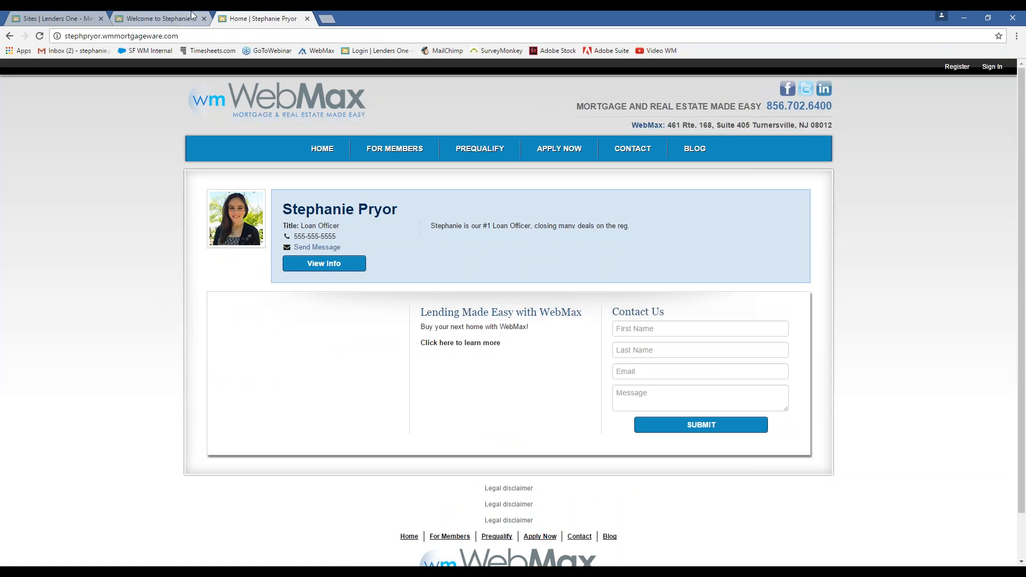
Return to the Lenders One - Meeting 16 admin area in the other tab
{"action": "left_click", "coordinate": [157, 17]}
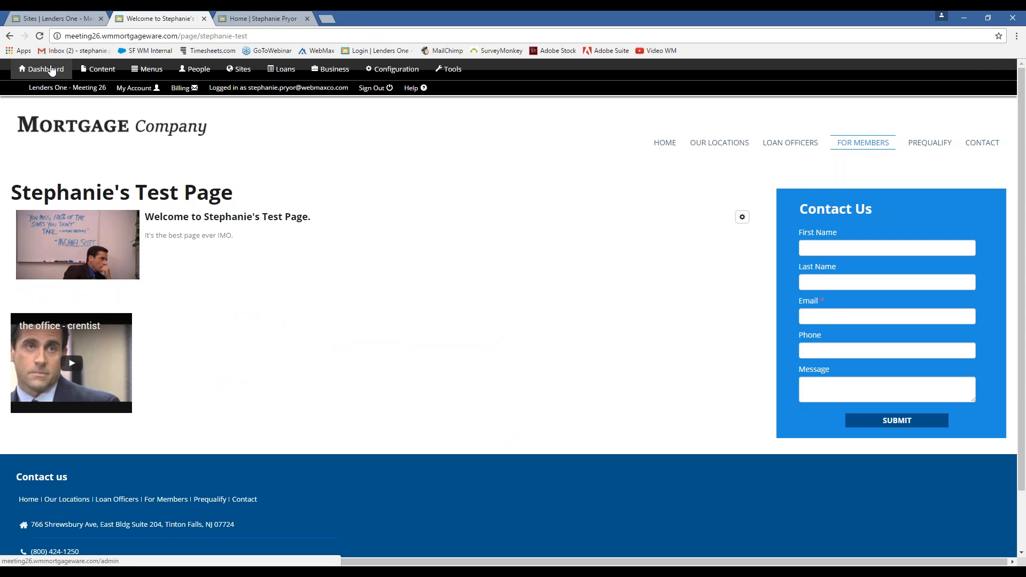
{"action": "left_click", "coordinate": [262, 18]}
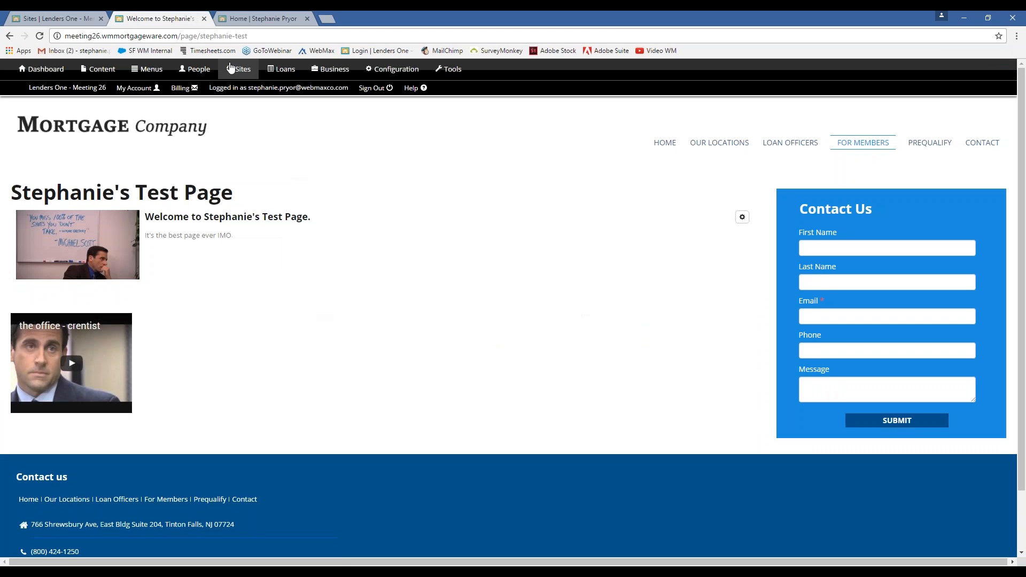
{"action": "mouse_move", "coordinate": [237, 69]}
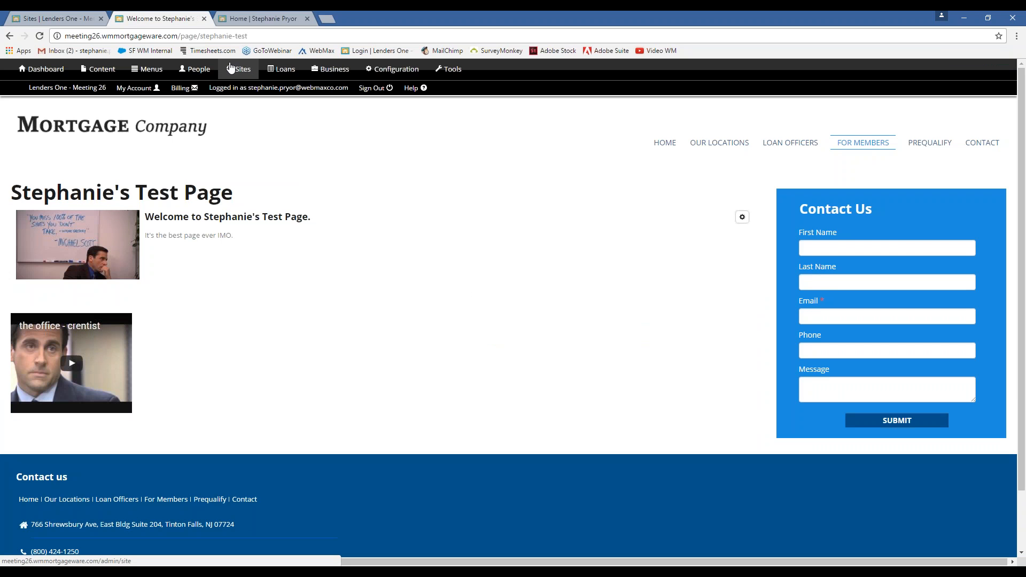
{"action": "left_click", "coordinate": [239, 69]}
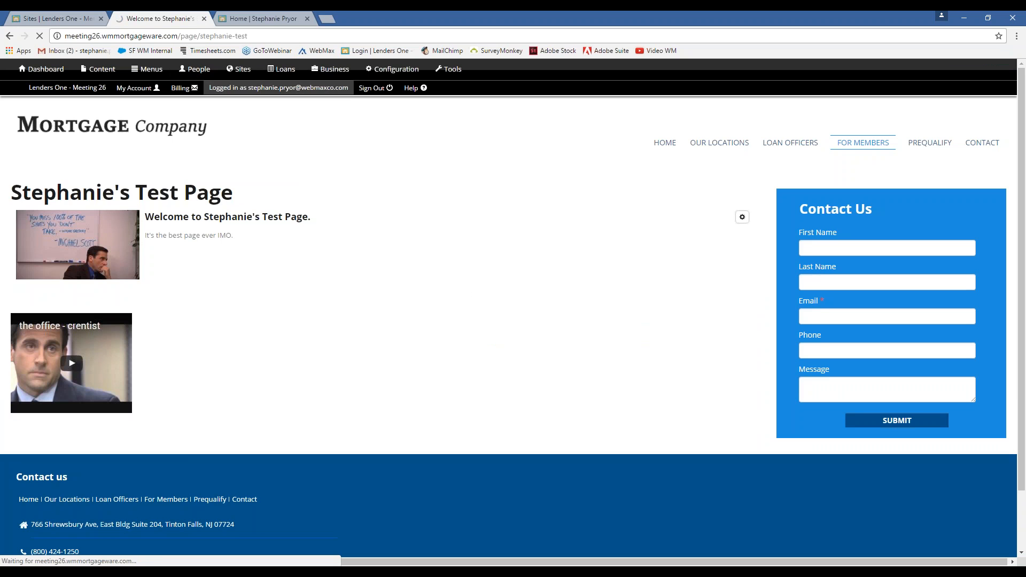
{"action": "left_click", "coordinate": [199, 70]}
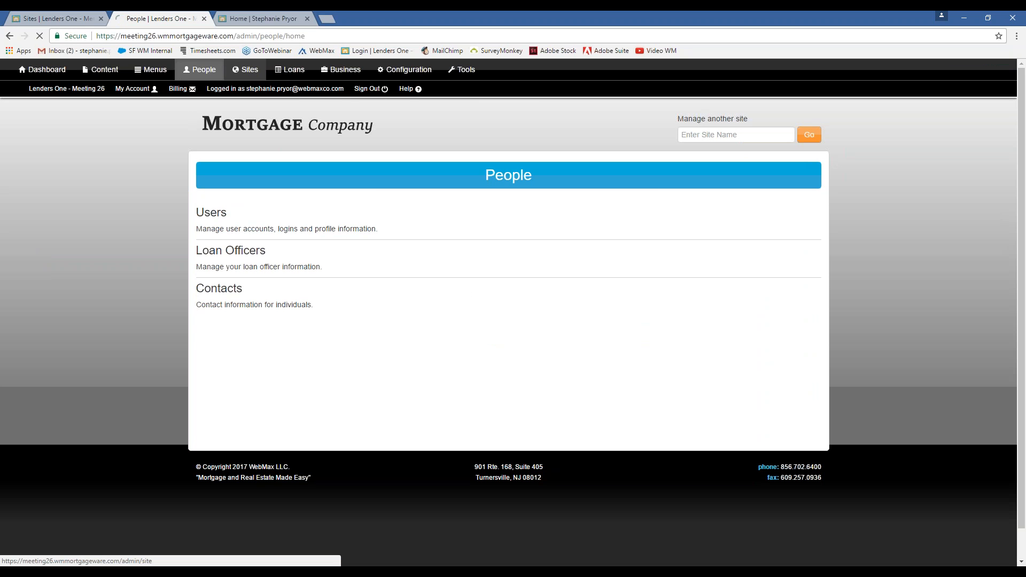
From the Meeting 16 Sites list, choose Add site to start a new site
{"action": "left_click", "coordinate": [245, 70]}
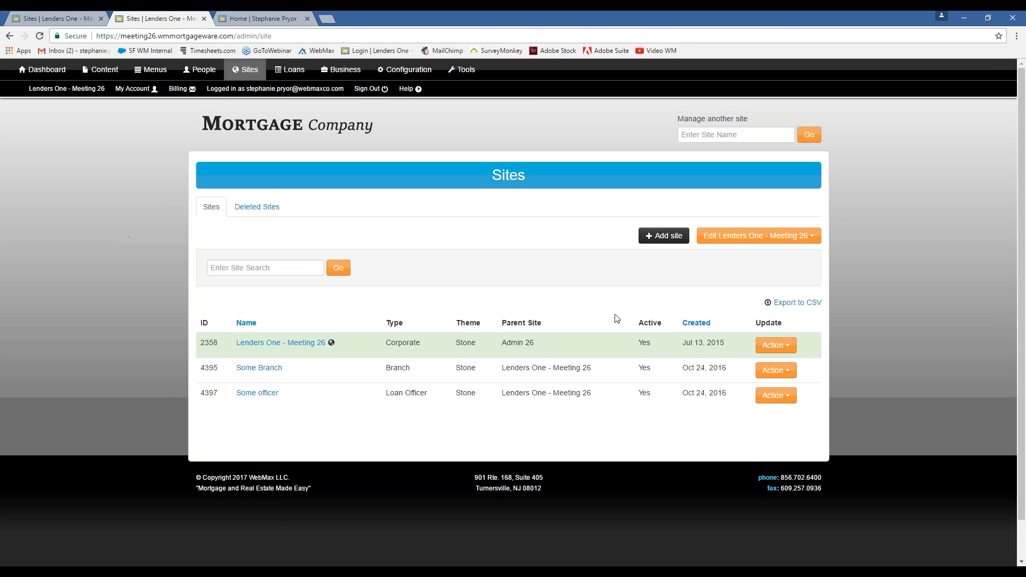
{"action": "left_click", "coordinate": [663, 236]}
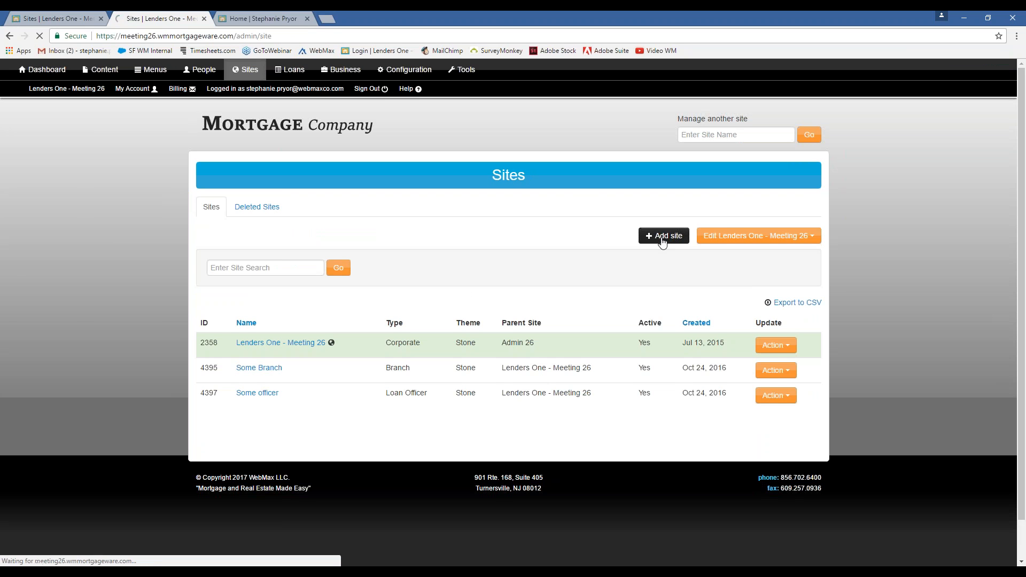
{"action": "left_click", "coordinate": [663, 236]}
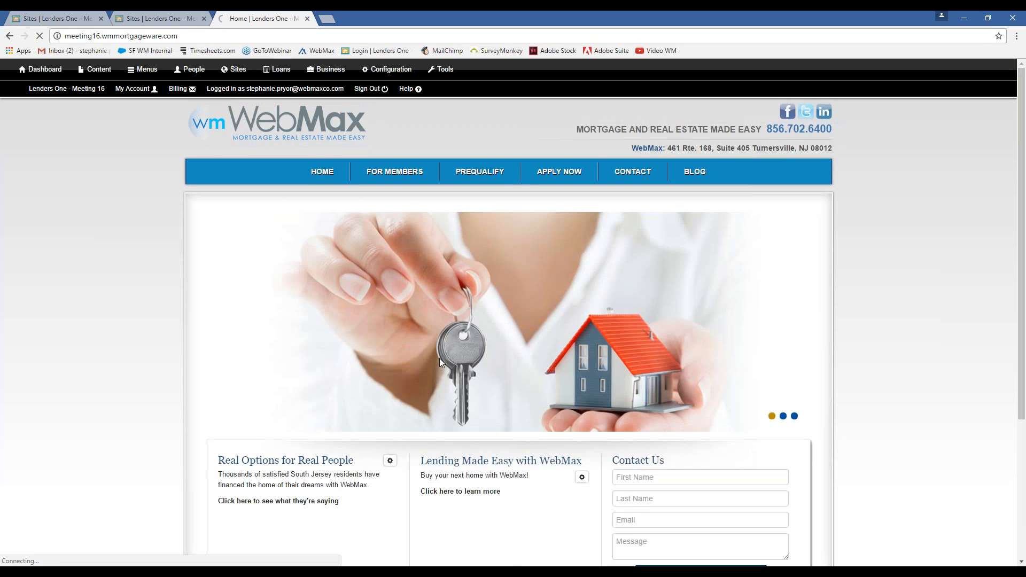
Start a new site named My Loan Officer Site with a wmmortgageware.com domain
{"action": "left_click", "coordinate": [244, 70]}
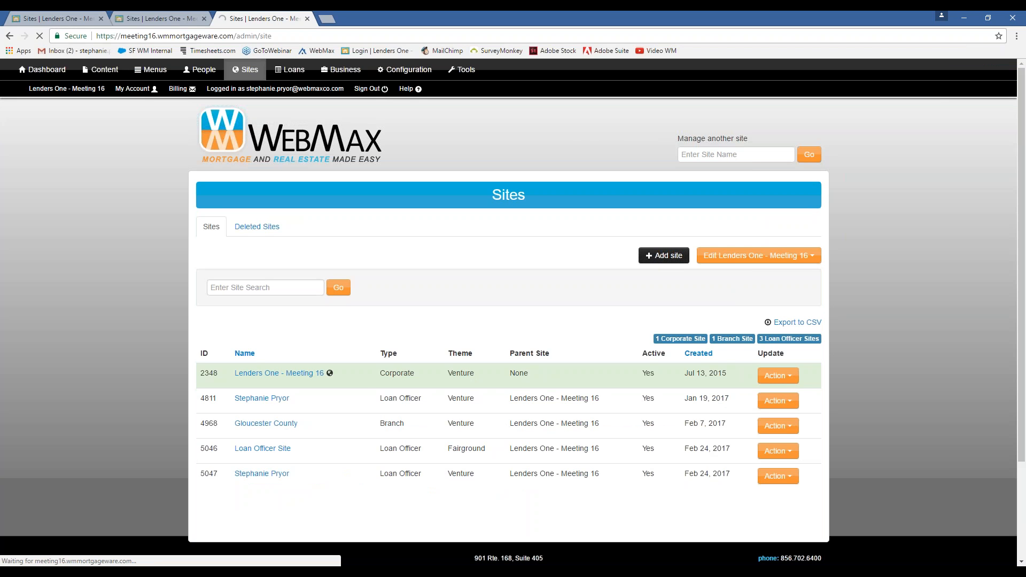
{"action": "mouse_move", "coordinate": [685, 269]}
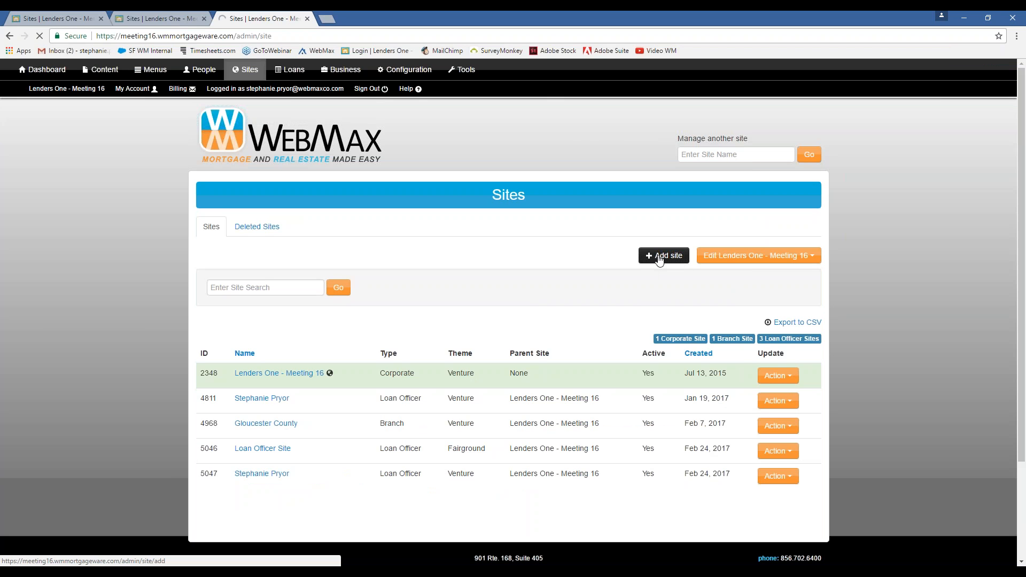
{"action": "left_click", "coordinate": [663, 256]}
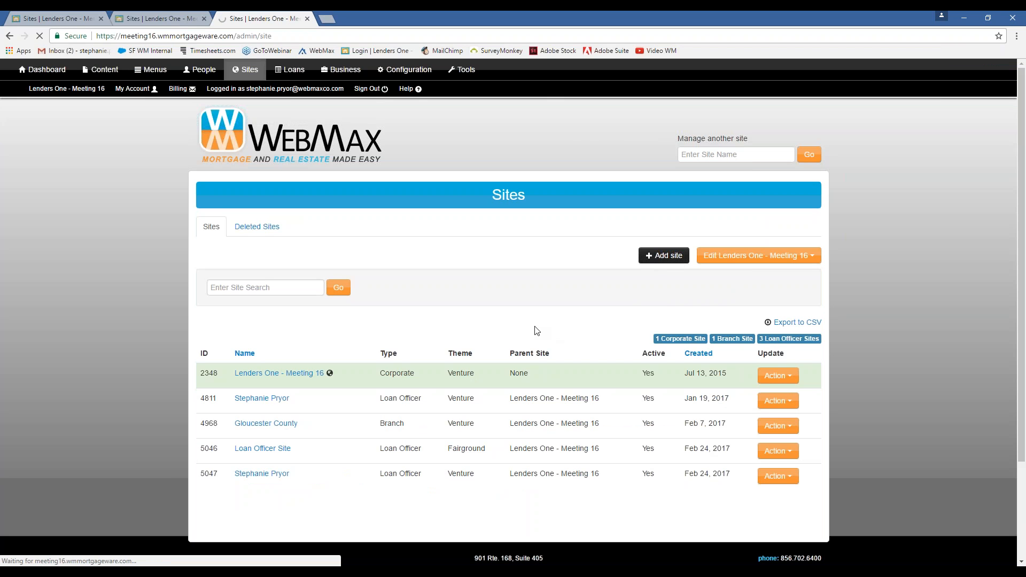
{"action": "left_click", "coordinate": [663, 256]}
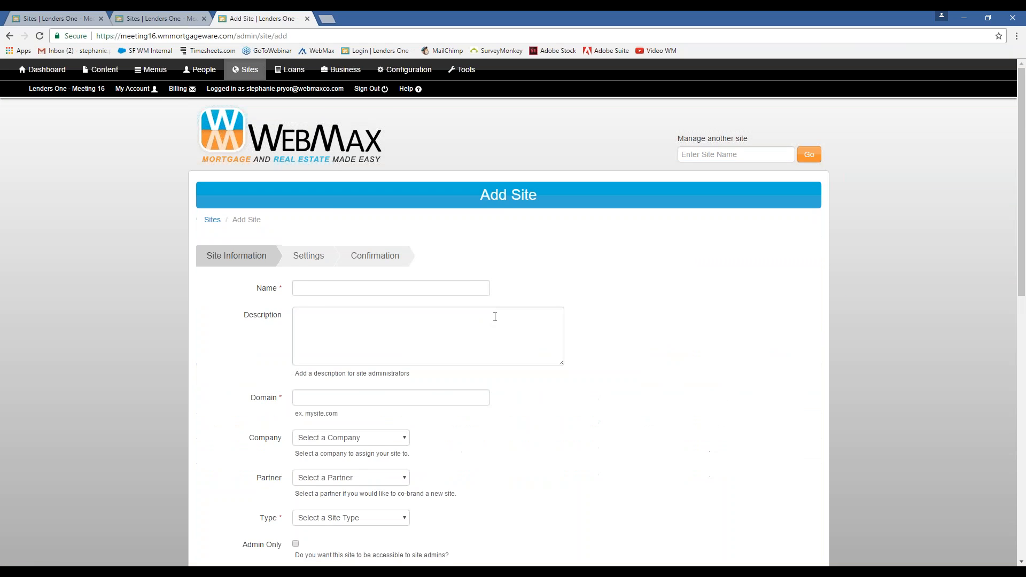
{"action": "left_click", "coordinate": [390, 182]}
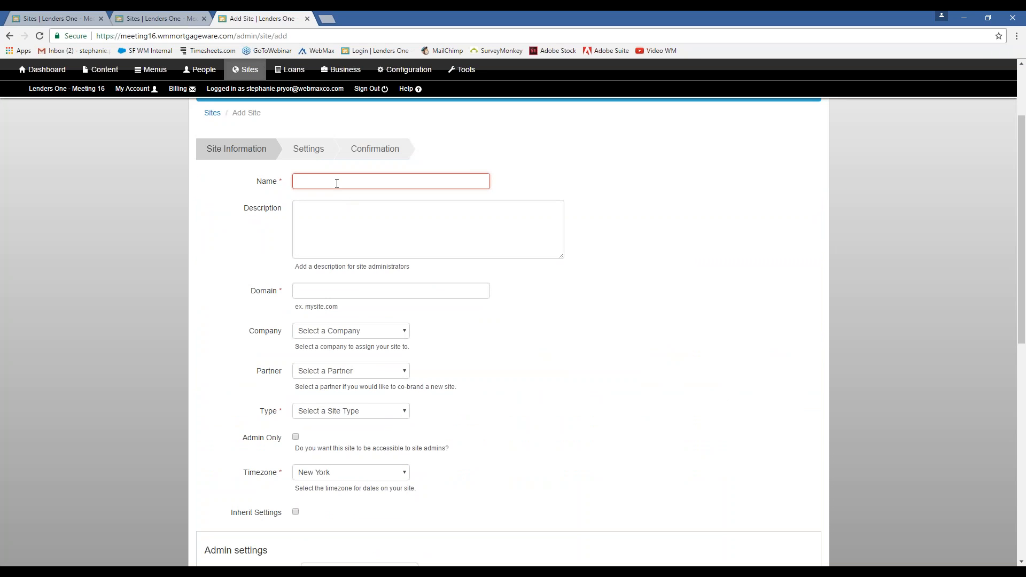
{"action": "type", "text": "My Loan Officer Site"}
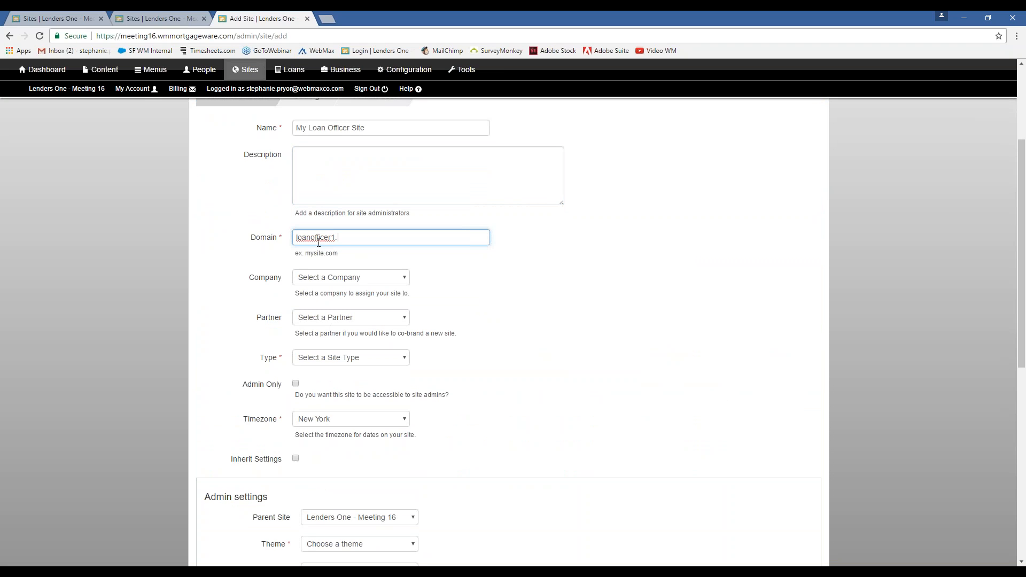
{"action": "type", "text": "wmmortgageware.com"}
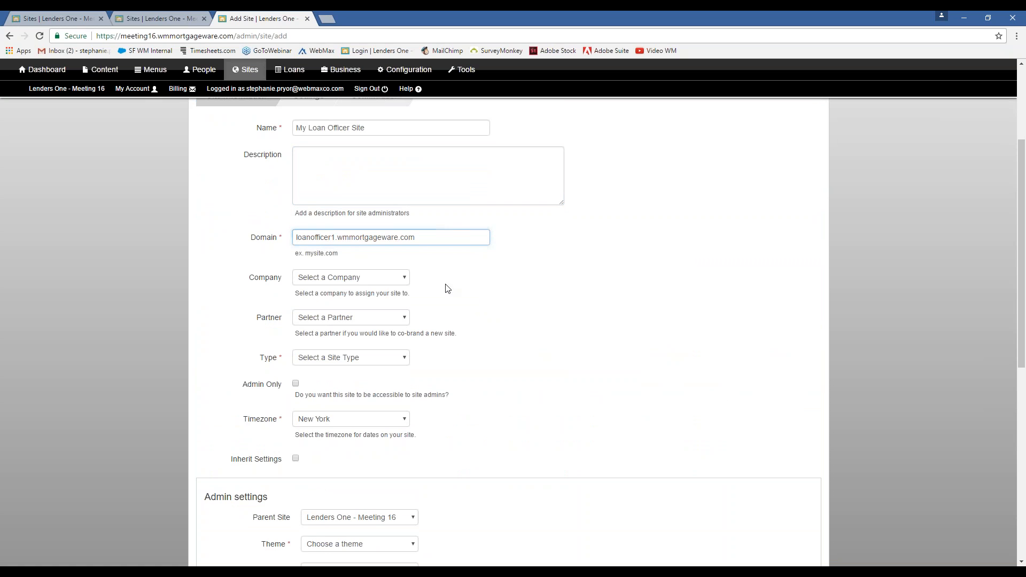
Set type Loan Officer, Inherit Settings, Fairground theme and Mortgage Default Profile, then proceed with Next
{"action": "left_click", "coordinate": [351, 357]}
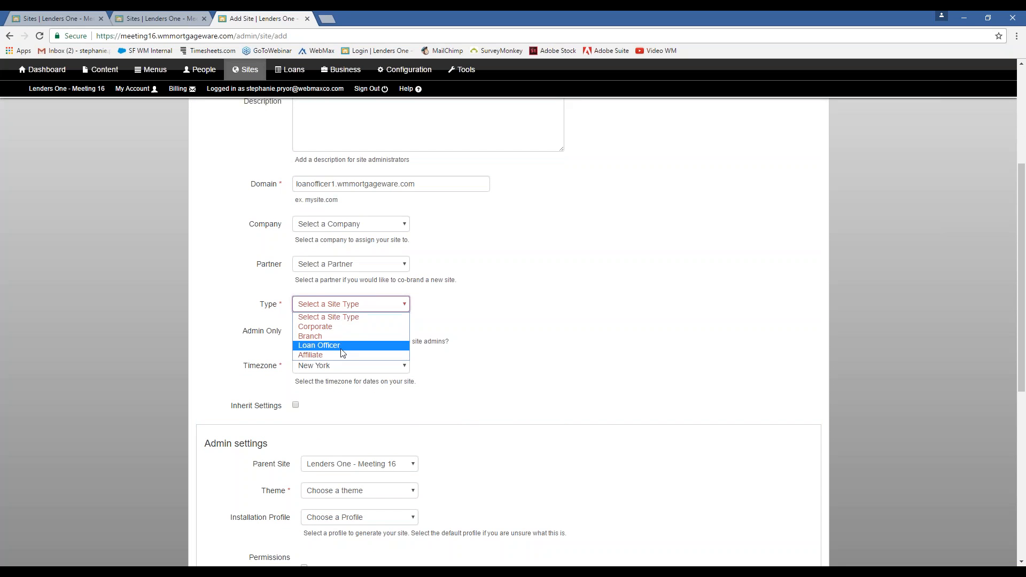
{"action": "left_click", "coordinate": [319, 345]}
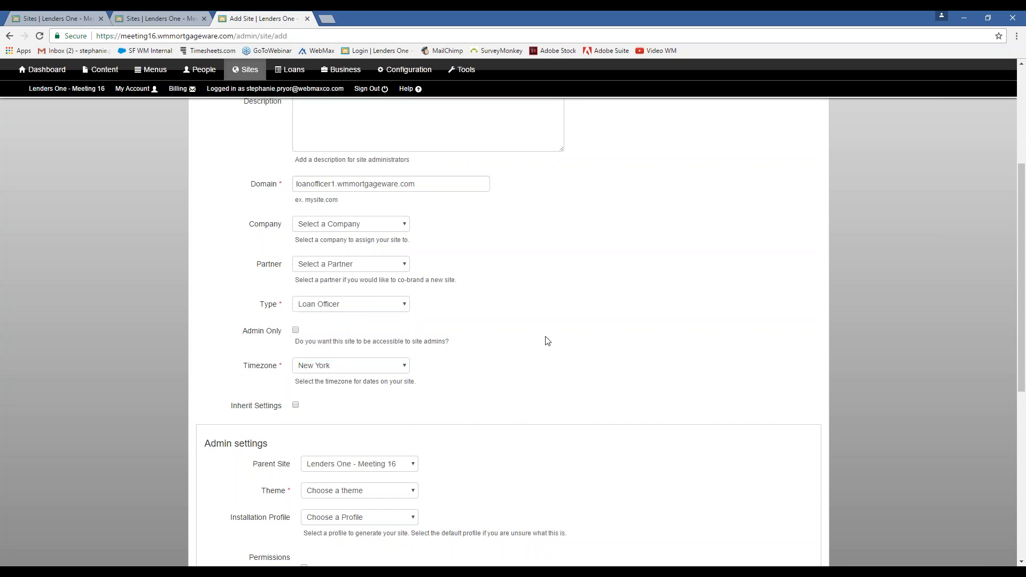
{"action": "left_click", "coordinate": [350, 304]}
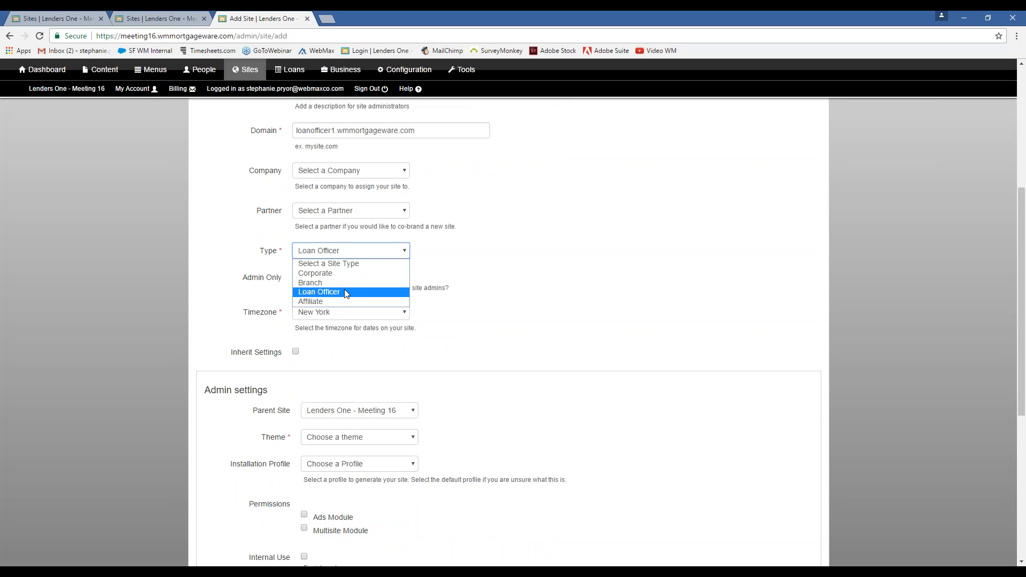
{"action": "mouse_move", "coordinate": [347, 273]}
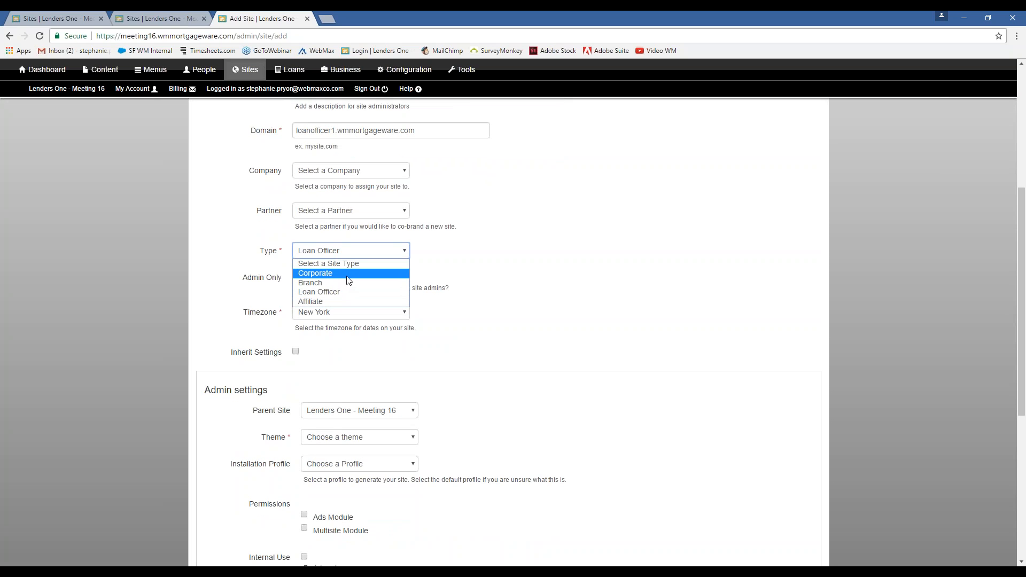
{"action": "mouse_move", "coordinate": [310, 301]}
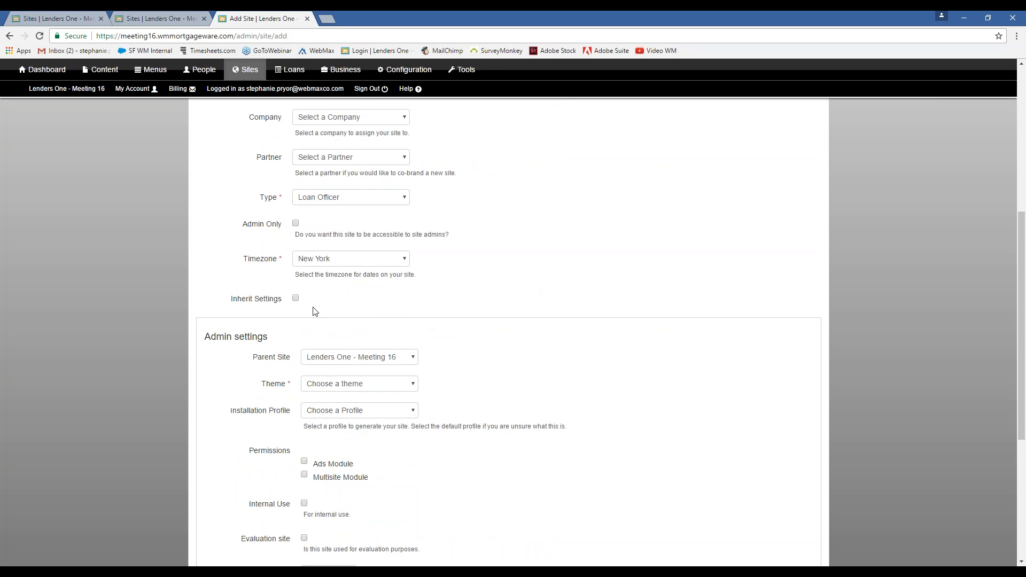
{"action": "left_click", "coordinate": [295, 298]}
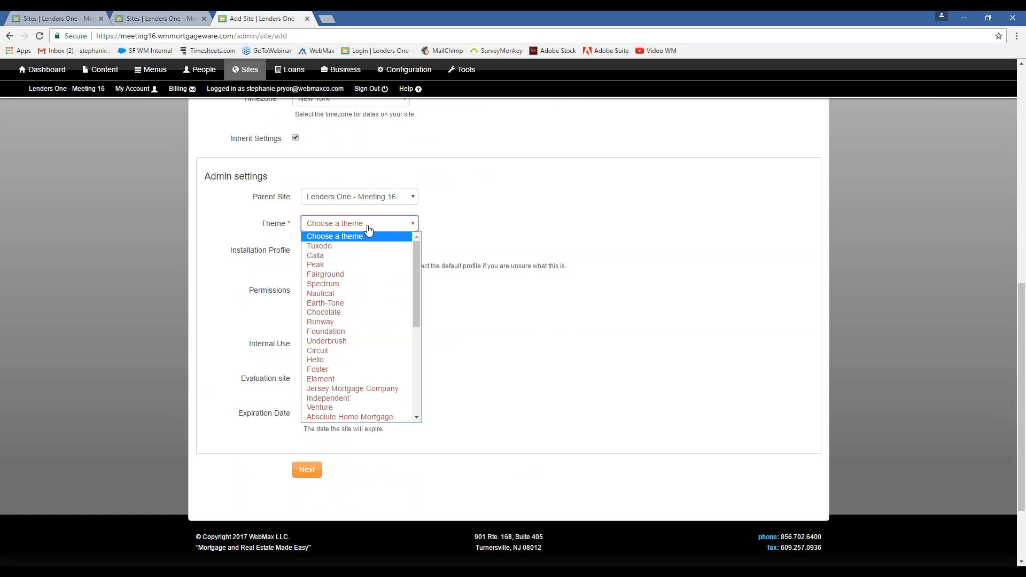
{"action": "left_click", "coordinate": [326, 274]}
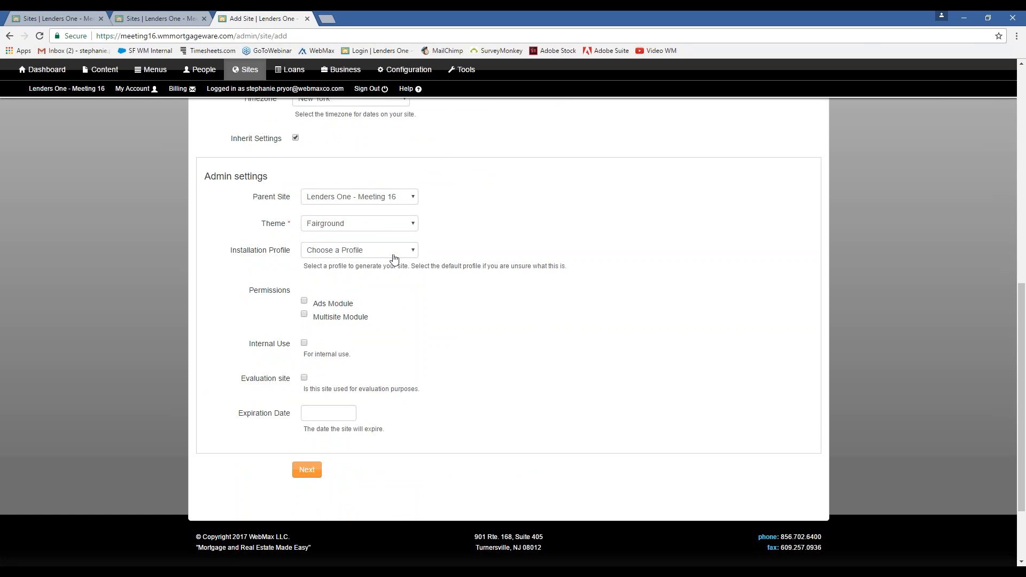
{"action": "mouse_move", "coordinate": [394, 259]}
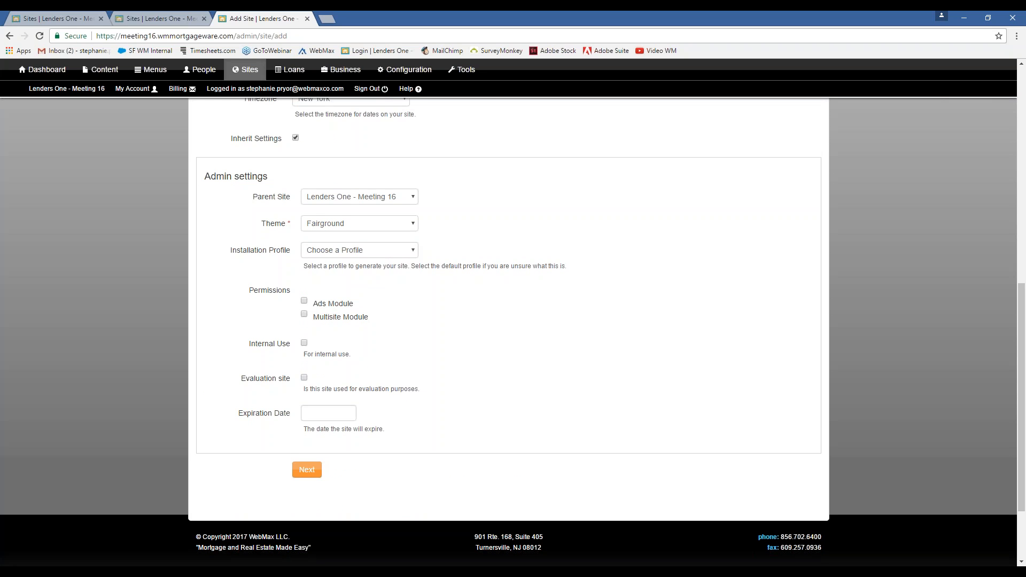
{"action": "left_click", "coordinate": [358, 250]}
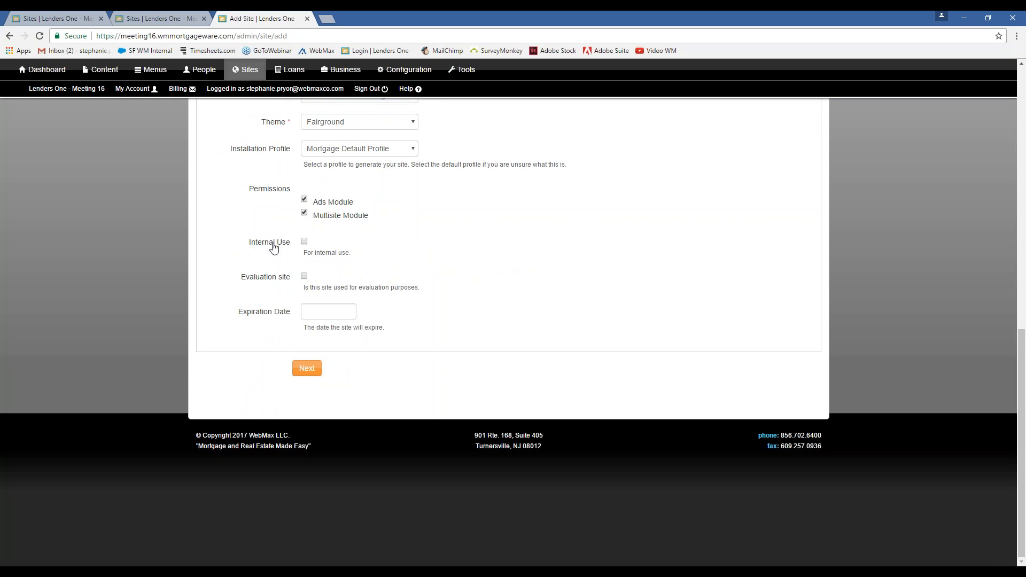
{"action": "left_click", "coordinate": [306, 367]}
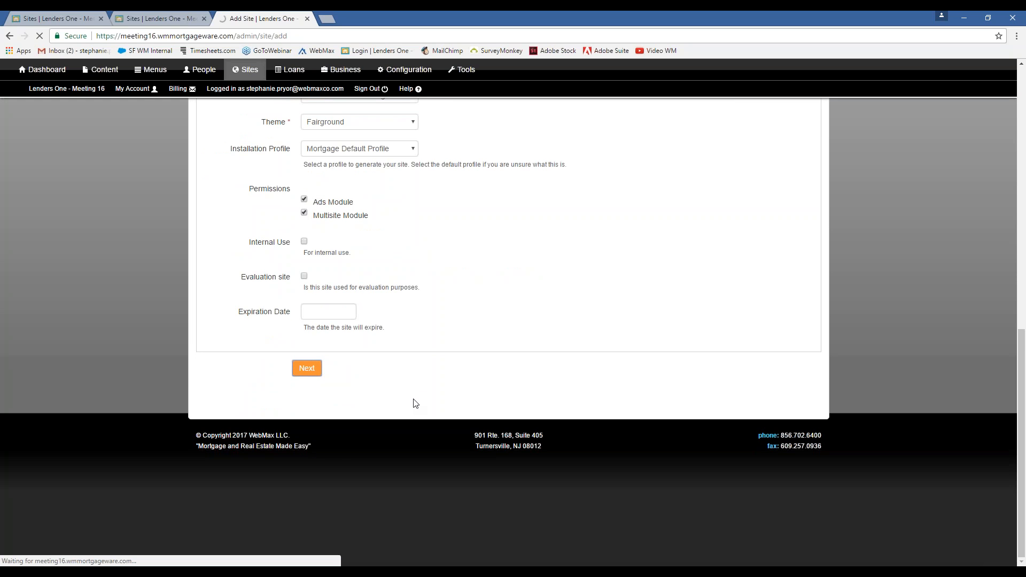
{"action": "left_click", "coordinate": [306, 368]}
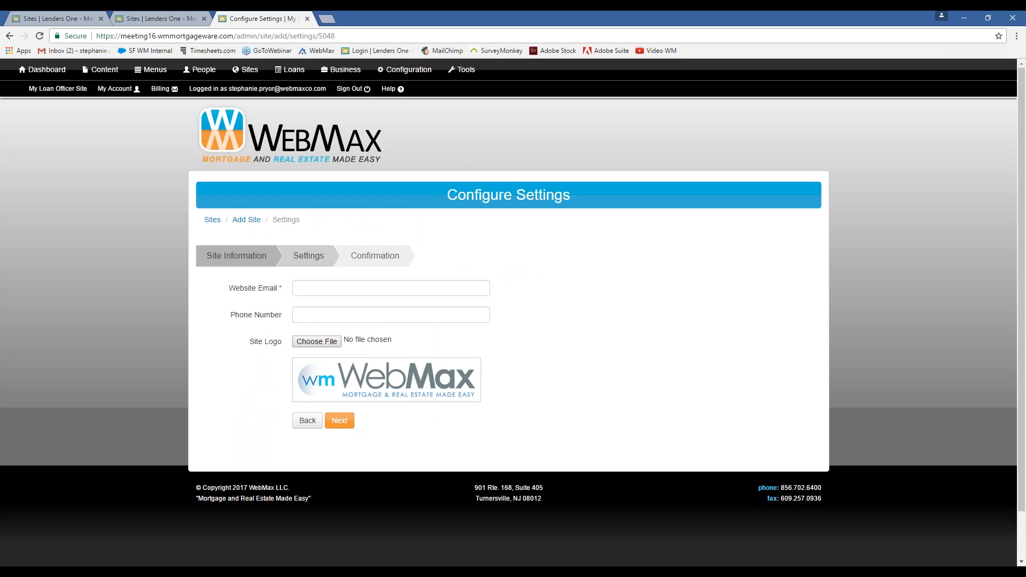
Fill the Website Email on Configure Settings and continue to the Confirmation summary
{"action": "type", "text": "S"}
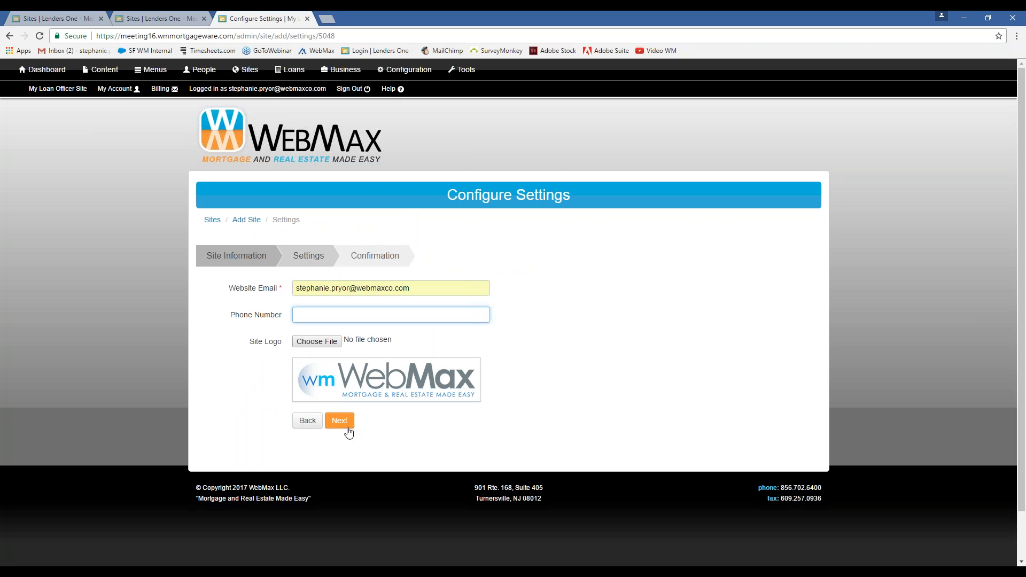
{"action": "left_click", "coordinate": [339, 420]}
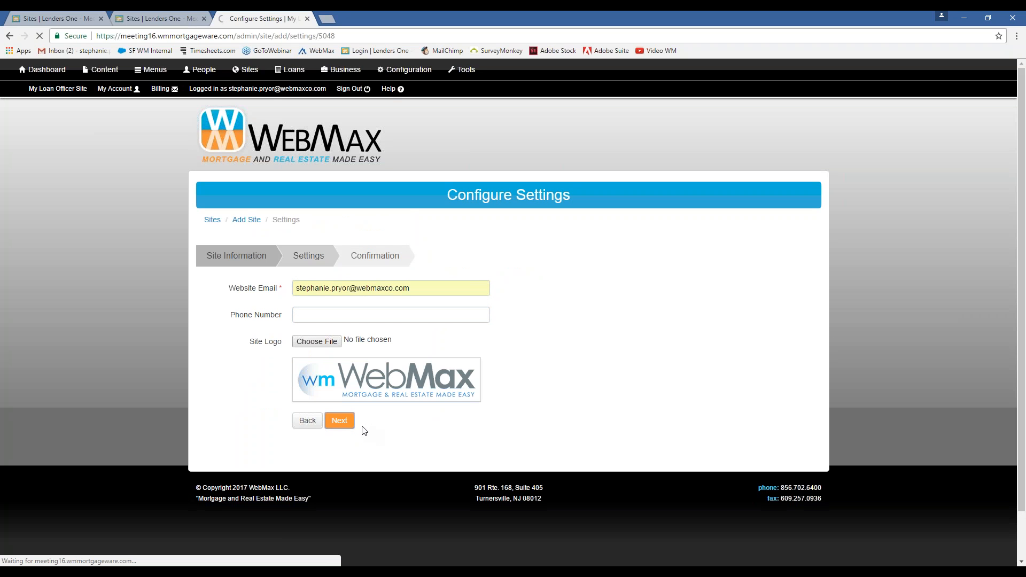
{"action": "mouse_move", "coordinate": [485, 411]}
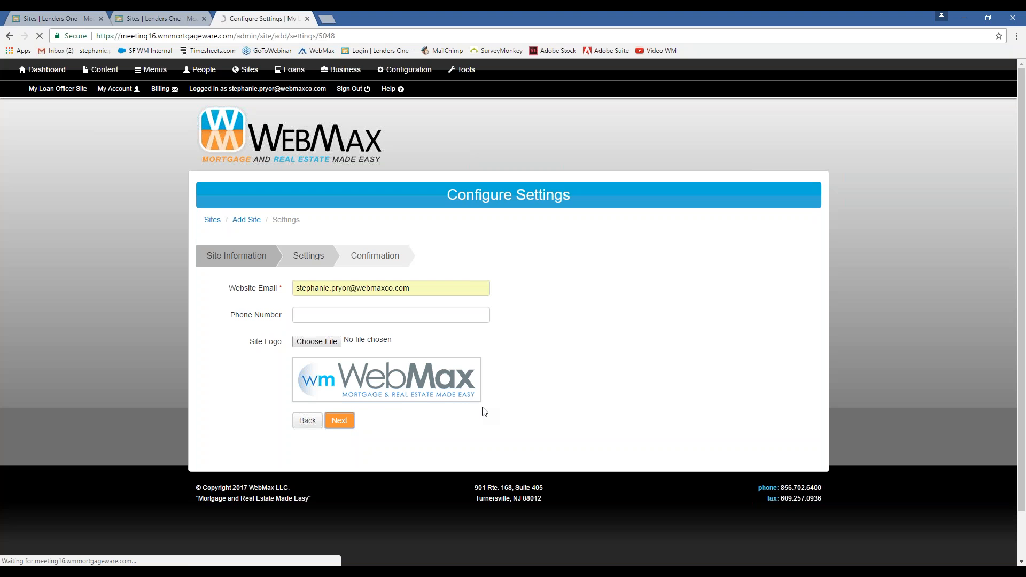
{"action": "mouse_move", "coordinate": [472, 397]}
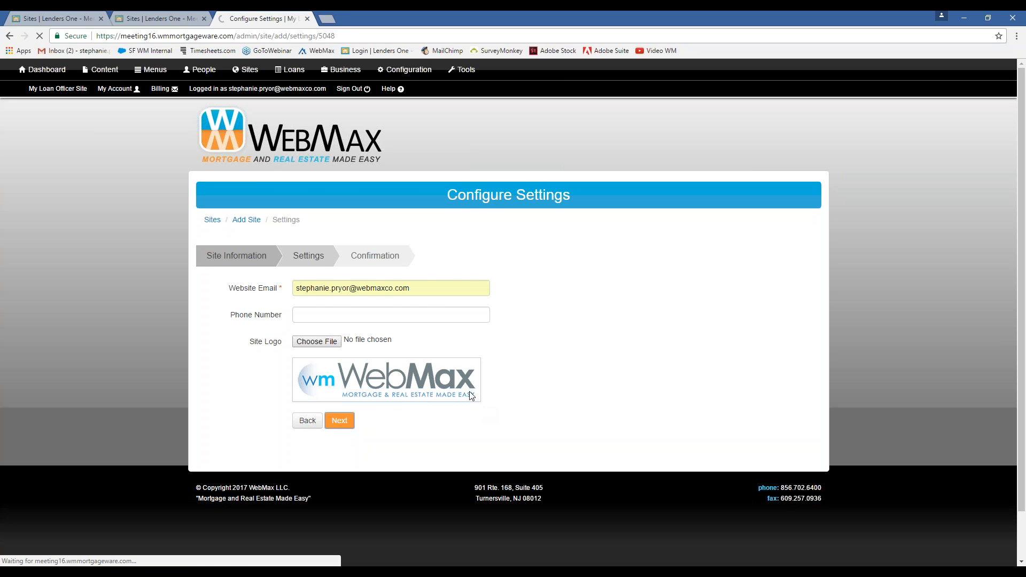
{"action": "left_click", "coordinate": [339, 420]}
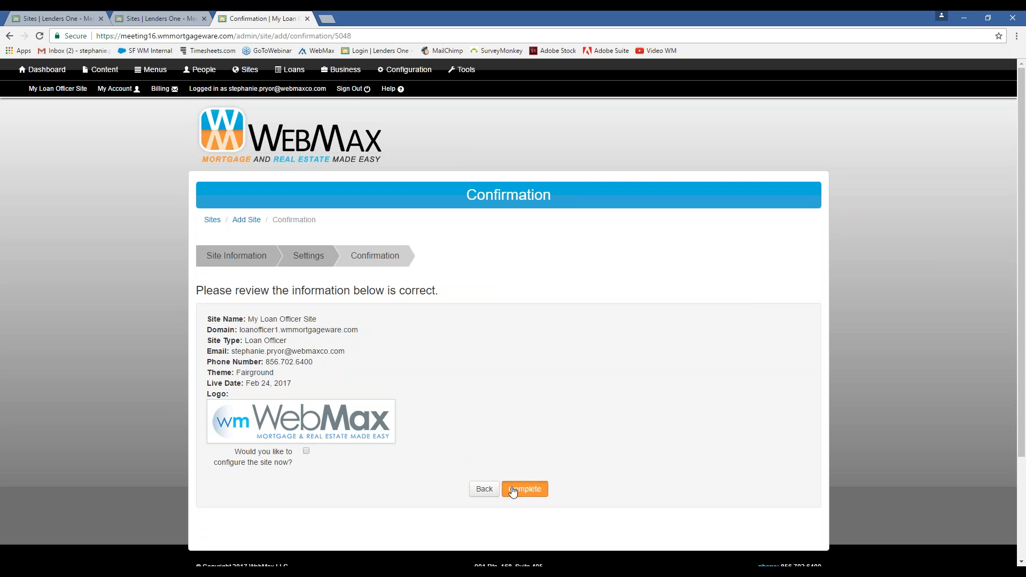
Finish creating My Loan Officer Site (5048) and open its live home page from the Sites list
{"action": "left_click", "coordinate": [525, 489]}
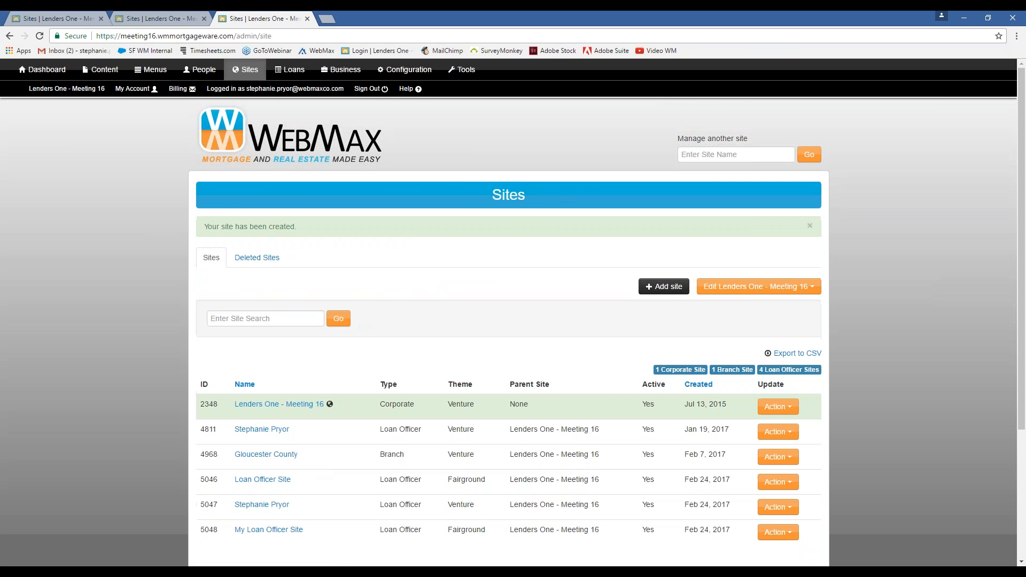
{"action": "scroll", "scroll_direction": "down", "scroll_amount": 3}
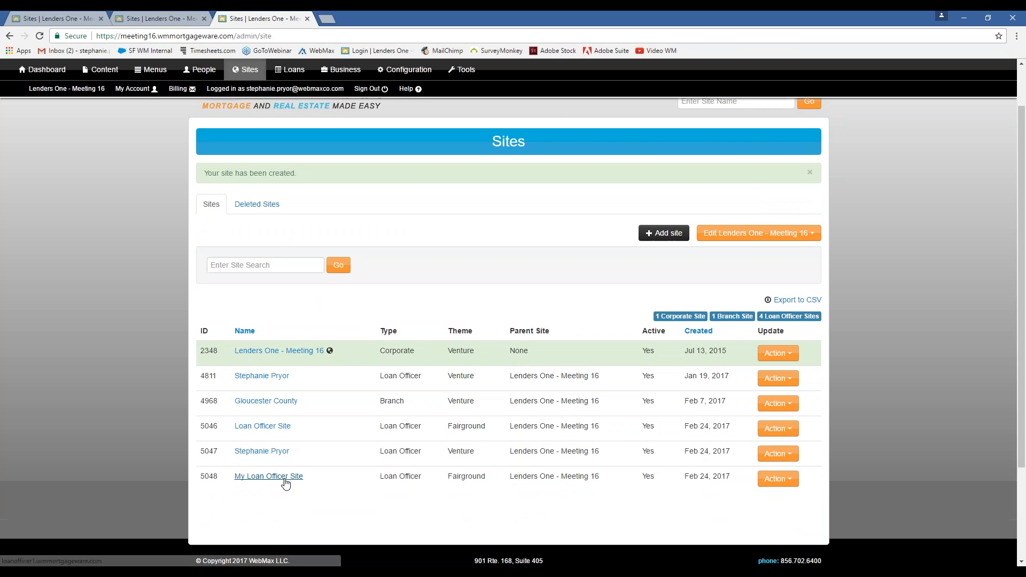
{"action": "left_click", "coordinate": [269, 476]}
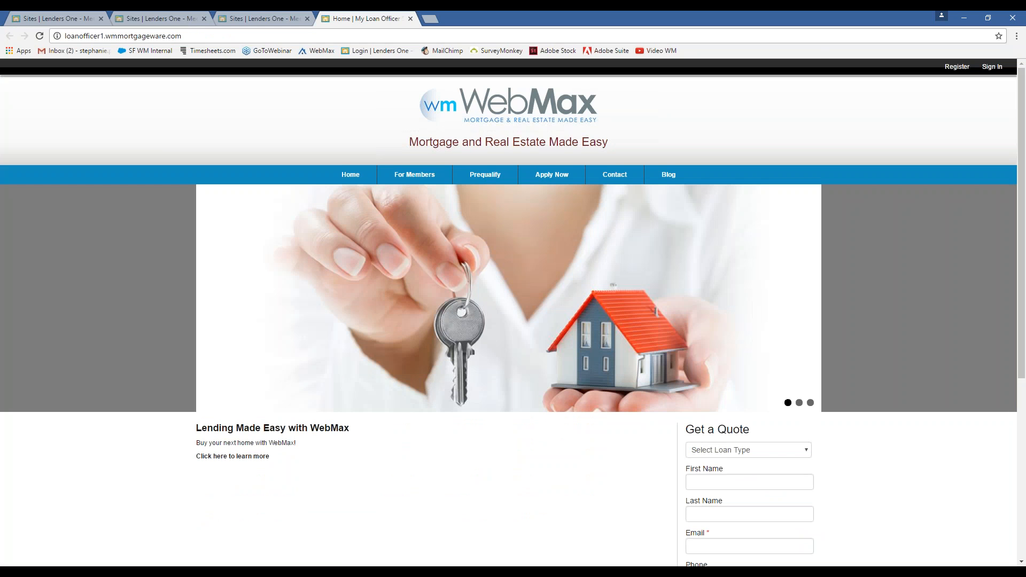
Sign in to My Loan Officer Site with Stephanie's saved e-mail and password
{"action": "scroll", "scroll_direction": "down", "scroll_amount": 3}
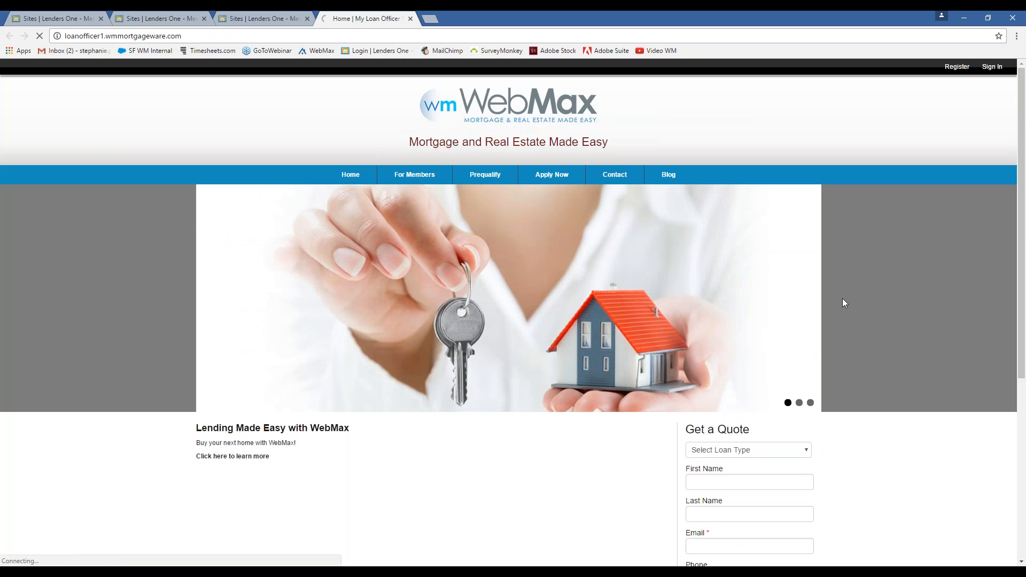
{"action": "left_click", "coordinate": [992, 66]}
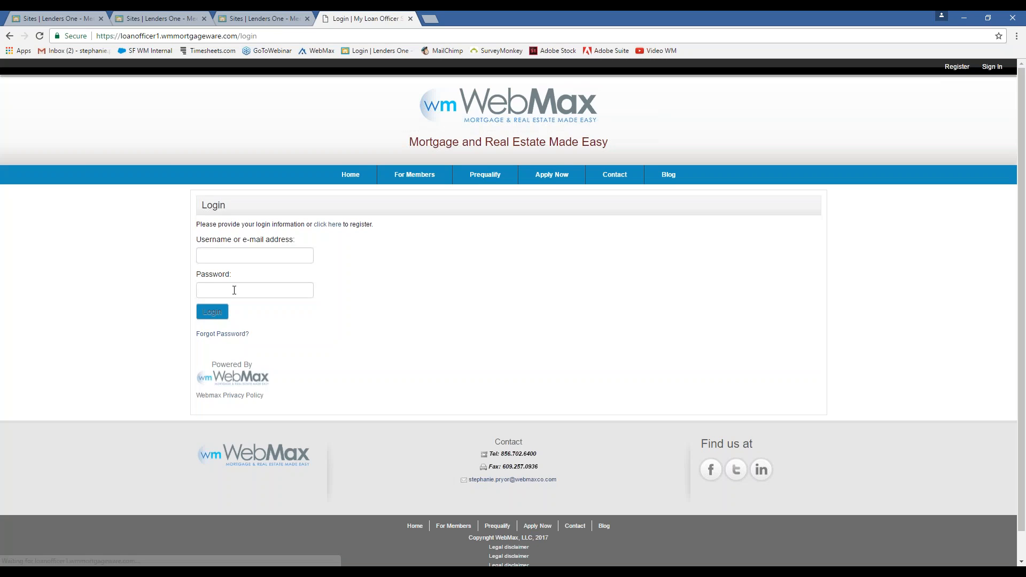
{"action": "type", "text": "stephanie"}
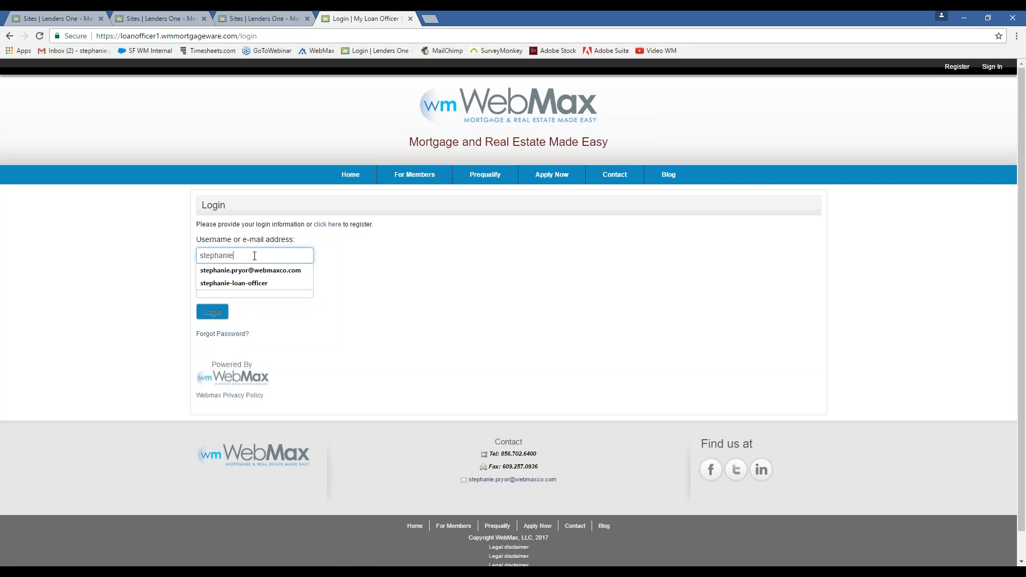
{"action": "left_click", "coordinate": [251, 270]}
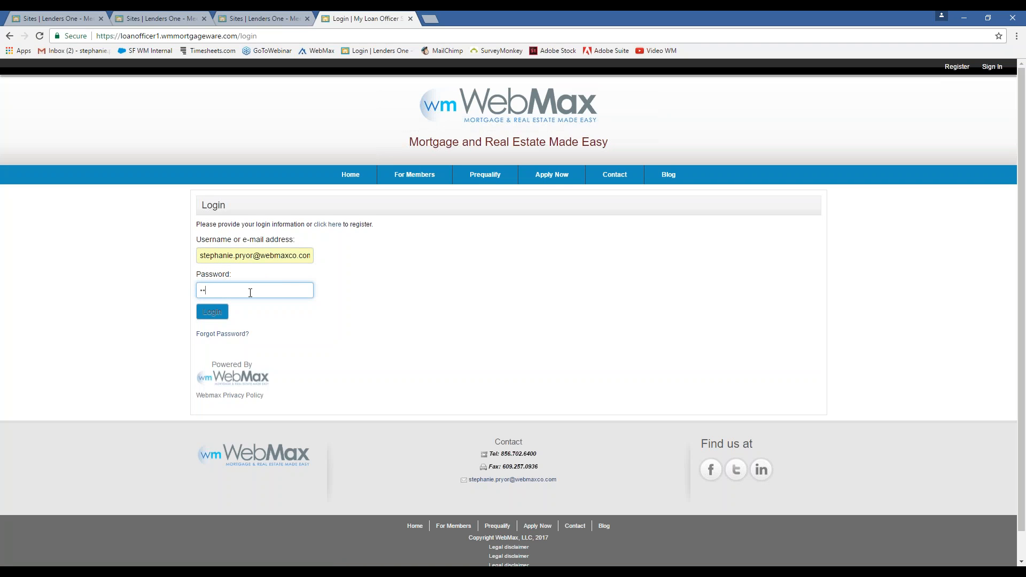
{"action": "type", "text": "password"}
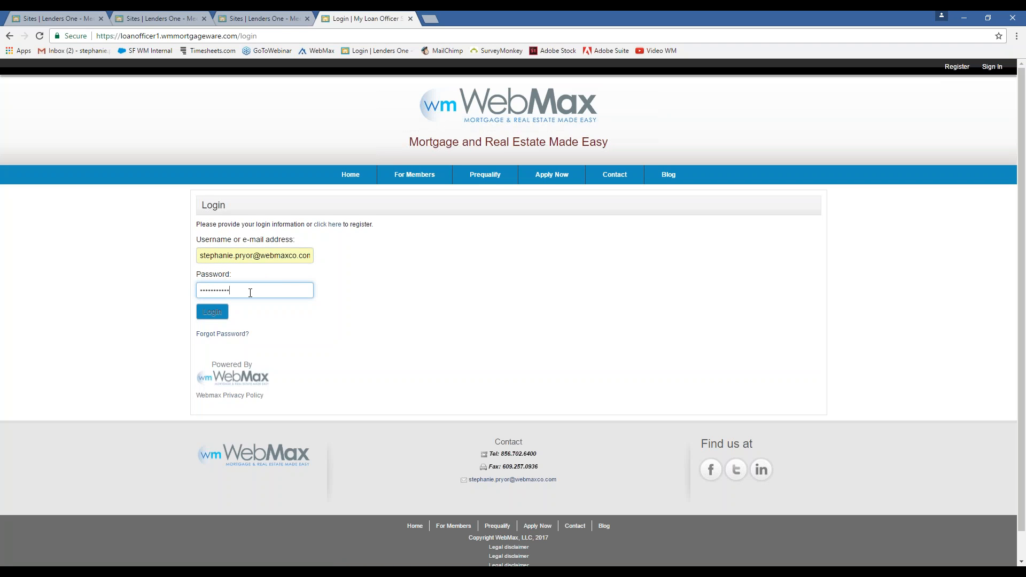
{"action": "left_click", "coordinate": [212, 311]}
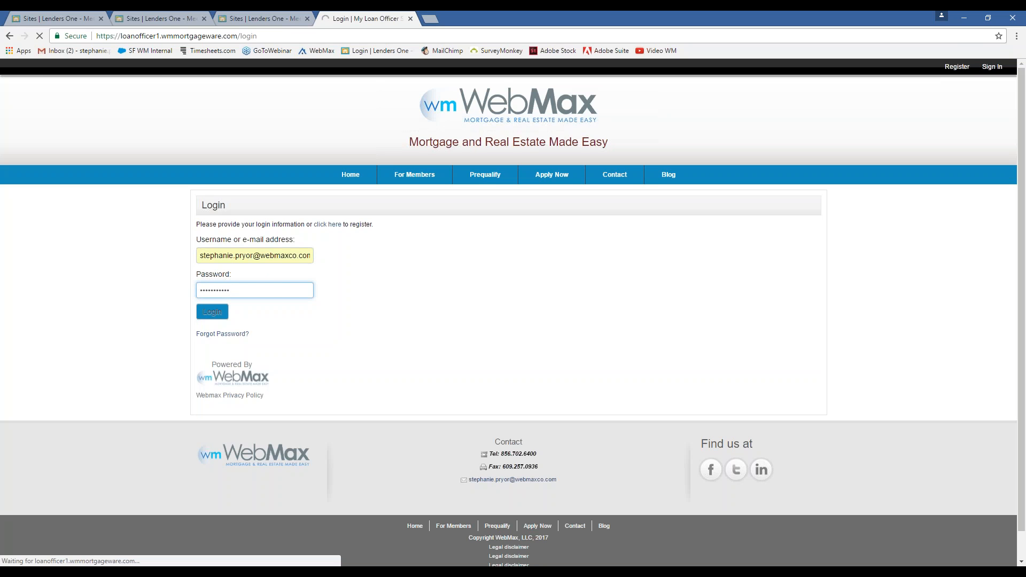
{"action": "left_click", "coordinate": [212, 311]}
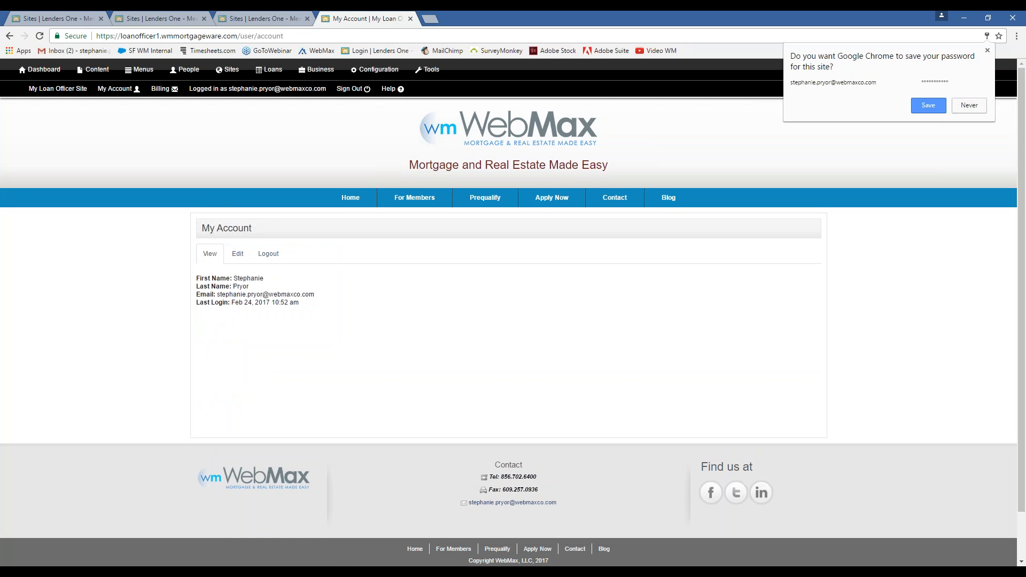
Decline Chrome's save-password prompt and return to the corporate Meeting 16 Sites list
{"action": "left_click", "coordinate": [968, 105]}
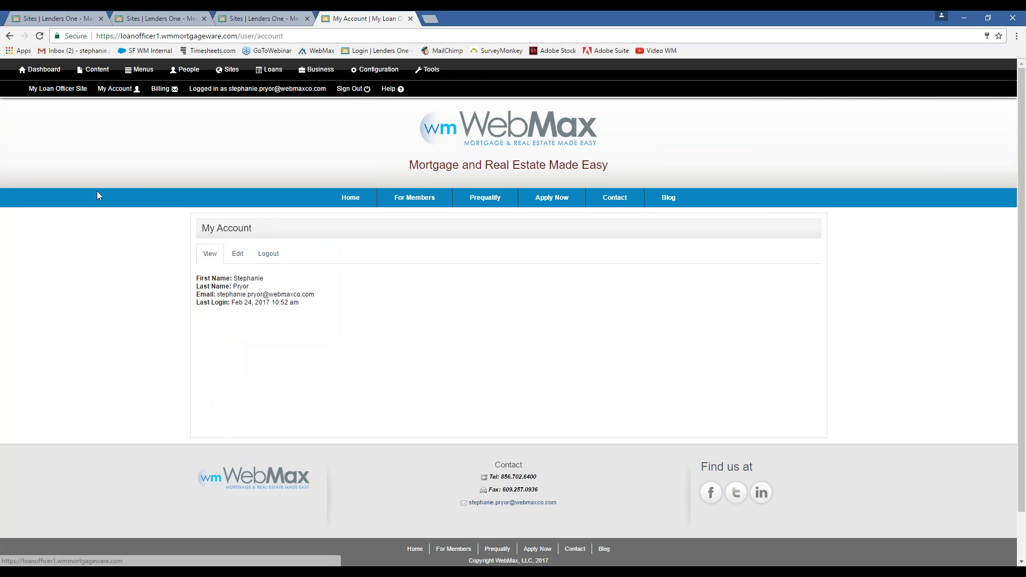
{"action": "left_click", "coordinate": [245, 70]}
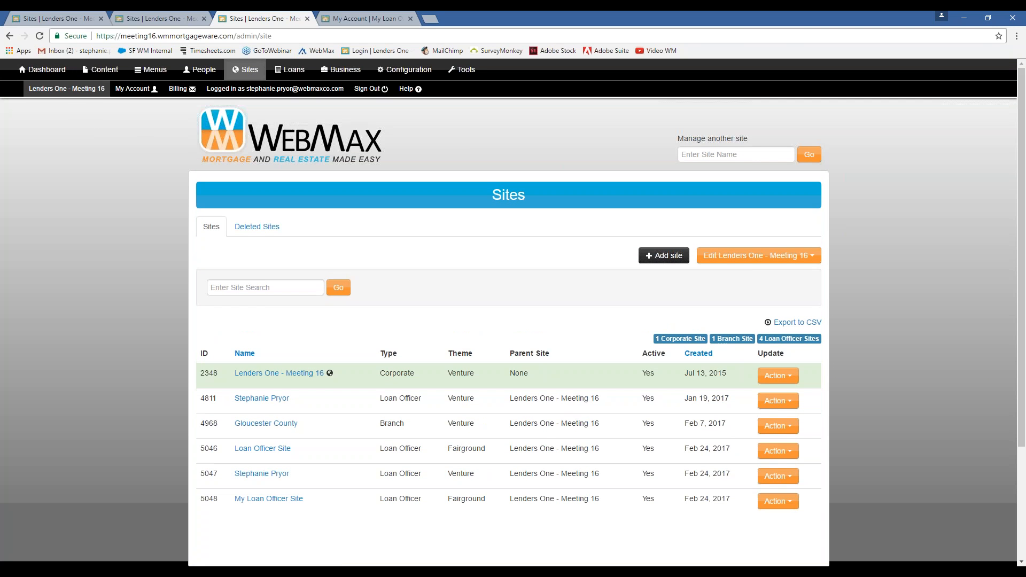
Choose Action > Manage this site on My Loan Officer Site so the Sites list shows only it
{"action": "scroll", "scroll_direction": "down", "scroll_amount": 3}
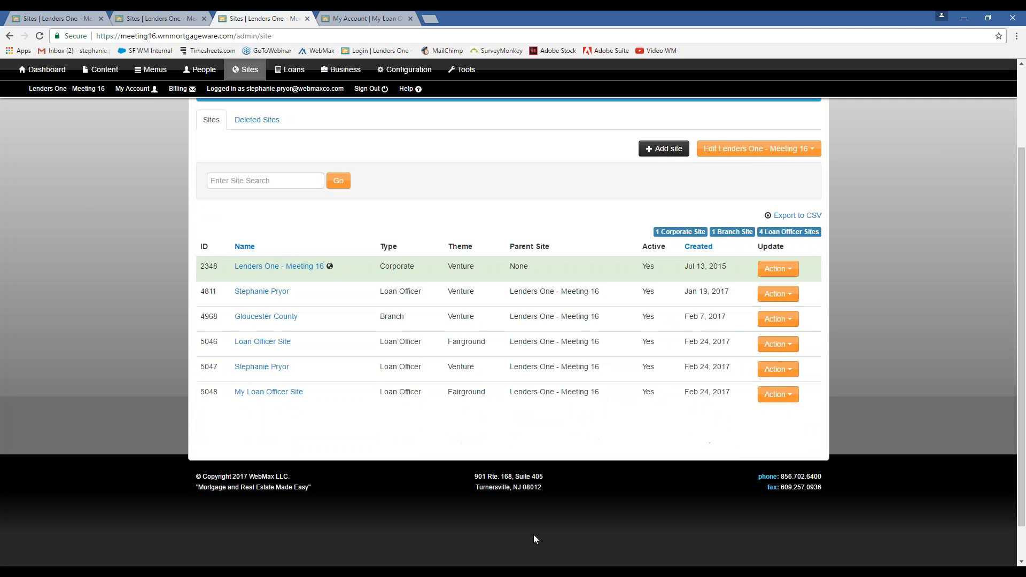
{"action": "left_click", "coordinate": [778, 394]}
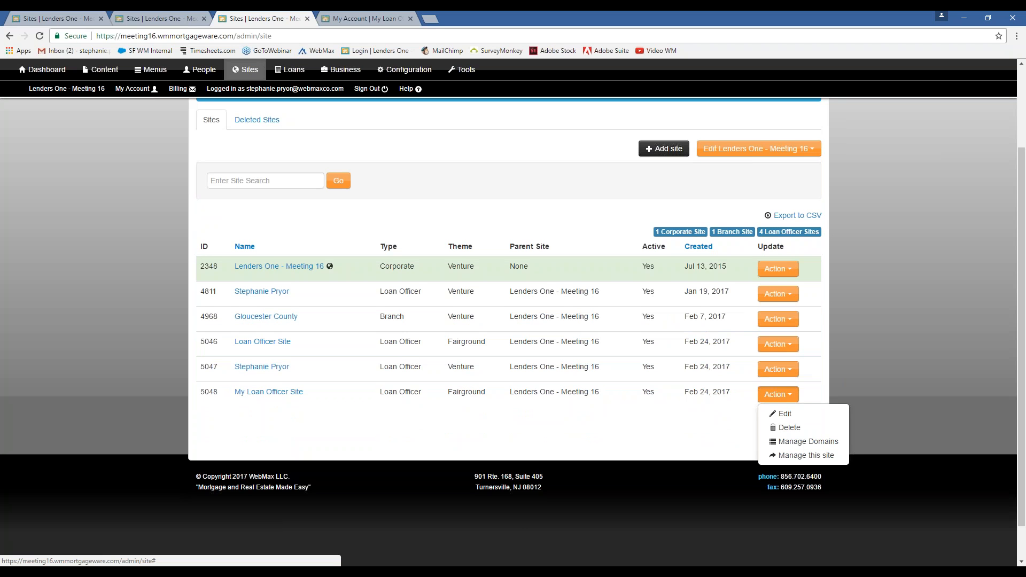
{"action": "mouse_move", "coordinate": [804, 455]}
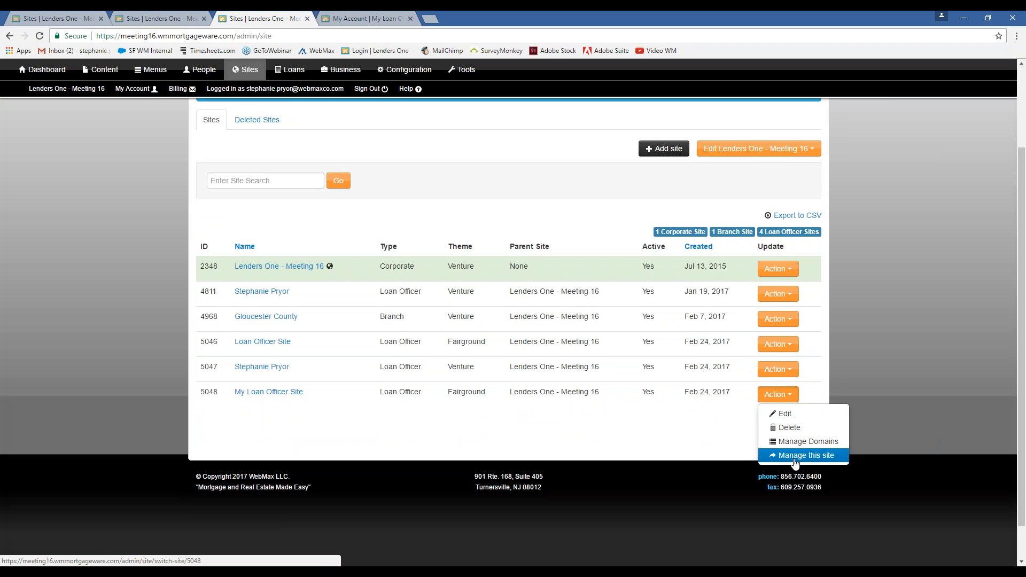
{"action": "left_click", "coordinate": [805, 455]}
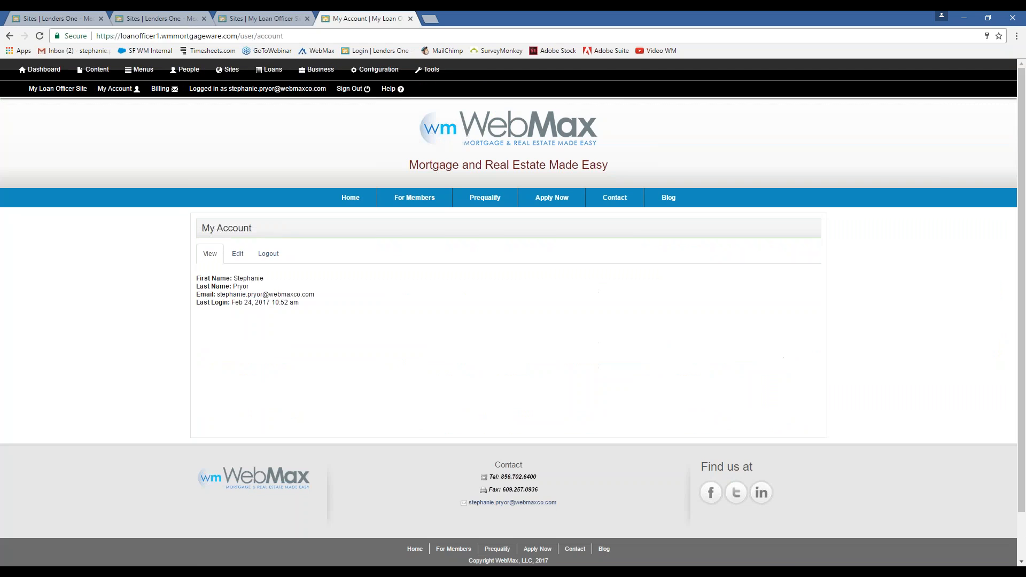
{"action": "left_click", "coordinate": [245, 69]}
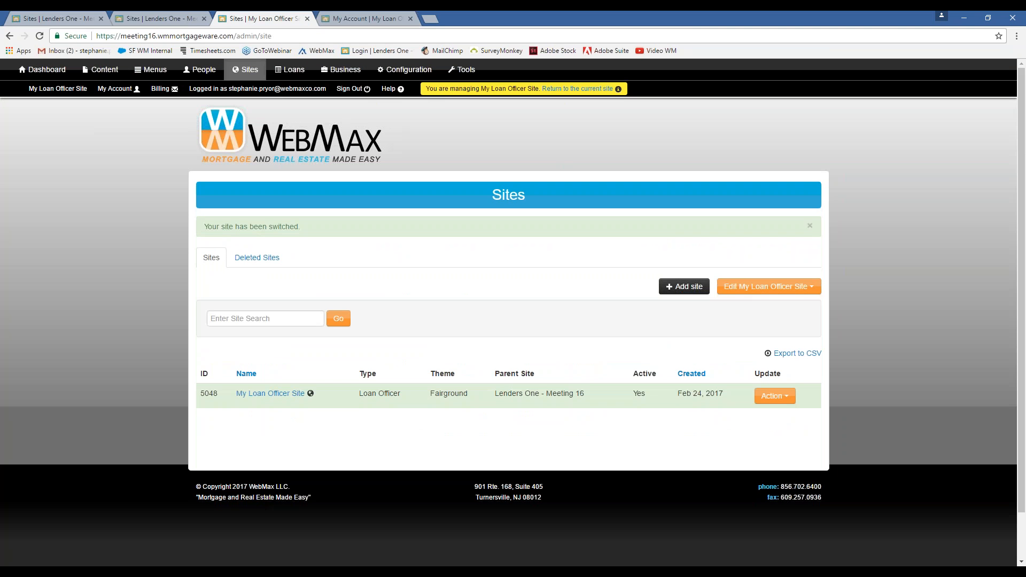
{"action": "mouse_move", "coordinate": [335, 194]}
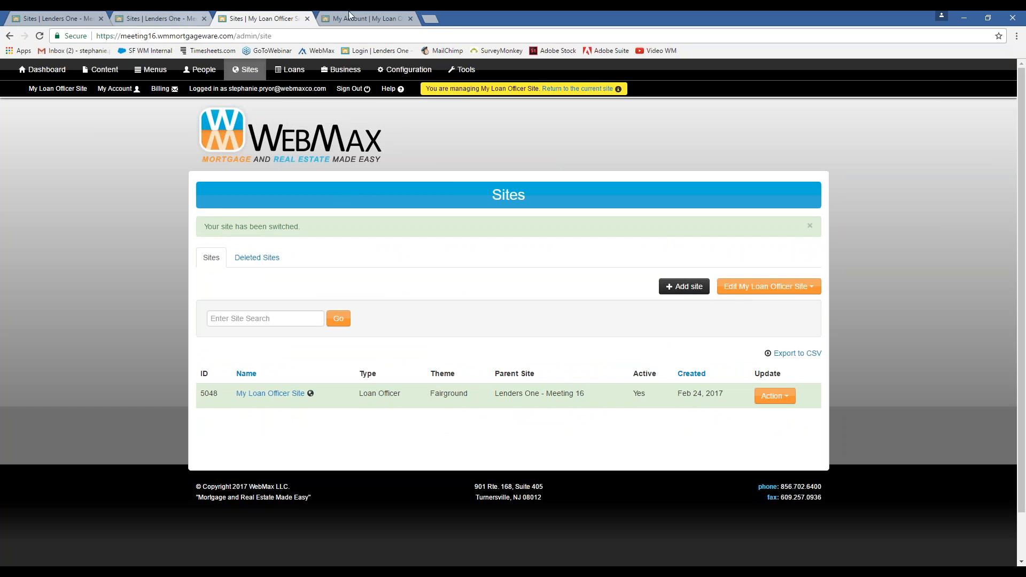
Check the loan officer site's tabs, then switch back to managing the corporate Meeting 16 site
{"action": "left_click", "coordinate": [367, 18]}
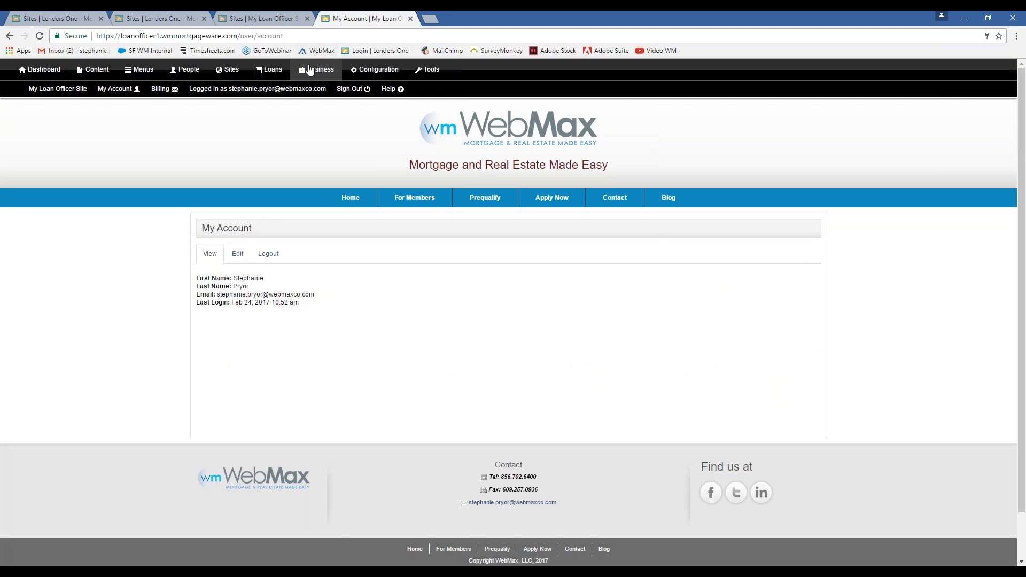
{"action": "left_click", "coordinate": [244, 70]}
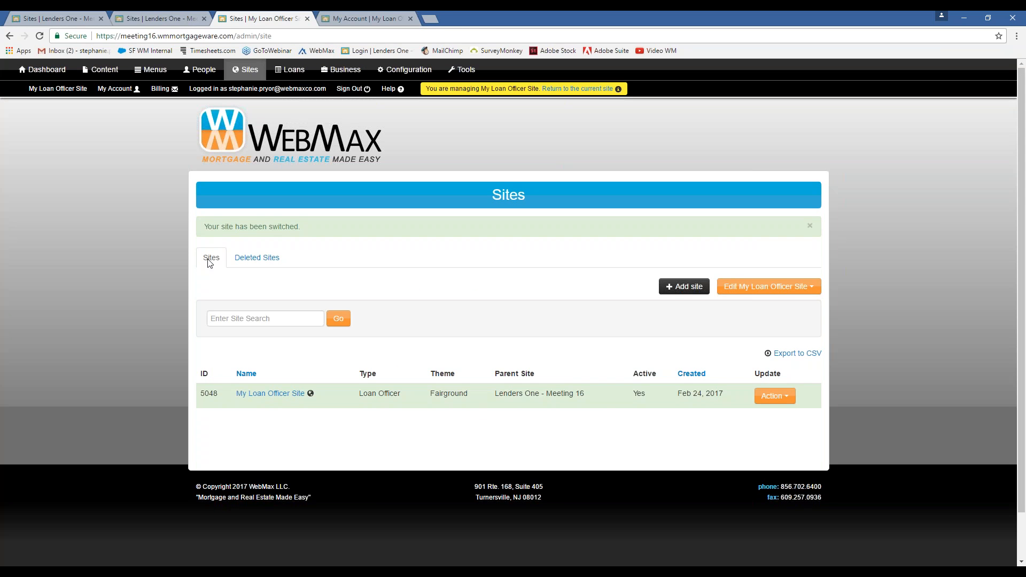
{"action": "left_click", "coordinate": [775, 396]}
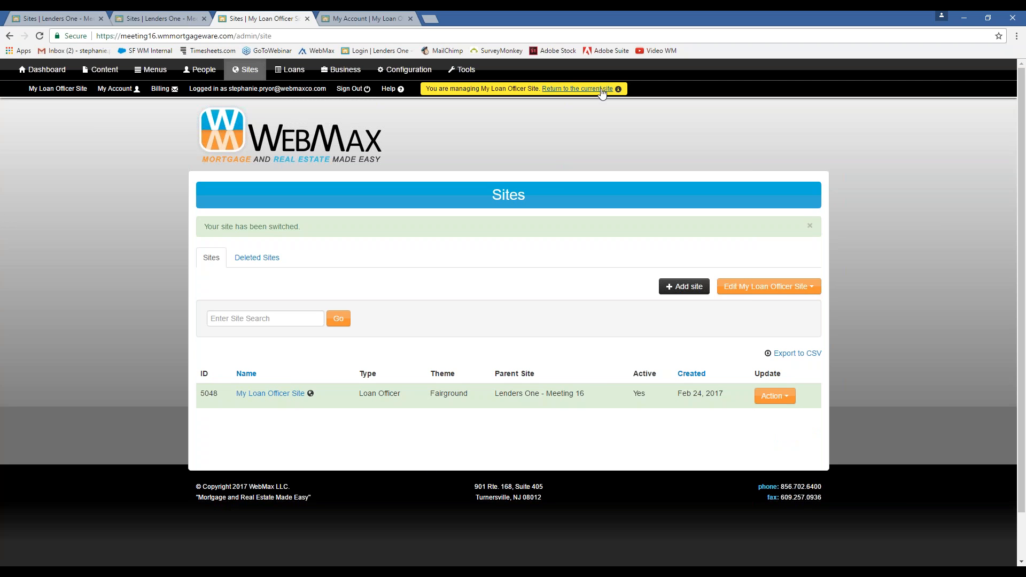
{"action": "left_click", "coordinate": [577, 89]}
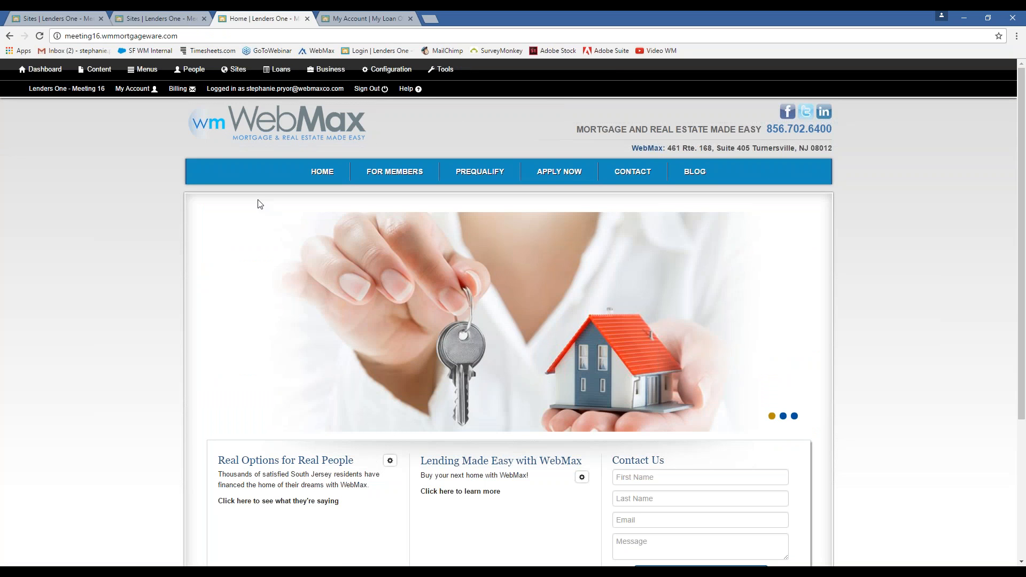
{"action": "mouse_move", "coordinate": [101, 160]}
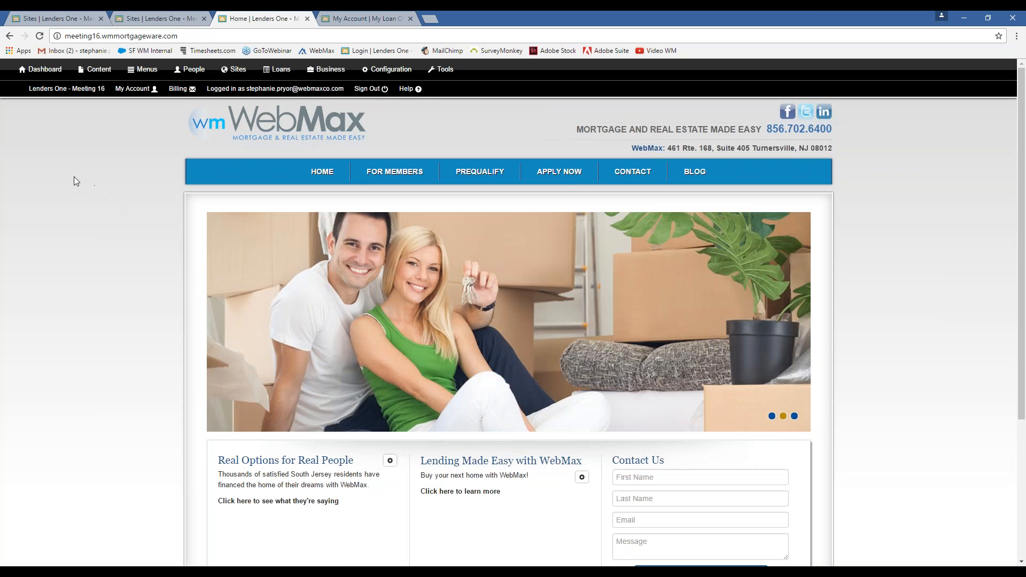
{"action": "mouse_move", "coordinate": [85, 192]}
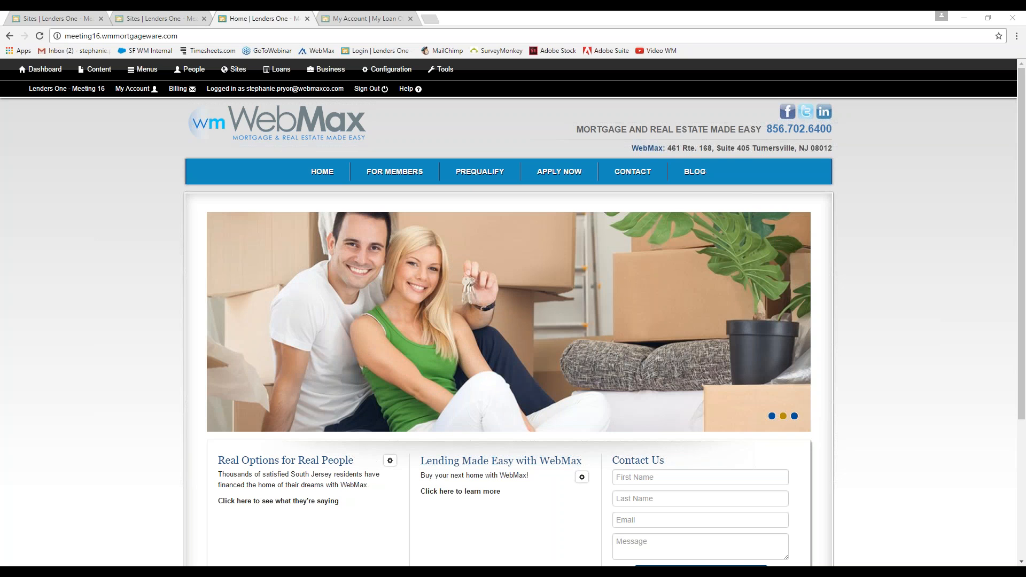
Return to managing the corporate Lenders One - Meeting 16 site from the managing banner
{"action": "left_click", "coordinate": [782, 417]}
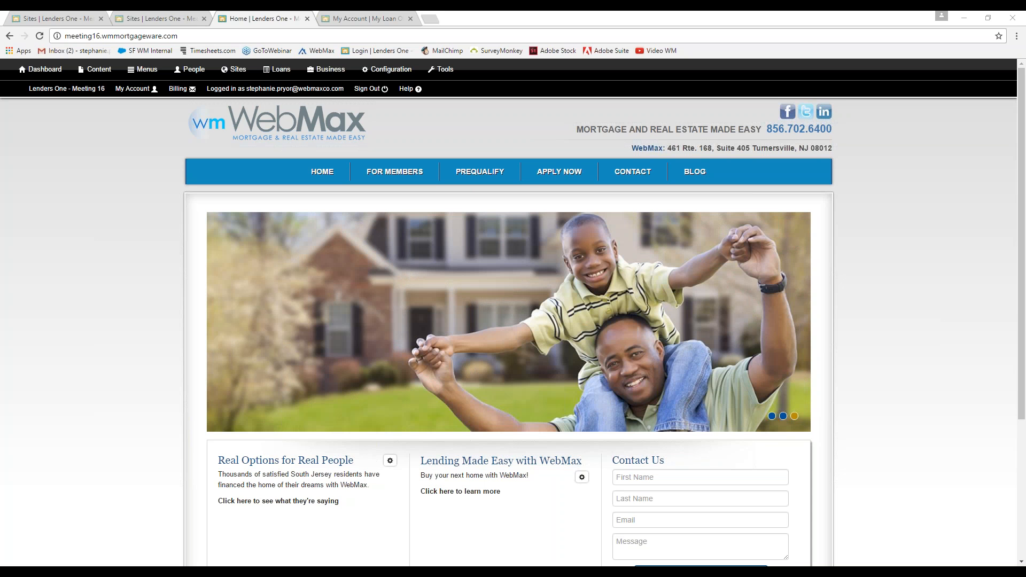